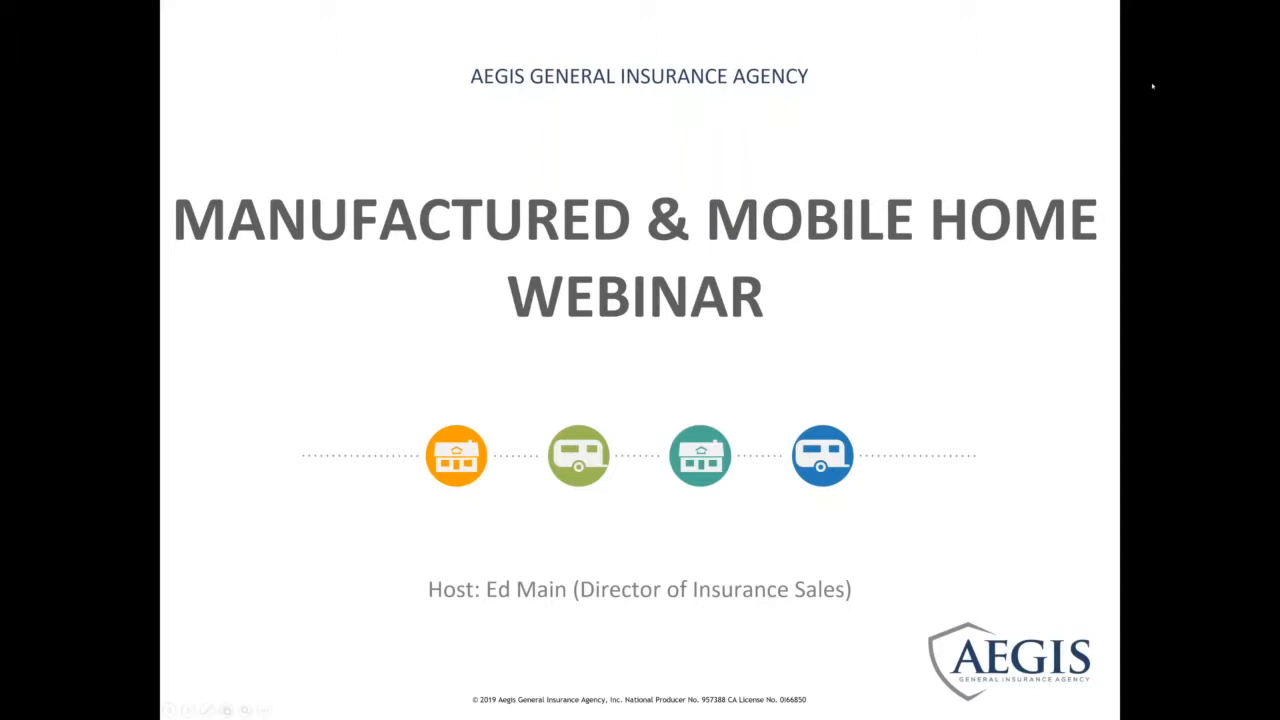
pyautogui.moveTo(1087, 130)
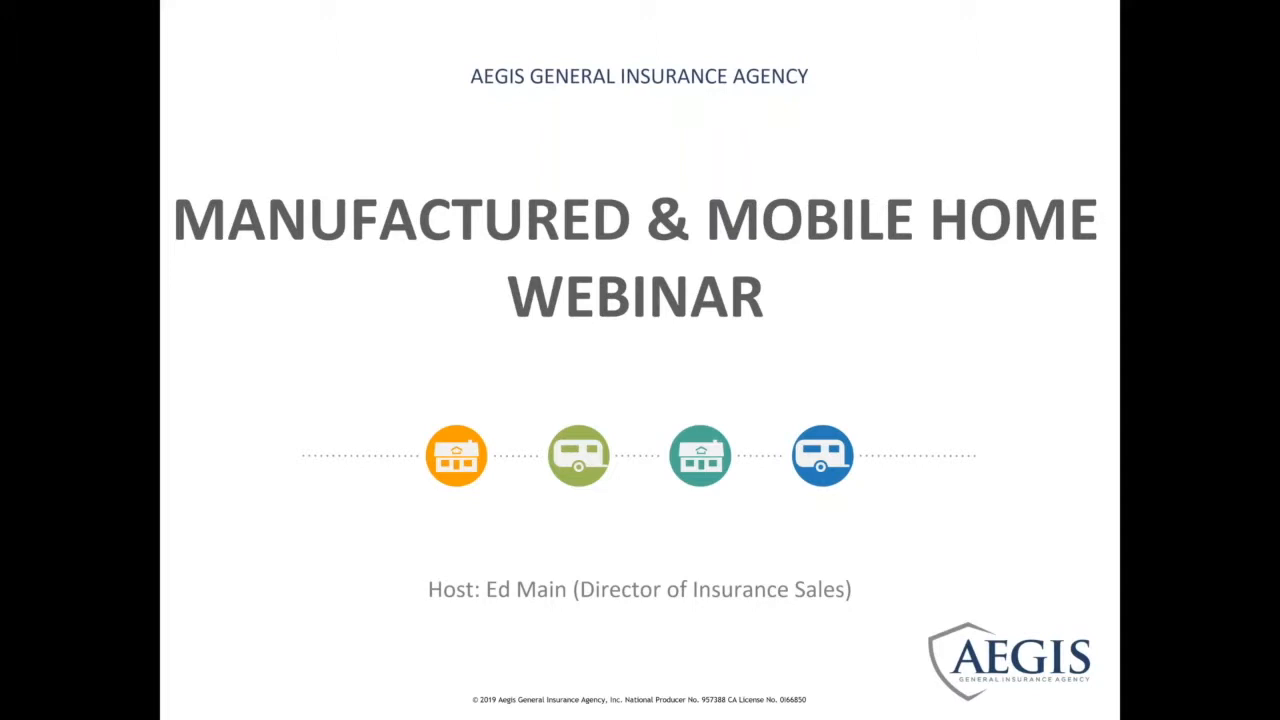
# Go from aegiseasy.com's Welcome to Aegis section to the existing-producer login page.
pyautogui.press('Right')
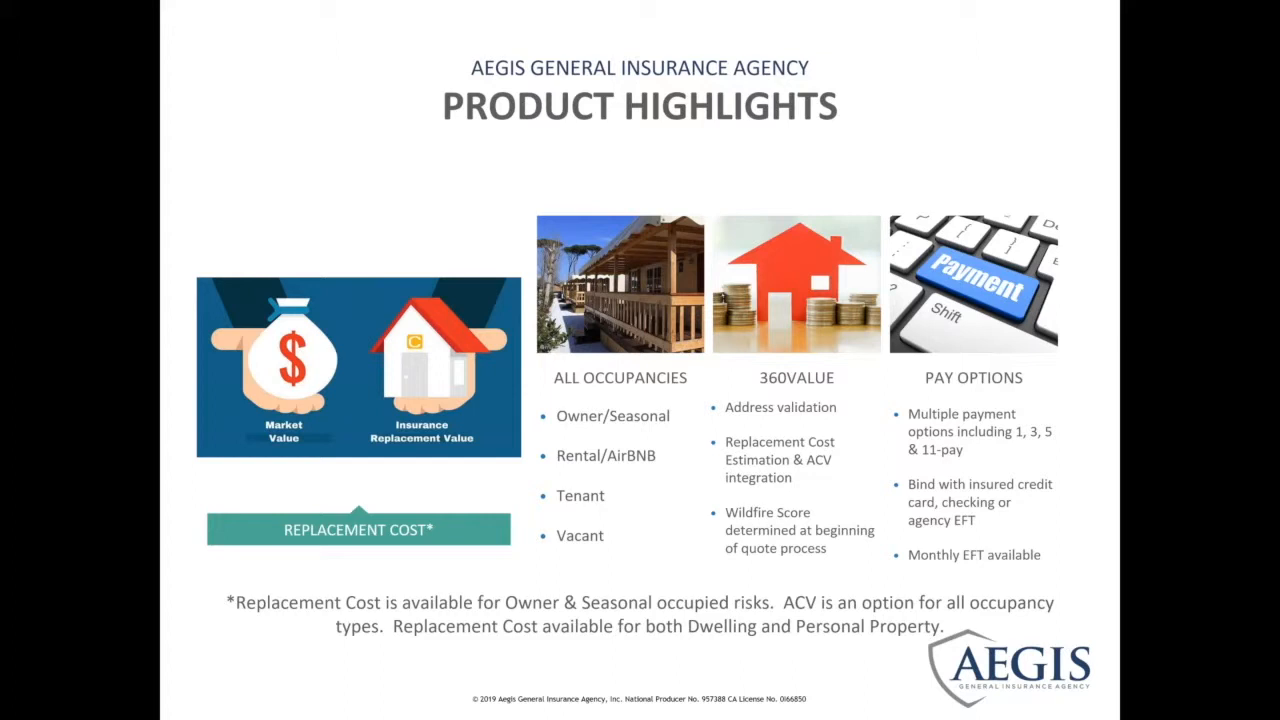
pyautogui.moveTo(1270, 258)
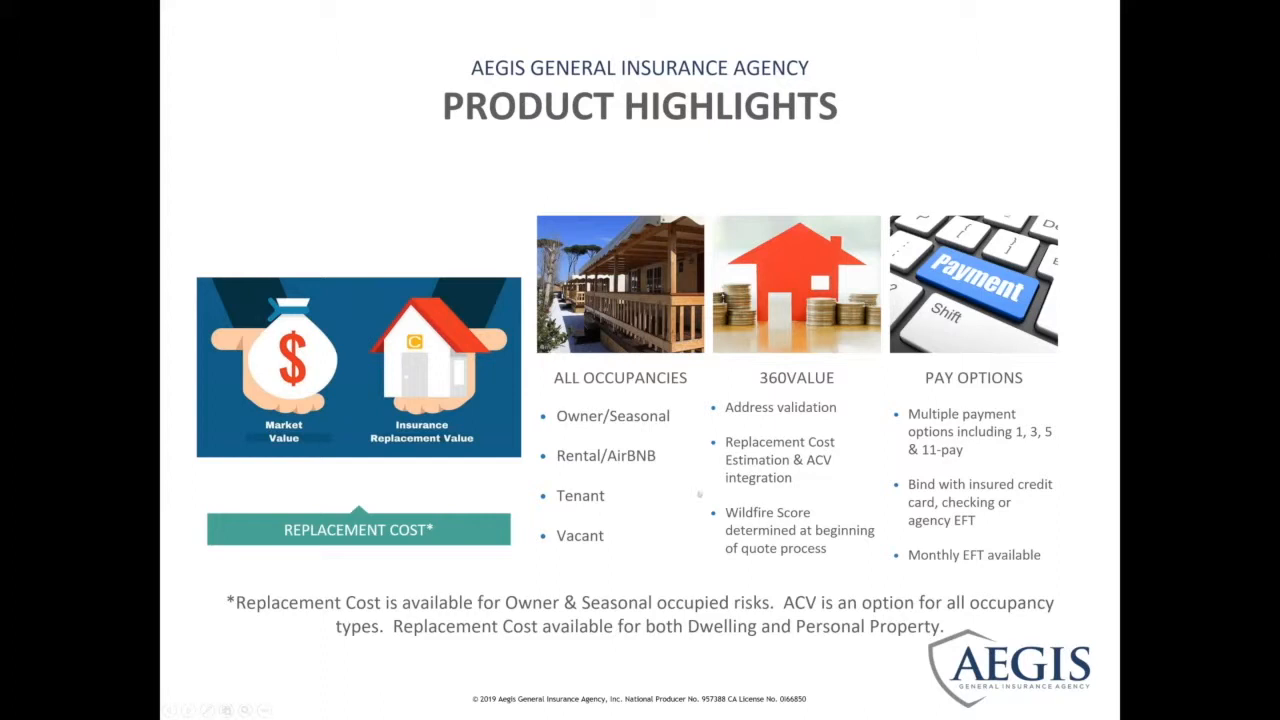
pyautogui.moveTo(1095, 566)
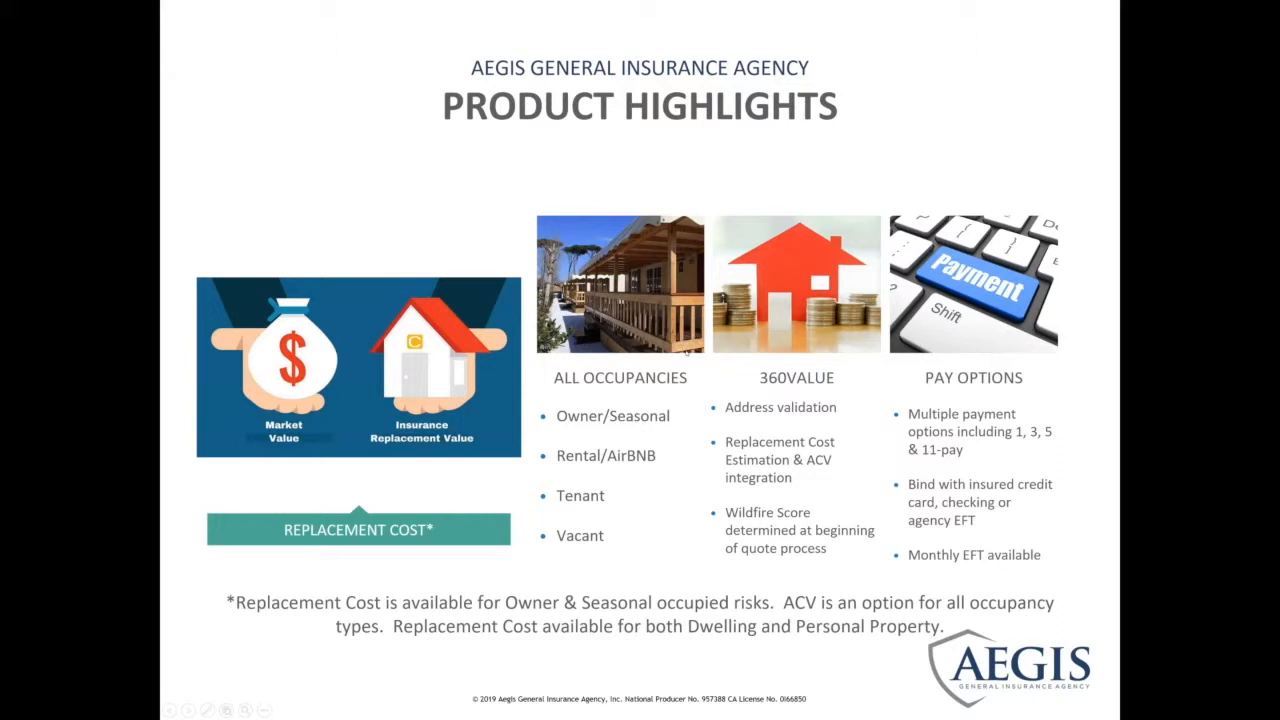
pyautogui.moveTo(686, 352)
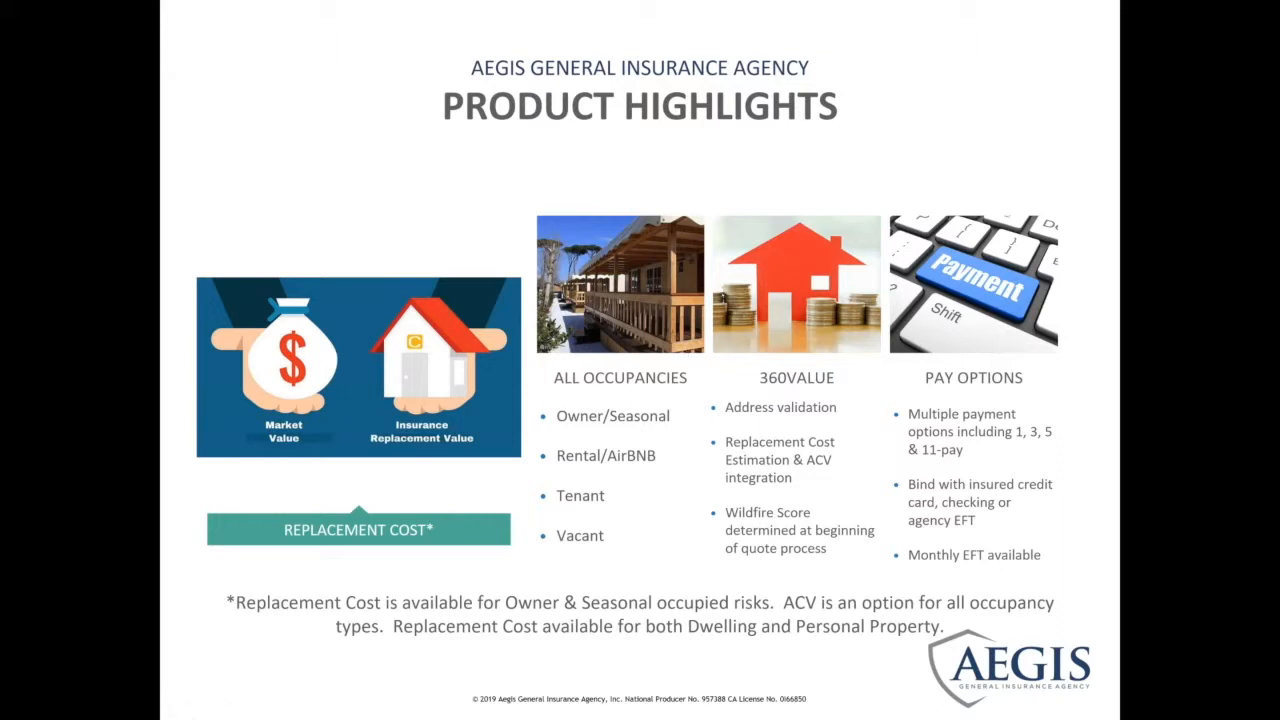
pyautogui.press('right')
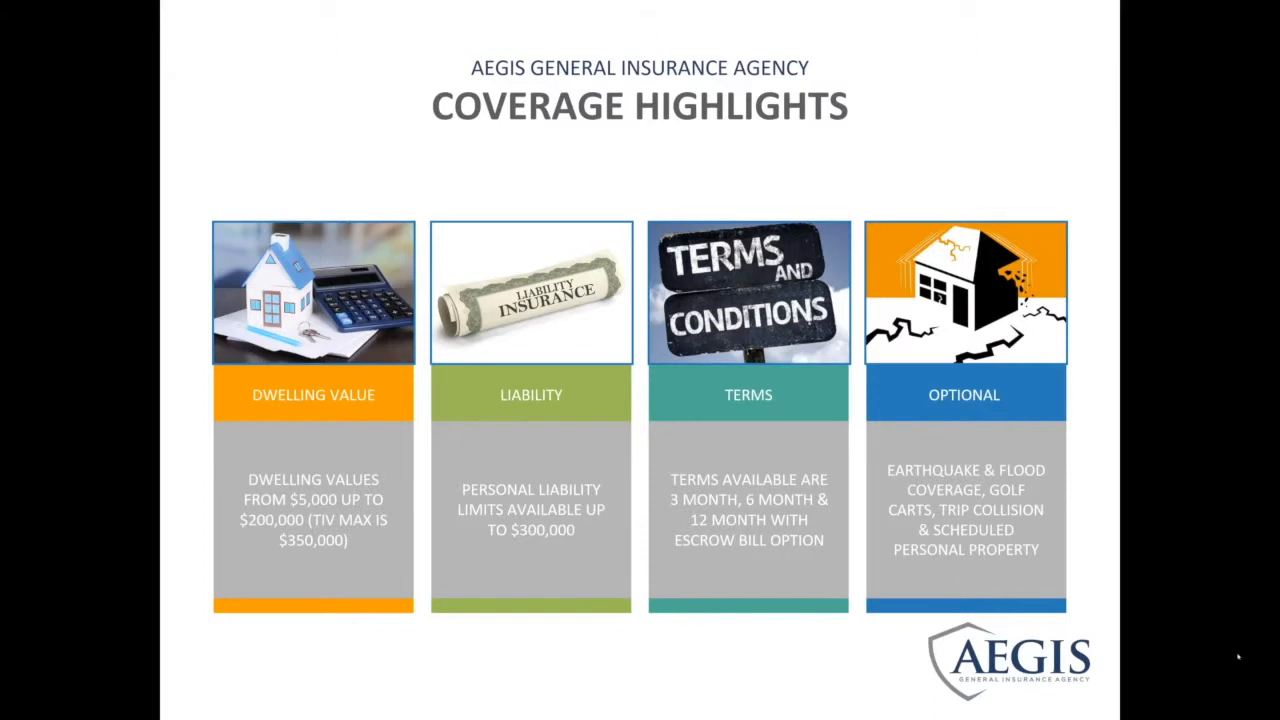
pyautogui.moveTo(1220, 650)
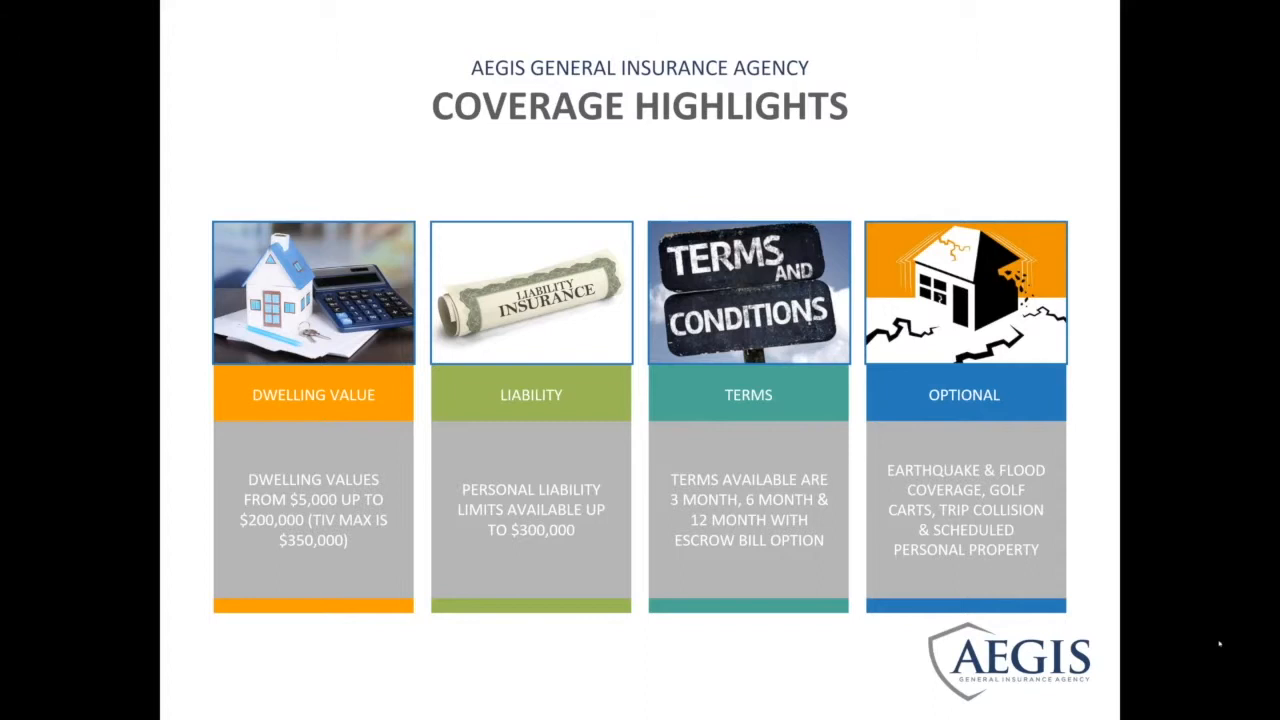
pyautogui.moveTo(1133, 635)
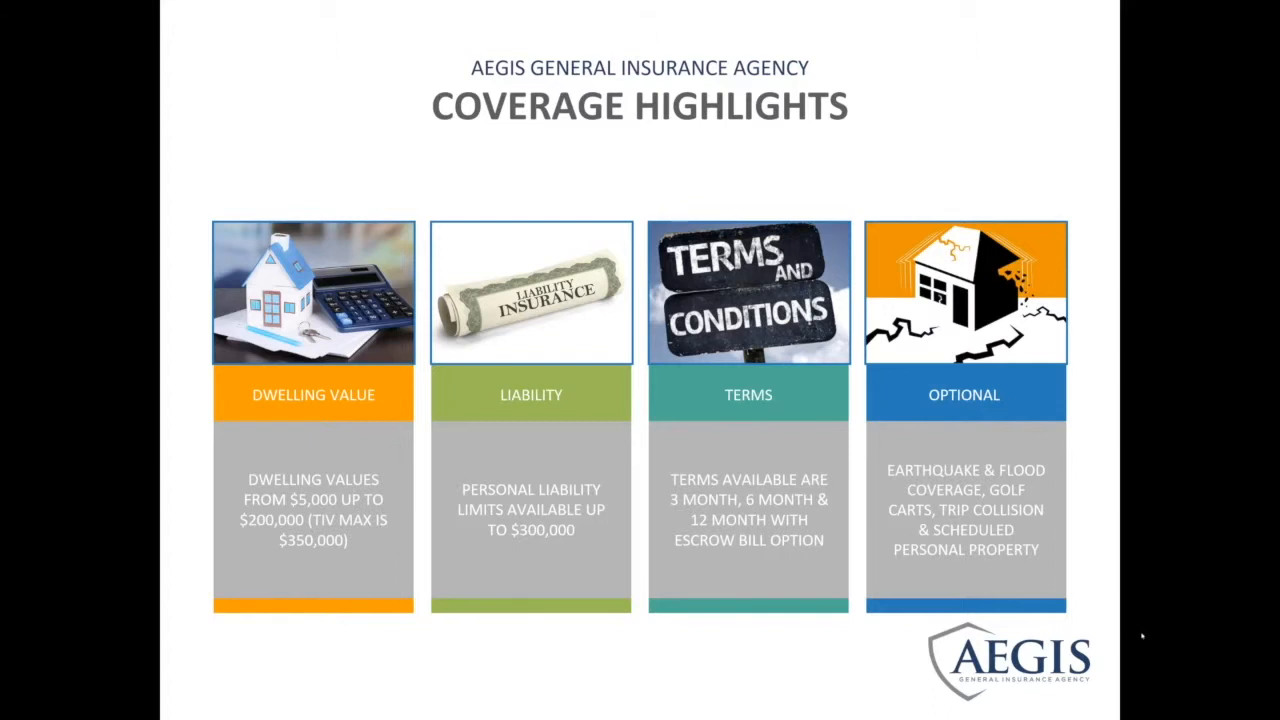
pyautogui.moveTo(1270, 624)
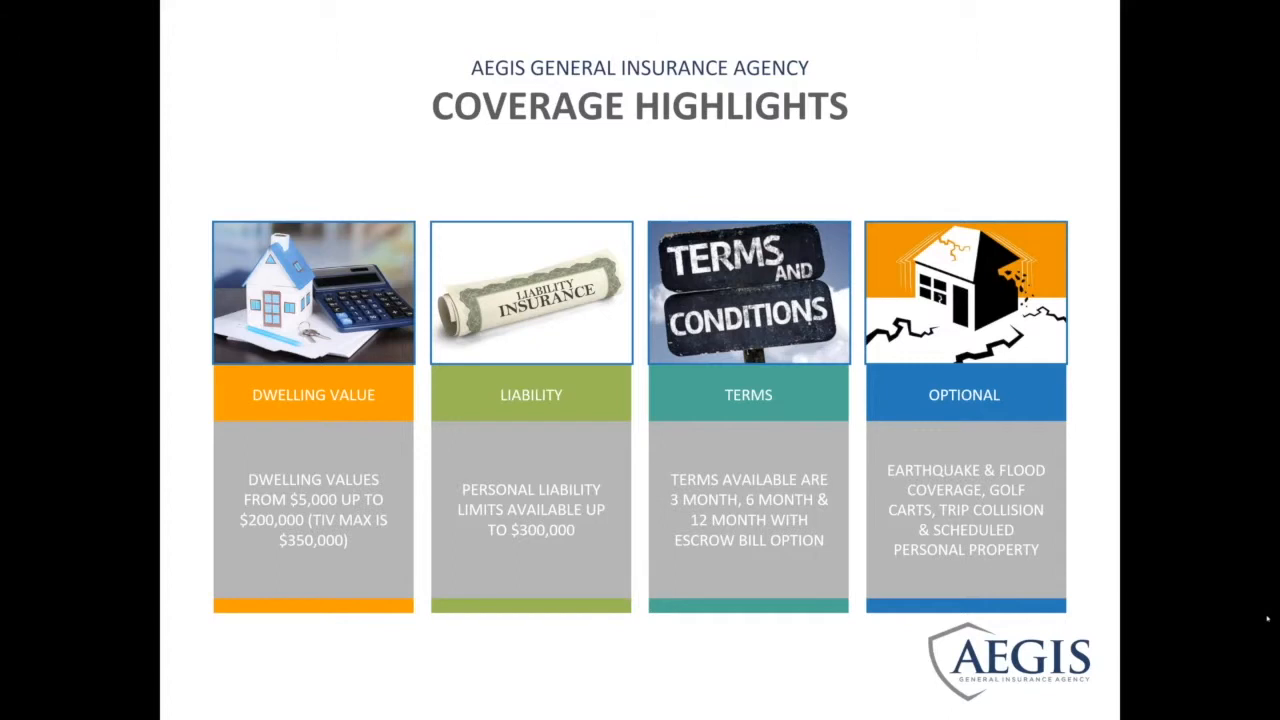
pyautogui.moveTo(852, 652)
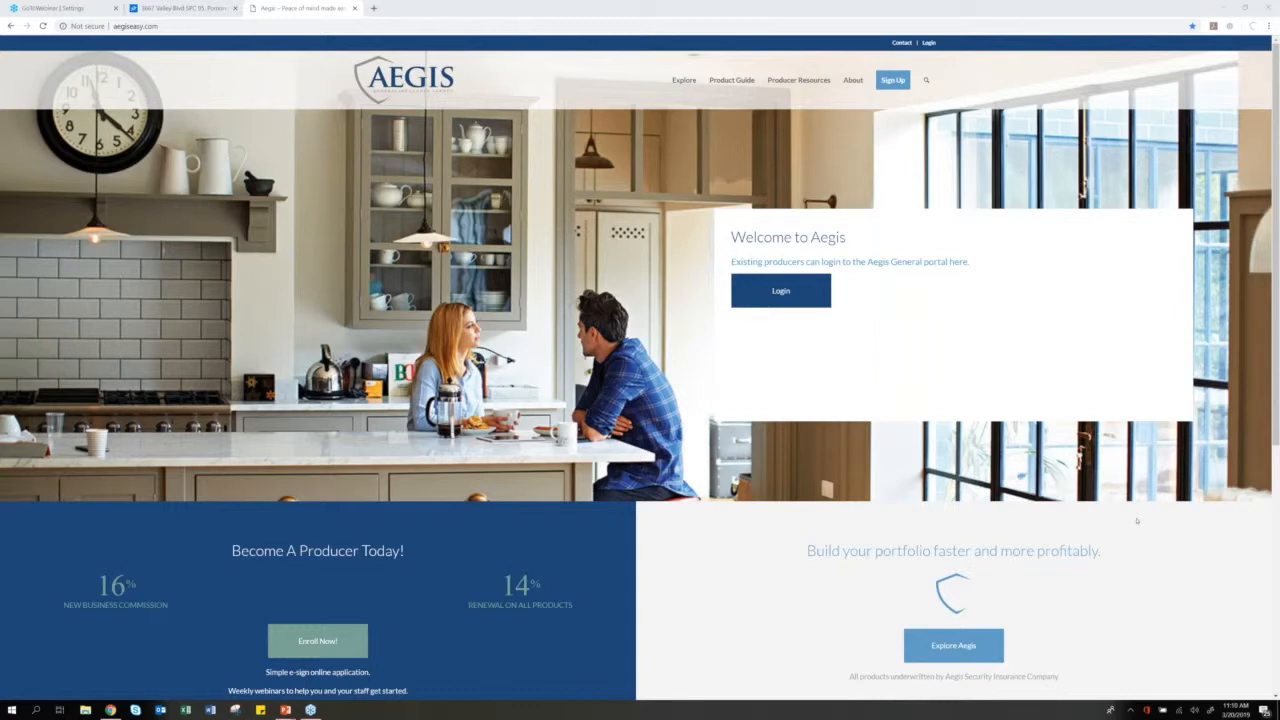
pyautogui.moveTo(1150, 490)
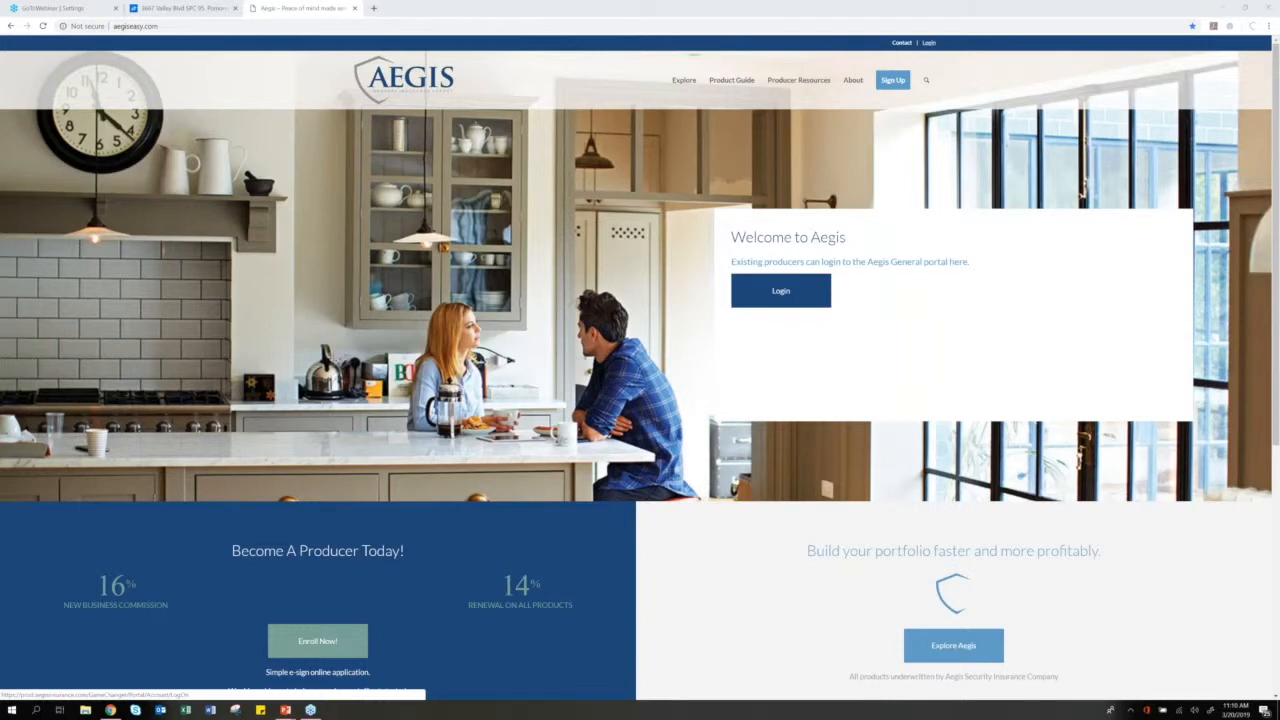
pyautogui.click(780, 290)
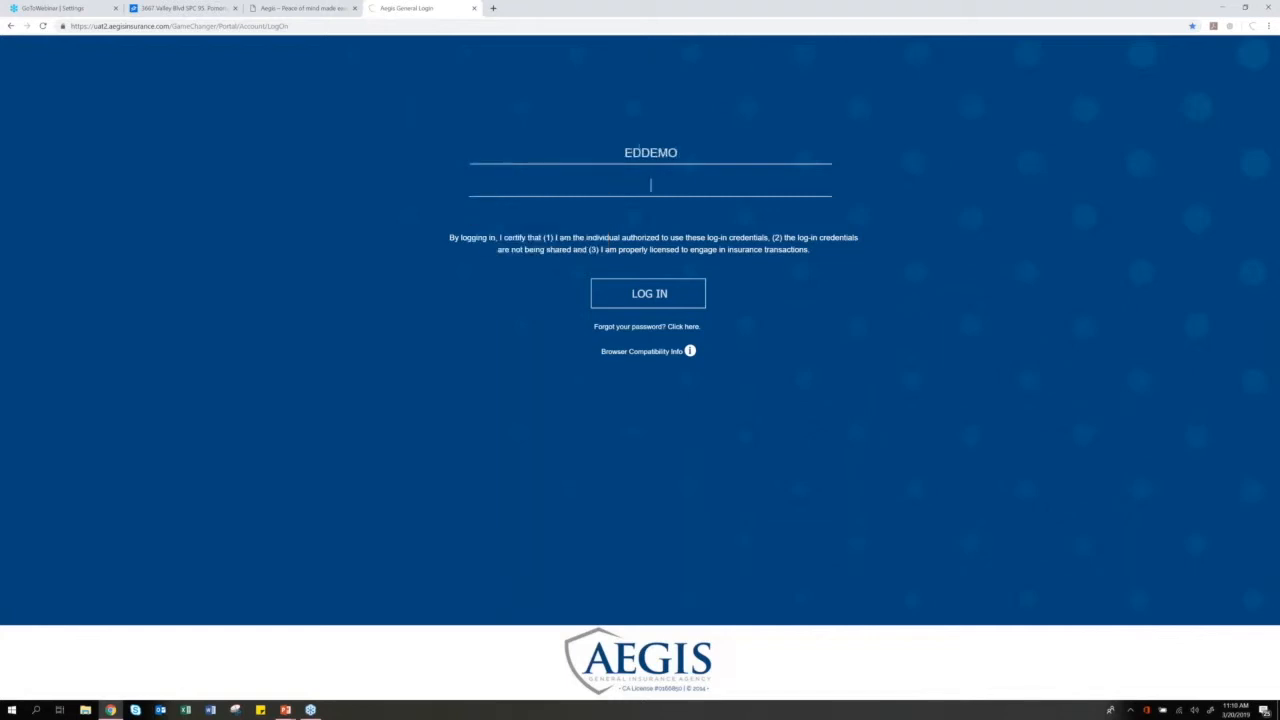
# Log in with the demo producer password and load the Quotes page.
pyautogui.write('password')
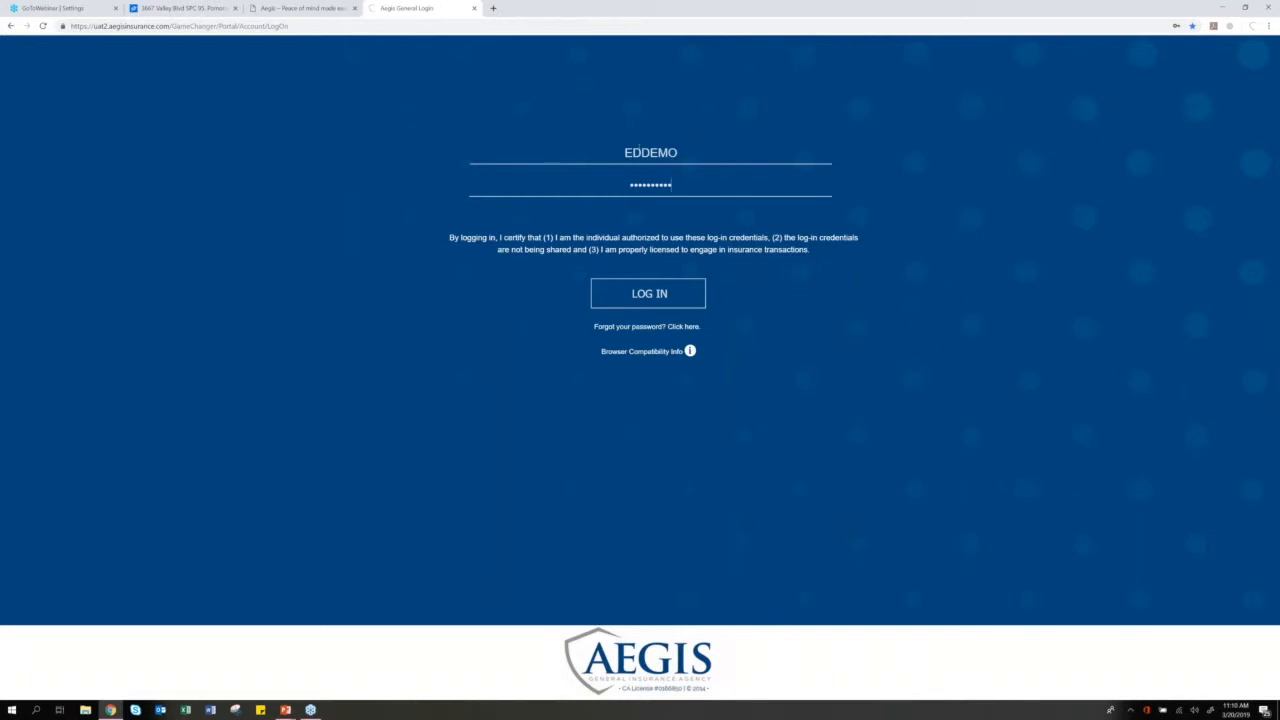
pyautogui.click(648, 293)
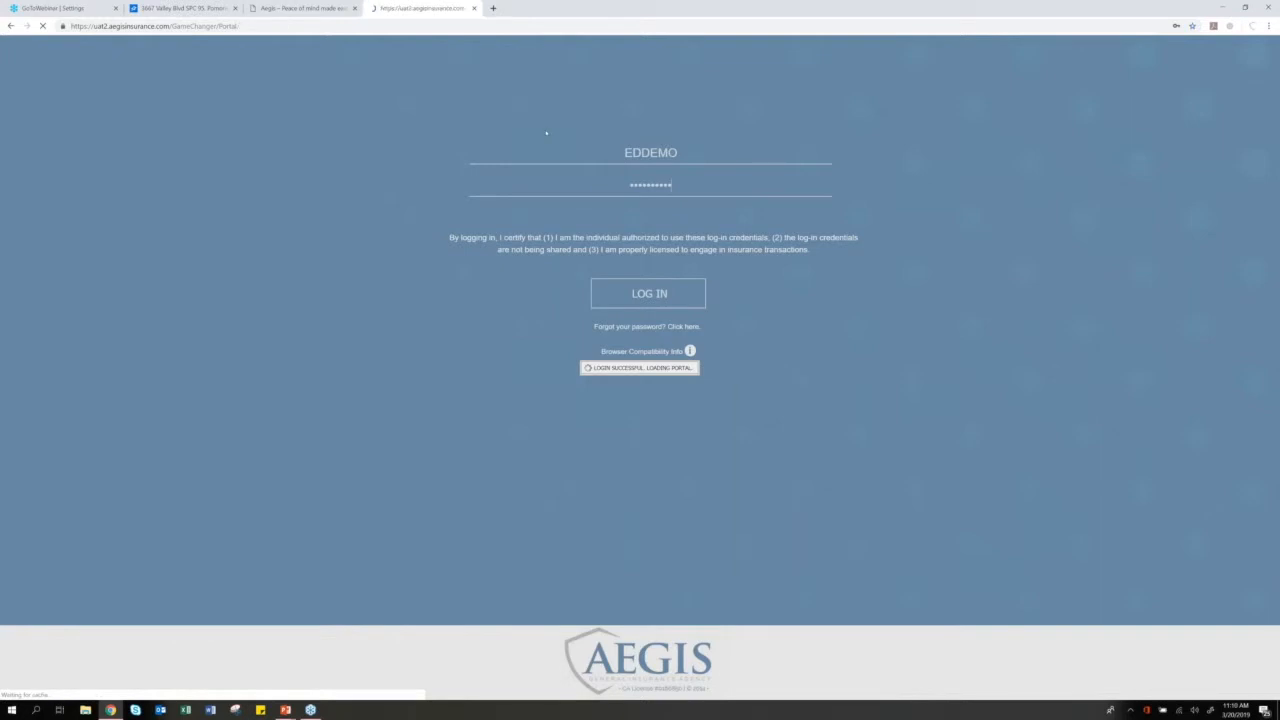
pyautogui.click(648, 293)
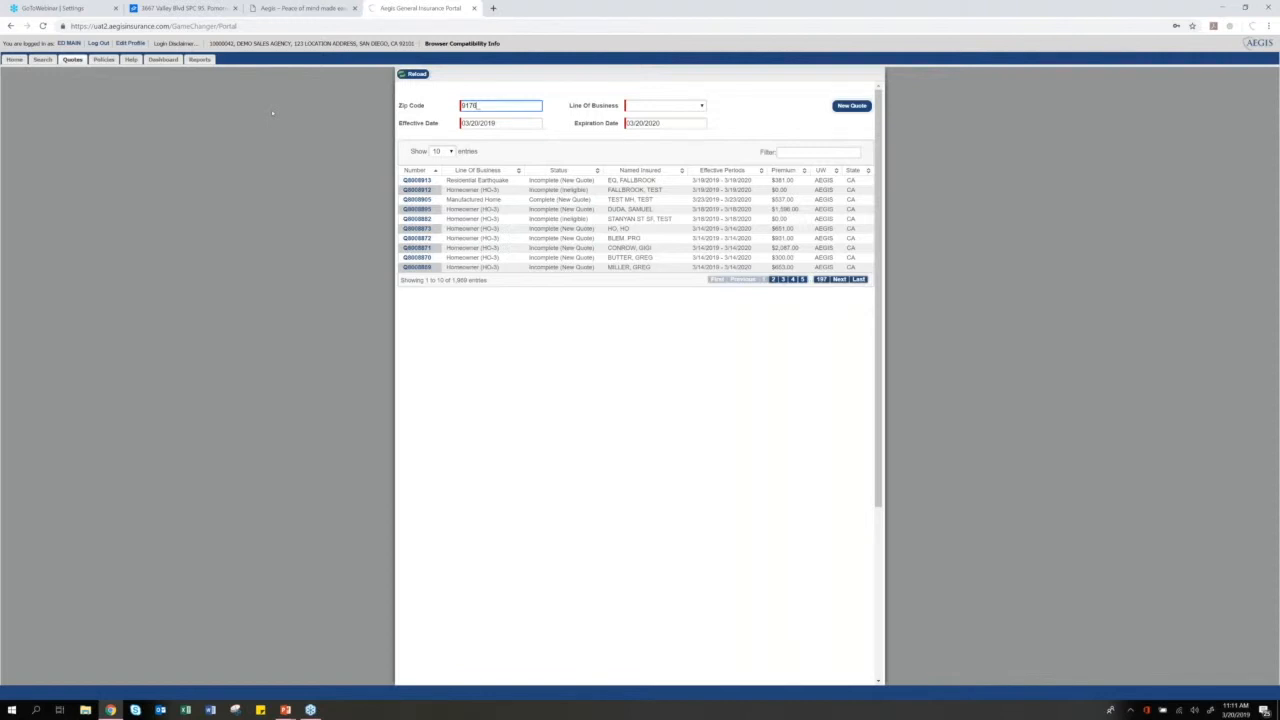
# Create a Manufactured Home quote with effective date 03/23/2019.
pyautogui.click(702, 105)
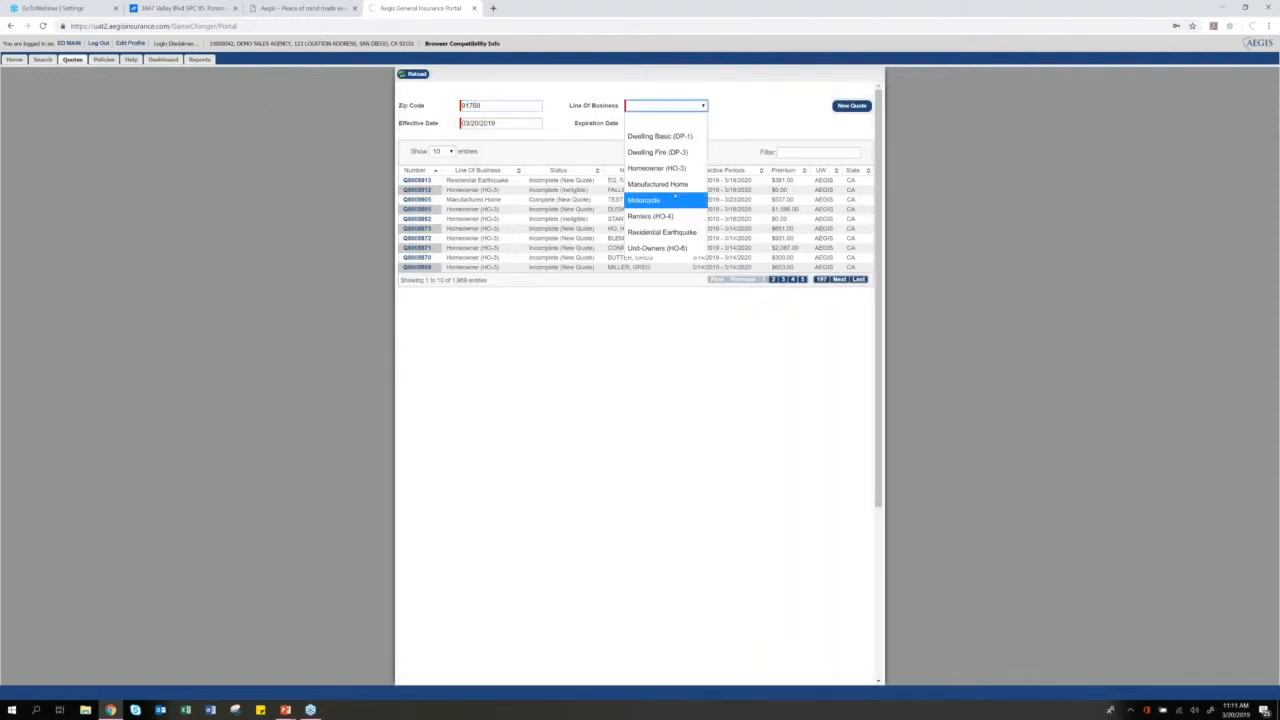
pyautogui.click(657, 184)
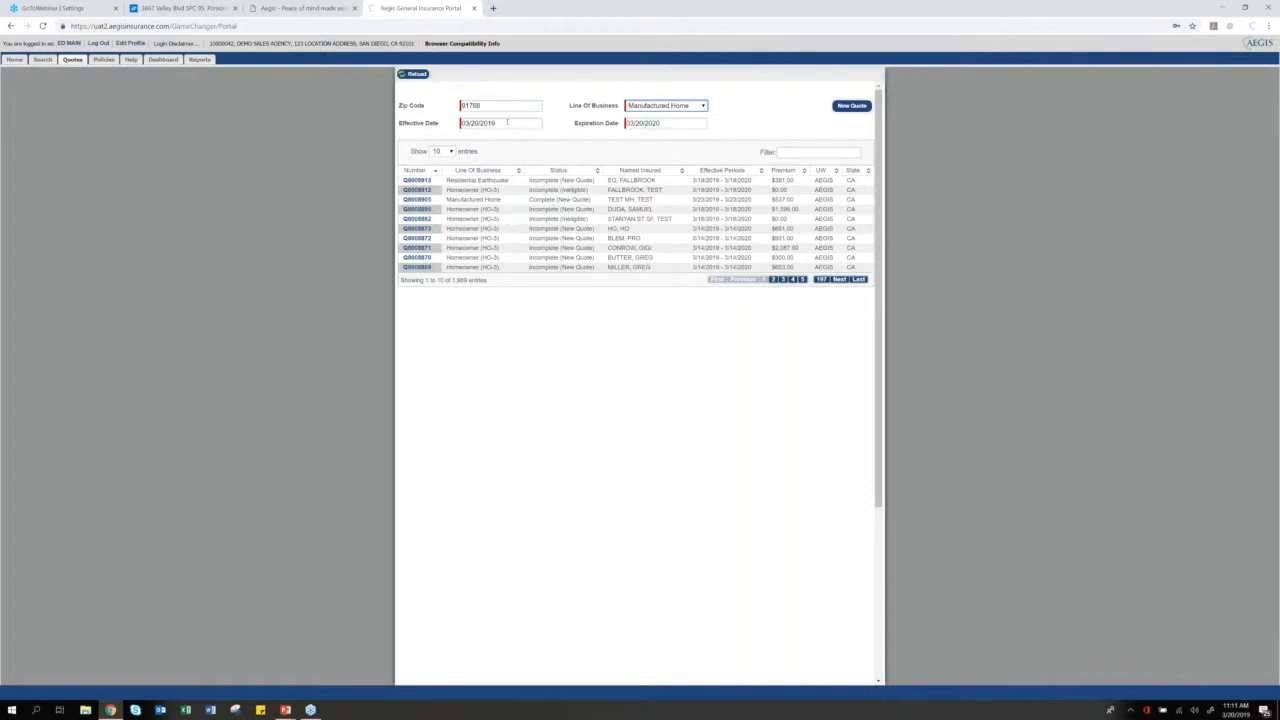
pyautogui.click(500, 123)
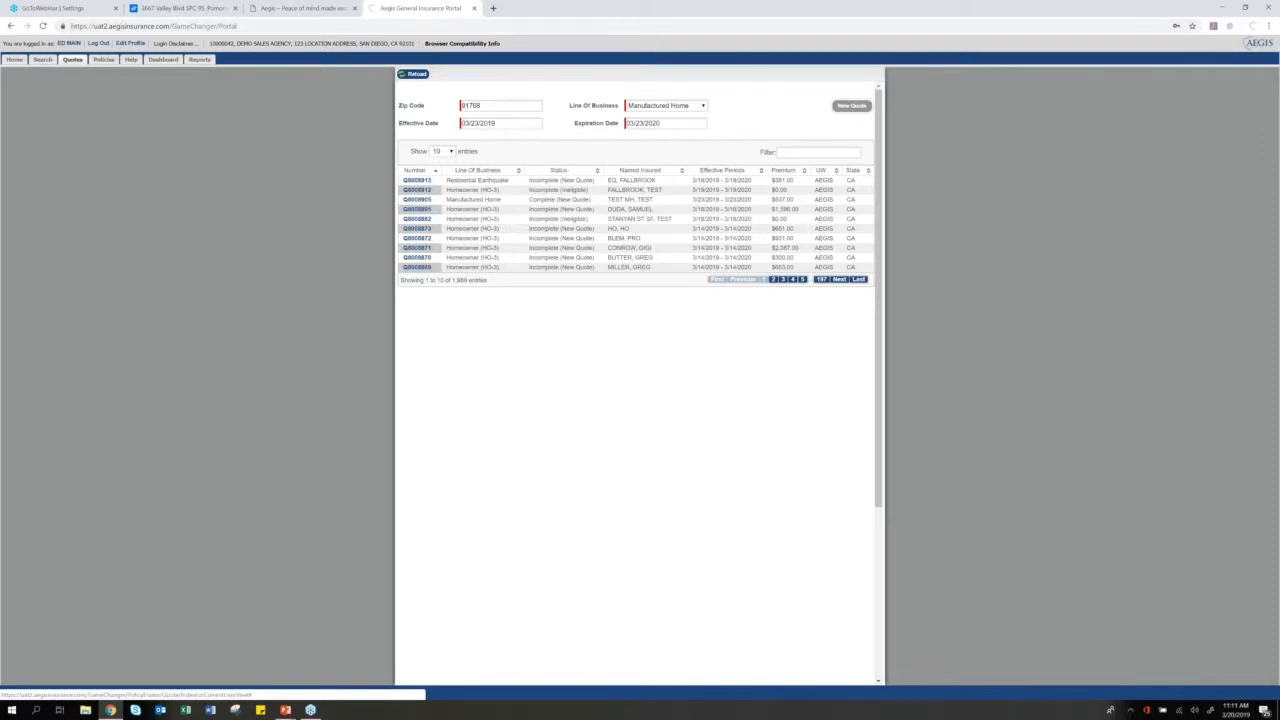
pyautogui.click(500, 123)
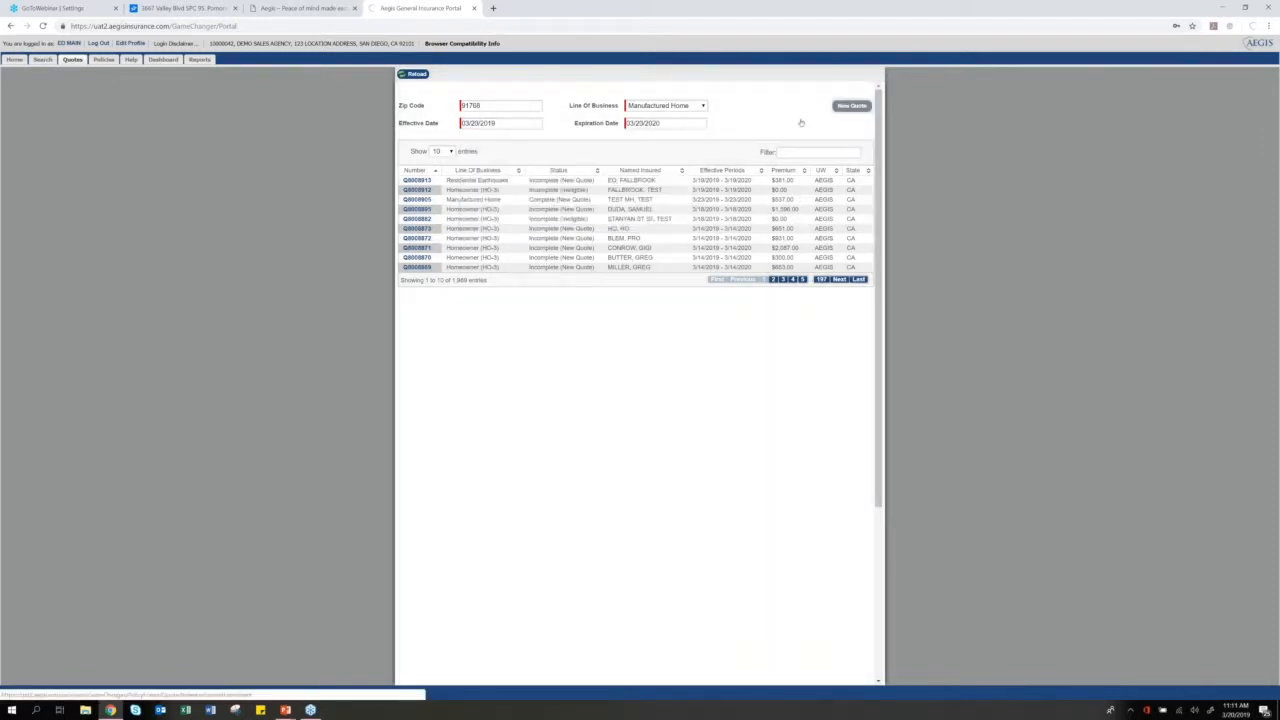
pyautogui.click(851, 105)
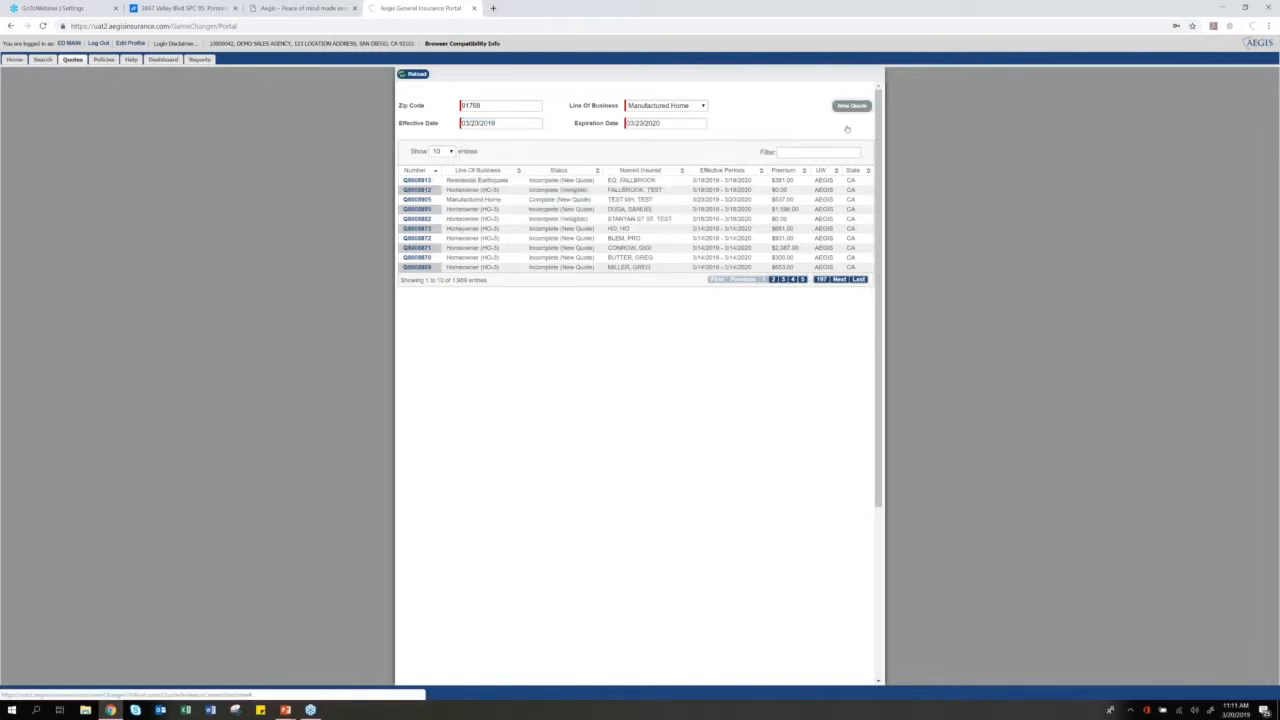
pyautogui.click(851, 105)
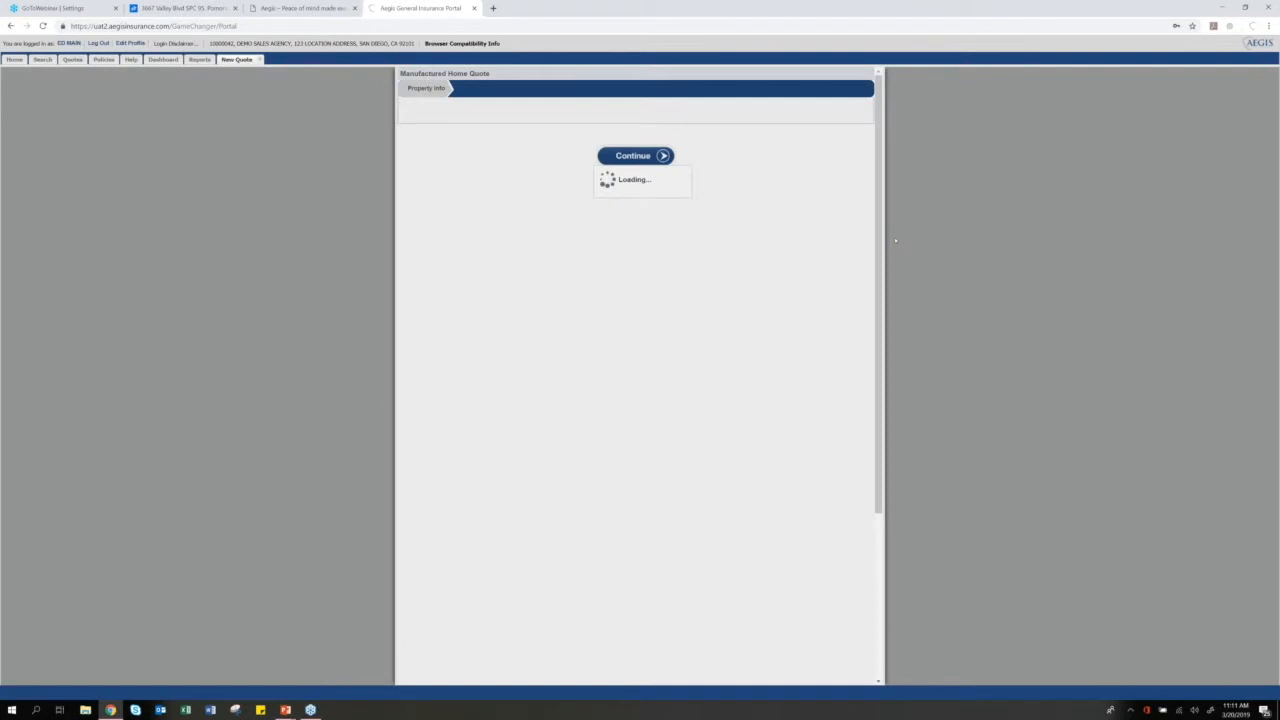
# Enter the insured's name, TE MOBI.
pyautogui.click(635, 155)
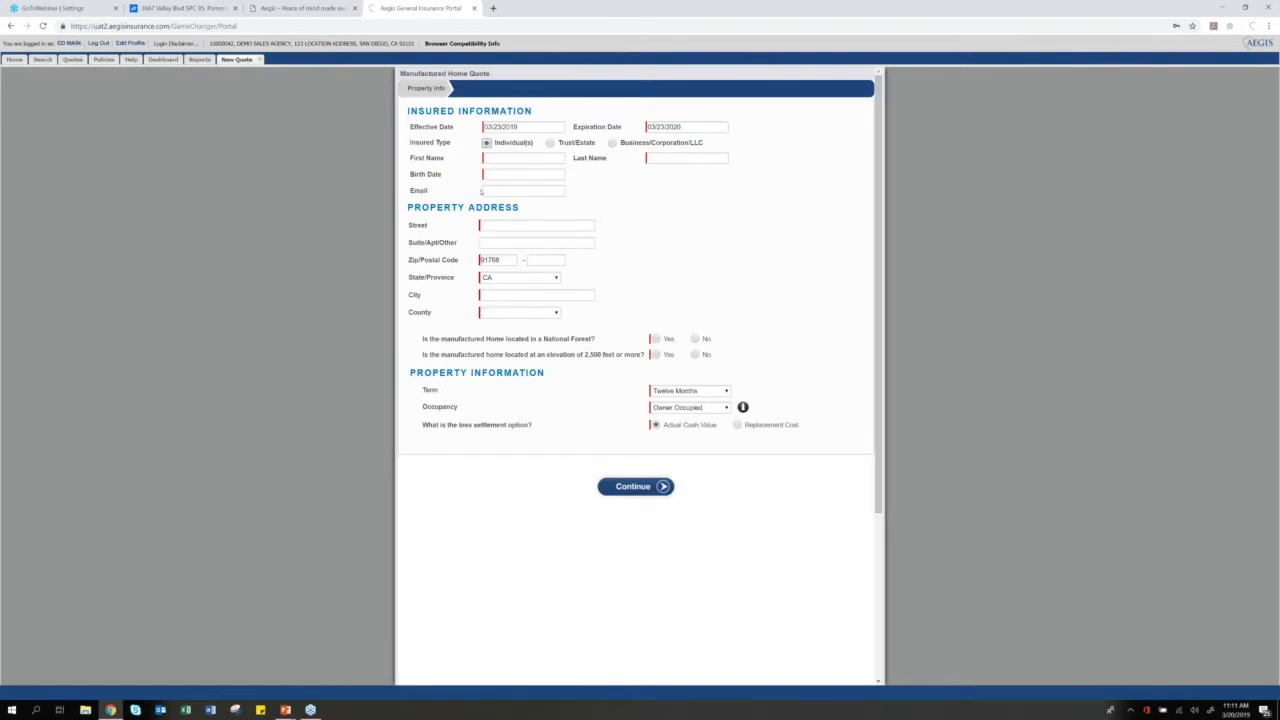
pyautogui.write('TE')
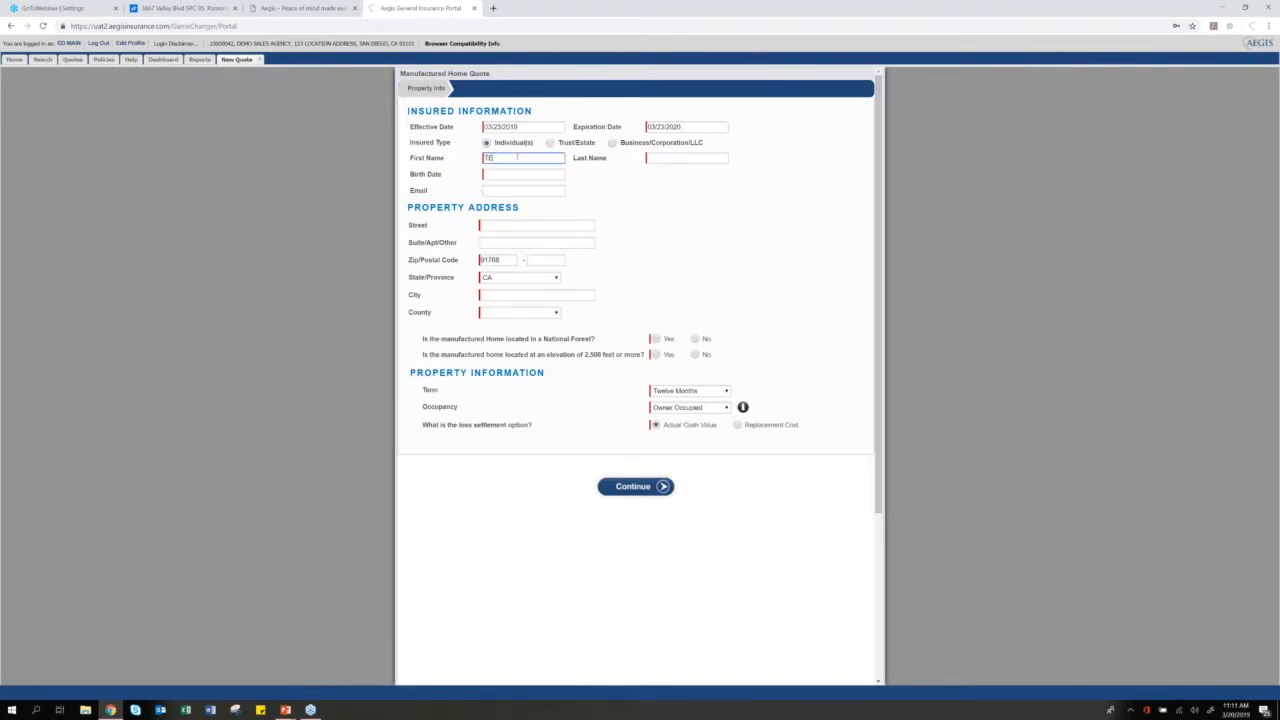
pyautogui.write('MOBILE')
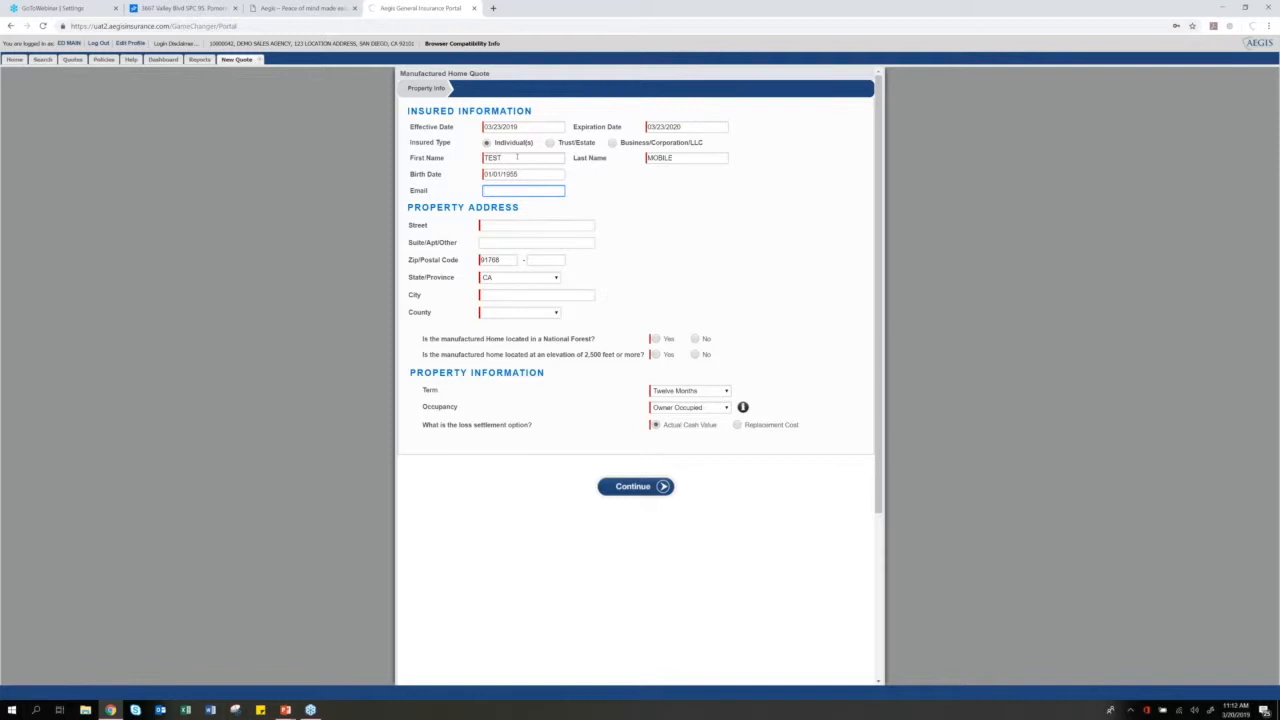
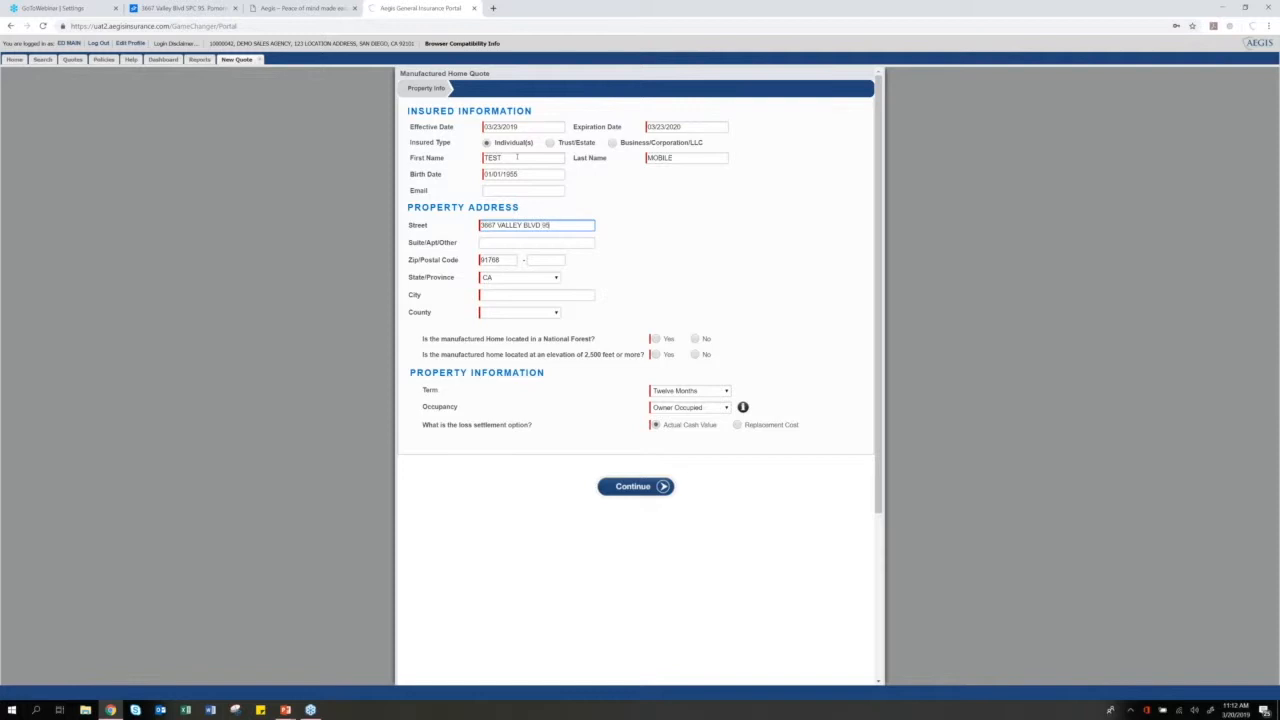
pyautogui.click(497, 259)
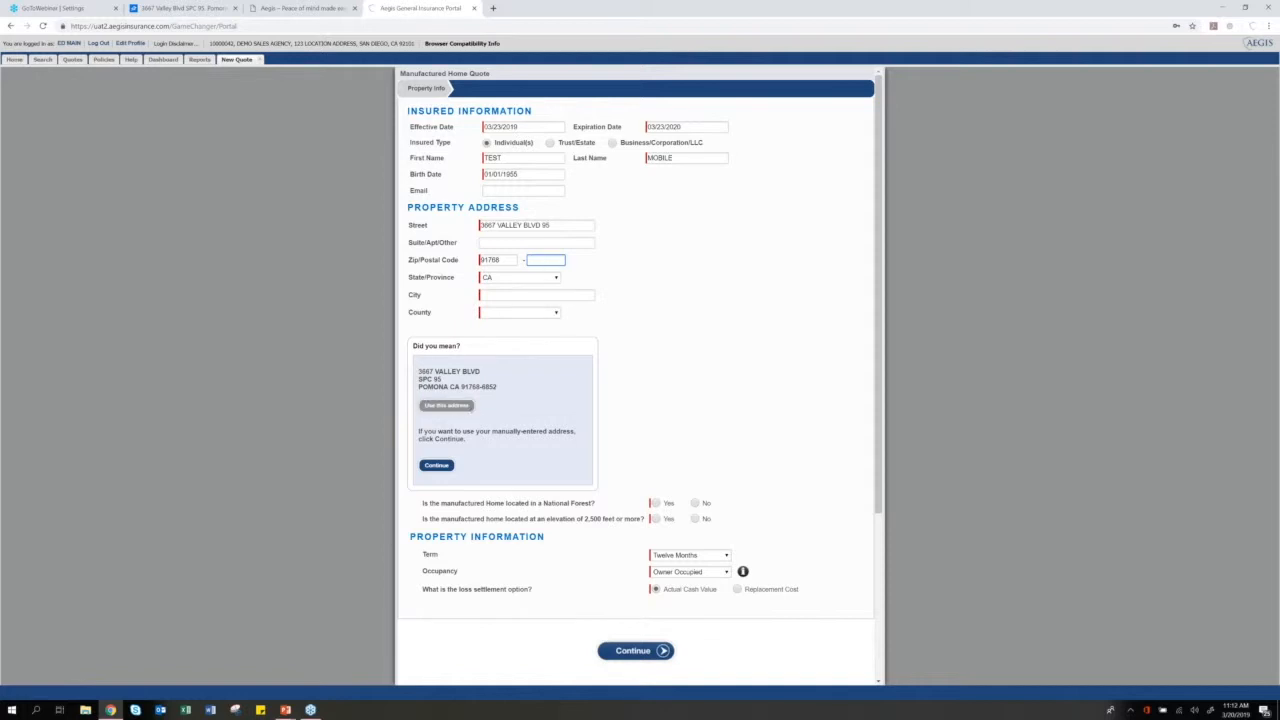
# Accept the suggested Pomona address, answer No to National Forest, and keep a Twelve Months term.
pyautogui.click(446, 405)
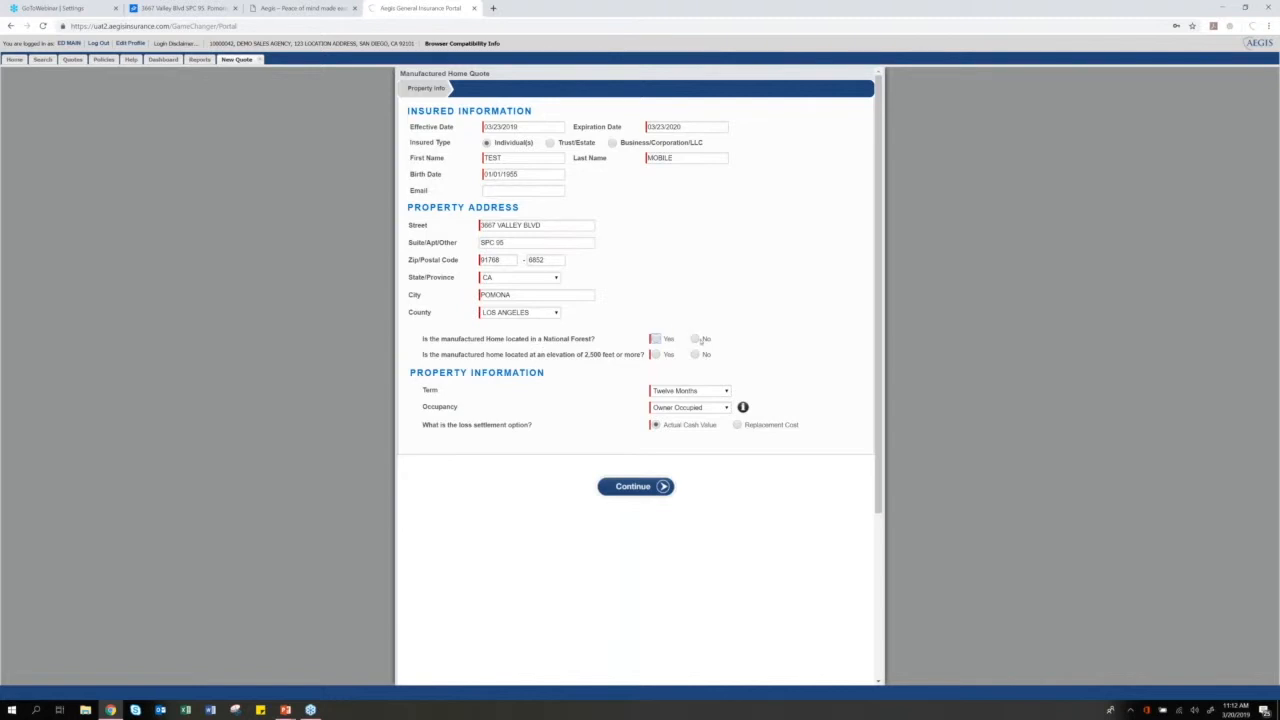
pyautogui.click(695, 338)
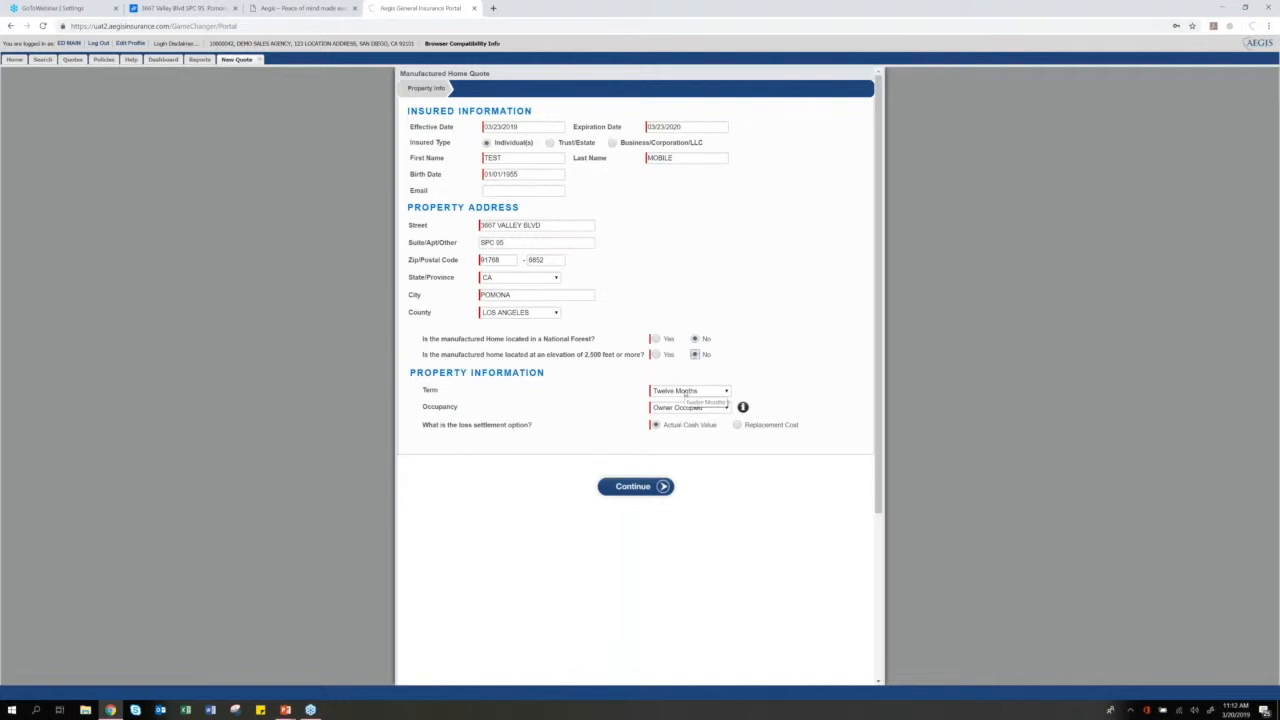
pyautogui.click(690, 390)
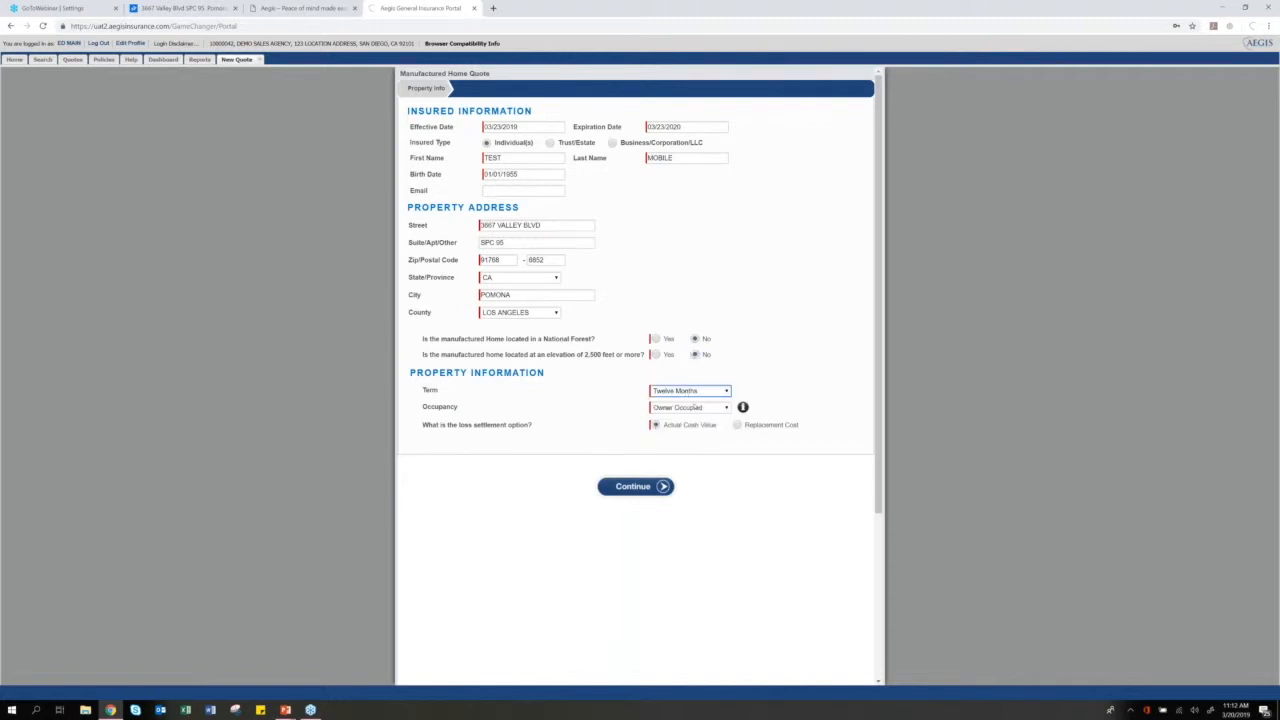
pyautogui.click(738, 424)
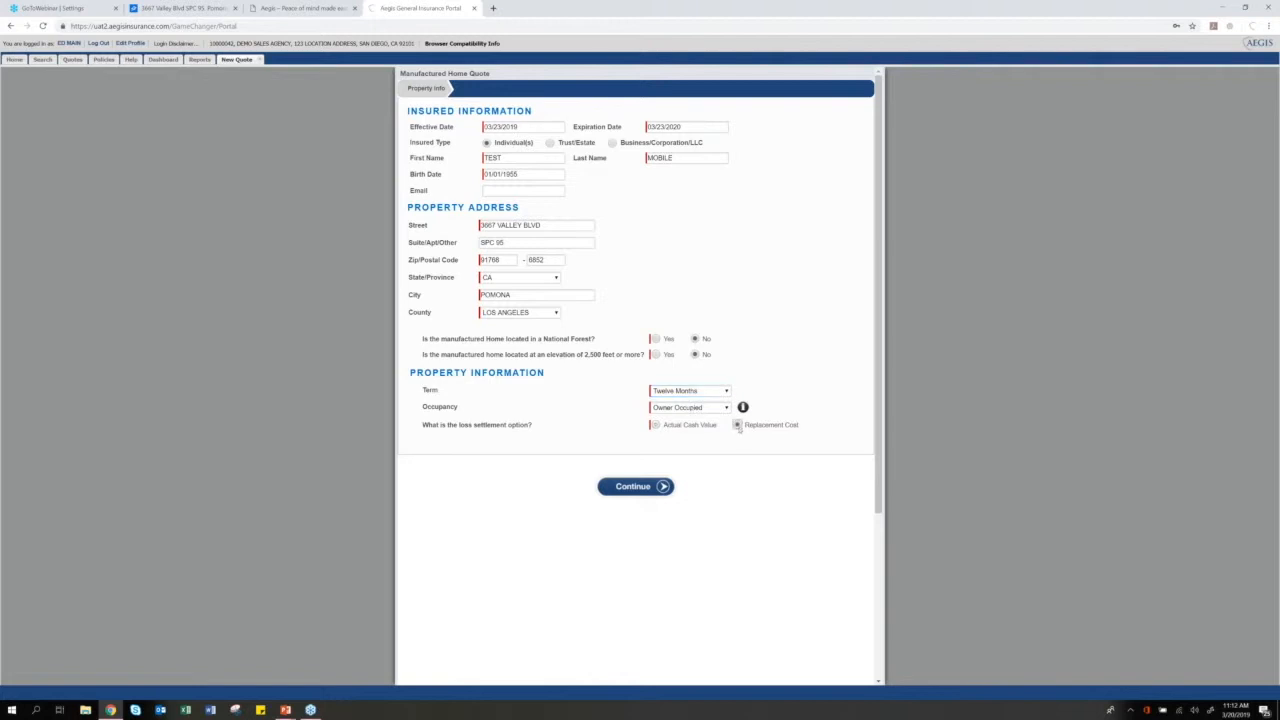
# Choose Replacement Cost loss settlement and submit the property information.
pyautogui.click(635, 486)
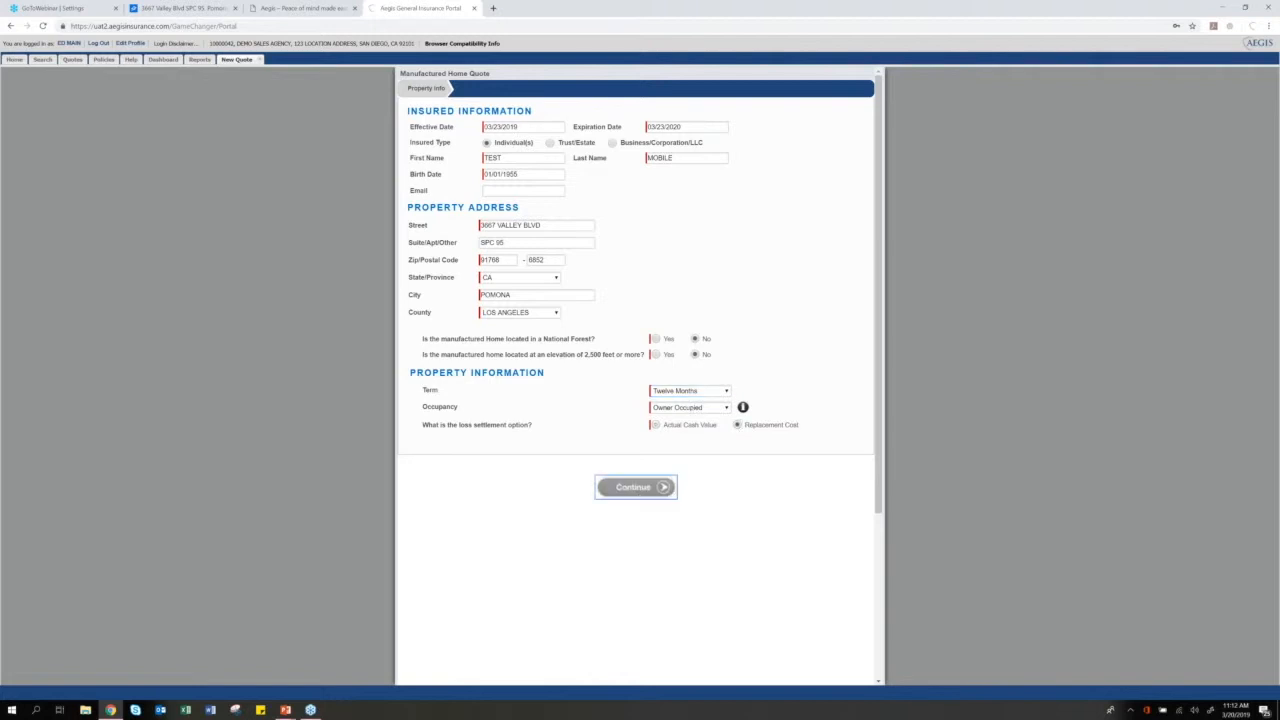
pyautogui.click(635, 487)
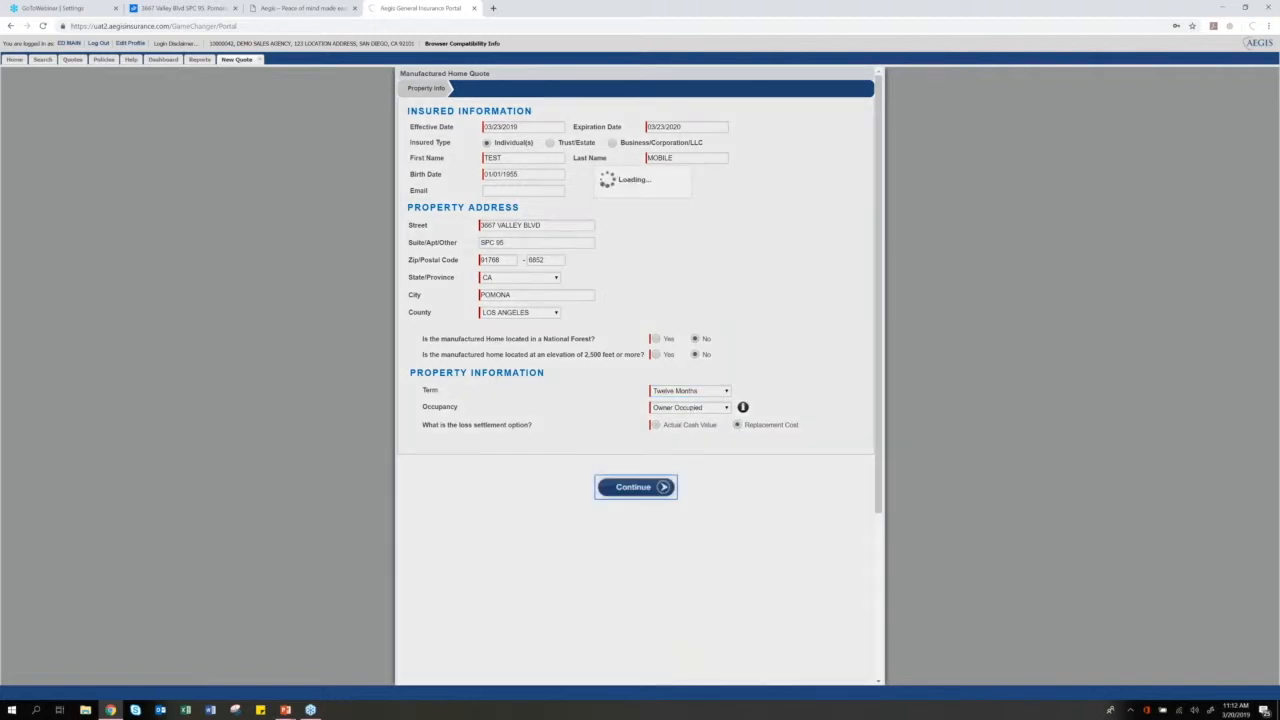
pyautogui.click(635, 486)
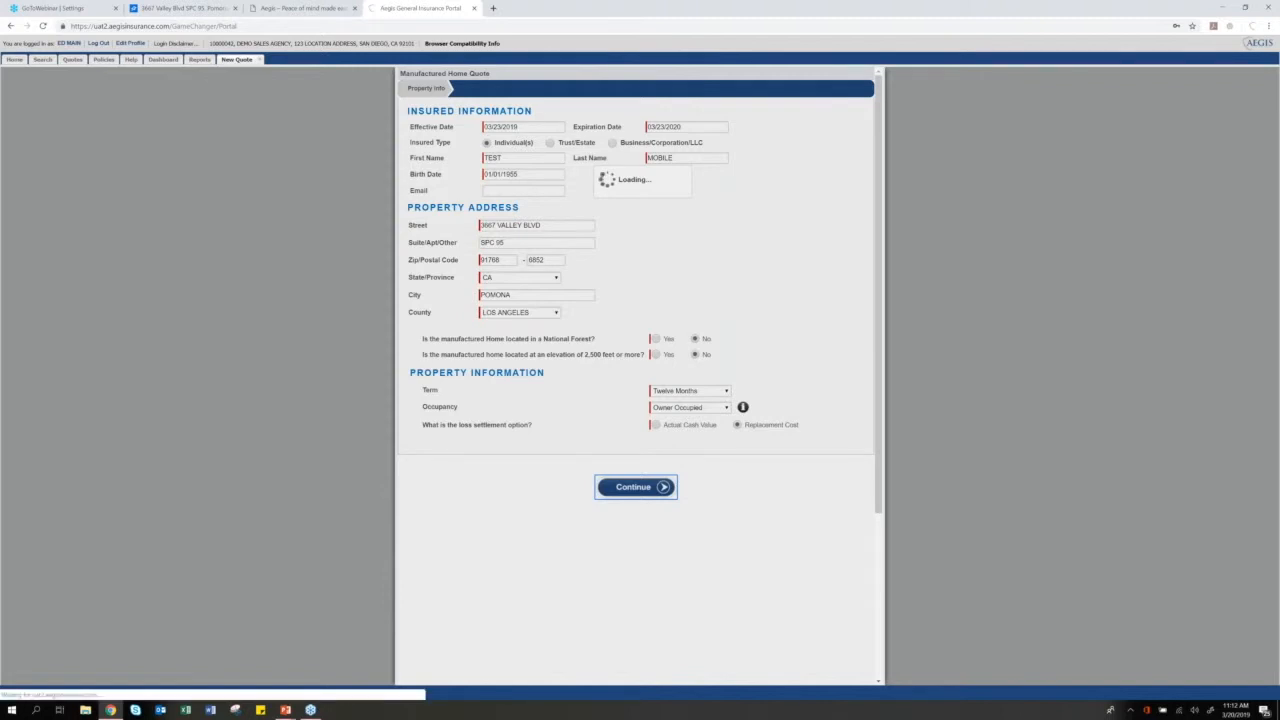
pyautogui.click(635, 487)
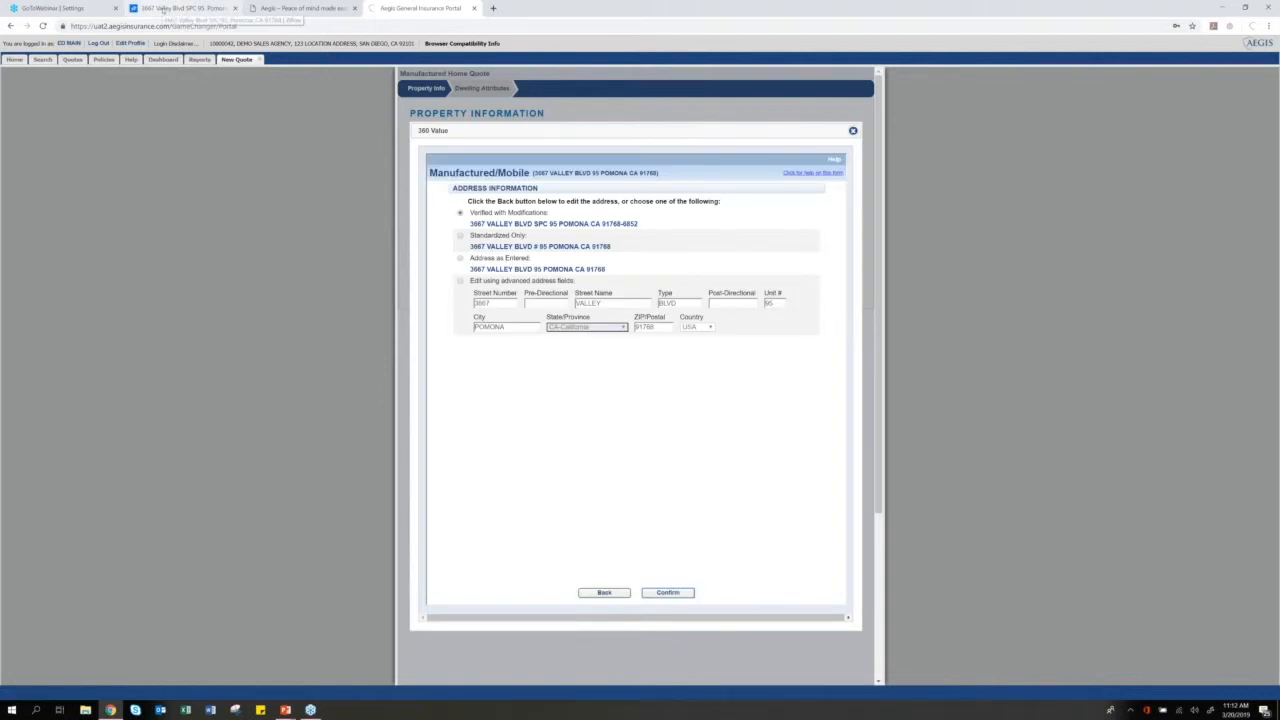
# Confirm the 'Verified with Modifications' address in the 360 Value dialog.
pyautogui.click(183, 8)
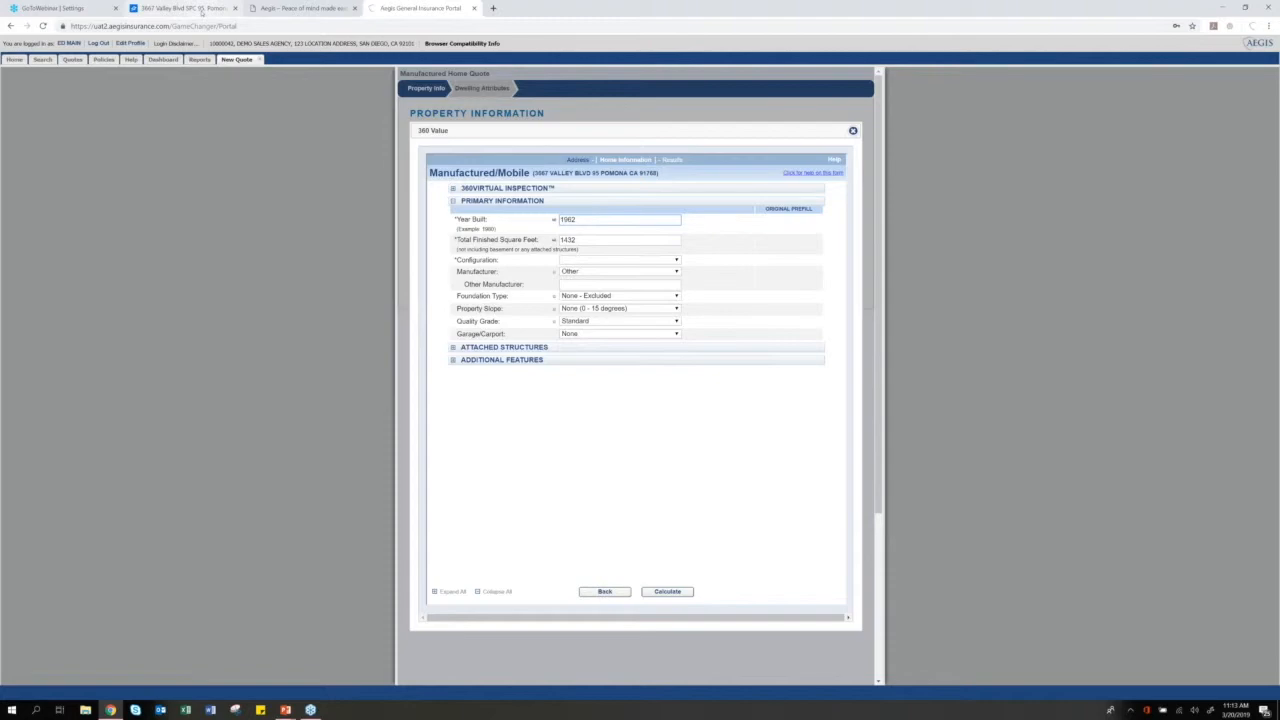
pyautogui.click(180, 8)
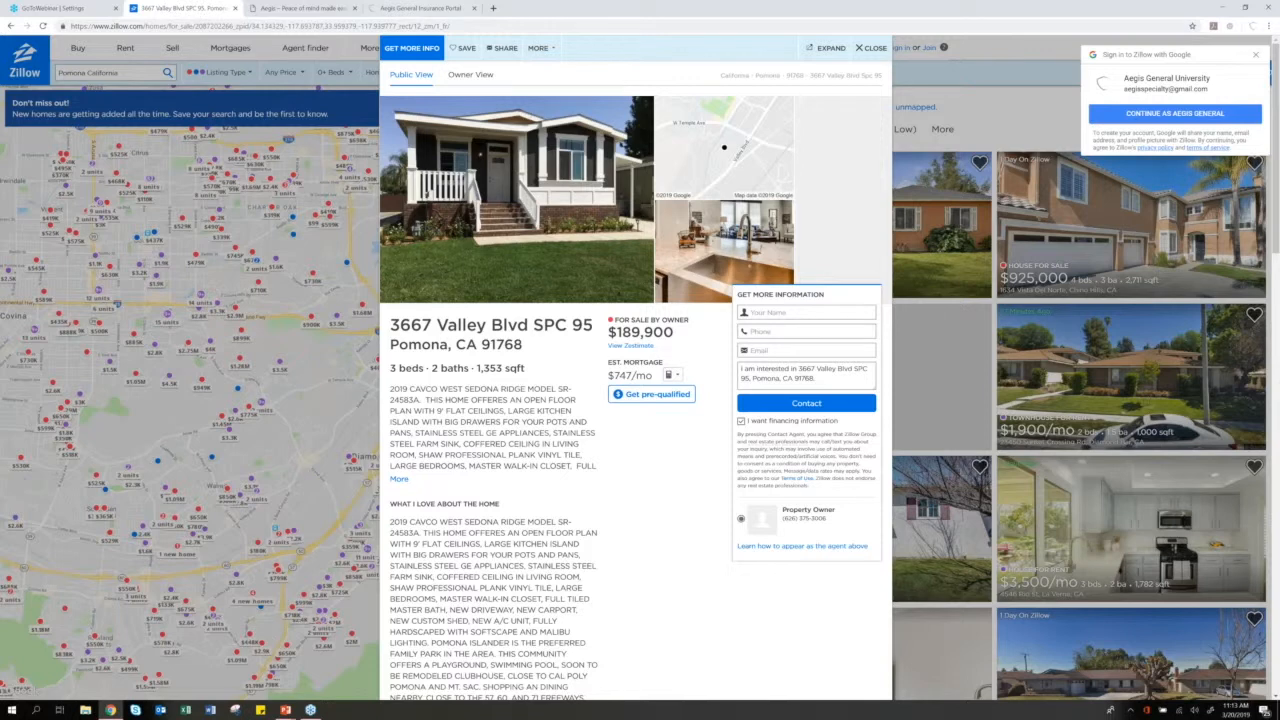
pyautogui.click(420, 8)
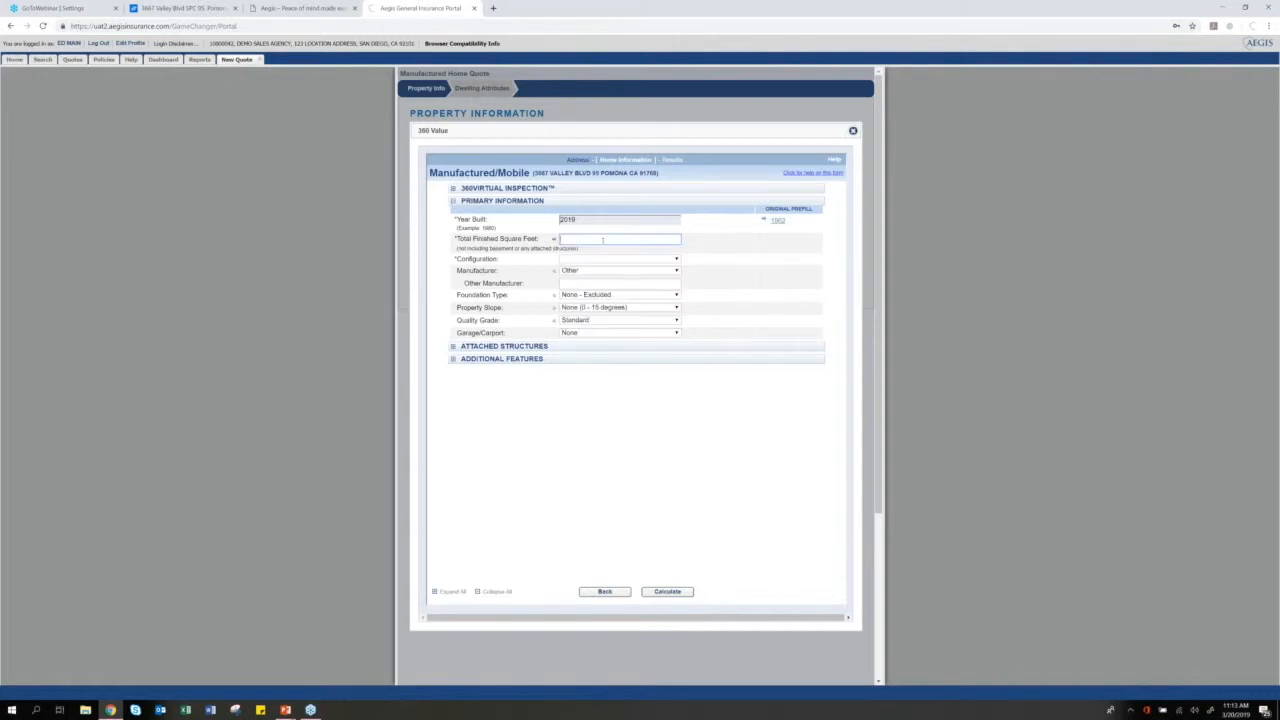
# Enter 1353 as the total finished square feet, replacing 1432.
pyautogui.write('1353')
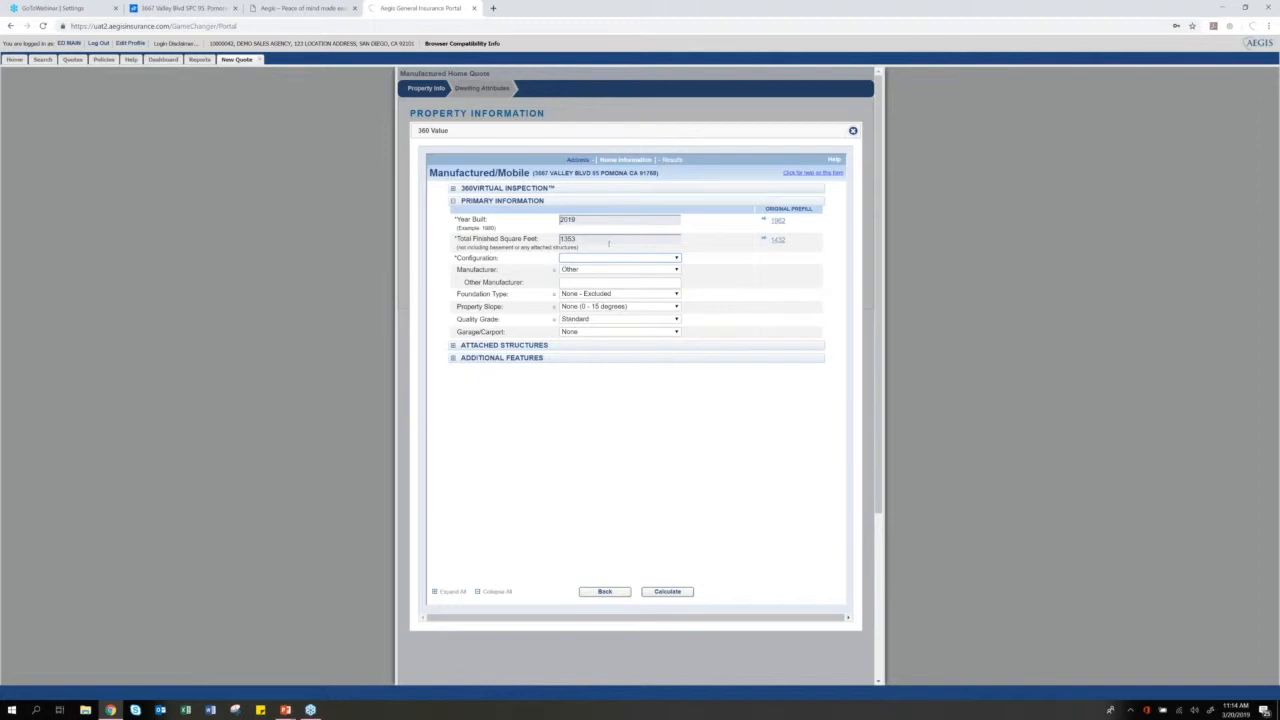
pyautogui.moveTo(620, 258)
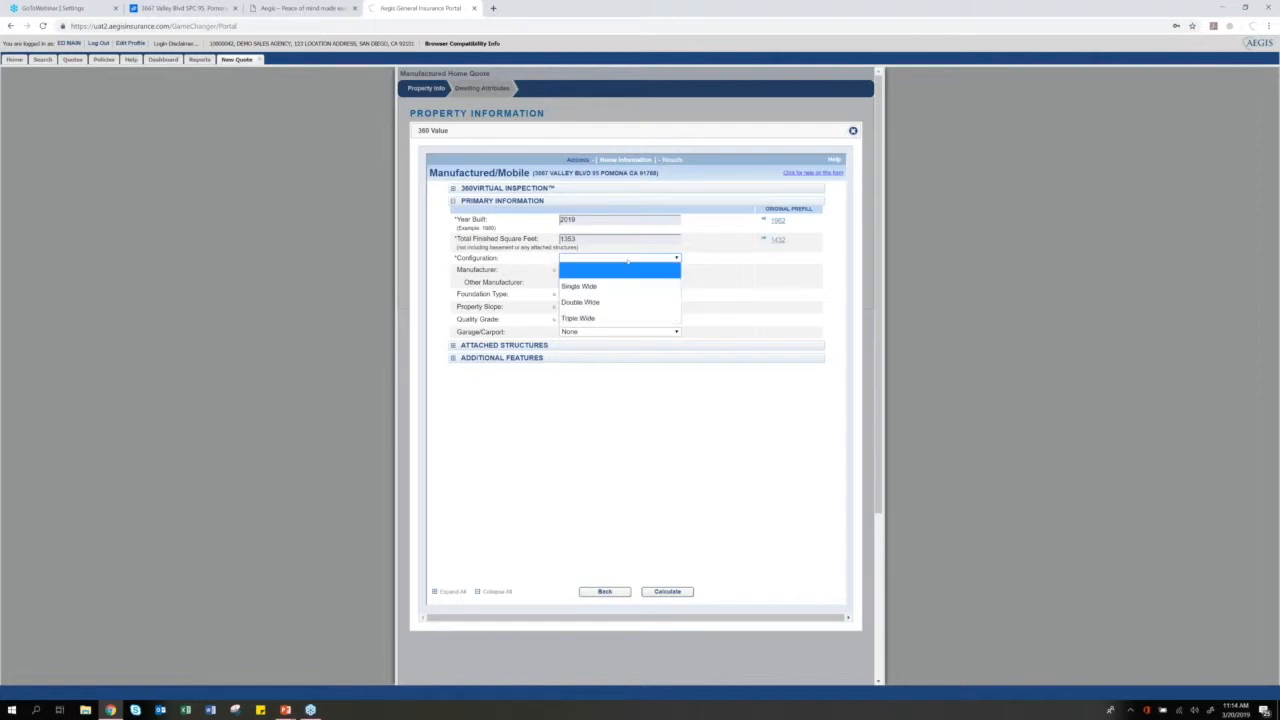
# Set the home configuration to Double Wide and manufacturer to Other (CAVCO).
pyautogui.click(580, 302)
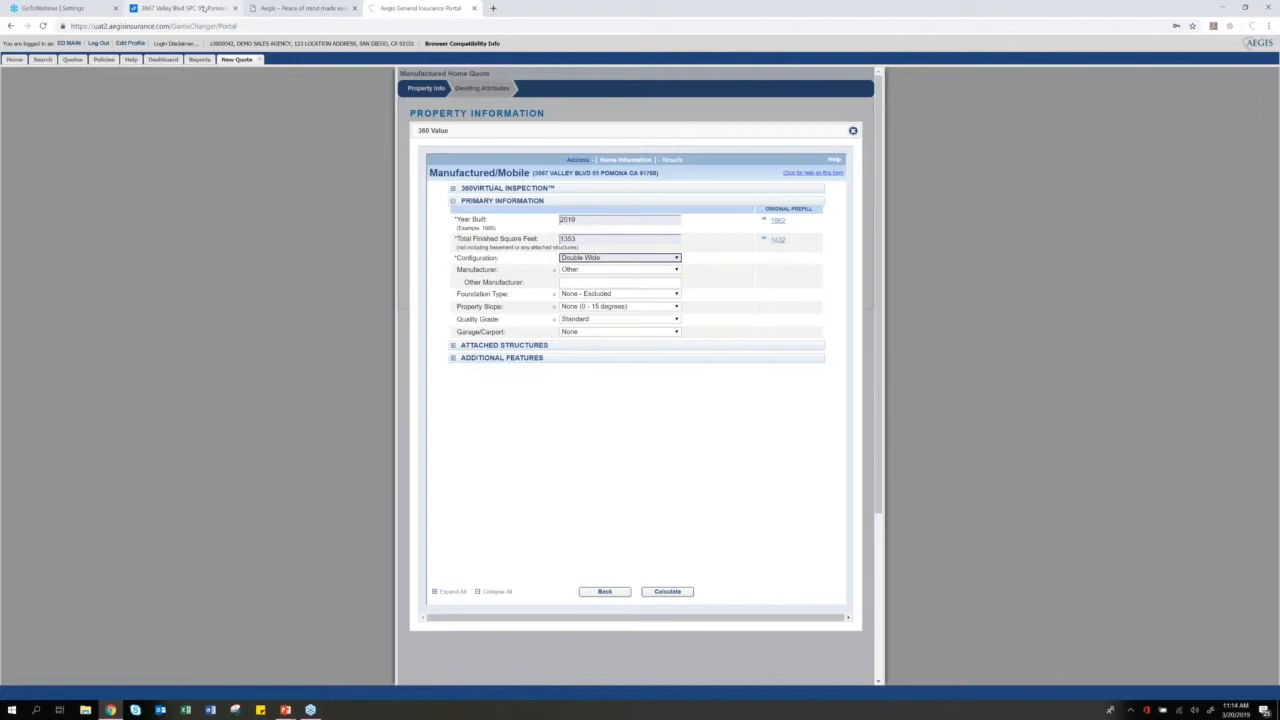
pyautogui.click(180, 8)
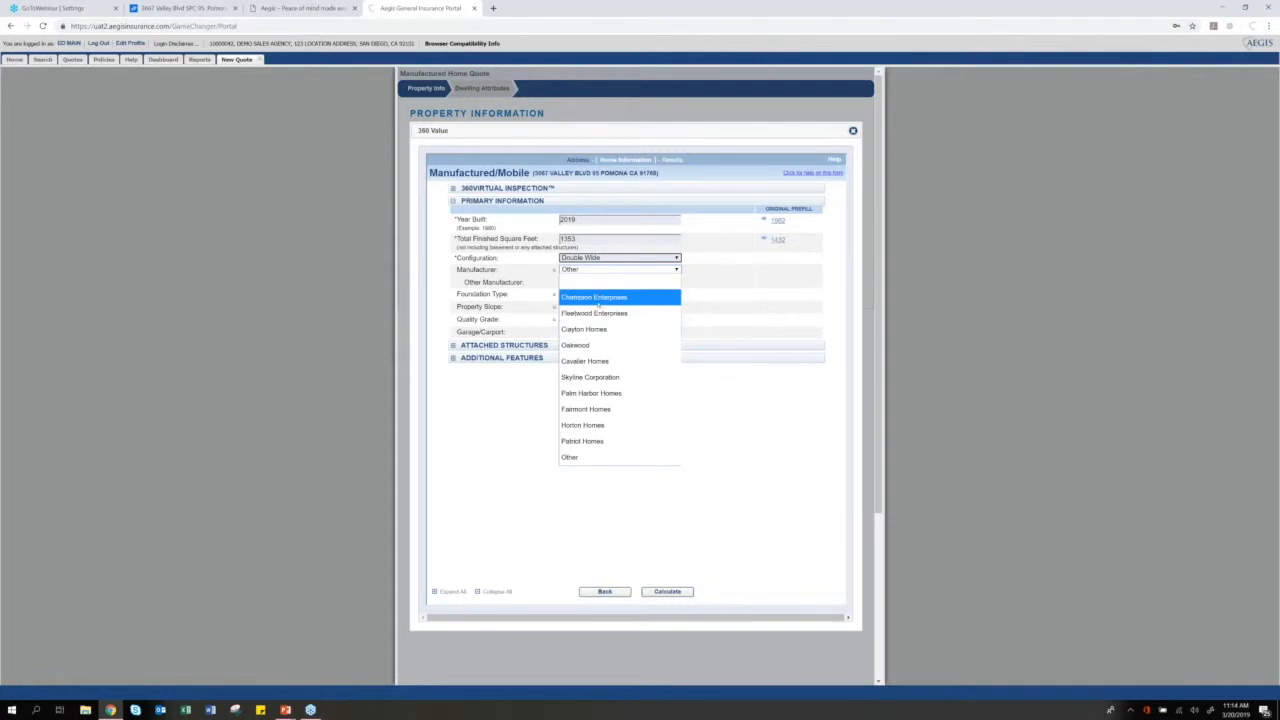
pyautogui.moveTo(582, 441)
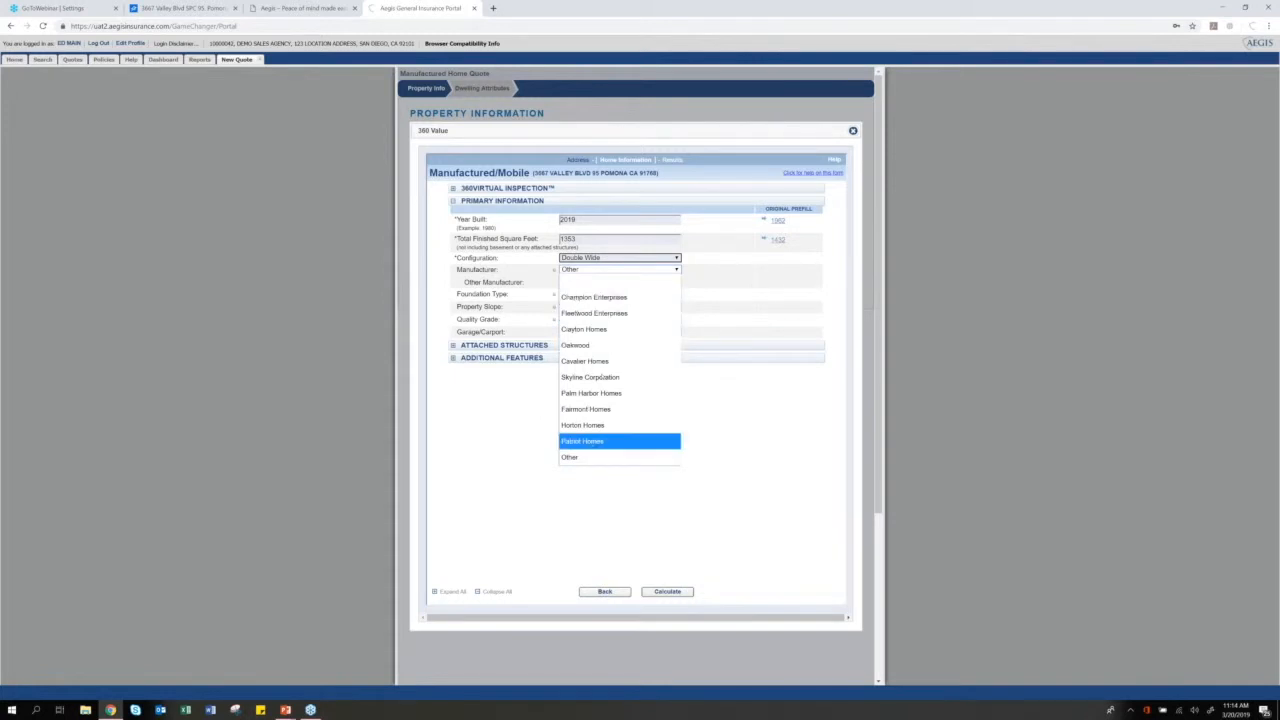
pyautogui.moveTo(594, 297)
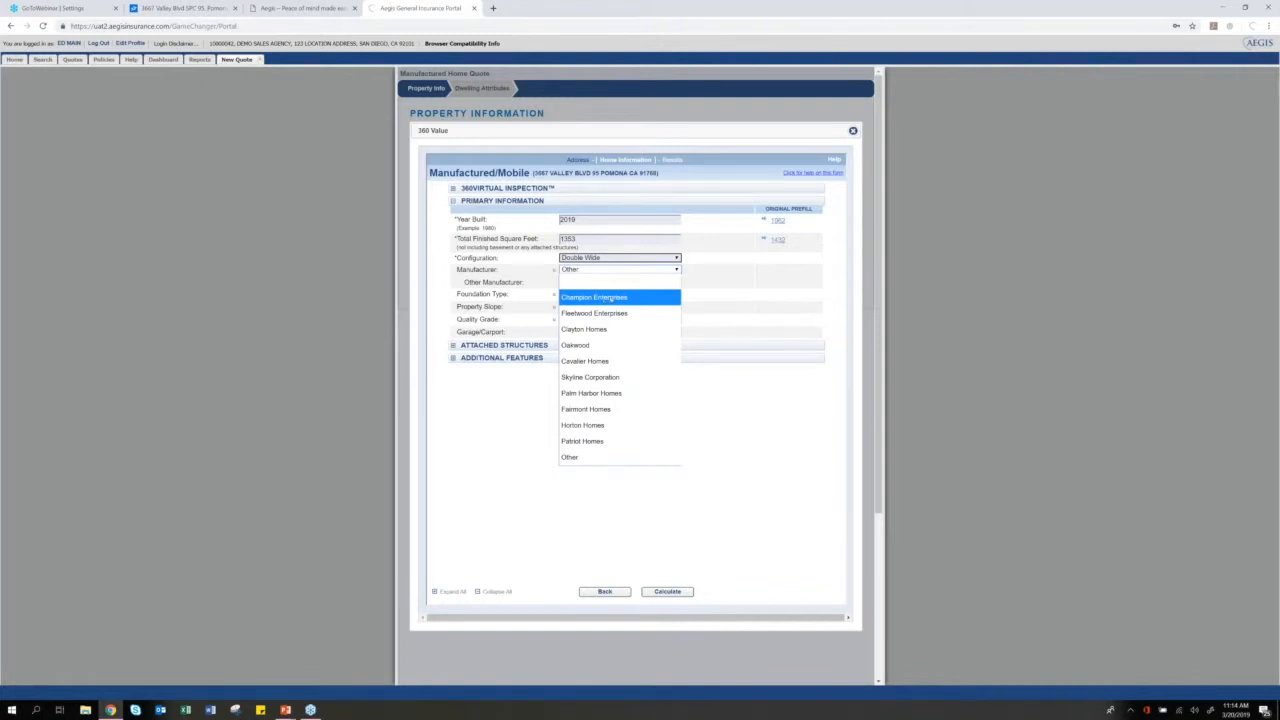
pyautogui.moveTo(582, 441)
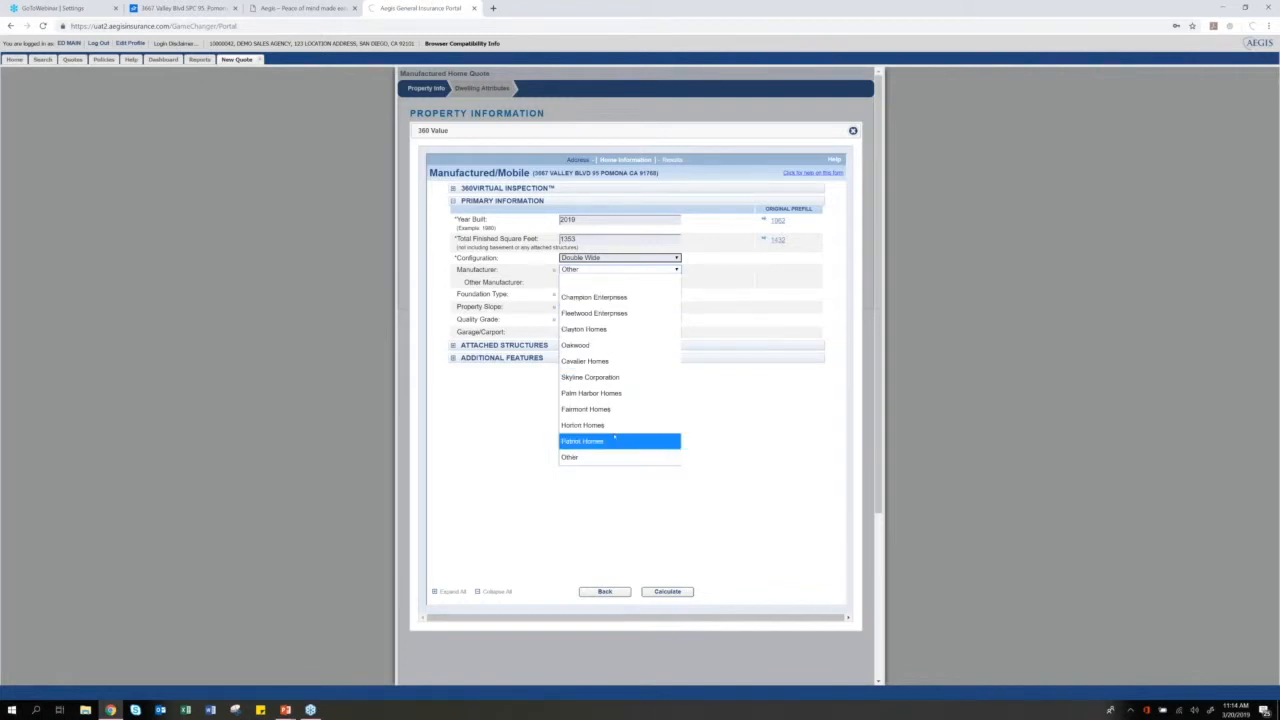
pyautogui.moveTo(583, 329)
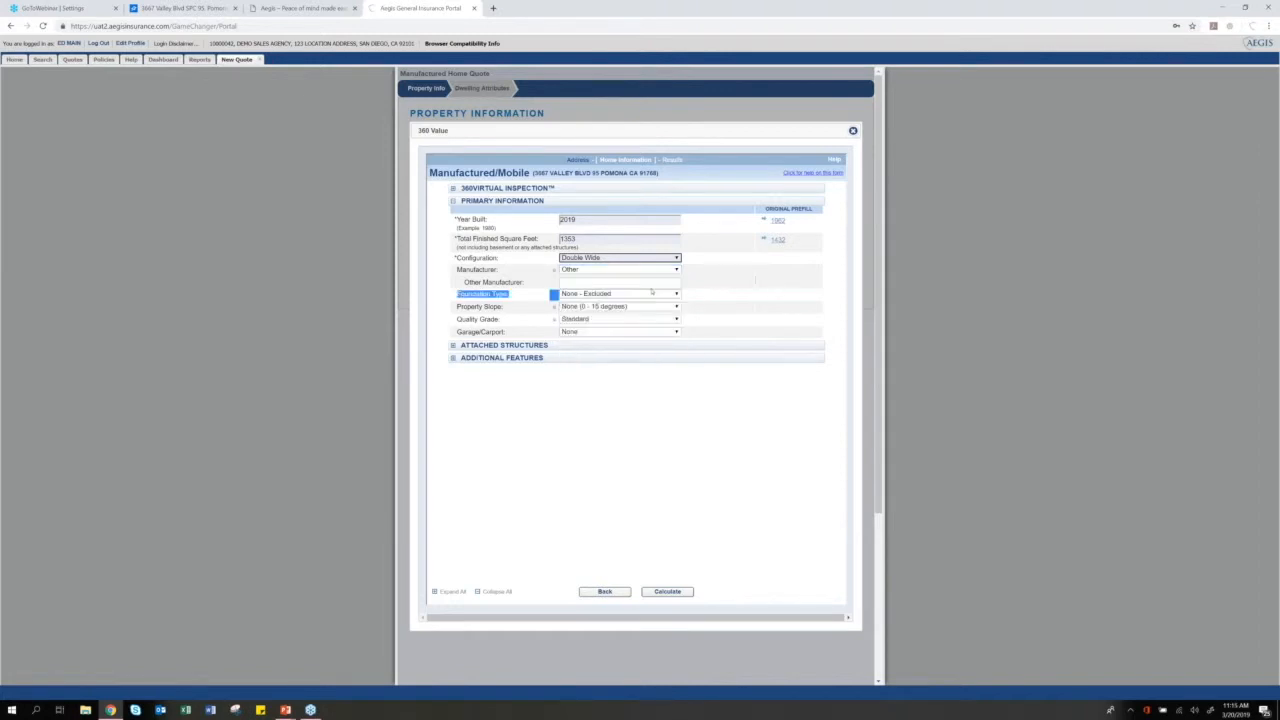
pyautogui.write('CAVCO')
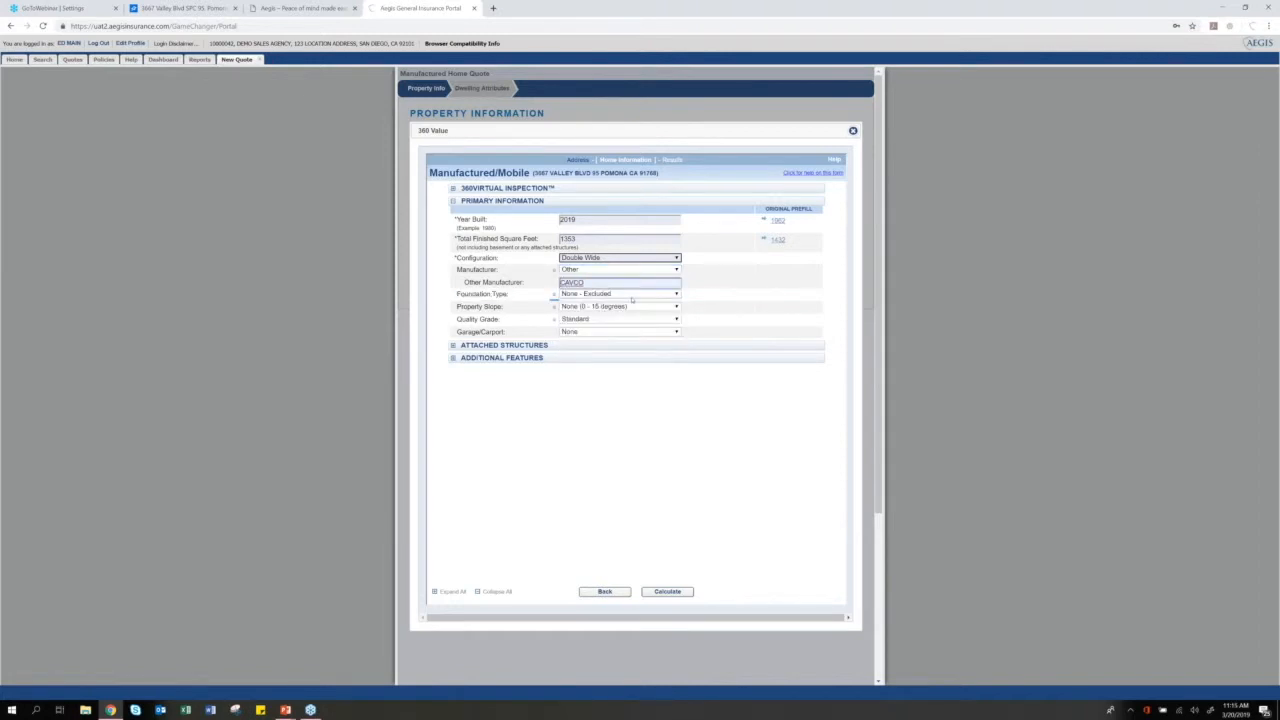
pyautogui.click(676, 294)
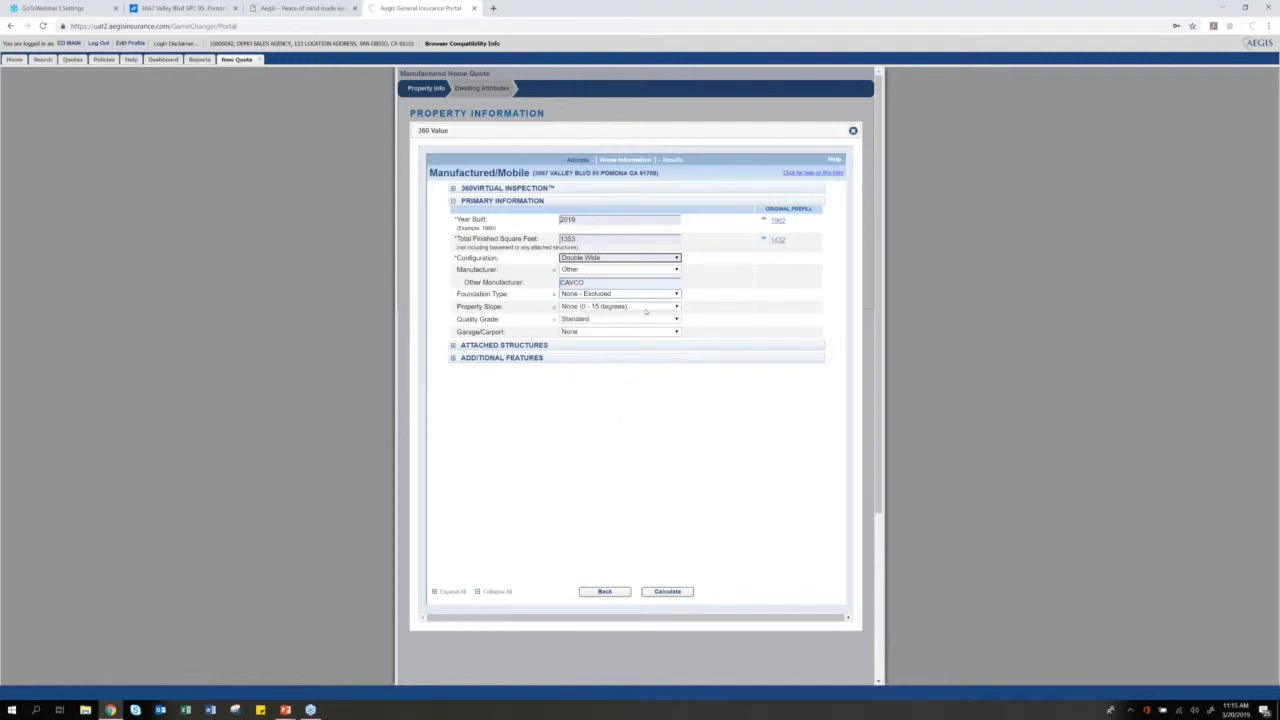
# Keep slope at None (0 - 15 degrees), set quality grade Luxury and garage/carport None.
pyautogui.click(676, 306)
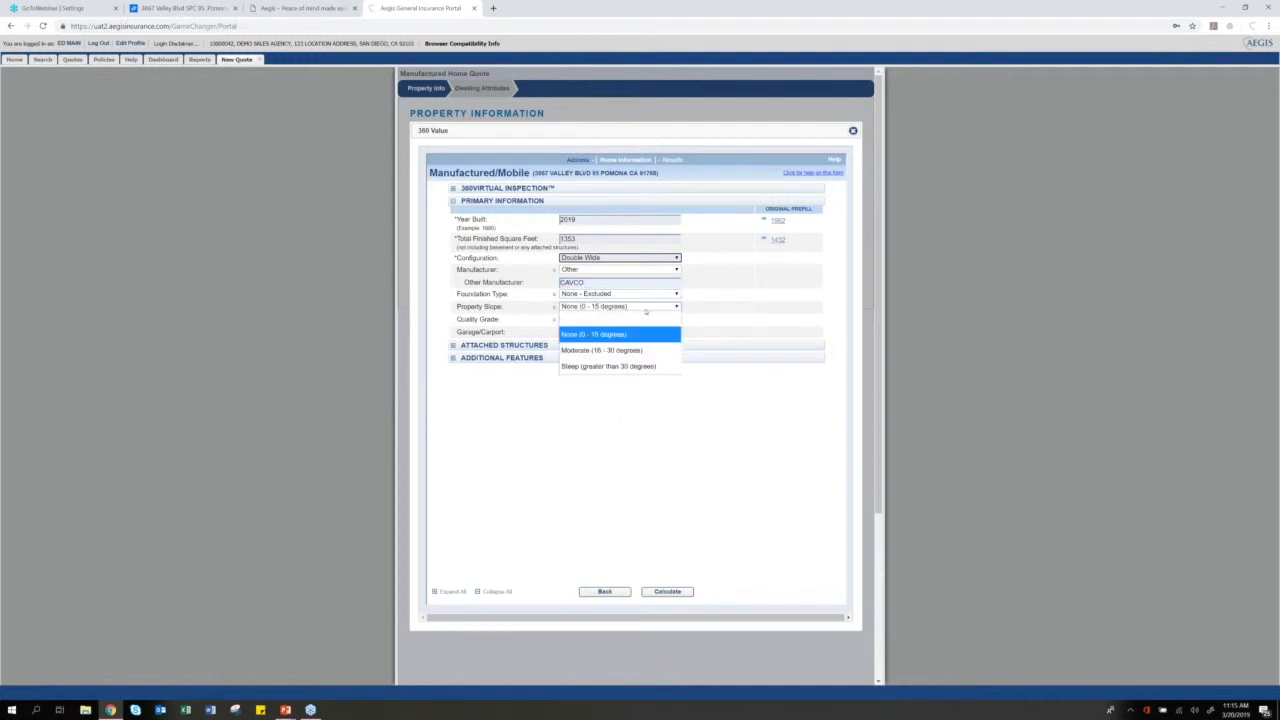
pyautogui.click(618, 319)
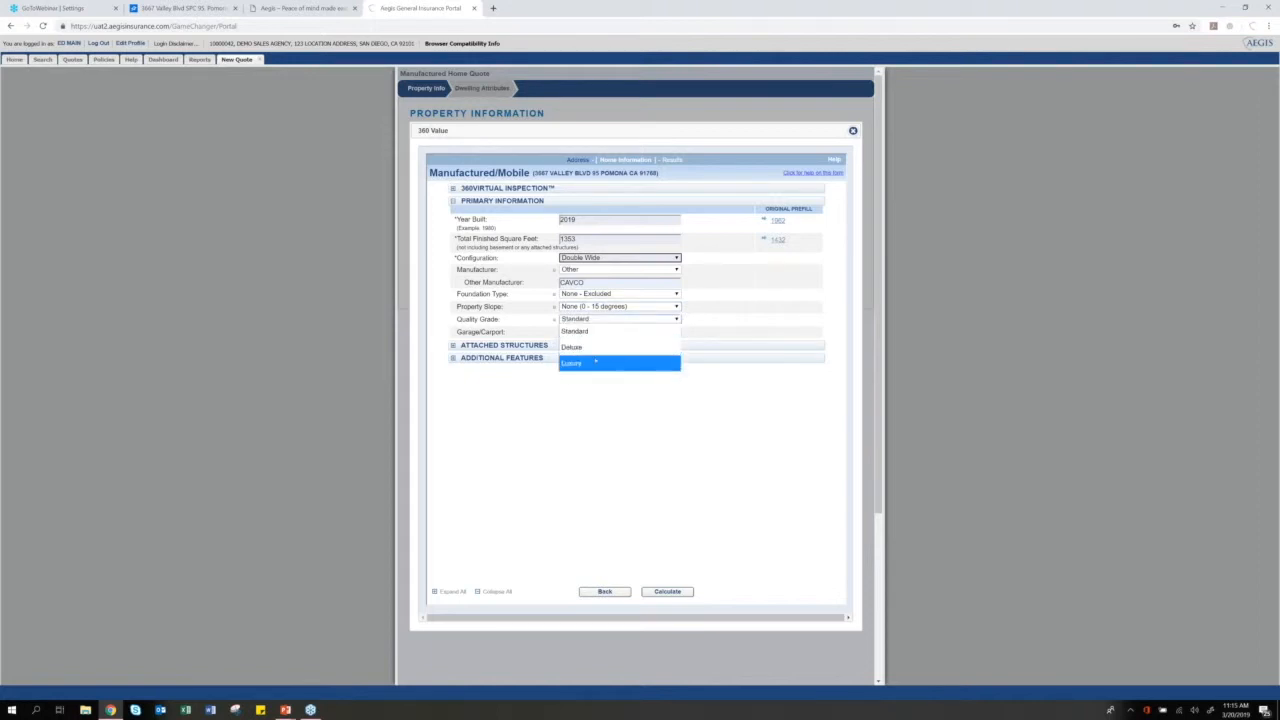
pyautogui.click(571, 363)
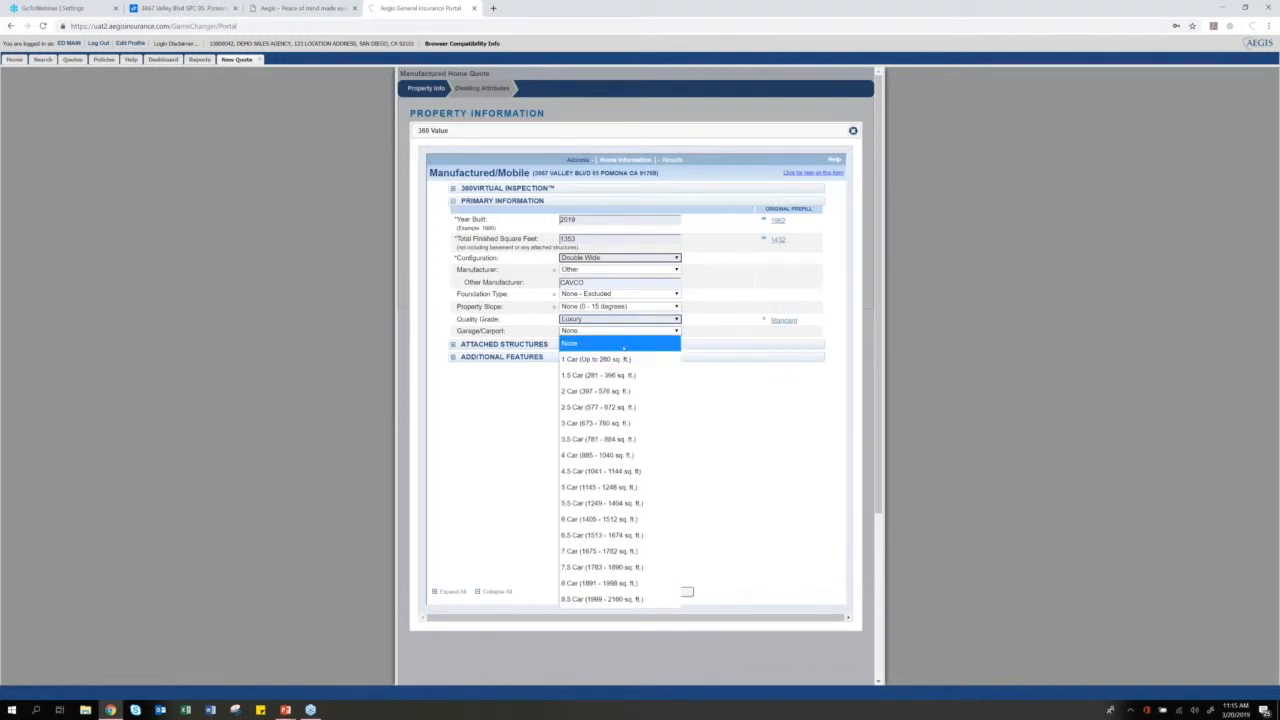
pyautogui.click(569, 343)
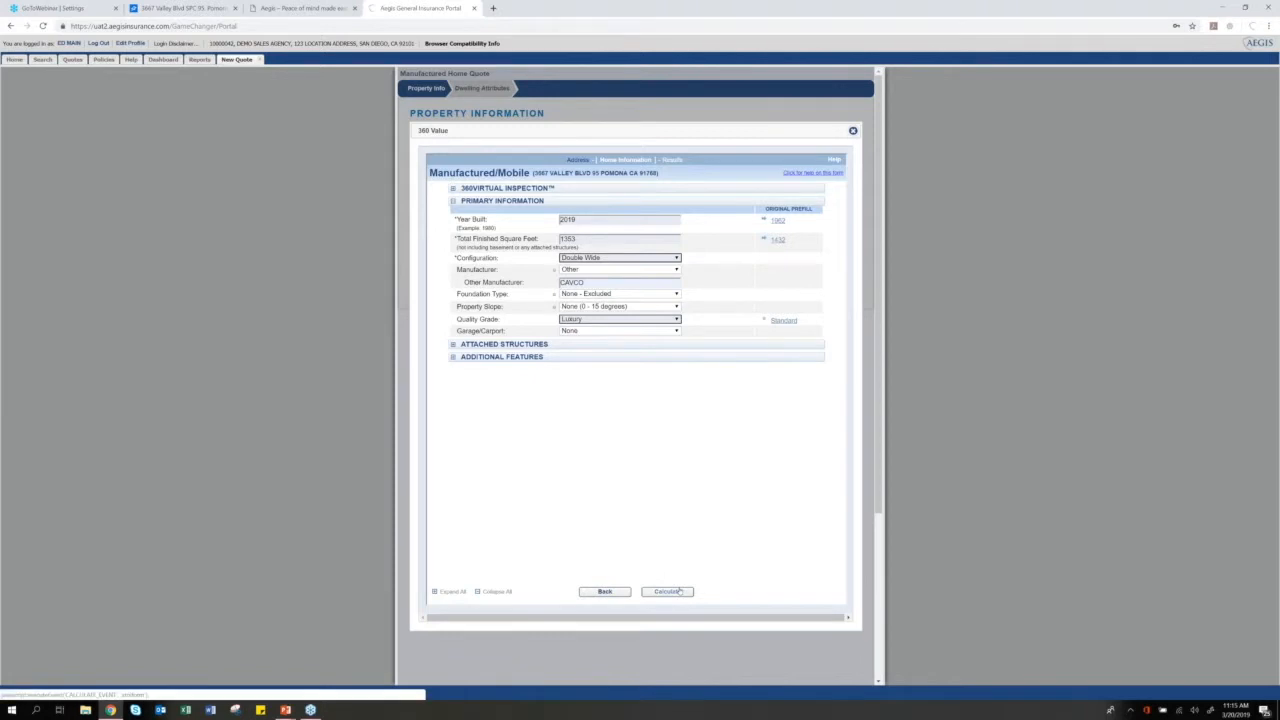
# Calculate the $117,102.00 replacement cost and return to the quote.
pyautogui.click(667, 591)
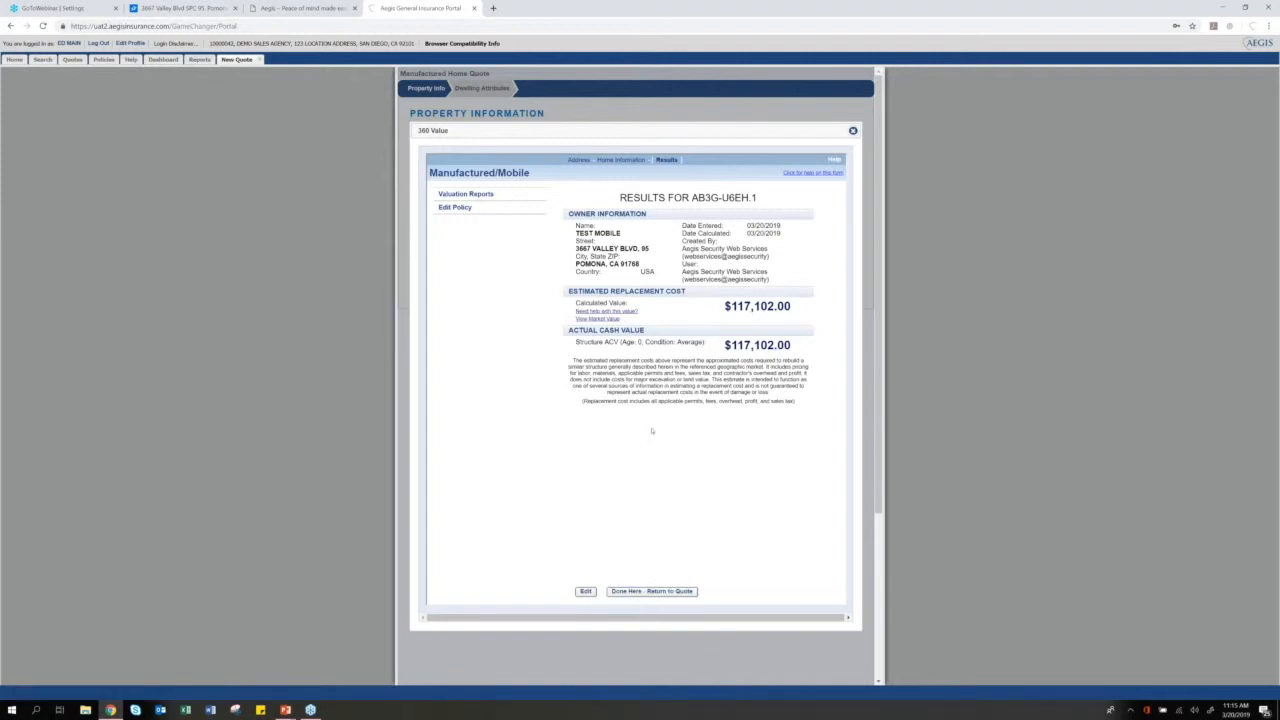
pyautogui.moveTo(647, 601)
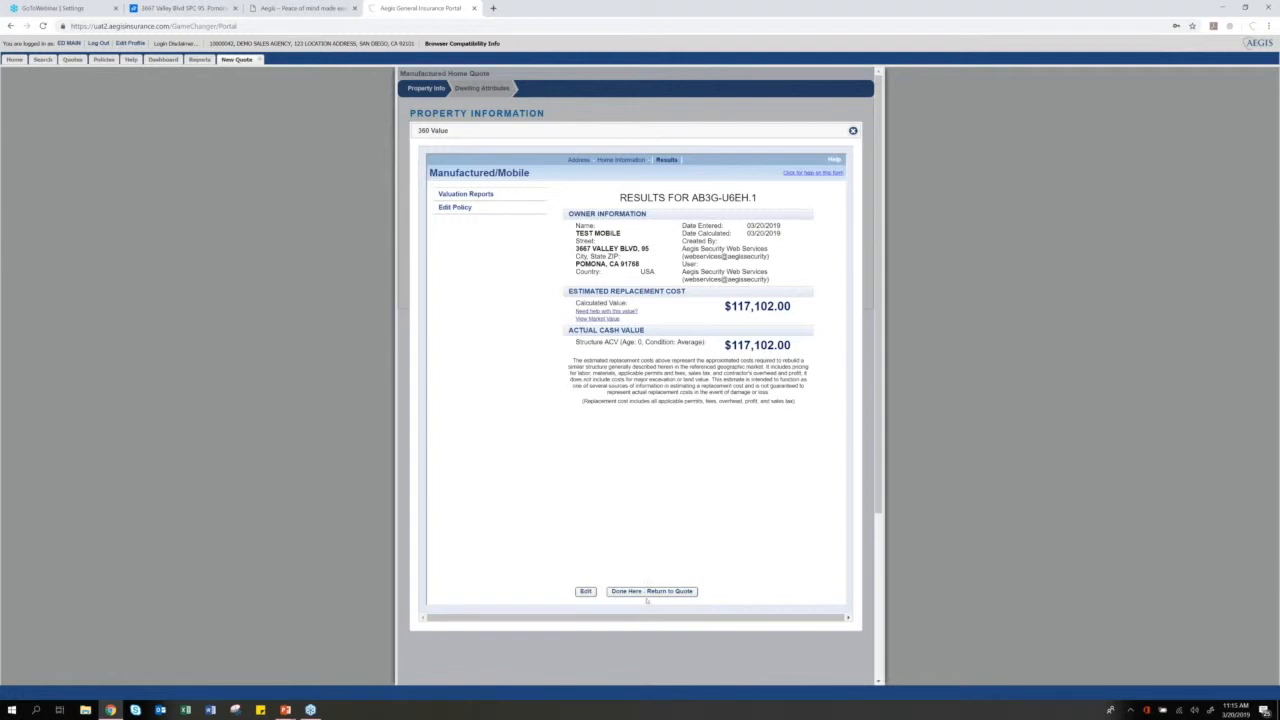
pyautogui.moveTo(615, 423)
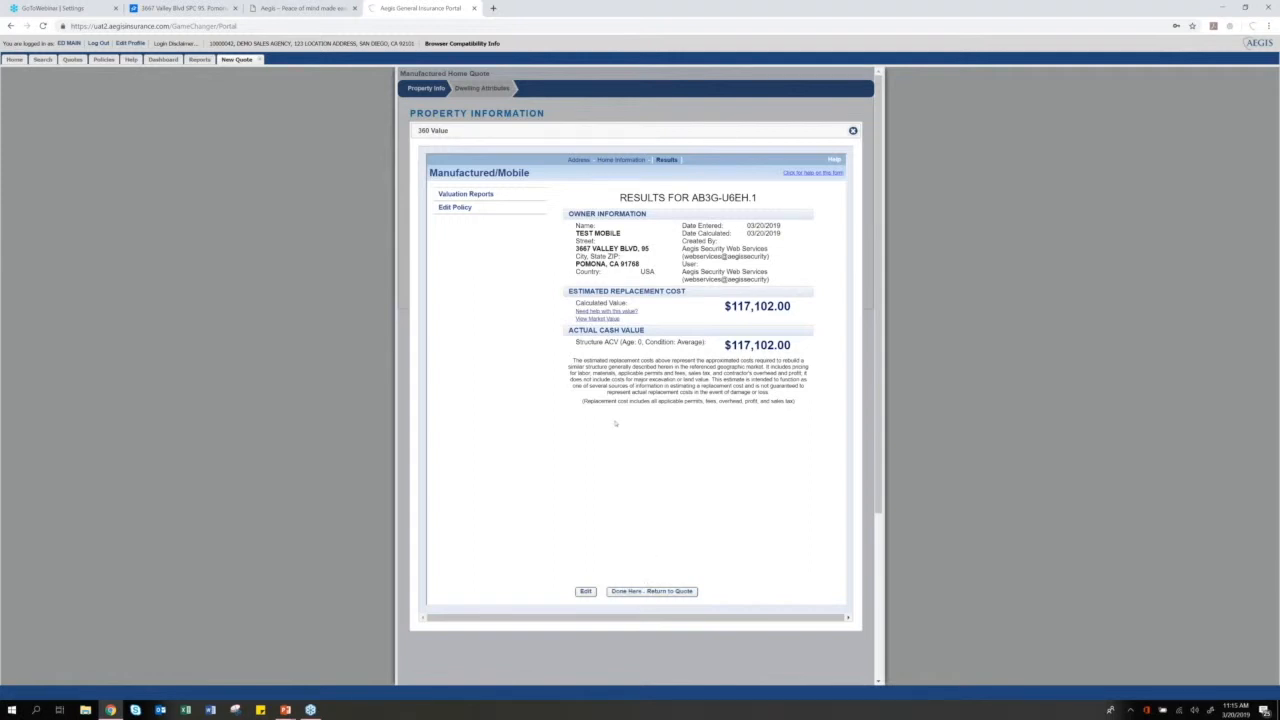
pyautogui.moveTo(615, 412)
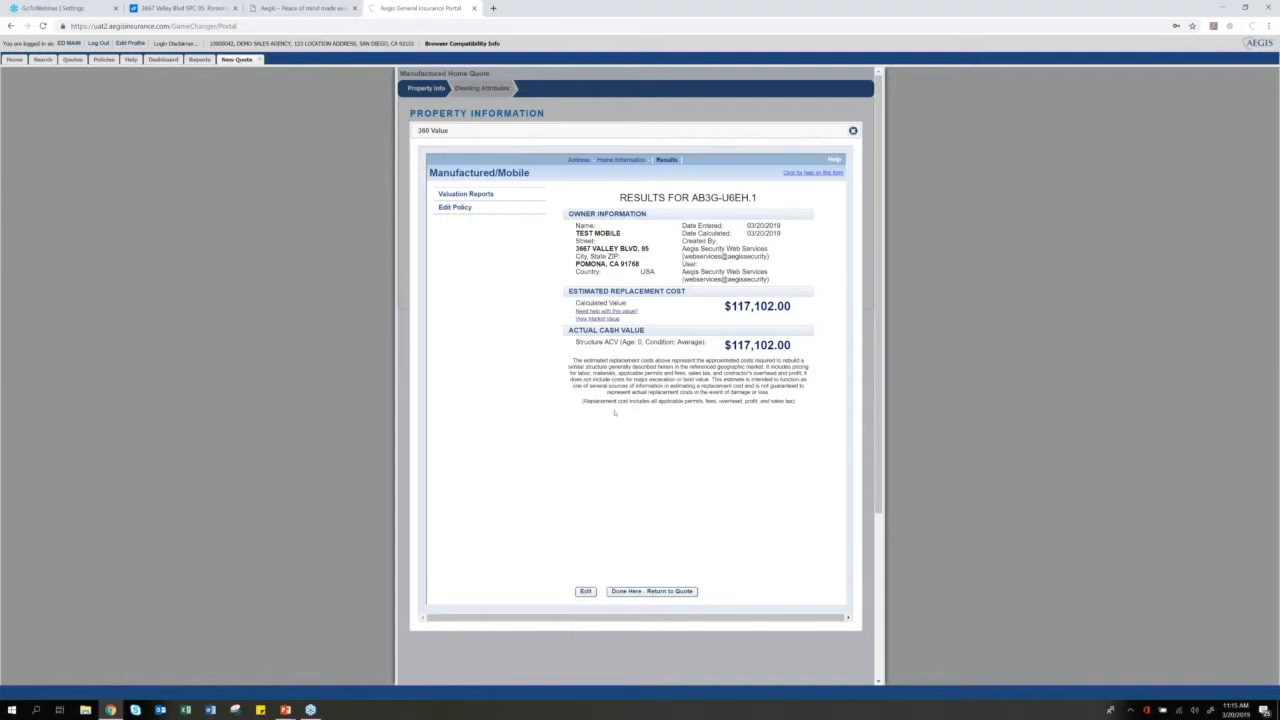
pyautogui.click(651, 591)
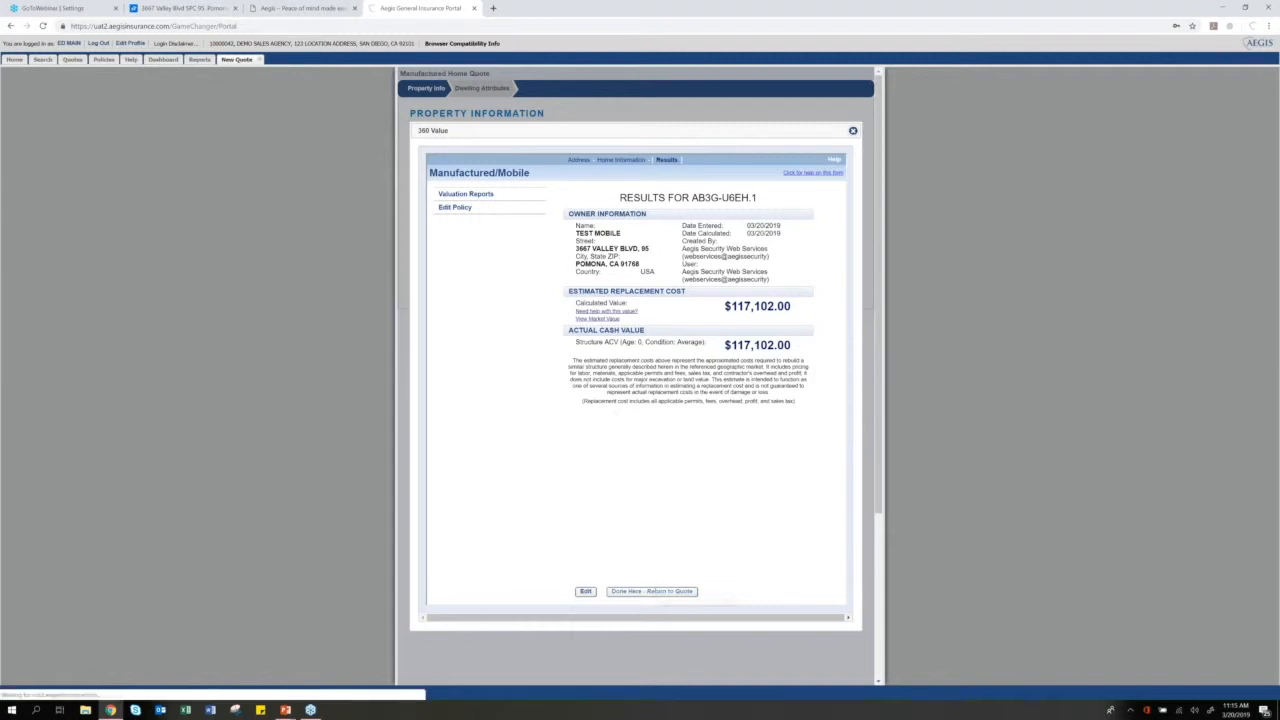
# Reopen Property Information showing the $117,102 replacement cost and CAVCO 2019 Double Wide details, then select Model.
pyautogui.click(651, 591)
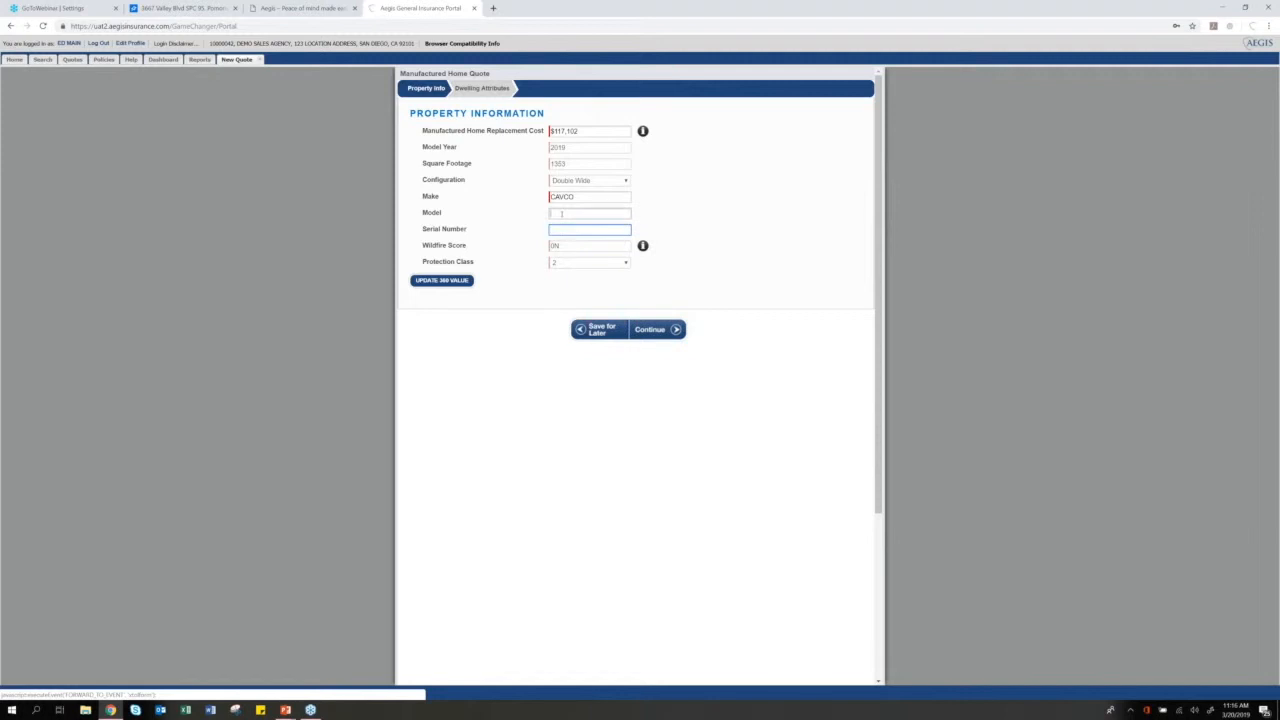
pyautogui.click(589, 213)
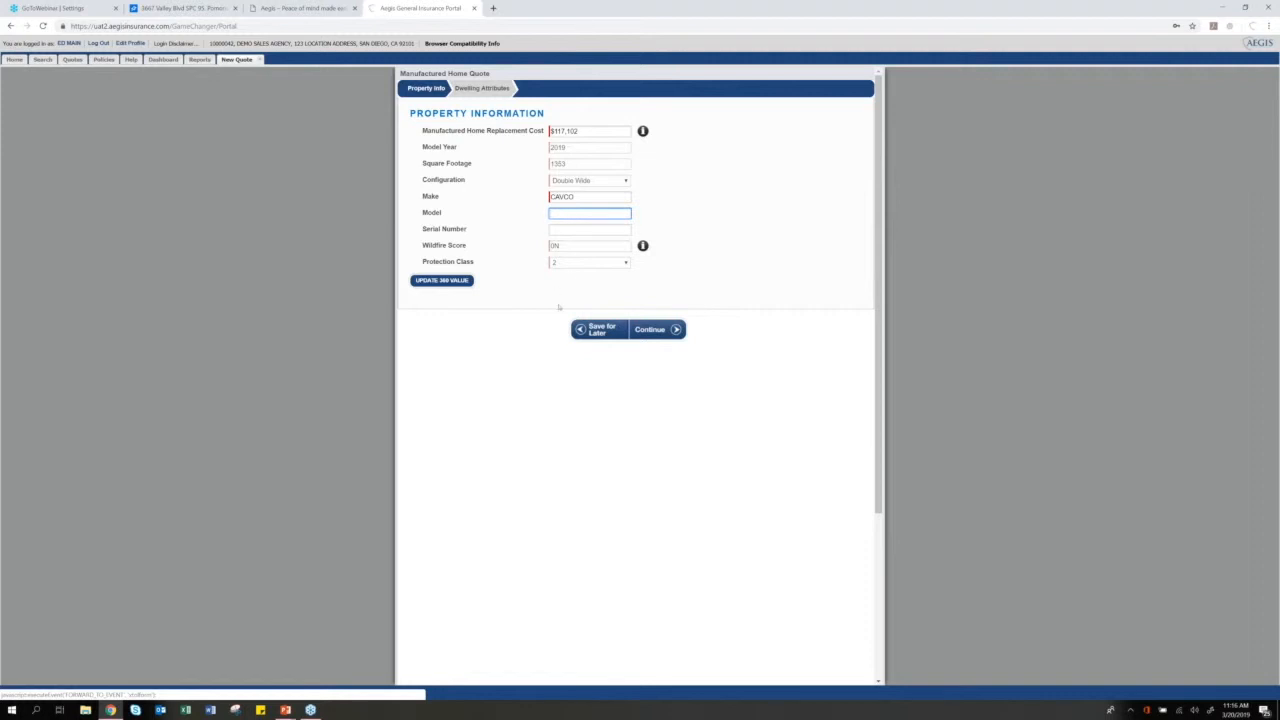
pyautogui.moveTo(550, 358)
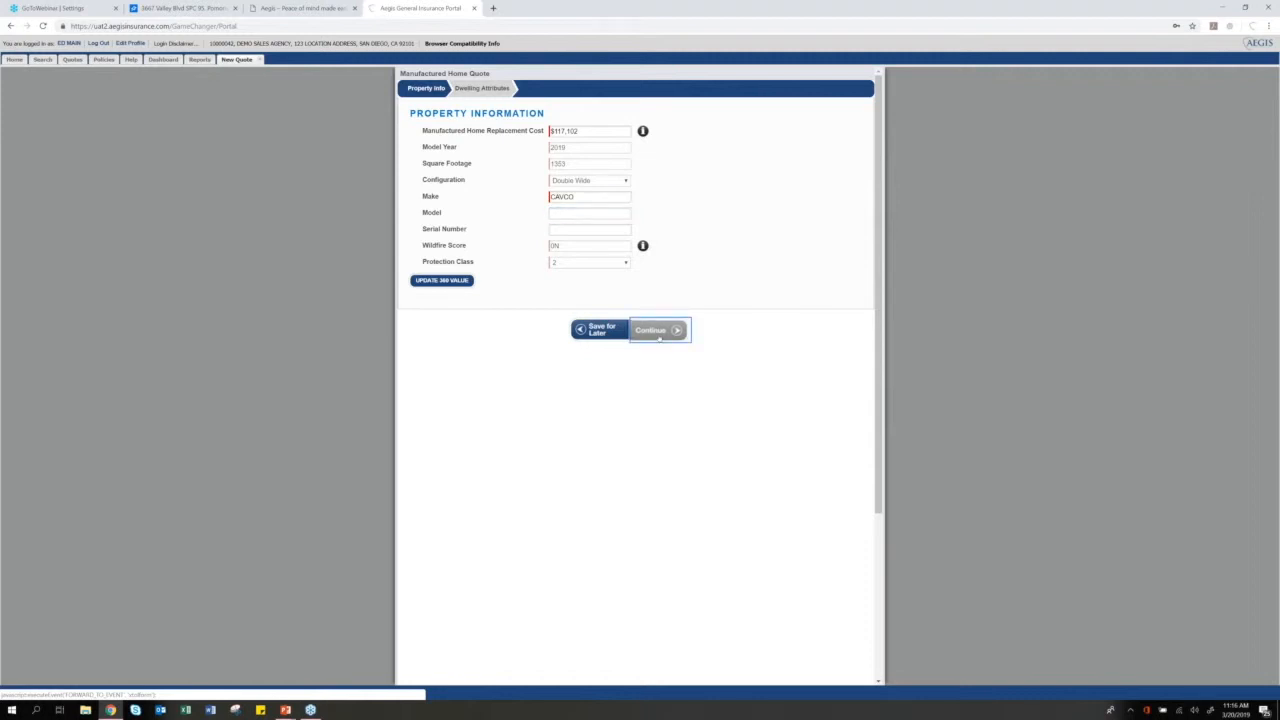
# Answer the first eligibility questions: emergency access Yes, smoke detector Yes, utilities Yes, damage, heat and lender No.
pyautogui.click(650, 330)
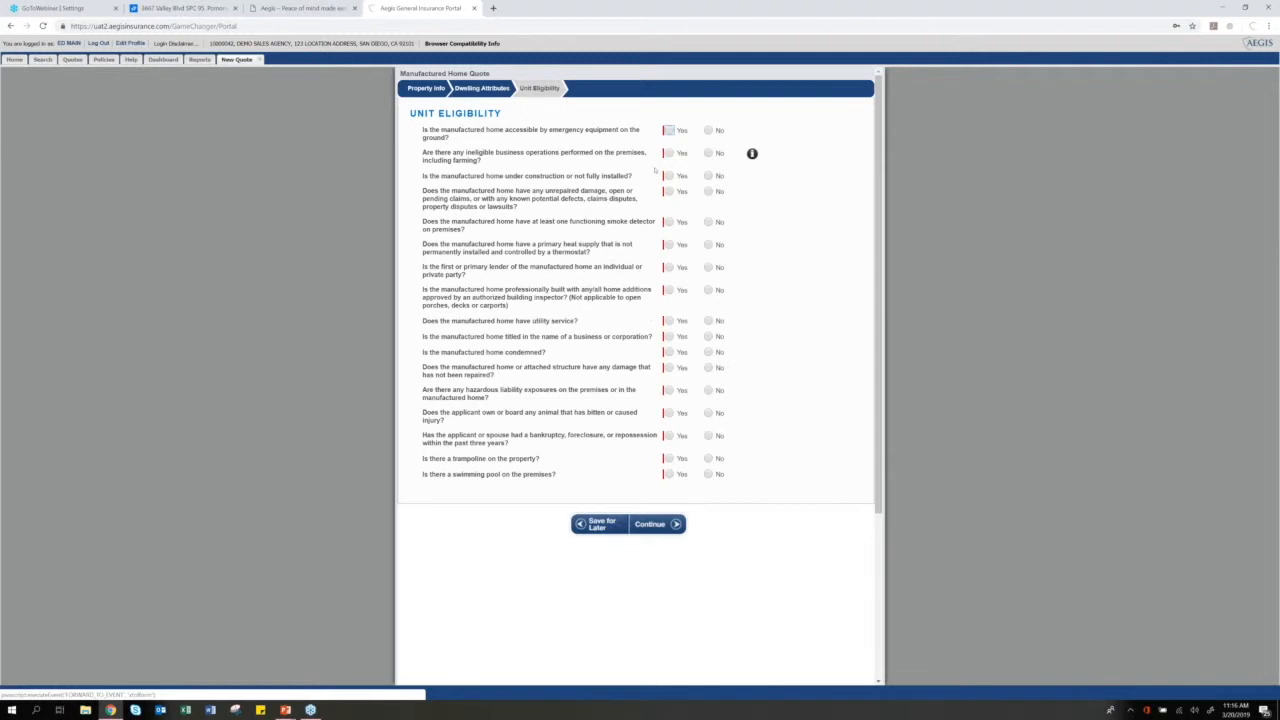
pyautogui.click(668, 130)
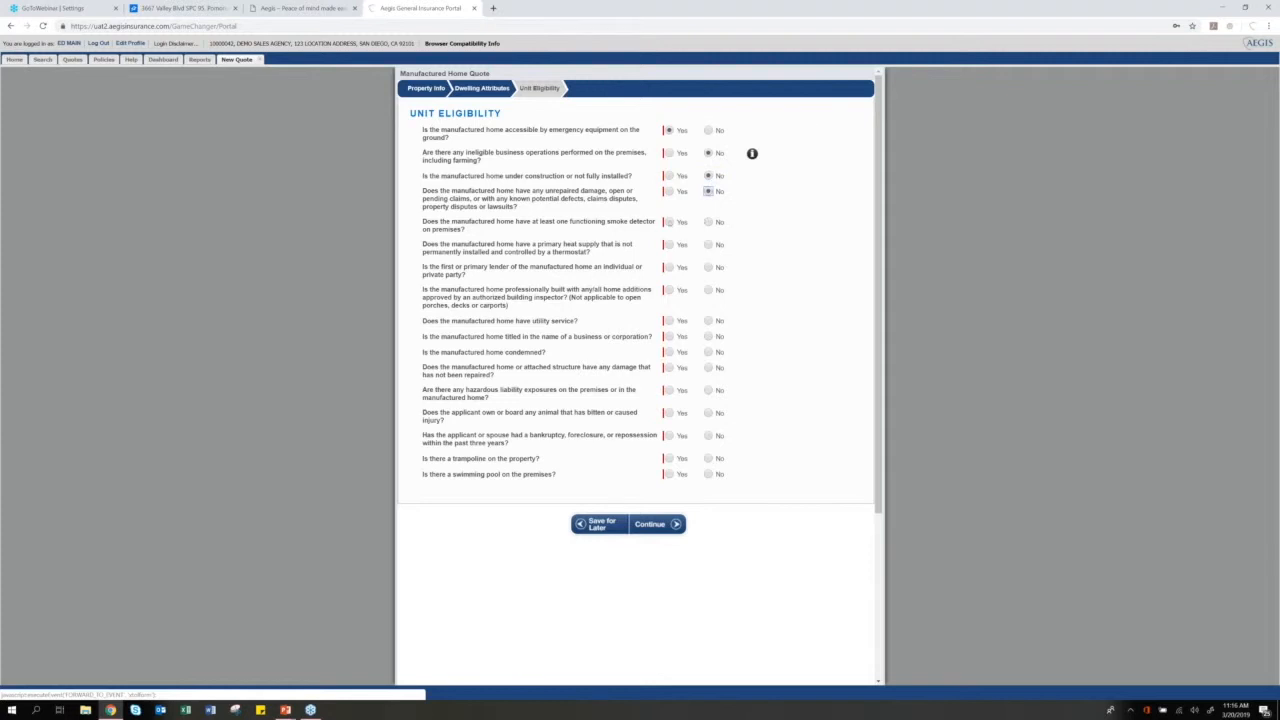
pyautogui.click(668, 222)
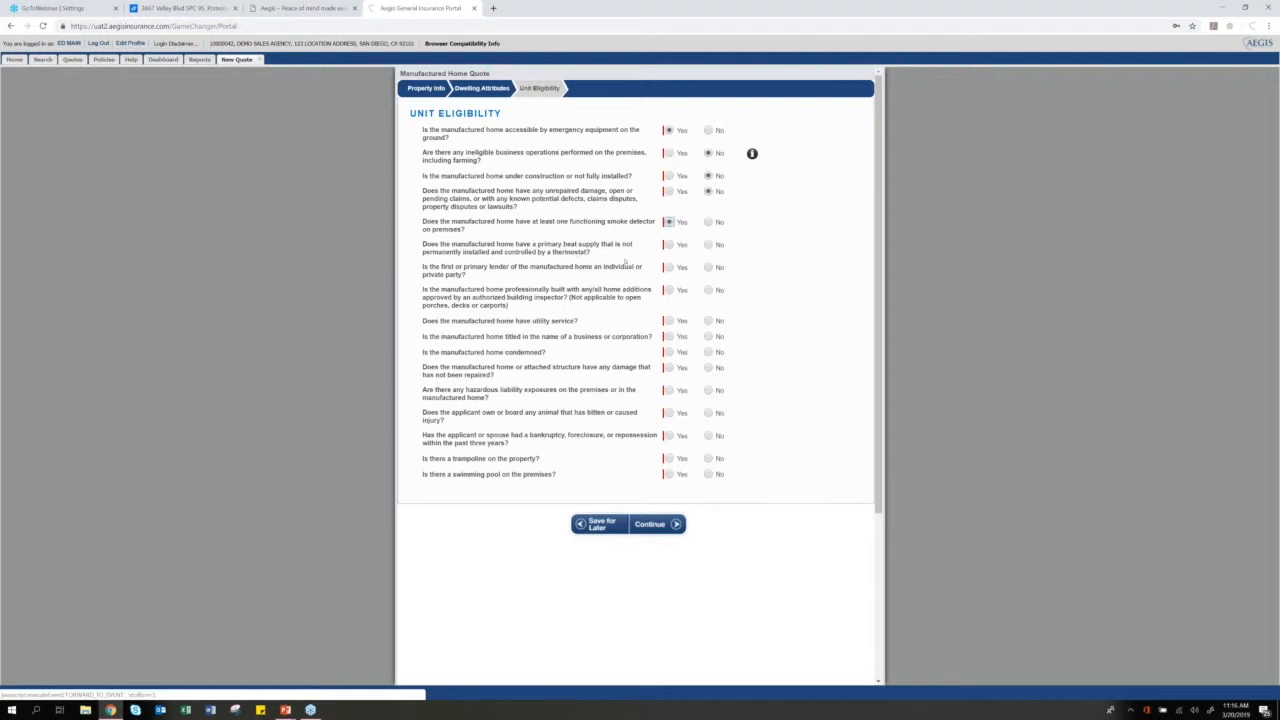
pyautogui.click(708, 244)
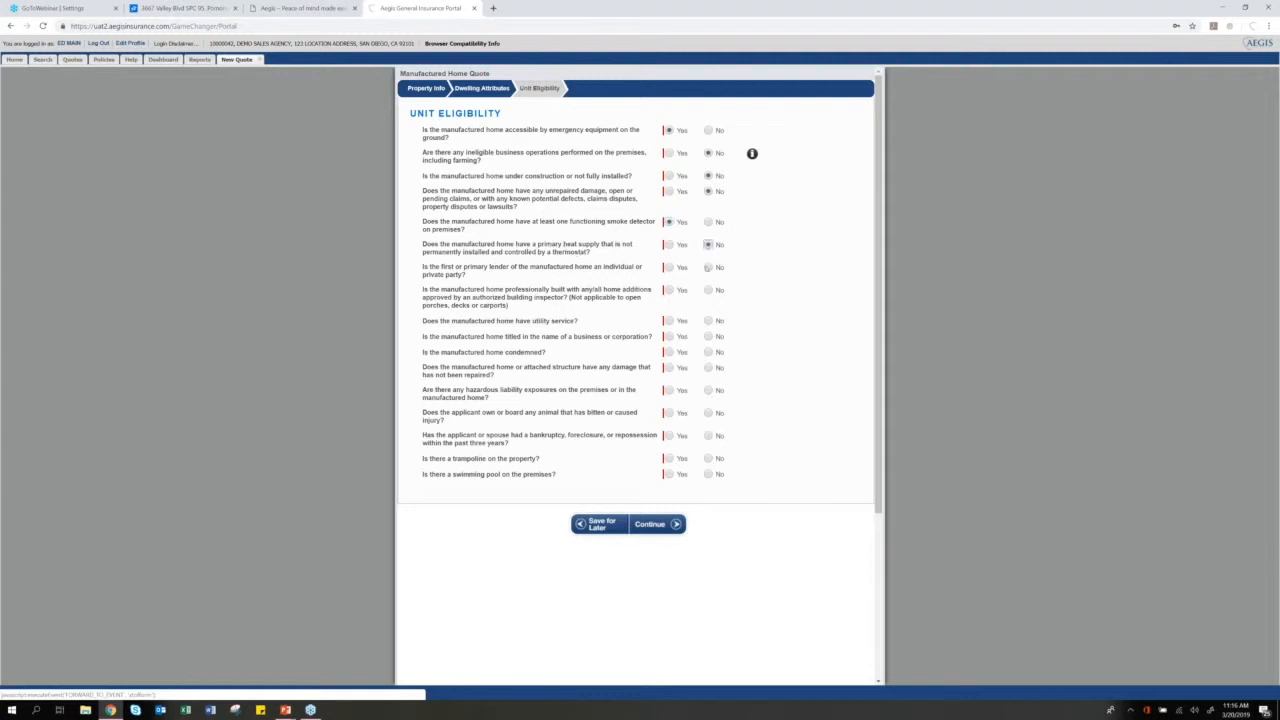
pyautogui.click(708, 267)
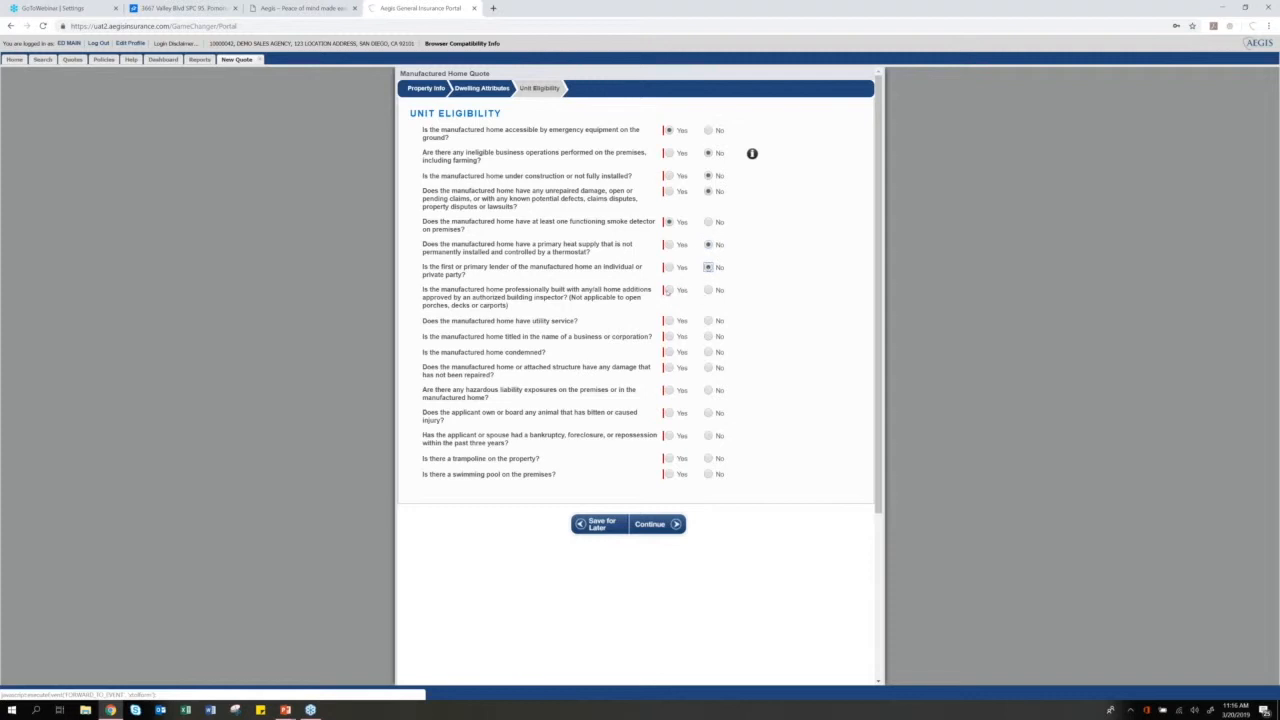
pyautogui.click(669, 320)
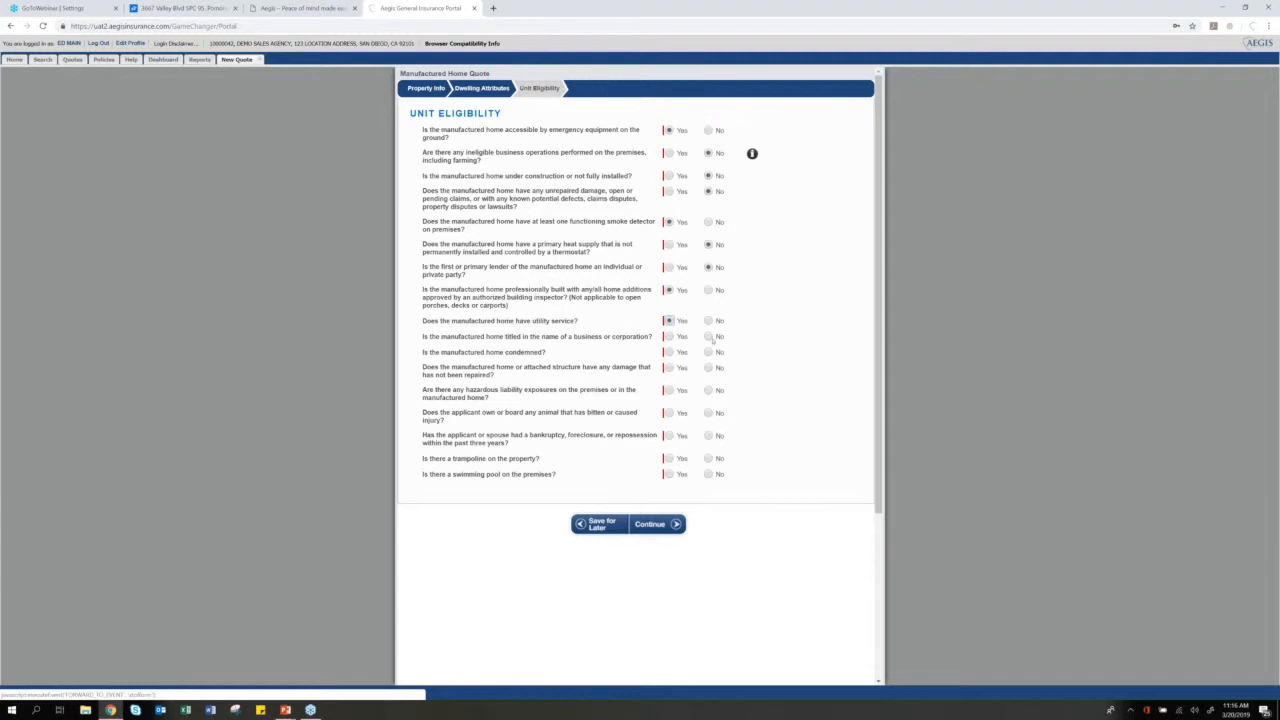
pyautogui.click(708, 336)
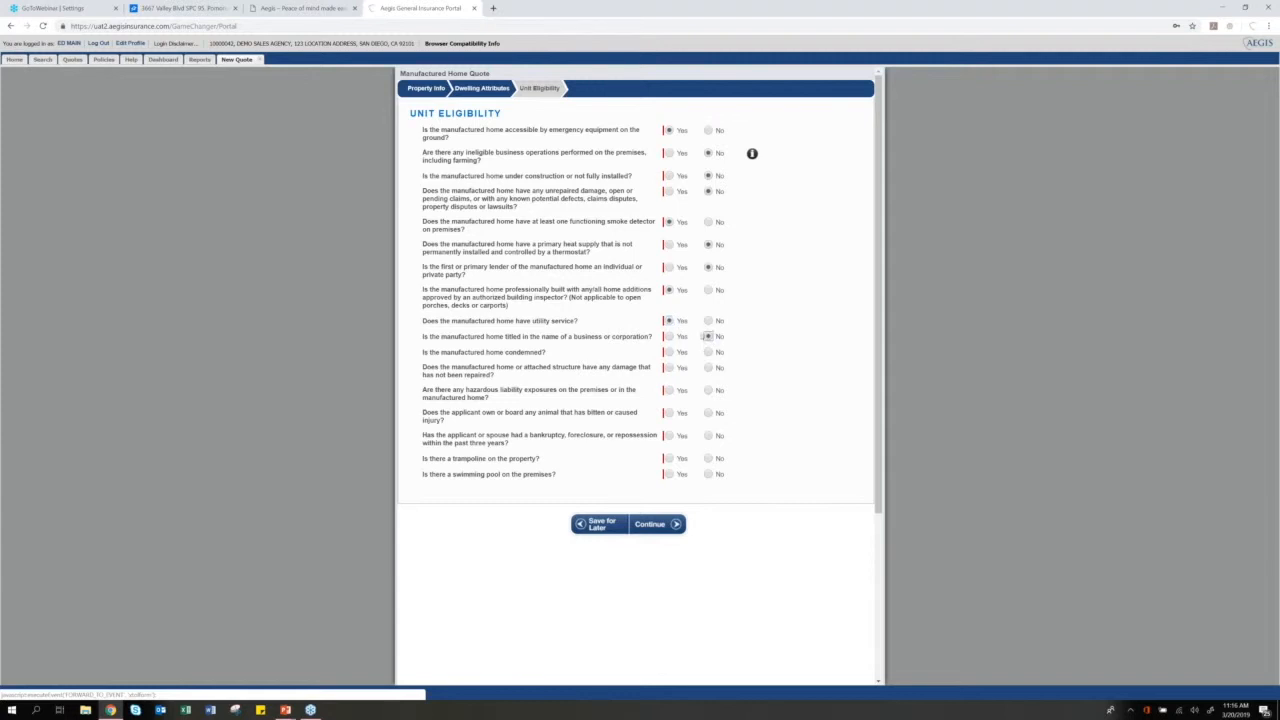
# Answer No to business titling, condemnation, structural damage, hazardous exposures, biting animals and pools.
pyautogui.click(708, 352)
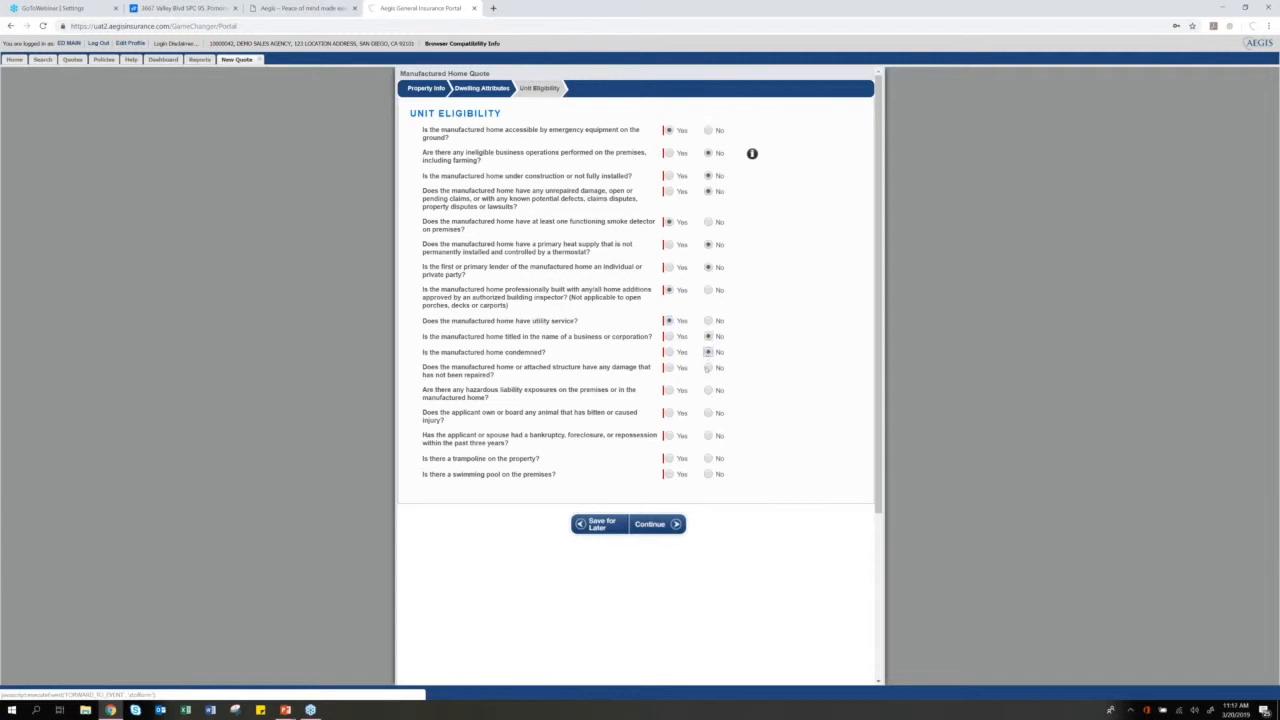
pyautogui.click(708, 367)
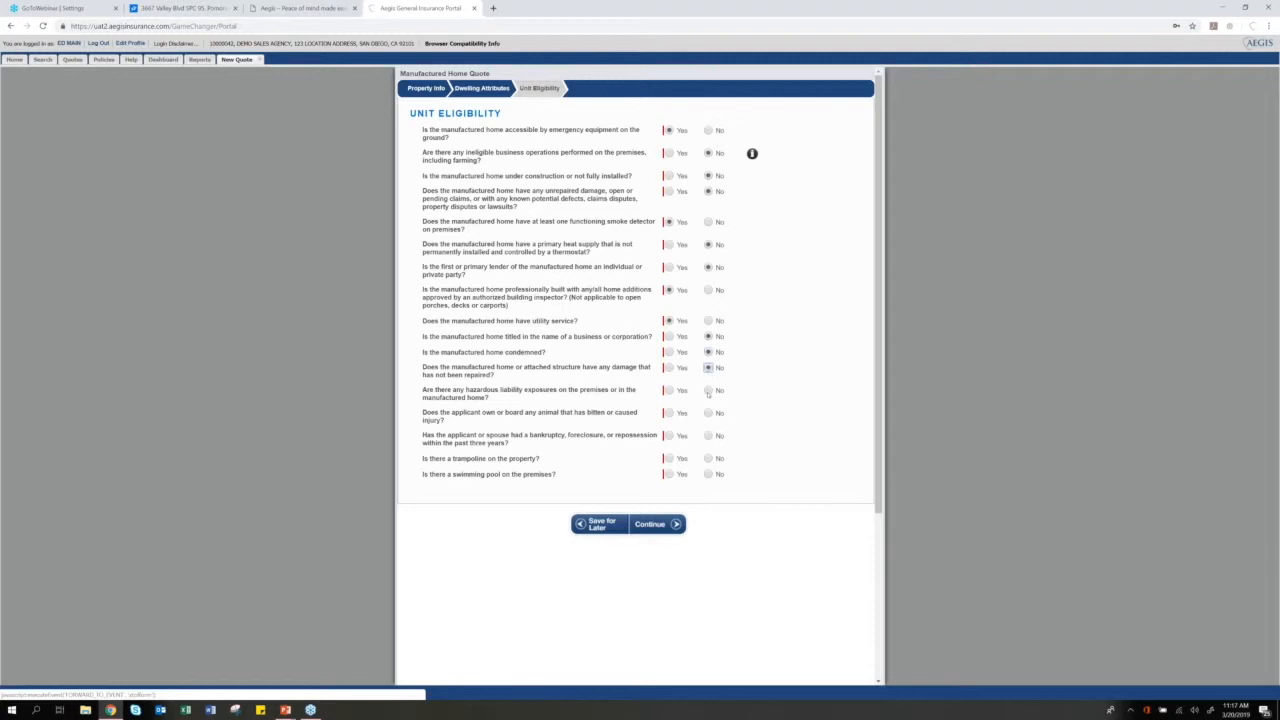
pyautogui.click(708, 390)
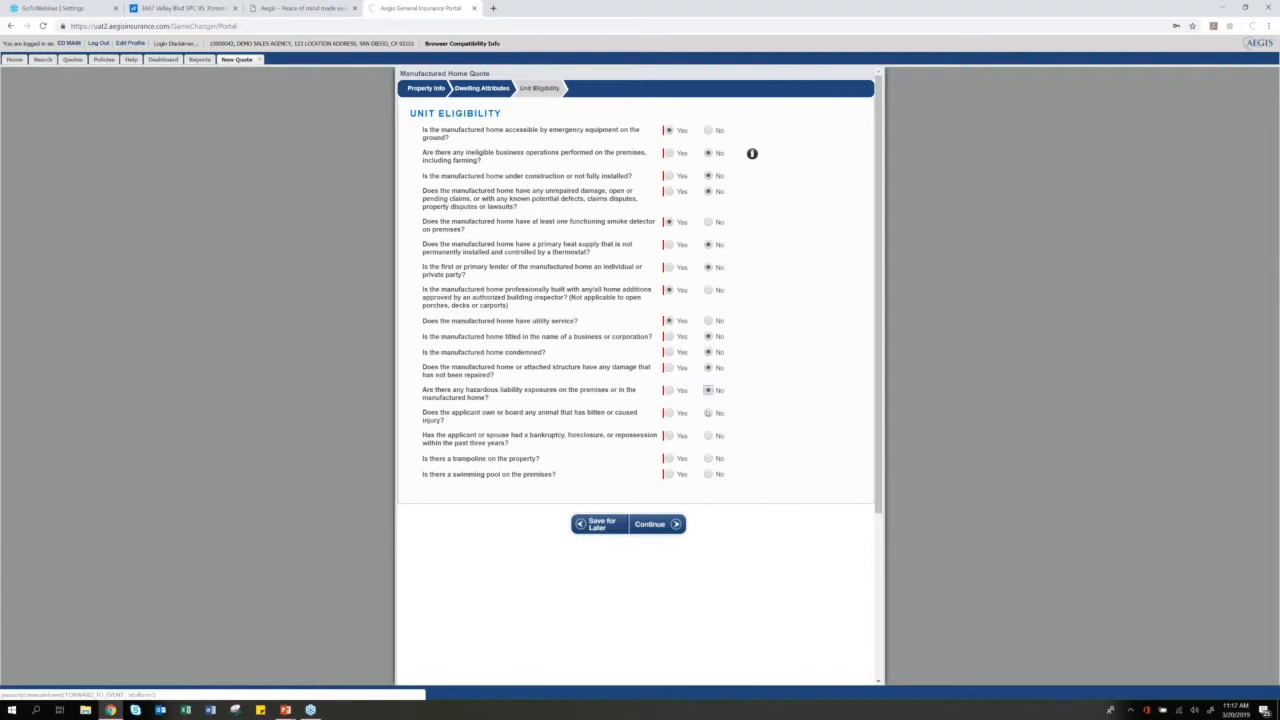
pyautogui.click(708, 435)
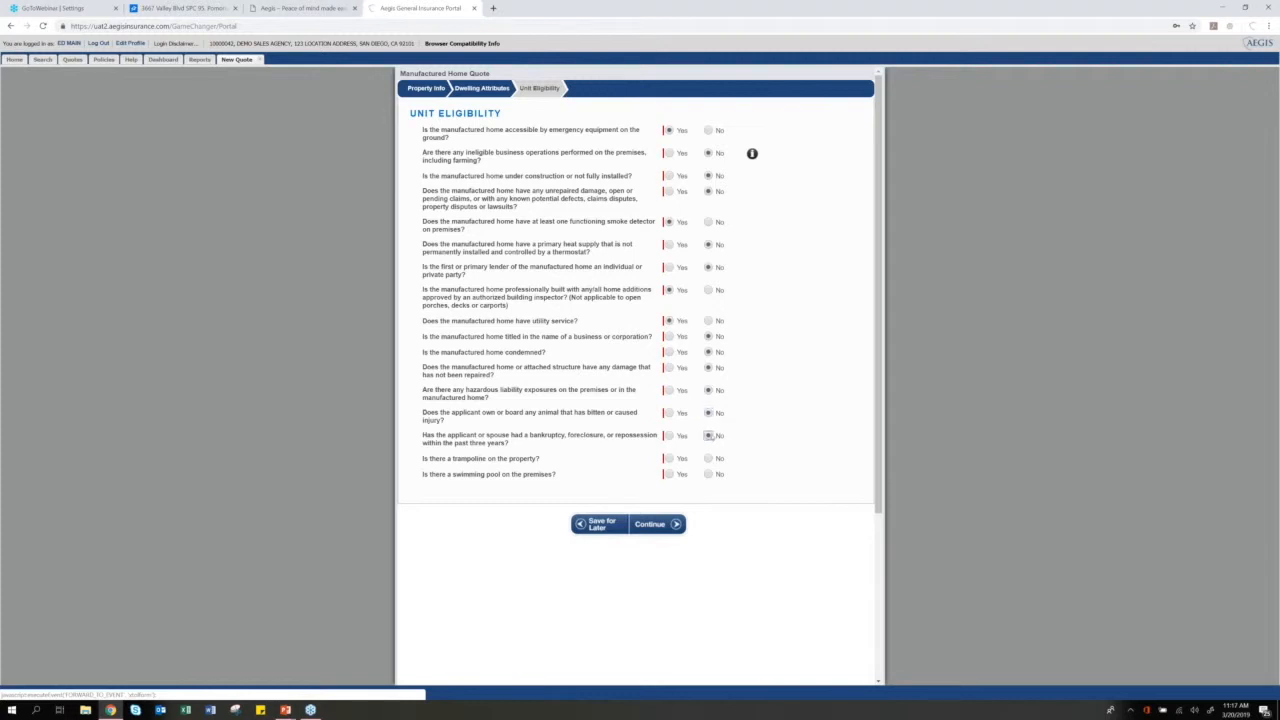
pyautogui.click(708, 474)
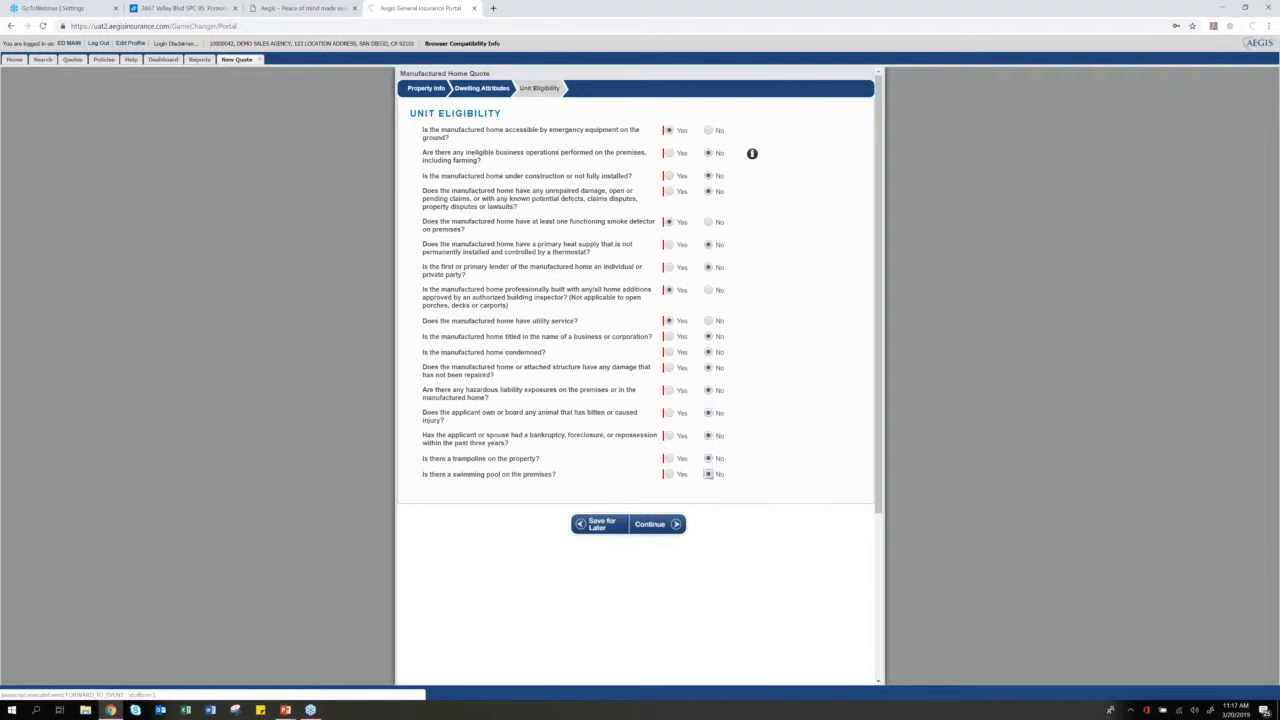
pyautogui.click(707, 474)
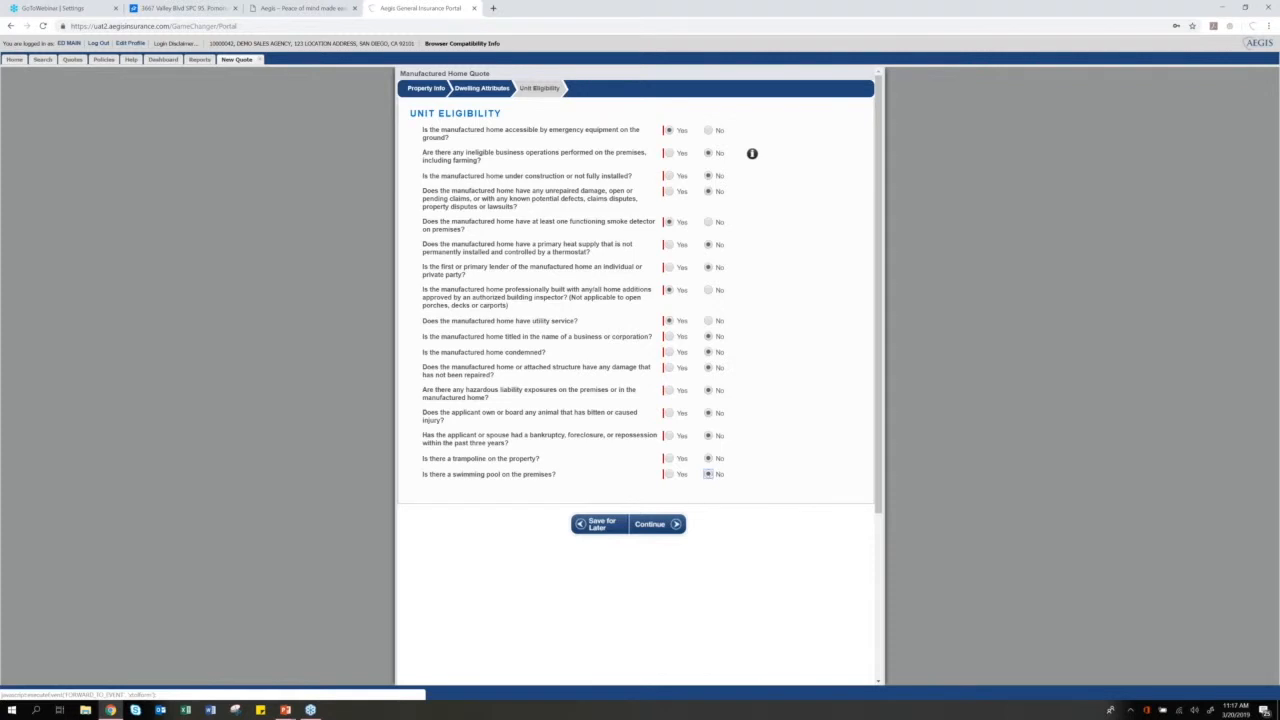
pyautogui.click(649, 524)
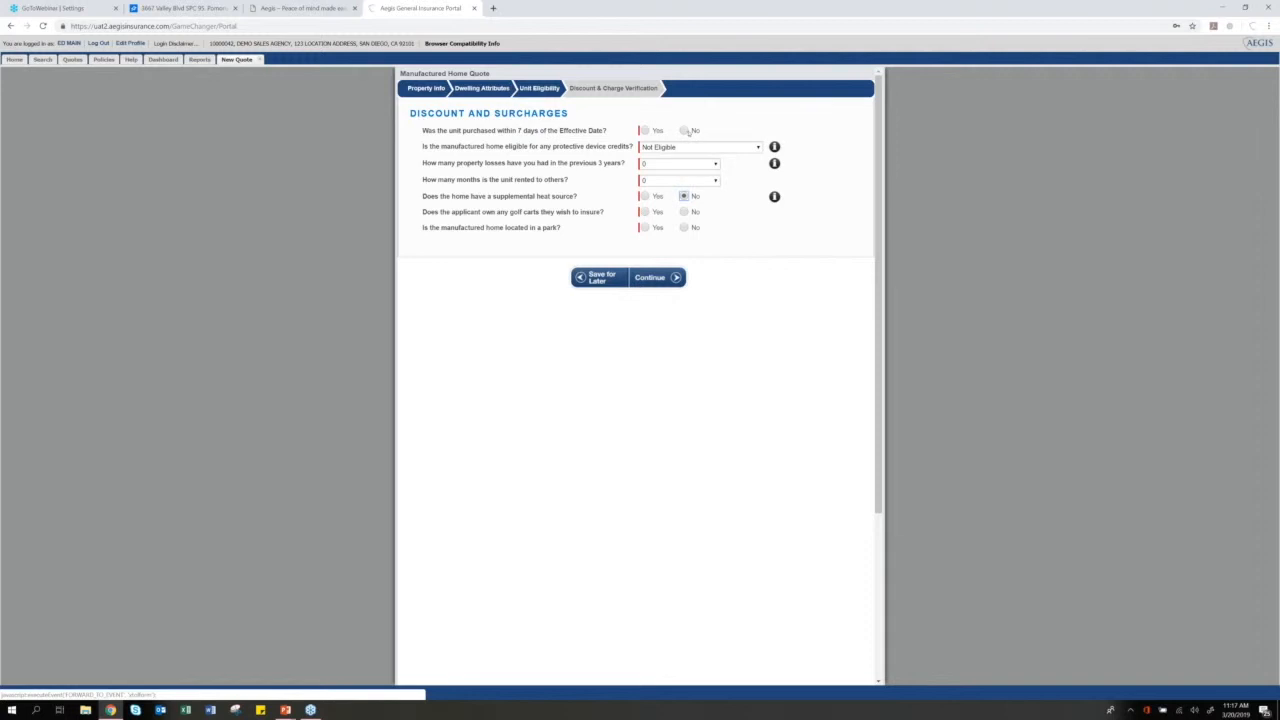
# Mark uninsured since 03/01/2019, central station alarm credit, no golf carts, and a park of 25+ spaces.
pyautogui.click(684, 130)
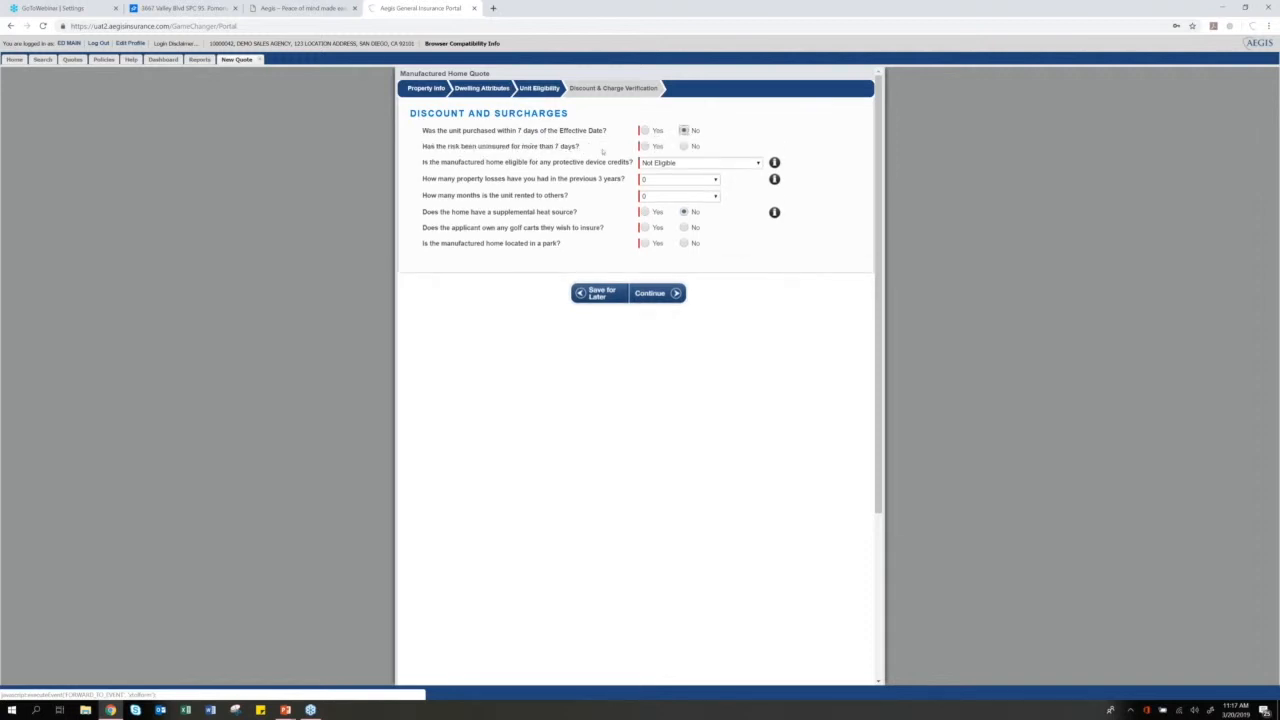
pyautogui.click(644, 146)
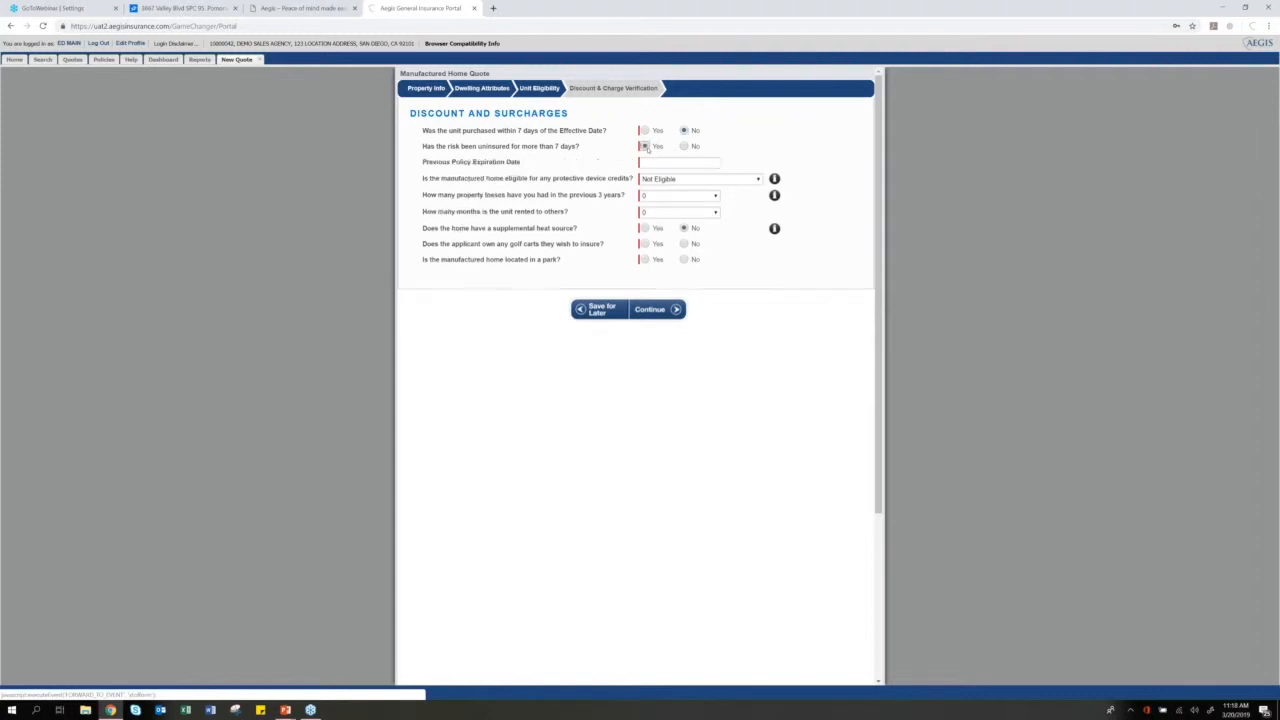
pyautogui.click(644, 146)
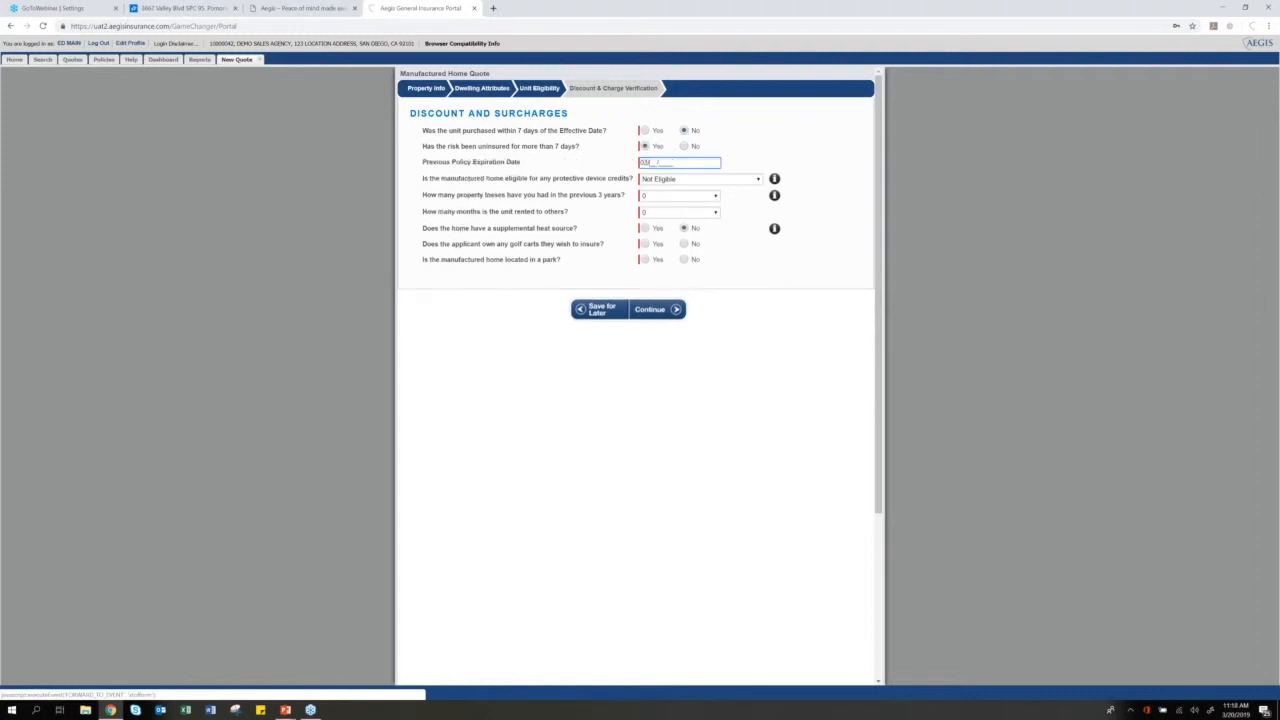
pyautogui.write('03/01/2019')
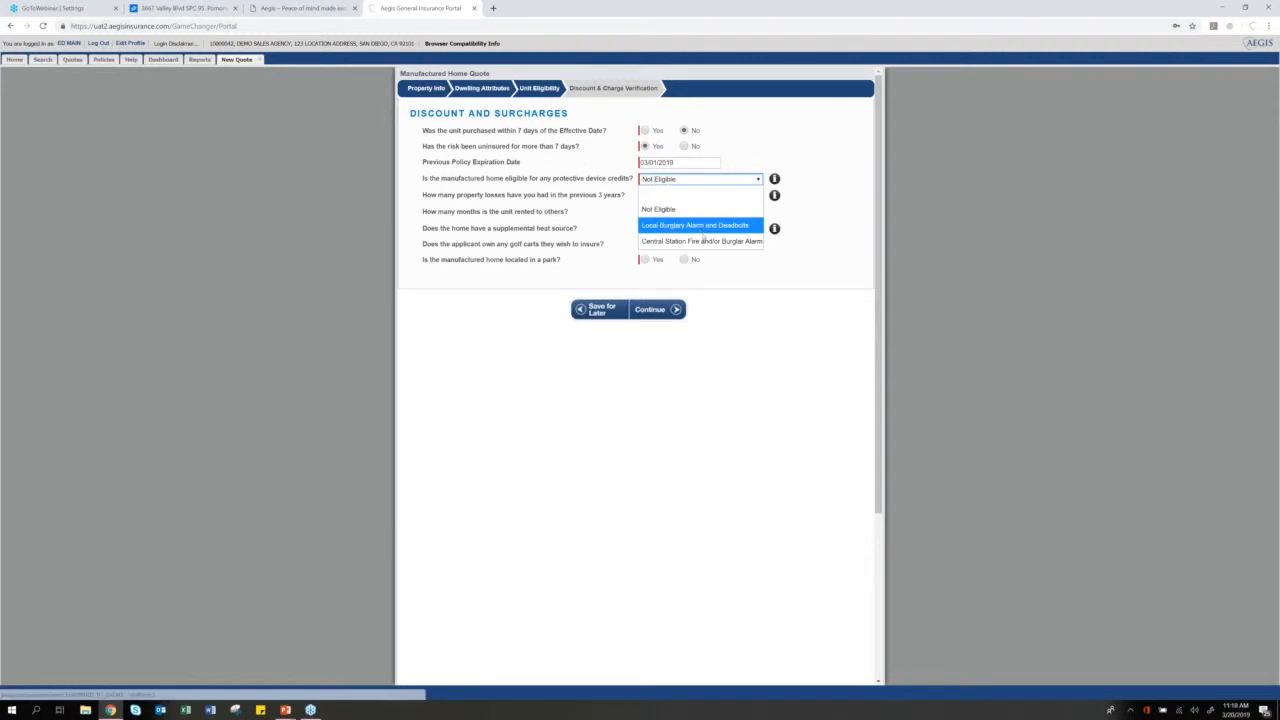
pyautogui.click(701, 241)
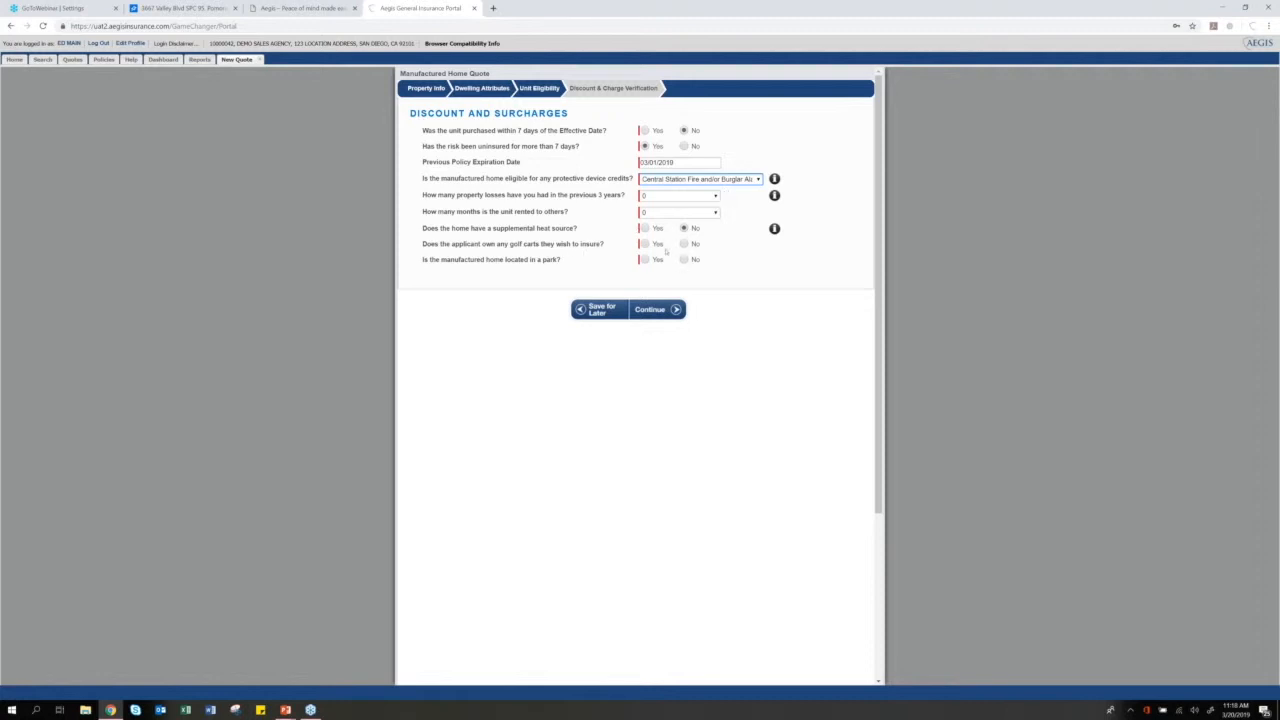
pyautogui.click(684, 243)
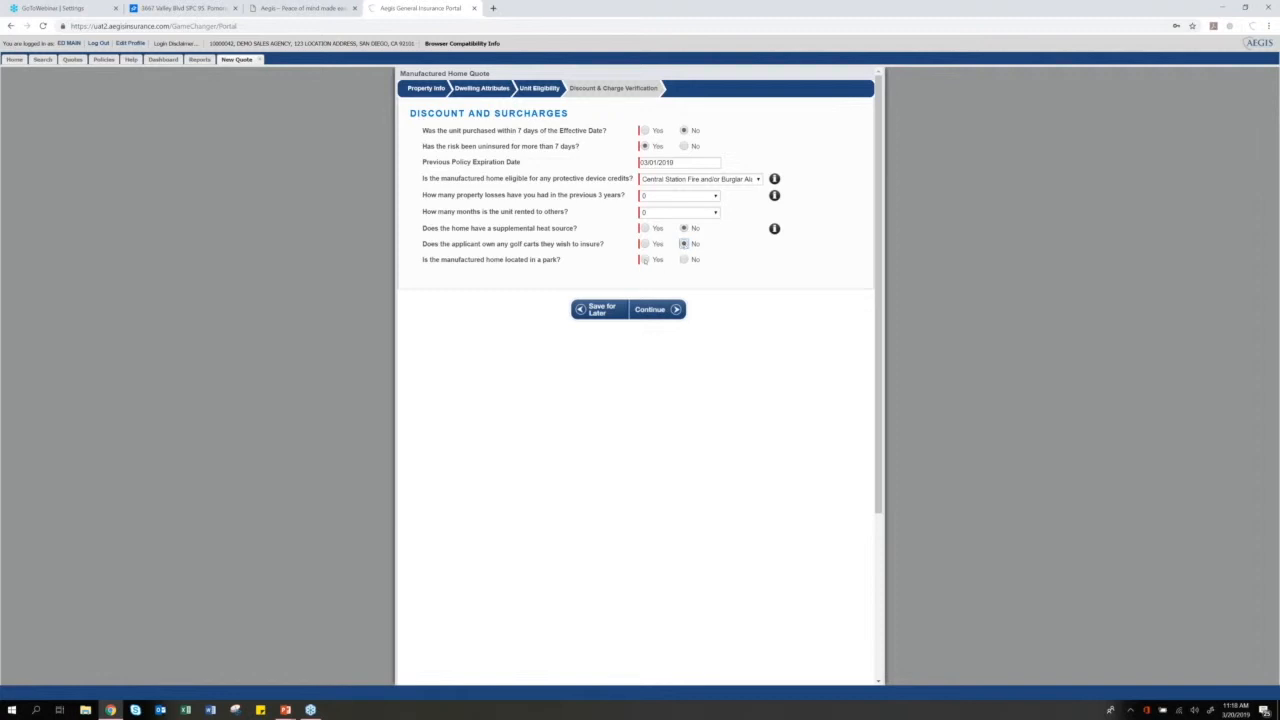
pyautogui.click(644, 259)
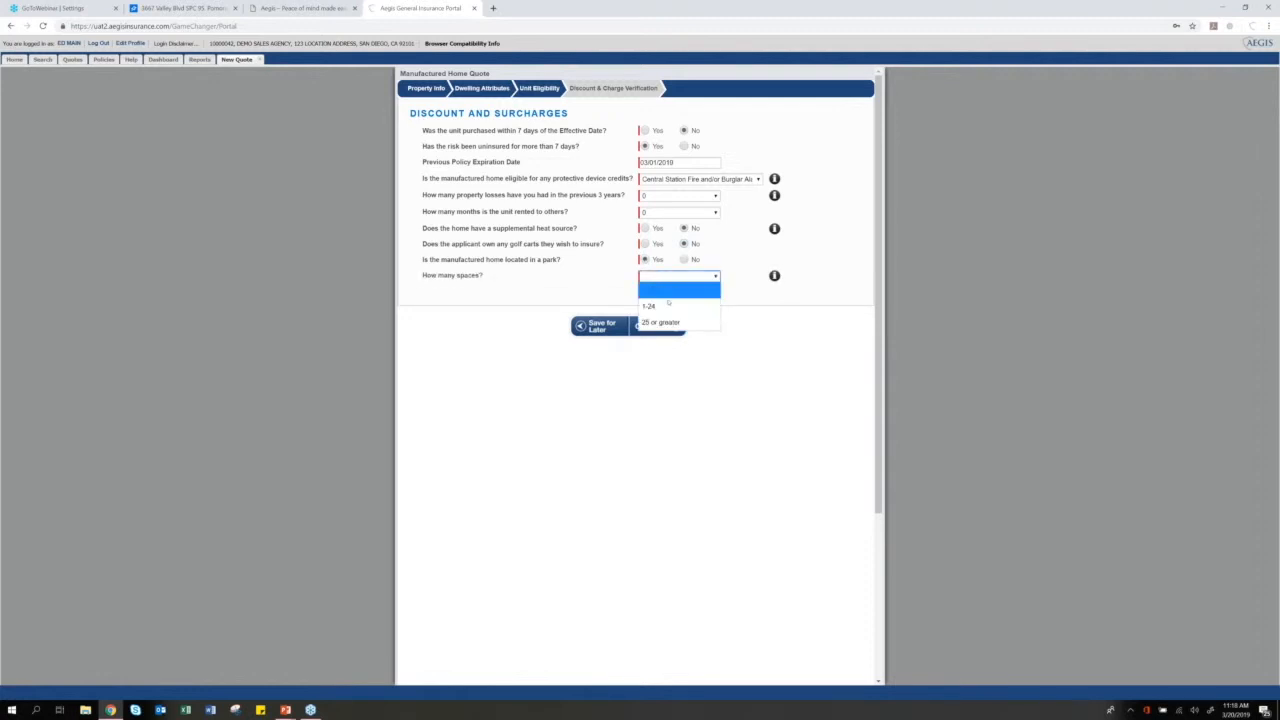
pyautogui.click(660, 322)
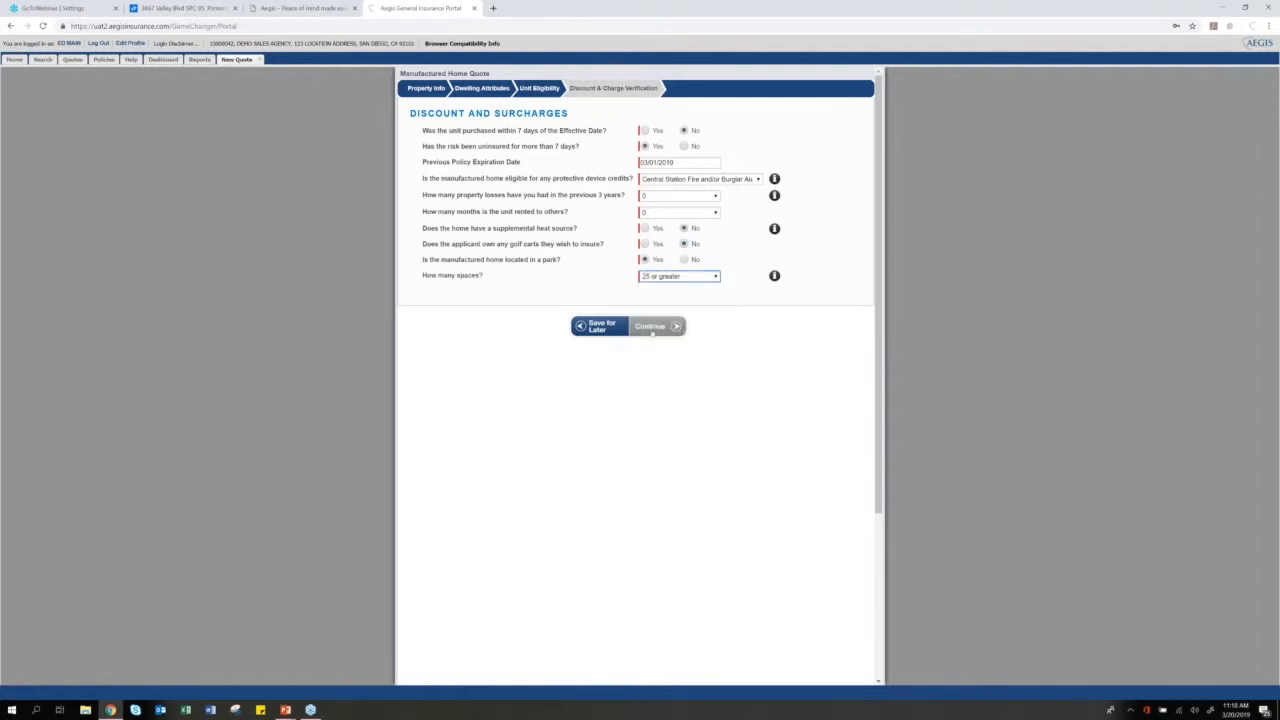
pyautogui.click(657, 326)
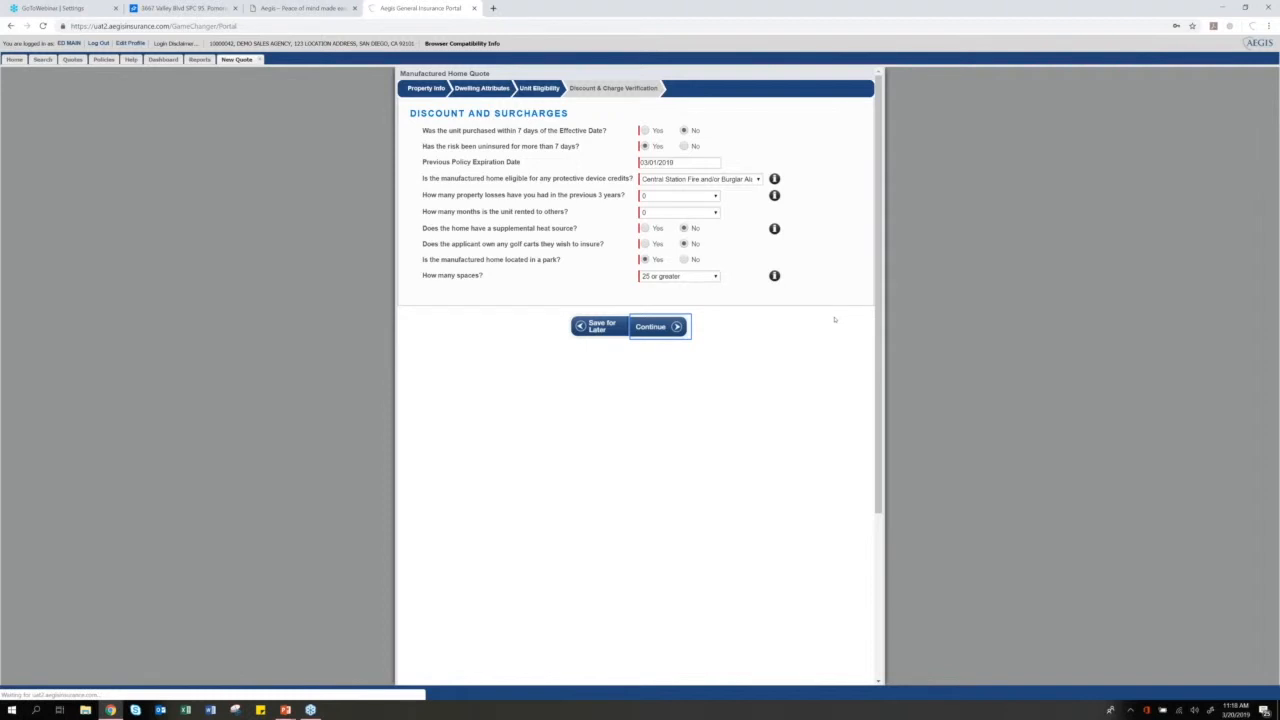
# Set Coverage B to $0, Coverage C to $25,000 with replacement cost, and keep the $1,000 deductible.
pyautogui.click(650, 326)
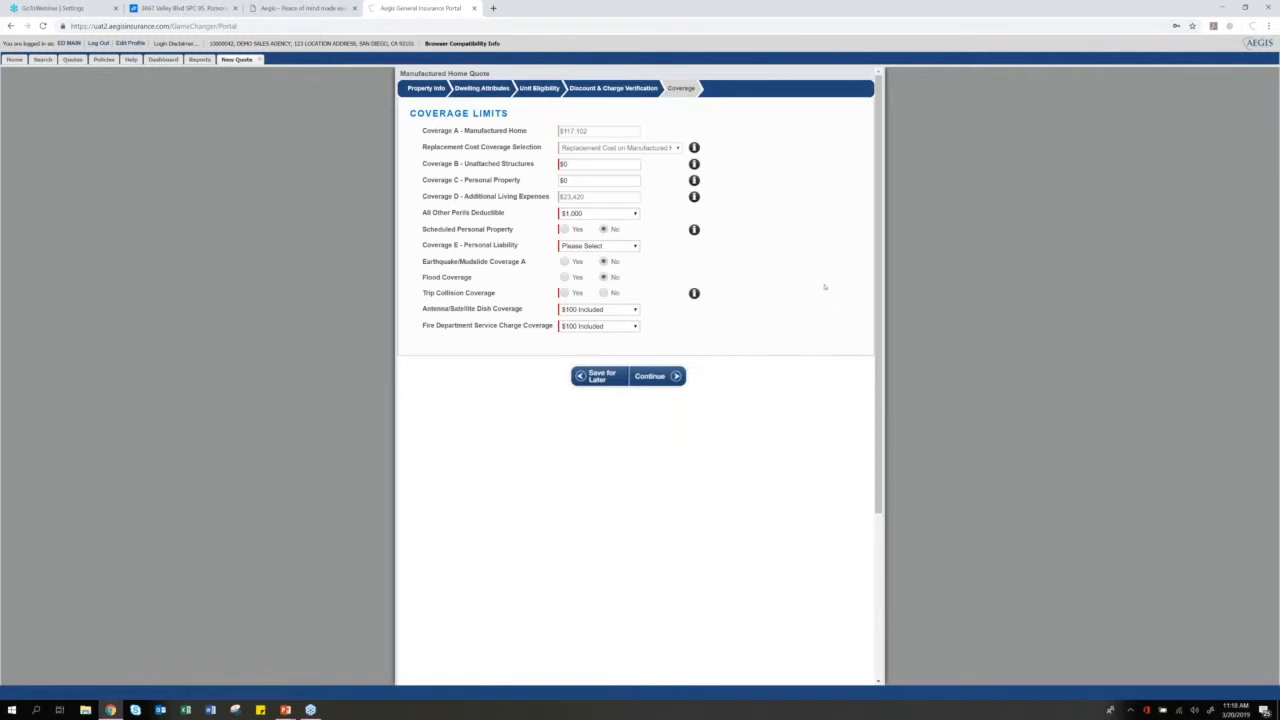
pyautogui.moveTo(815, 267)
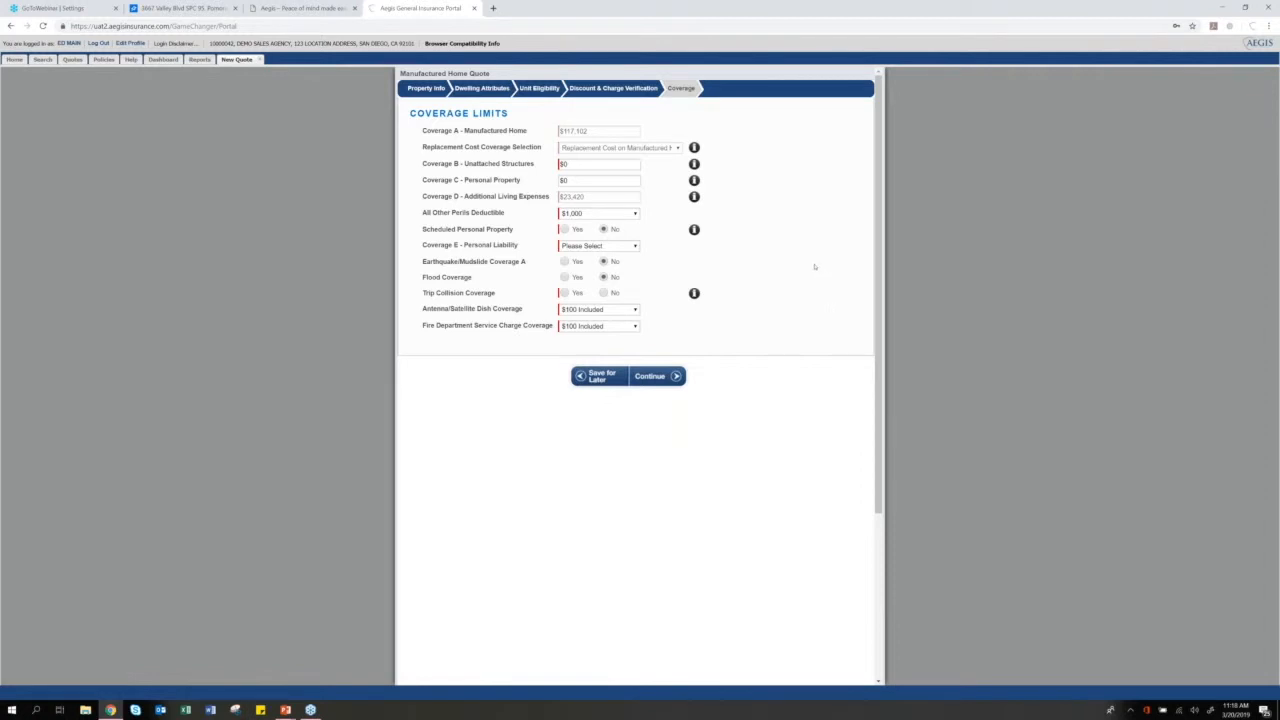
pyautogui.moveTo(749, 233)
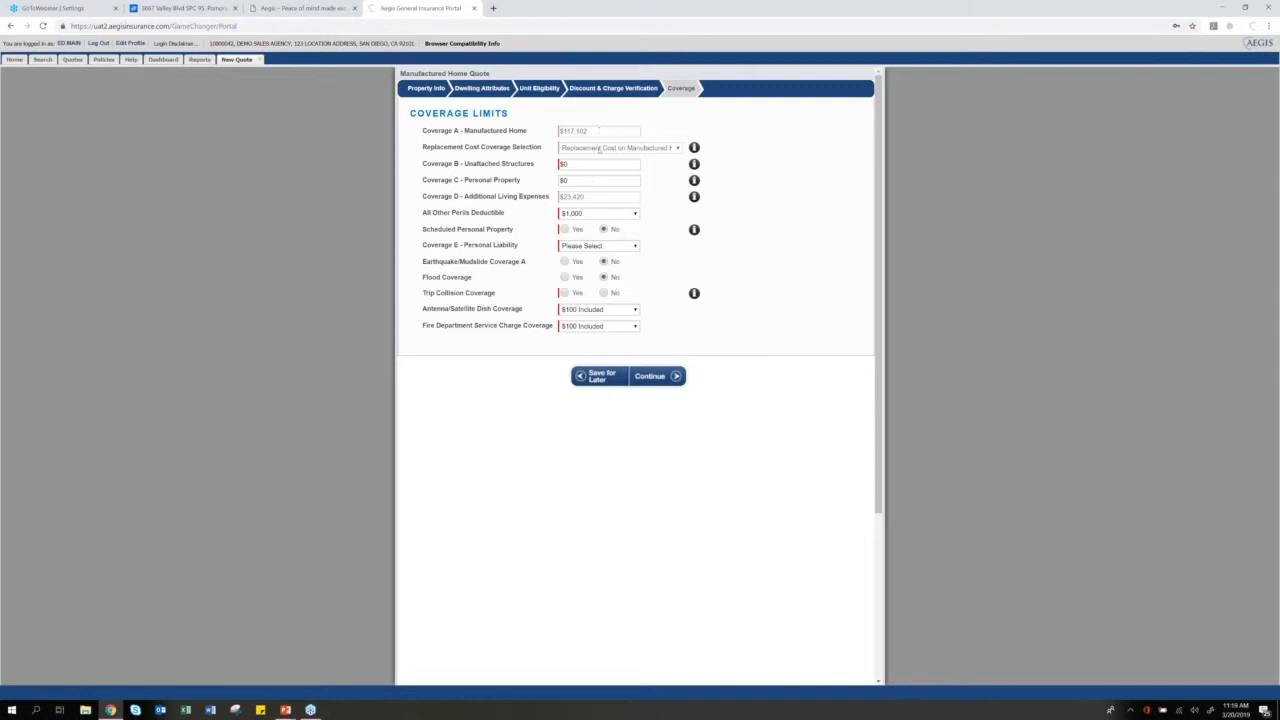
pyautogui.click(598, 164)
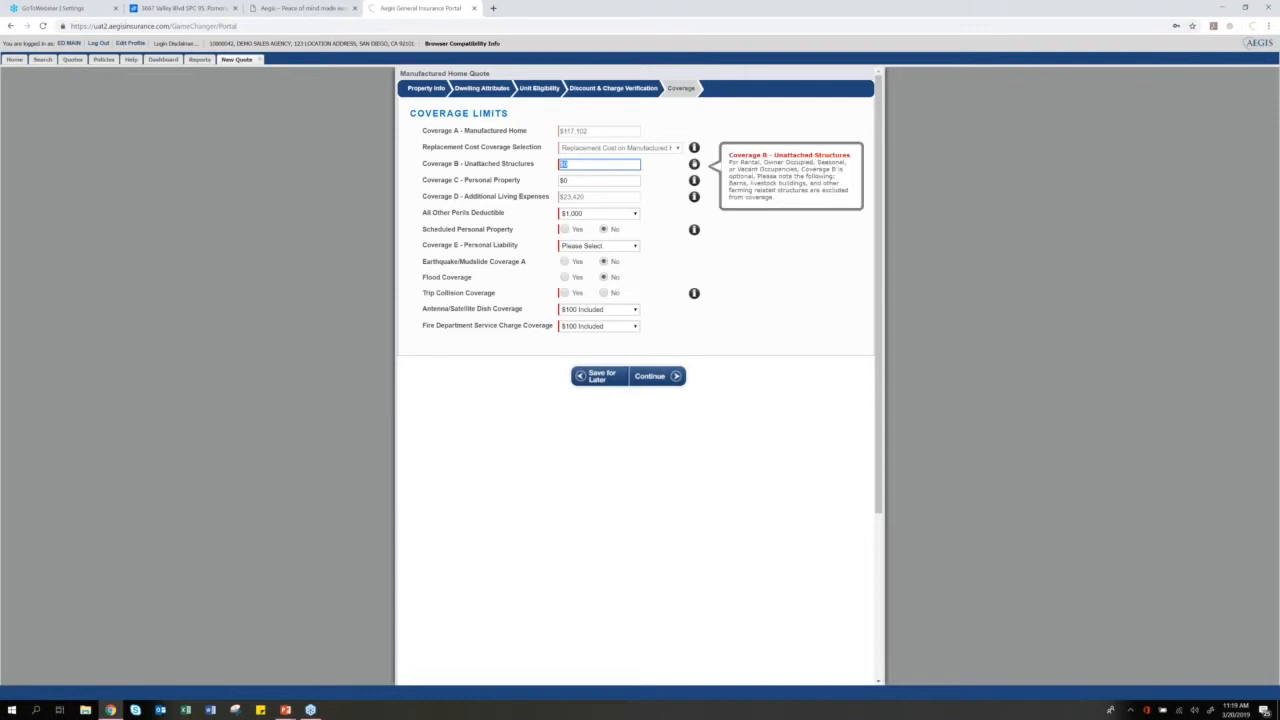
pyautogui.moveTo(694, 147)
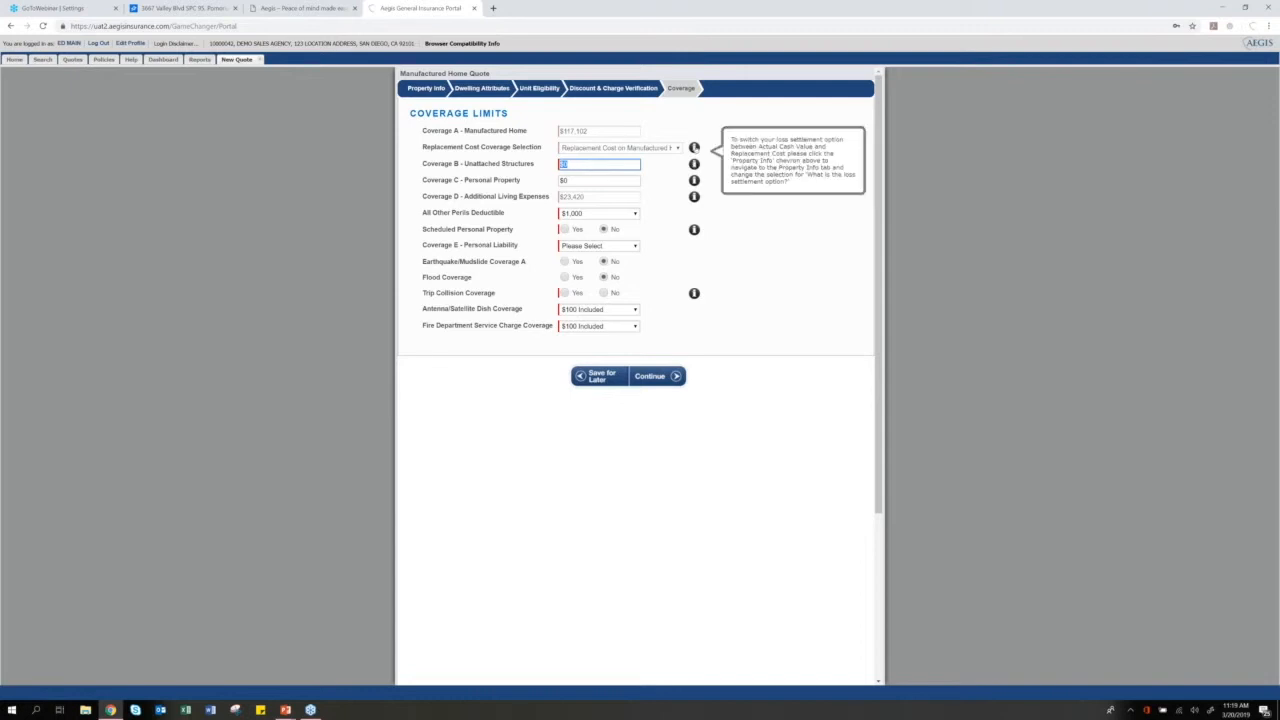
pyautogui.moveTo(694, 181)
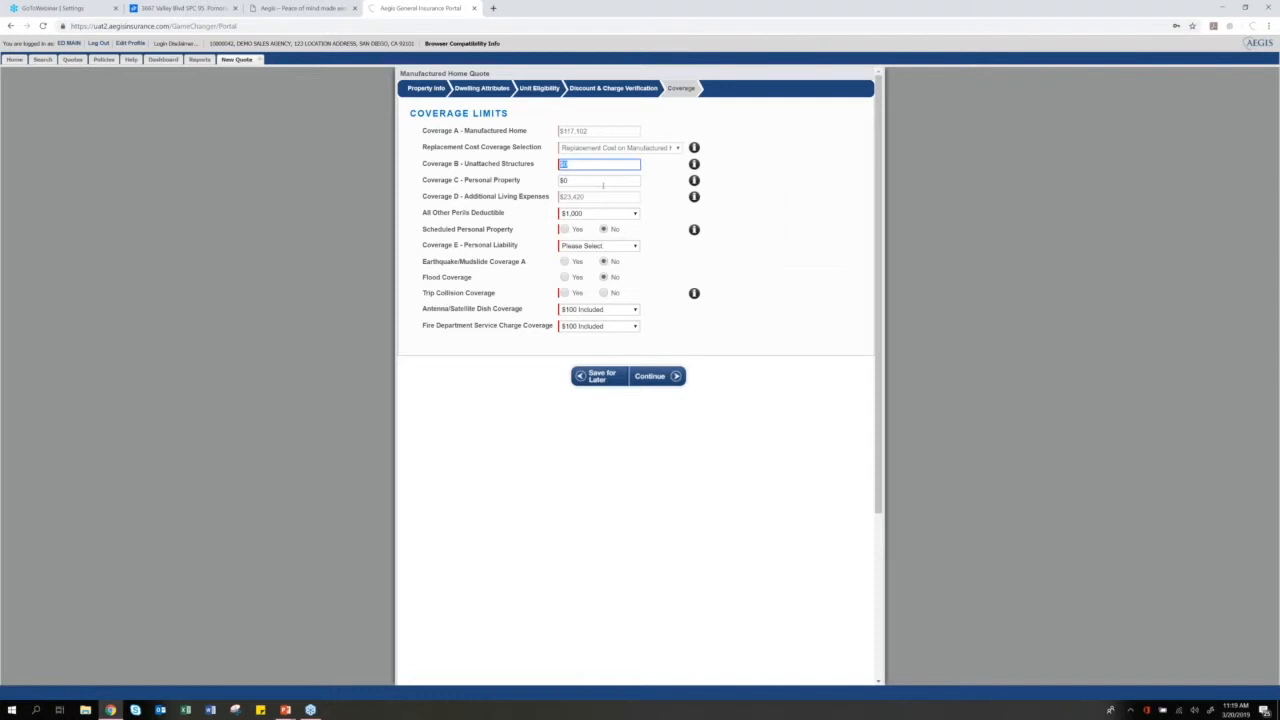
pyautogui.click(598, 179)
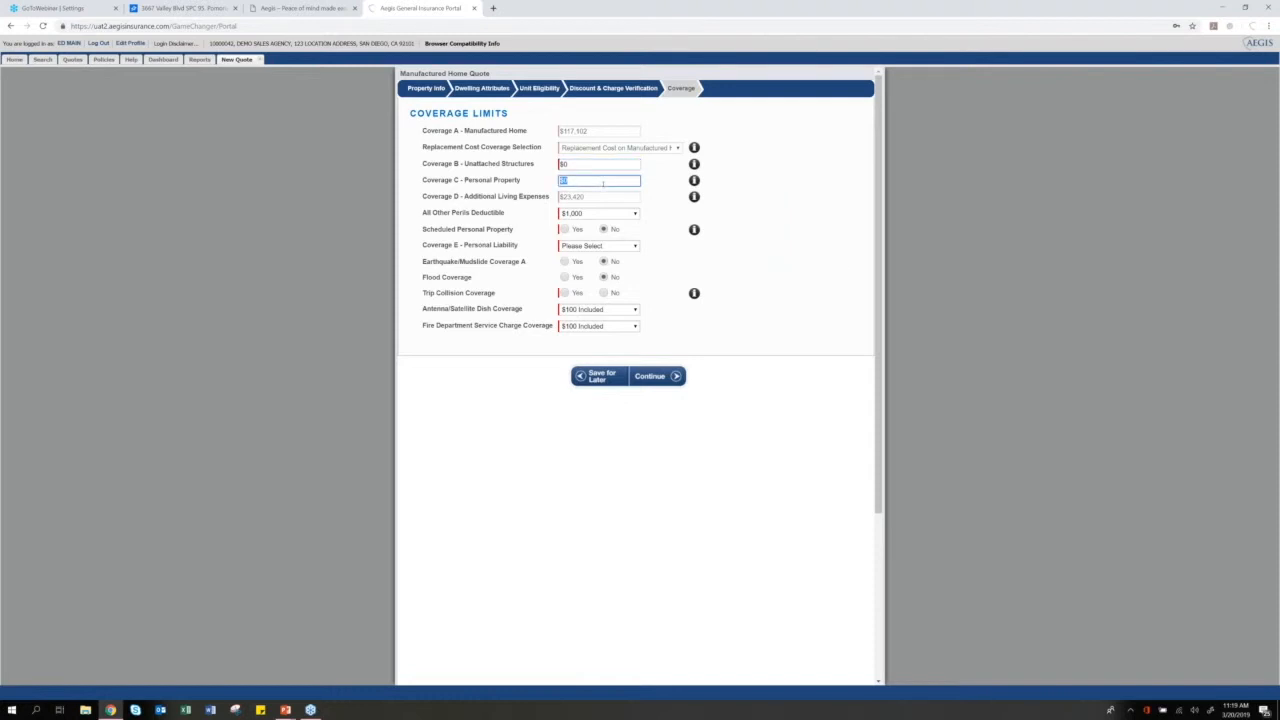
pyautogui.write('25,000')
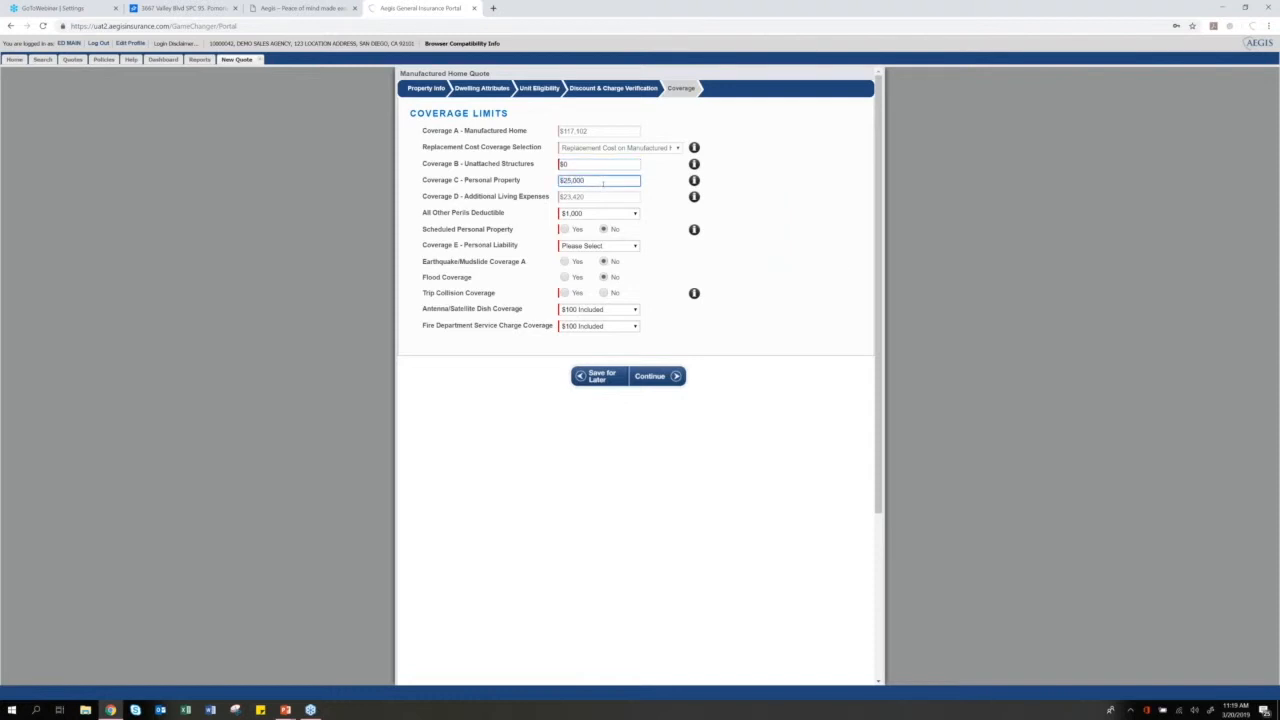
pyautogui.click(634, 213)
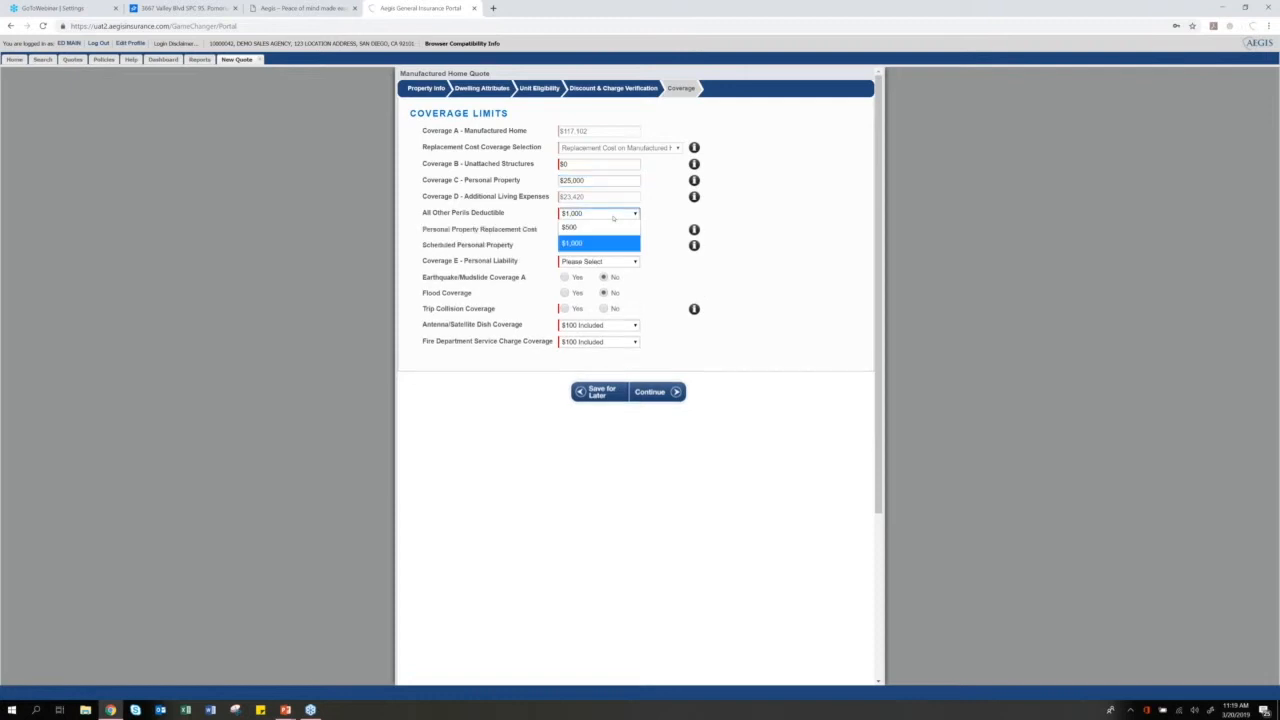
pyautogui.click(572, 243)
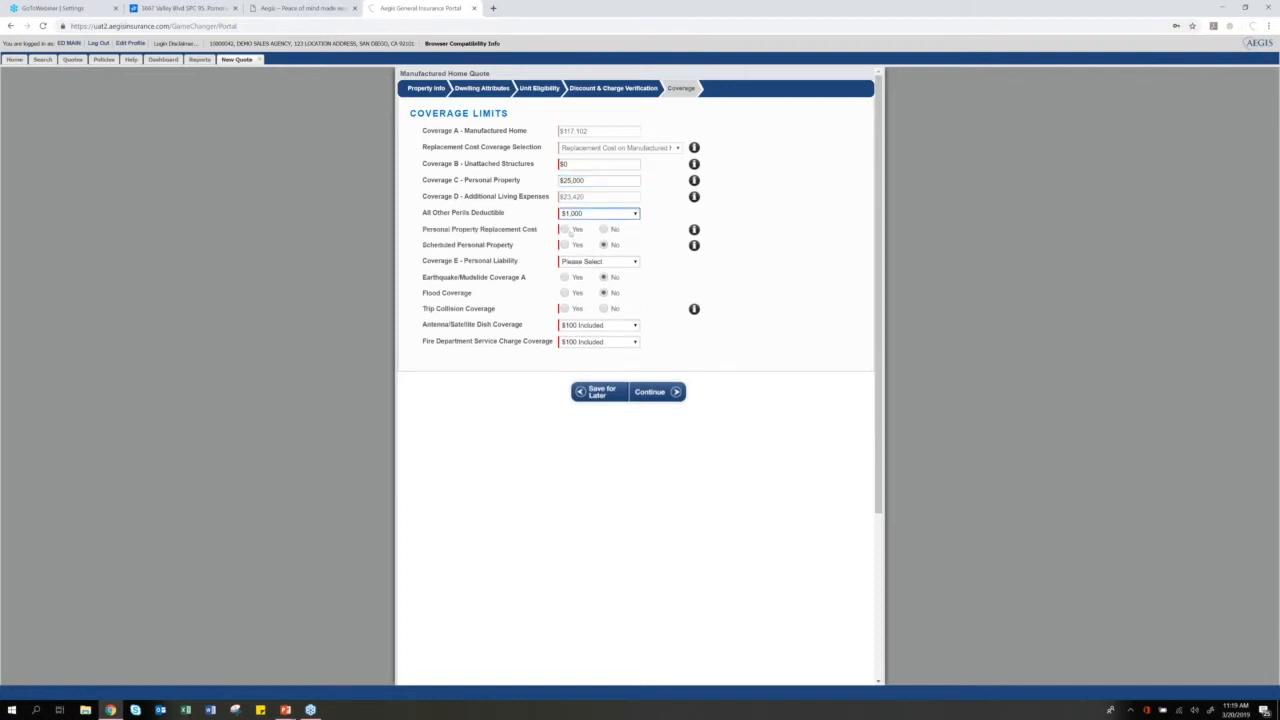
pyautogui.click(564, 229)
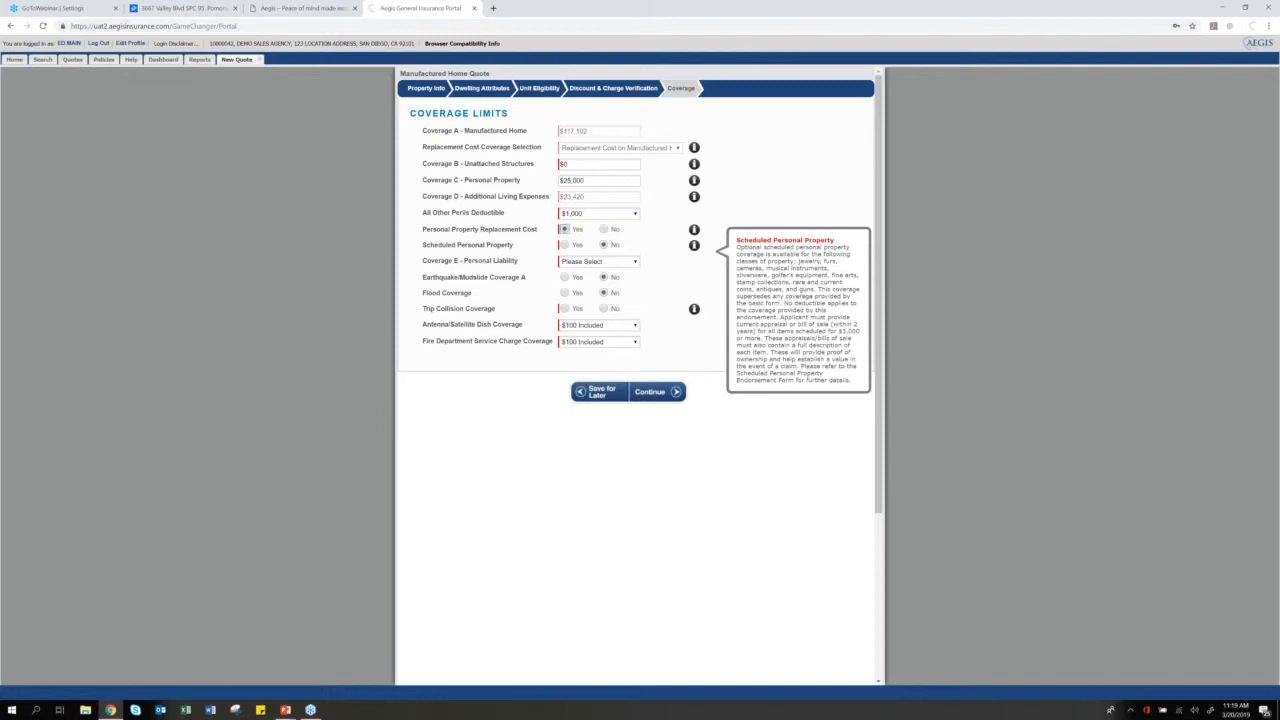
# Set personal liability to $100,000, decline earthquake and trip collision, and pick an antenna coverage amount.
pyautogui.click(598, 261)
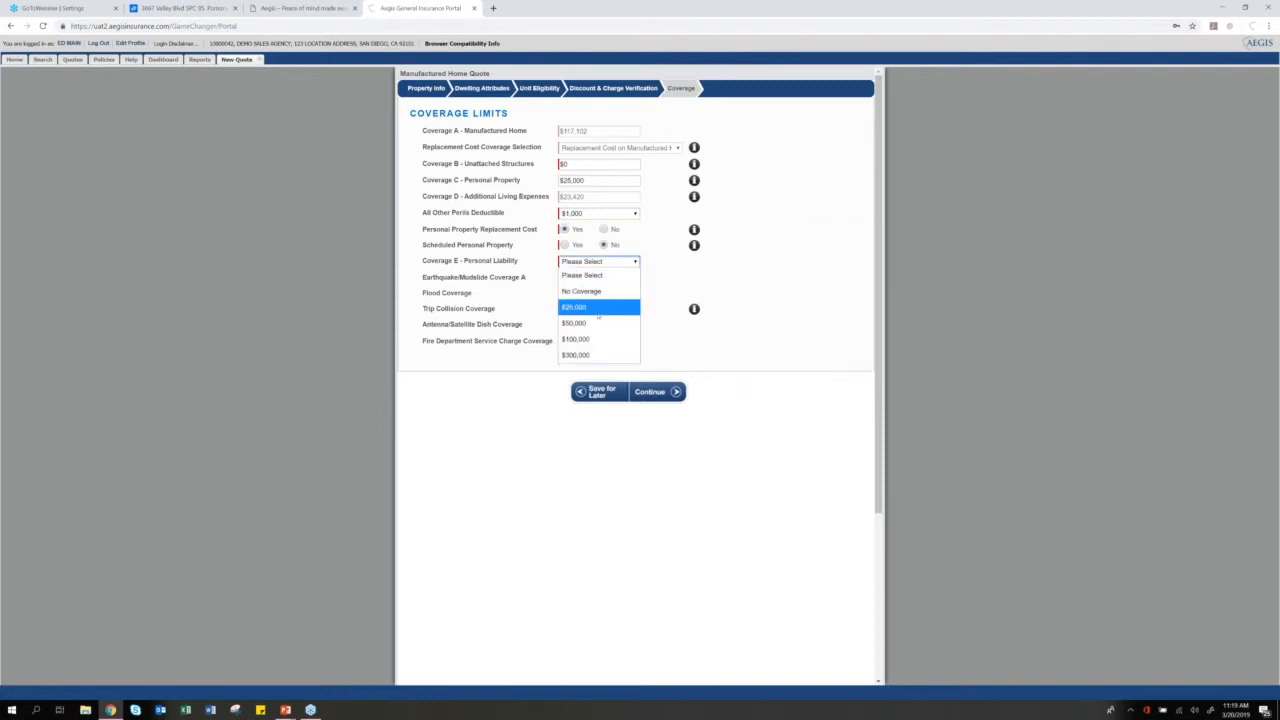
pyautogui.moveTo(575, 338)
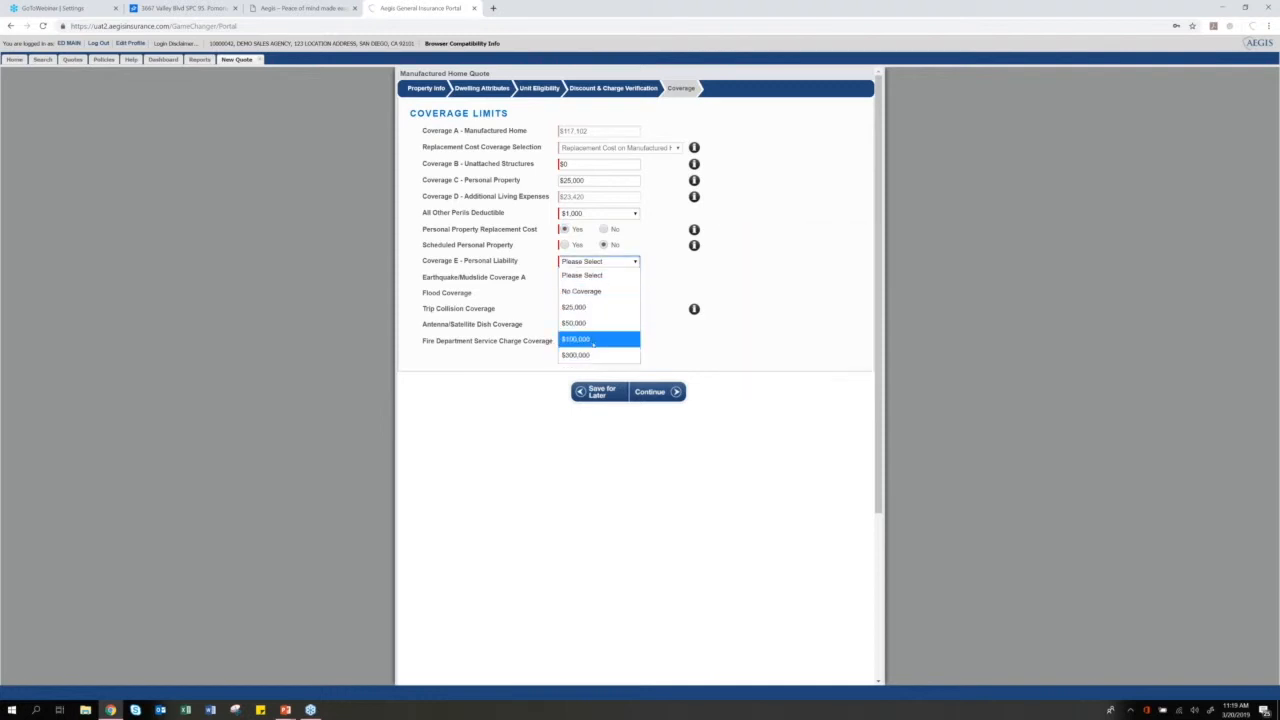
pyautogui.click(576, 339)
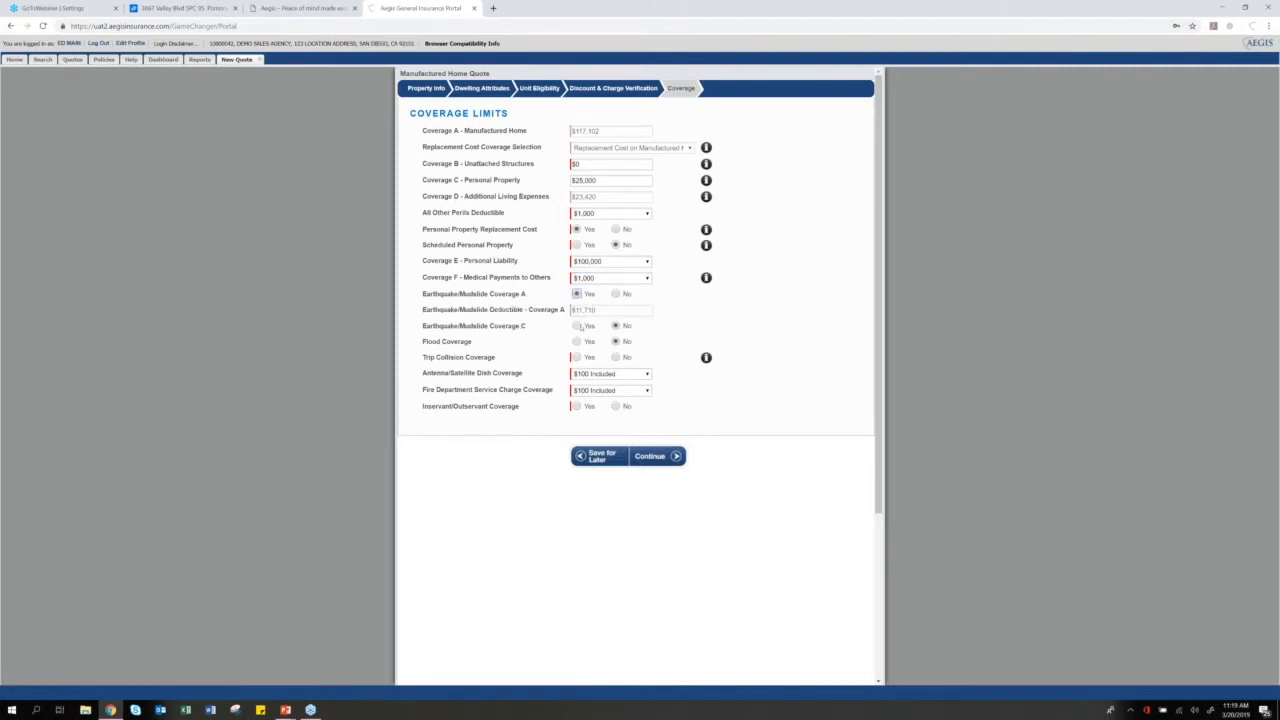
pyautogui.click(576, 325)
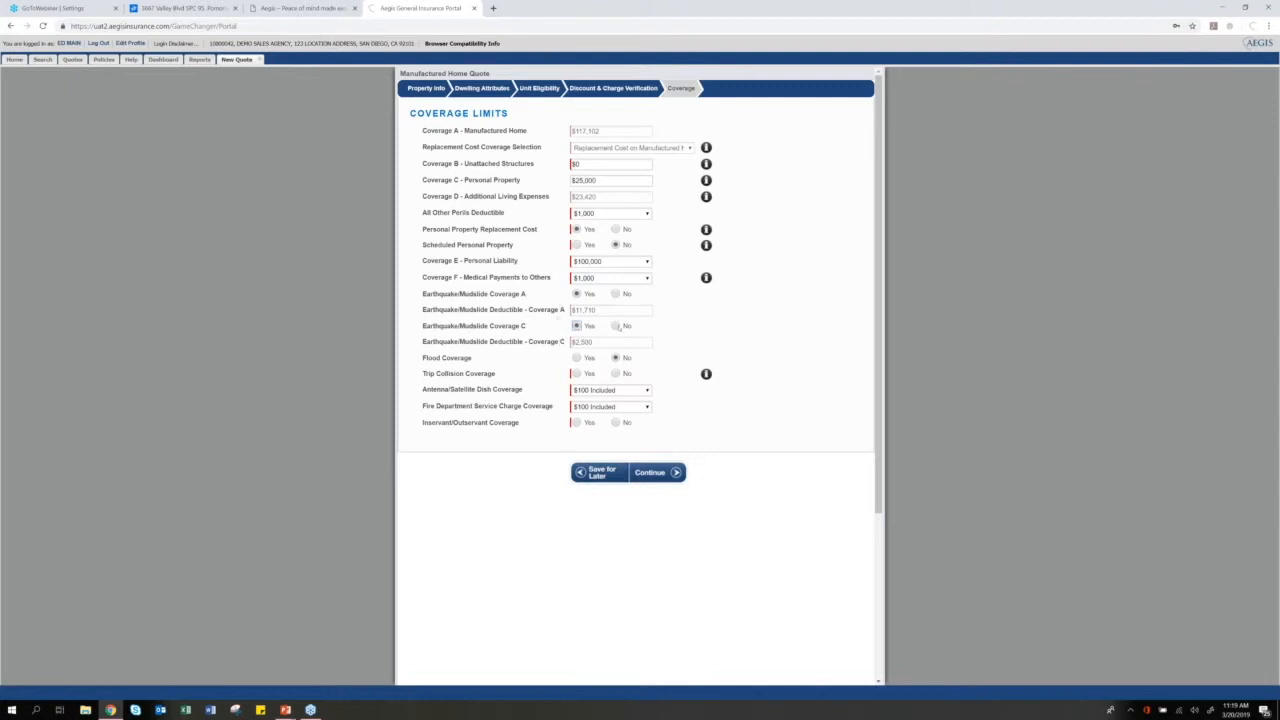
pyautogui.click(616, 293)
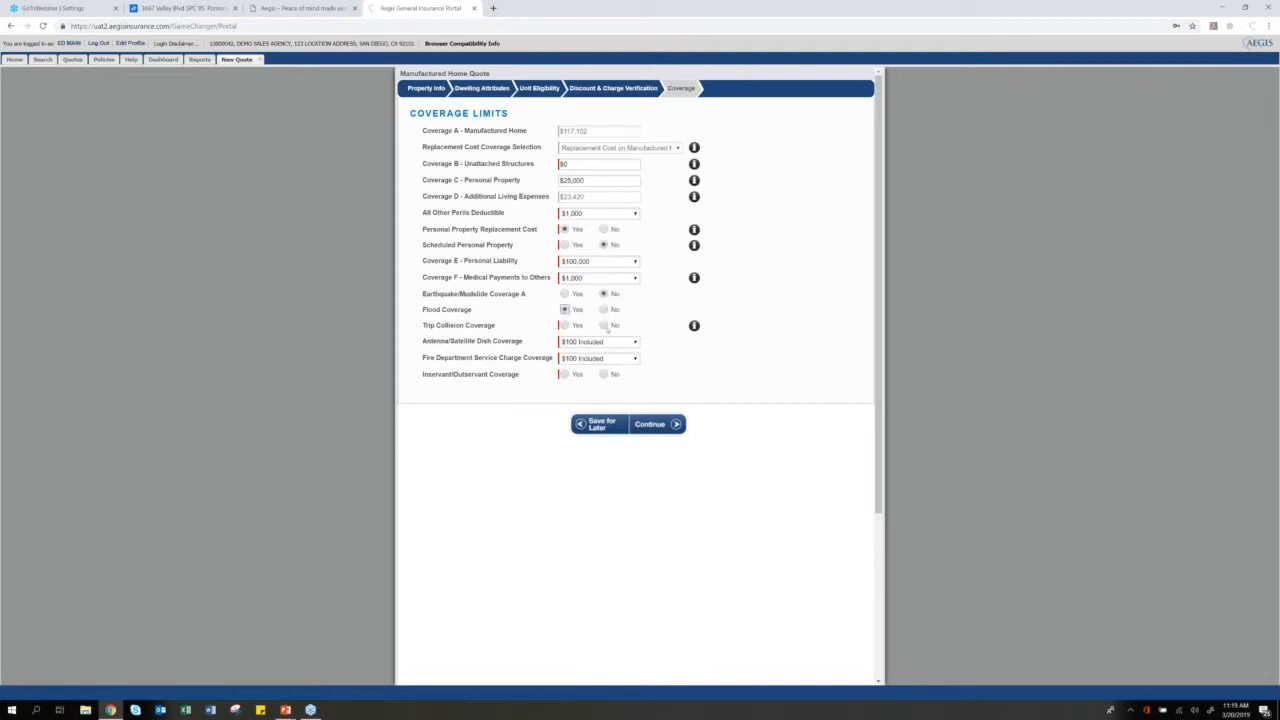
pyautogui.click(603, 325)
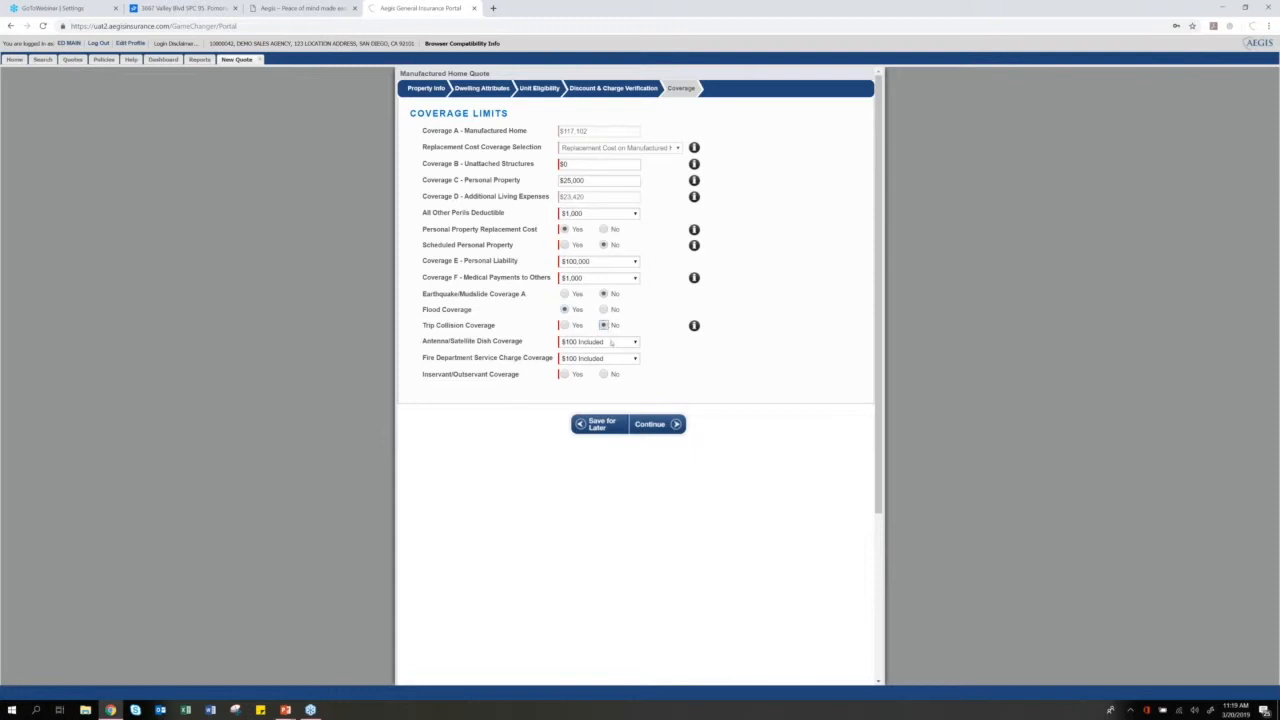
pyautogui.click(634, 342)
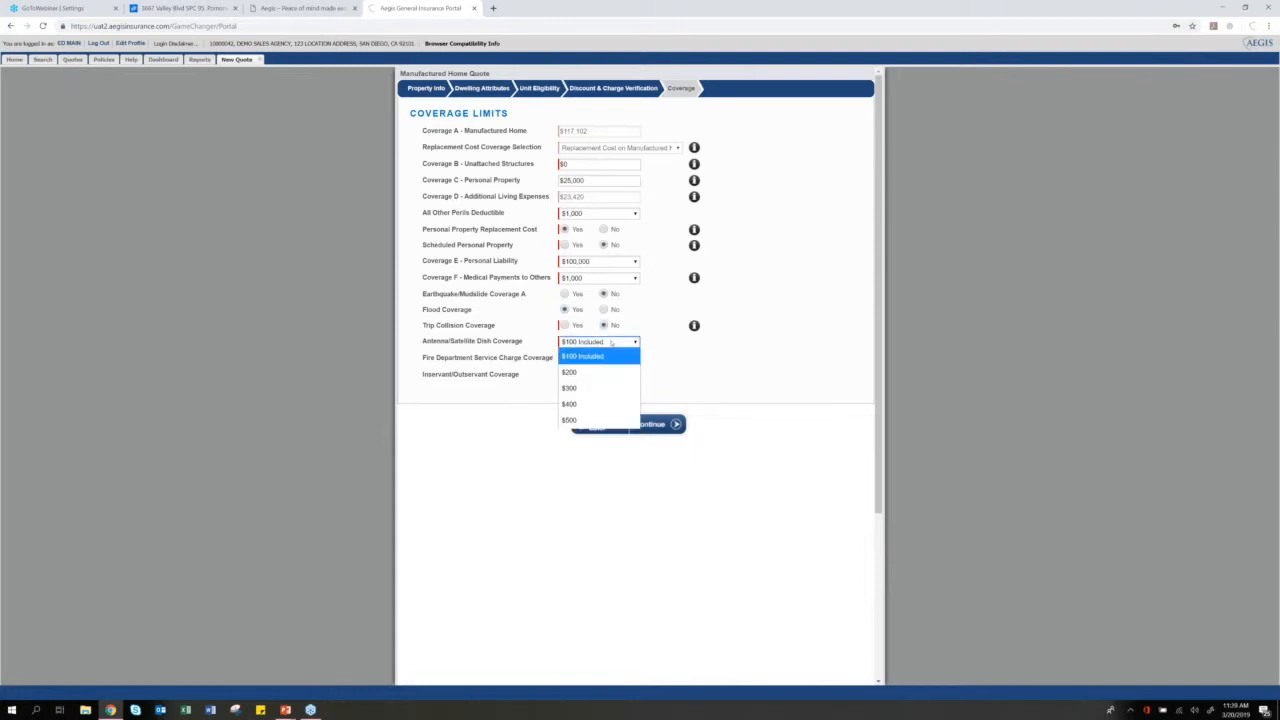
pyautogui.click(583, 356)
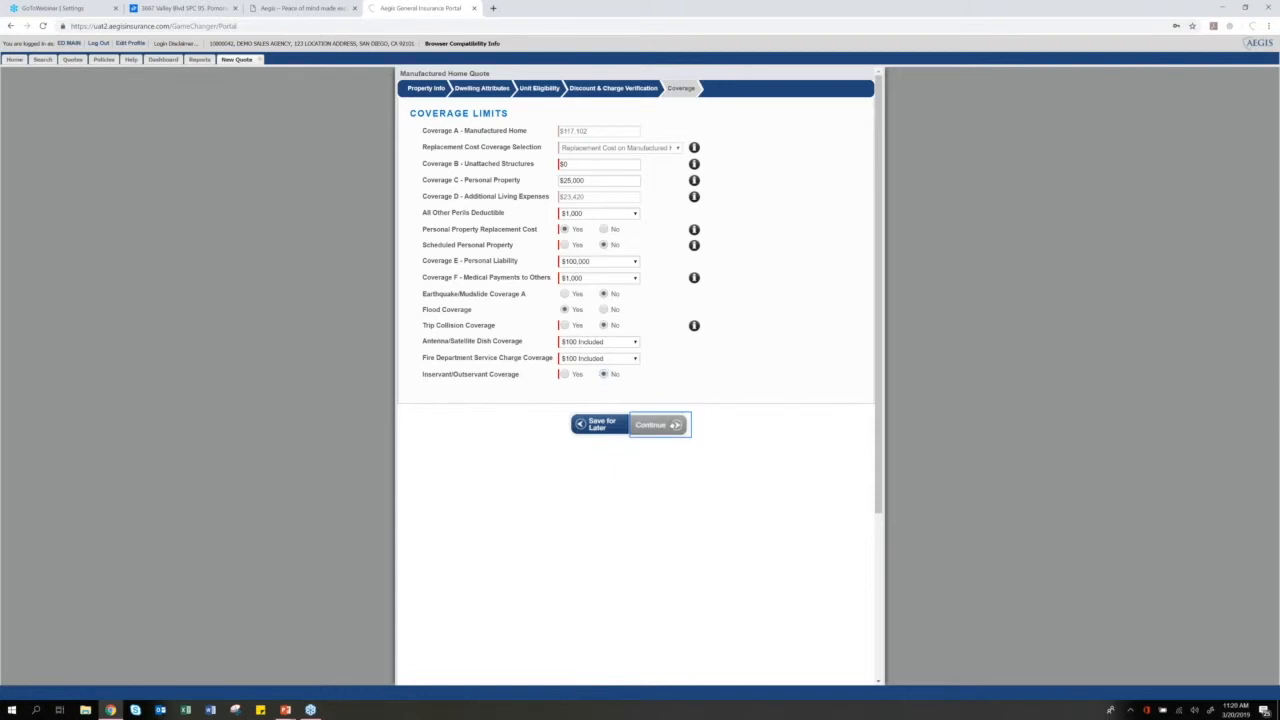
# Generate the $577.00 quick quote, then go back to Coverage Limits.
pyautogui.click(652, 424)
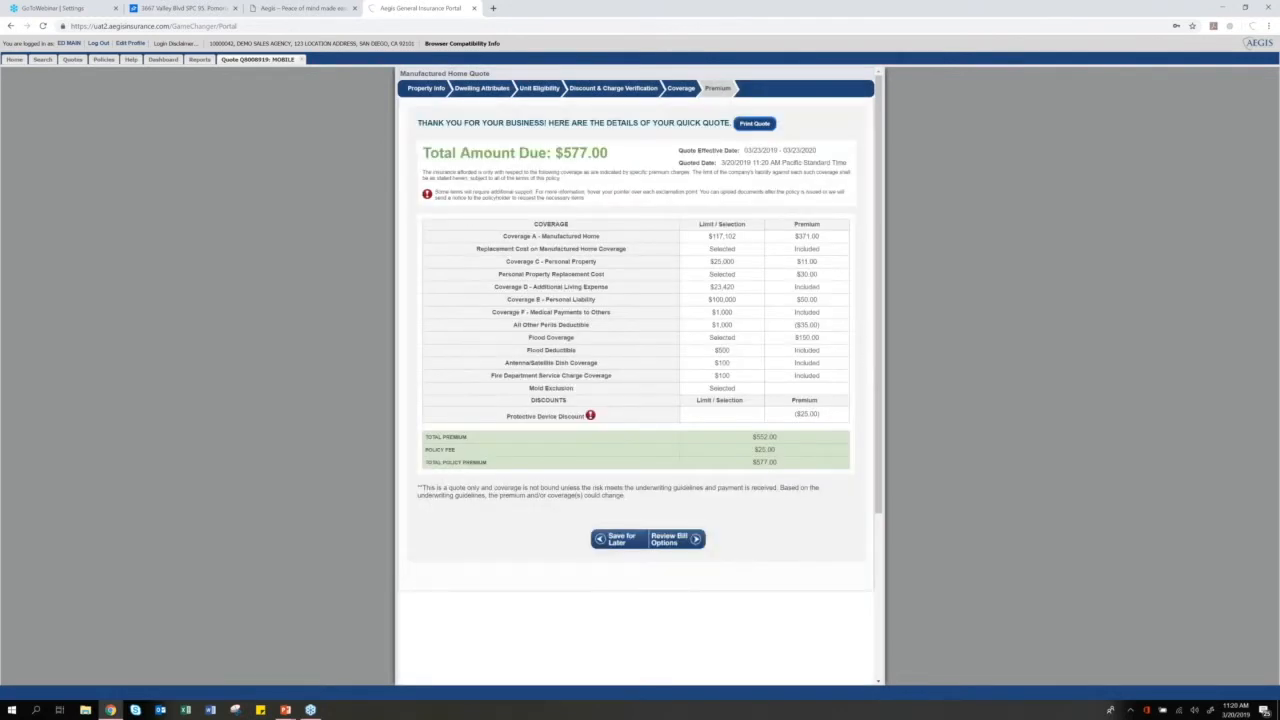
pyautogui.moveTo(564, 431)
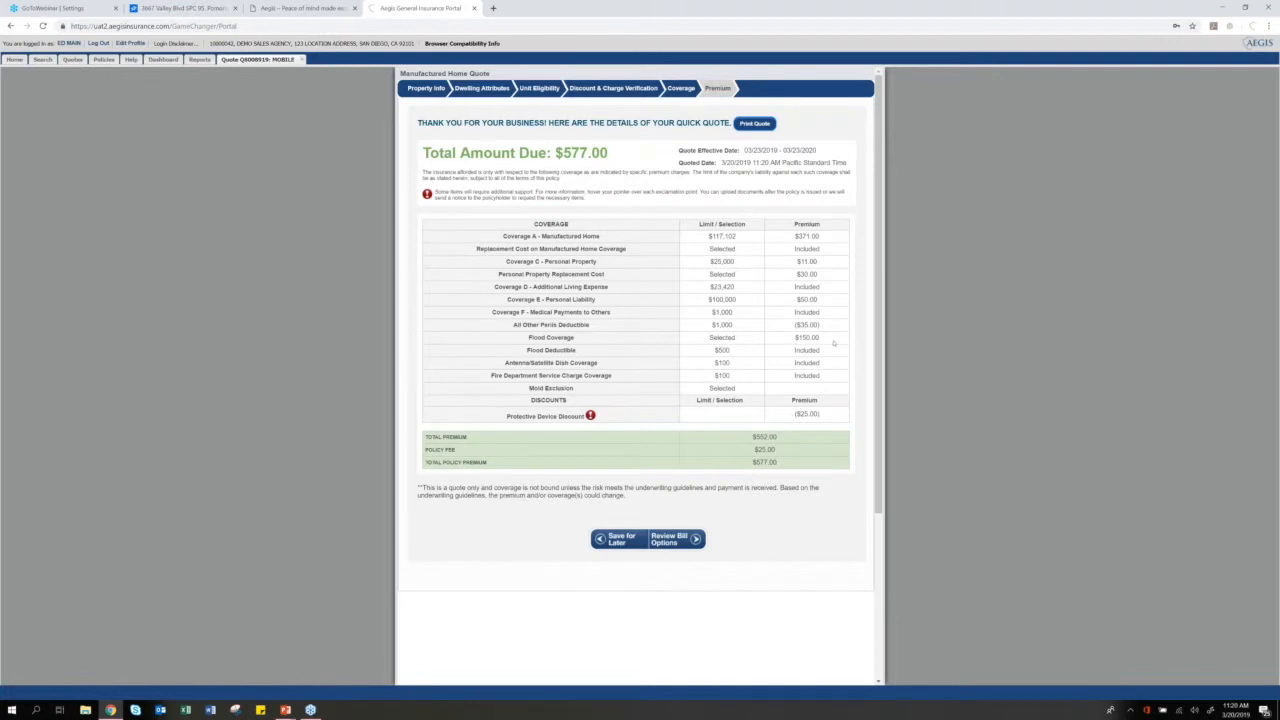
pyautogui.moveTo(827, 331)
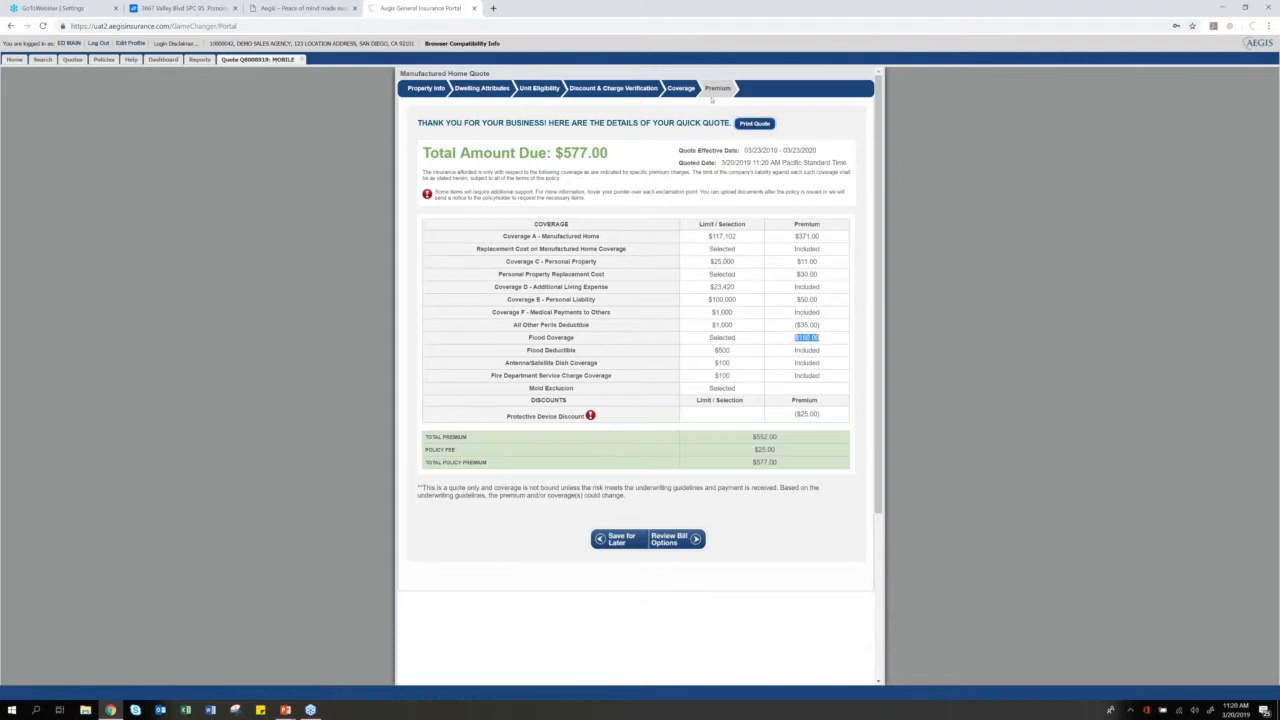
pyautogui.click(680, 88)
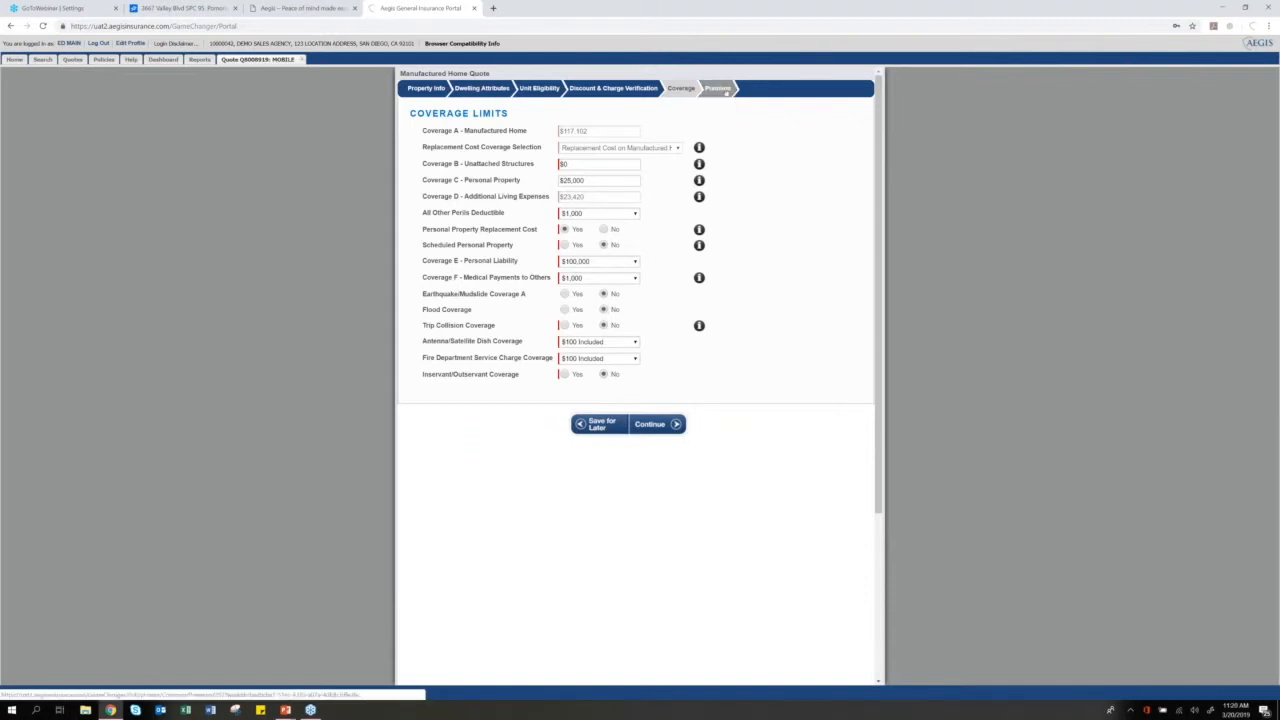
# Requote at $427 without flood and $960 with earthquake, then reopen Coverage Limits with both off.
pyautogui.click(649, 423)
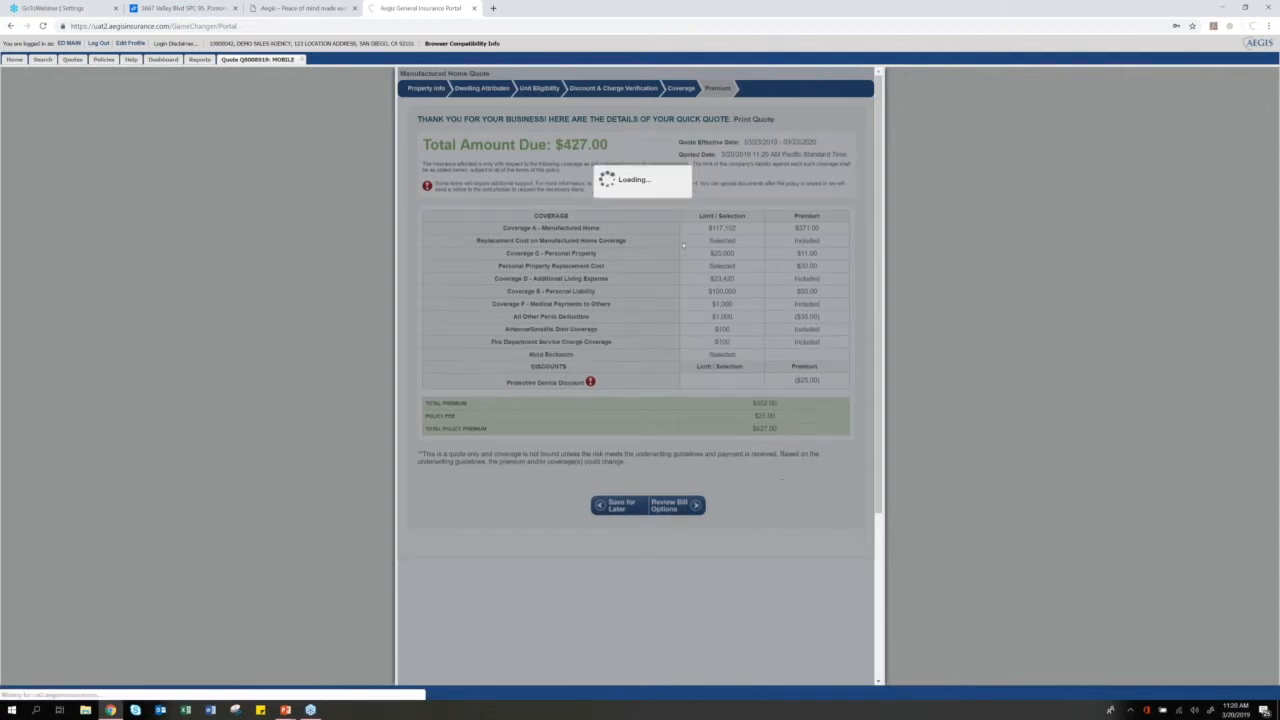
pyautogui.click(681, 88)
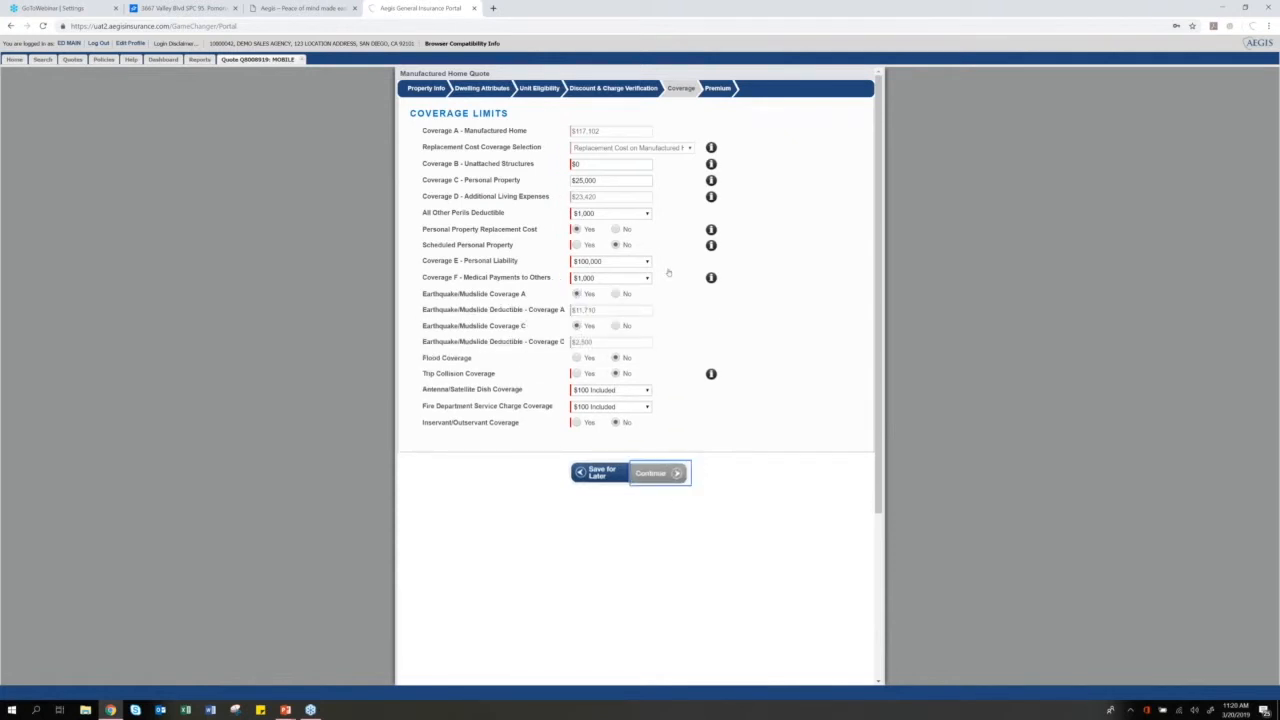
pyautogui.click(651, 473)
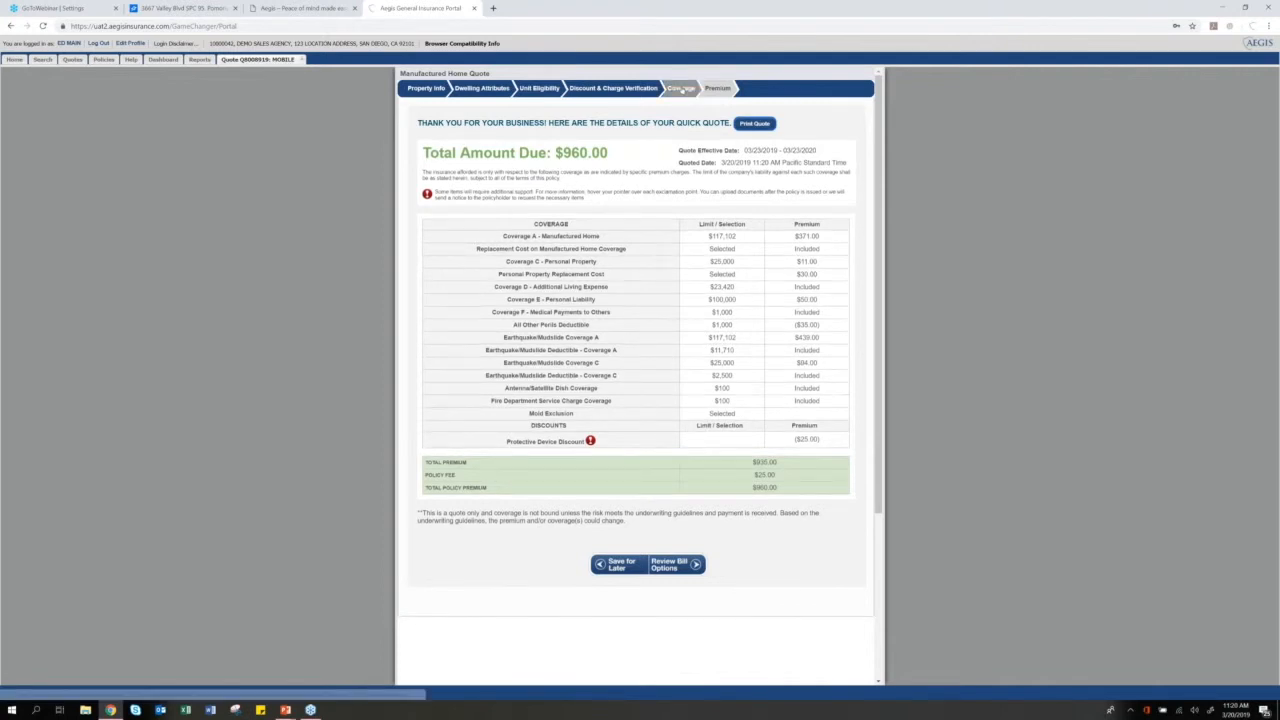
pyautogui.click(680, 88)
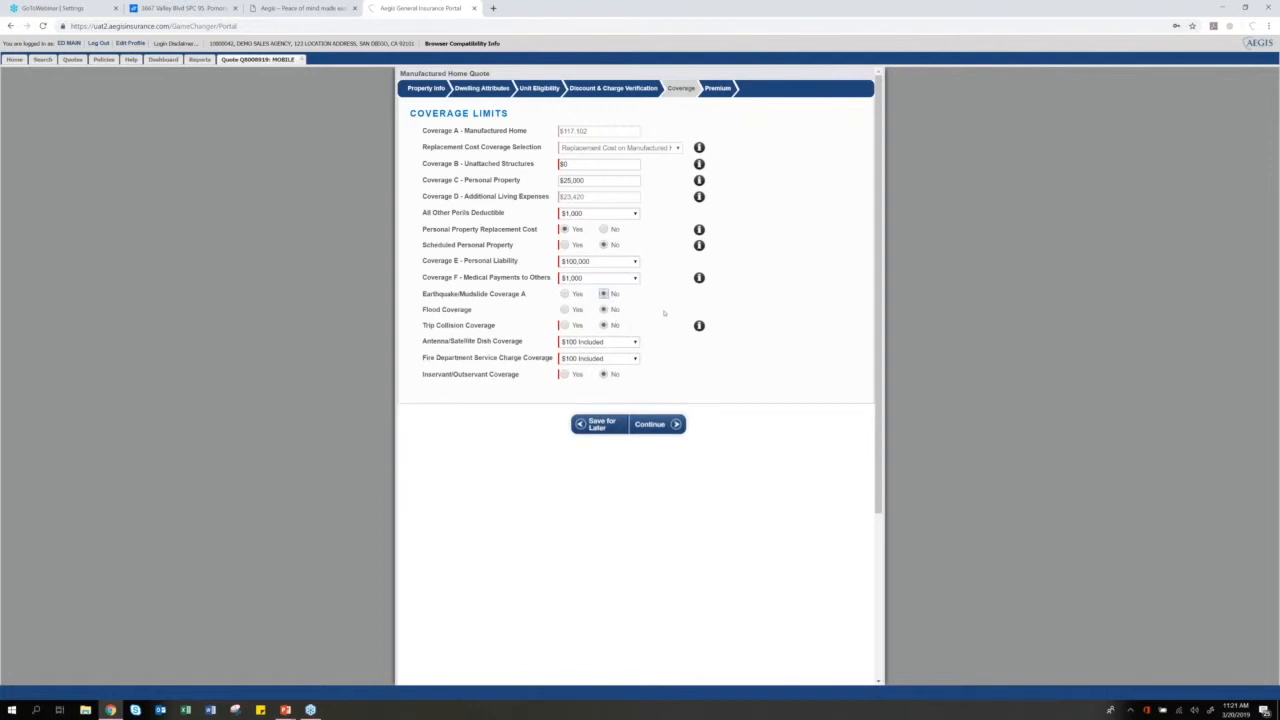
pyautogui.moveTo(668, 294)
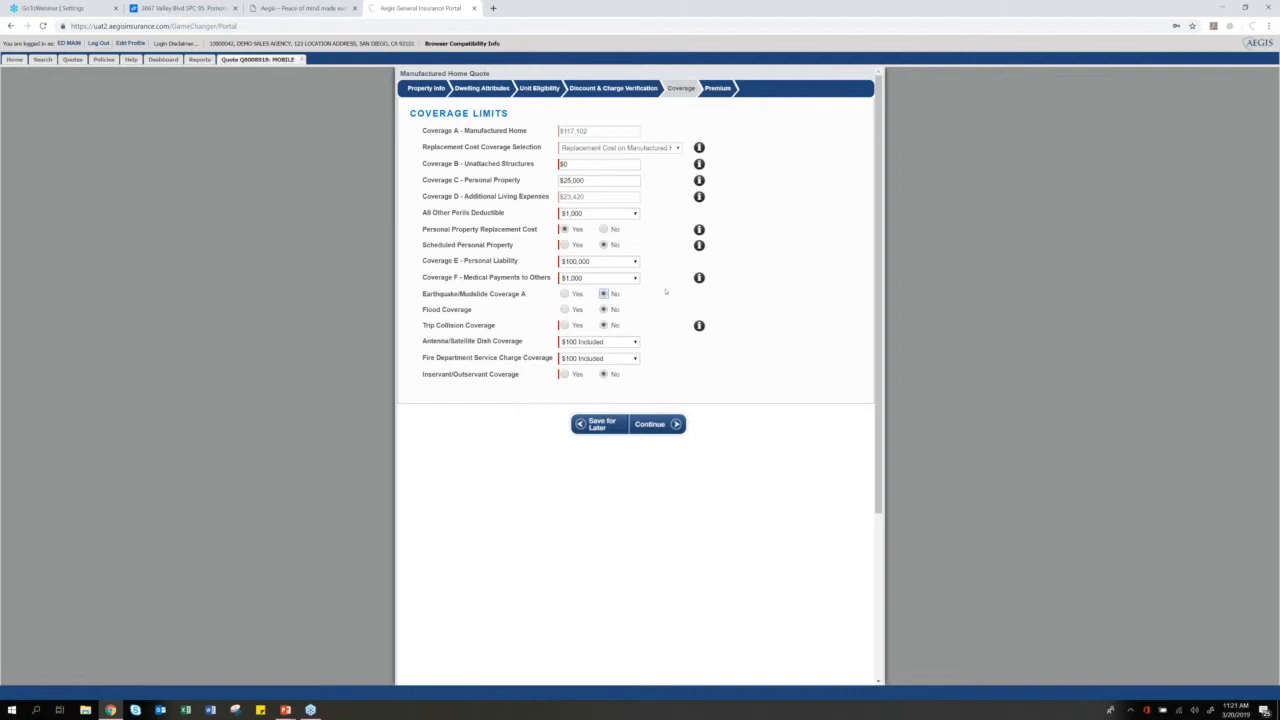
pyautogui.moveTo(698, 293)
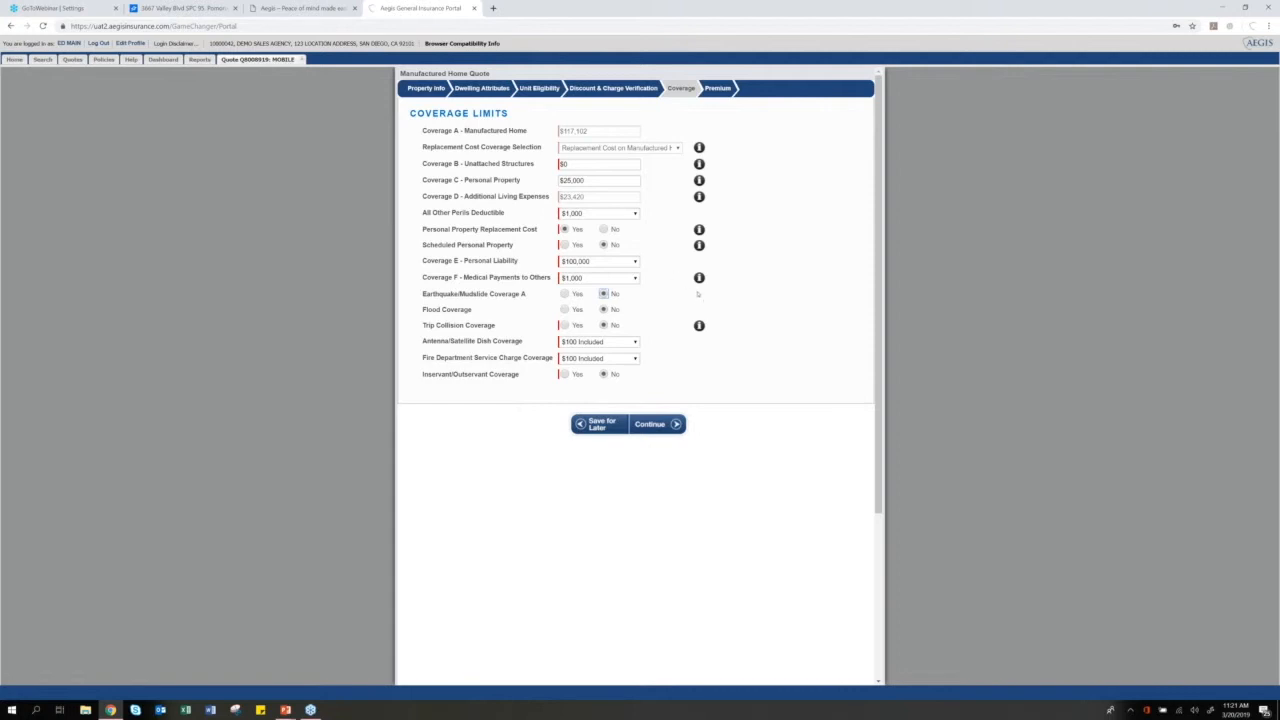
pyautogui.moveTo(676, 291)
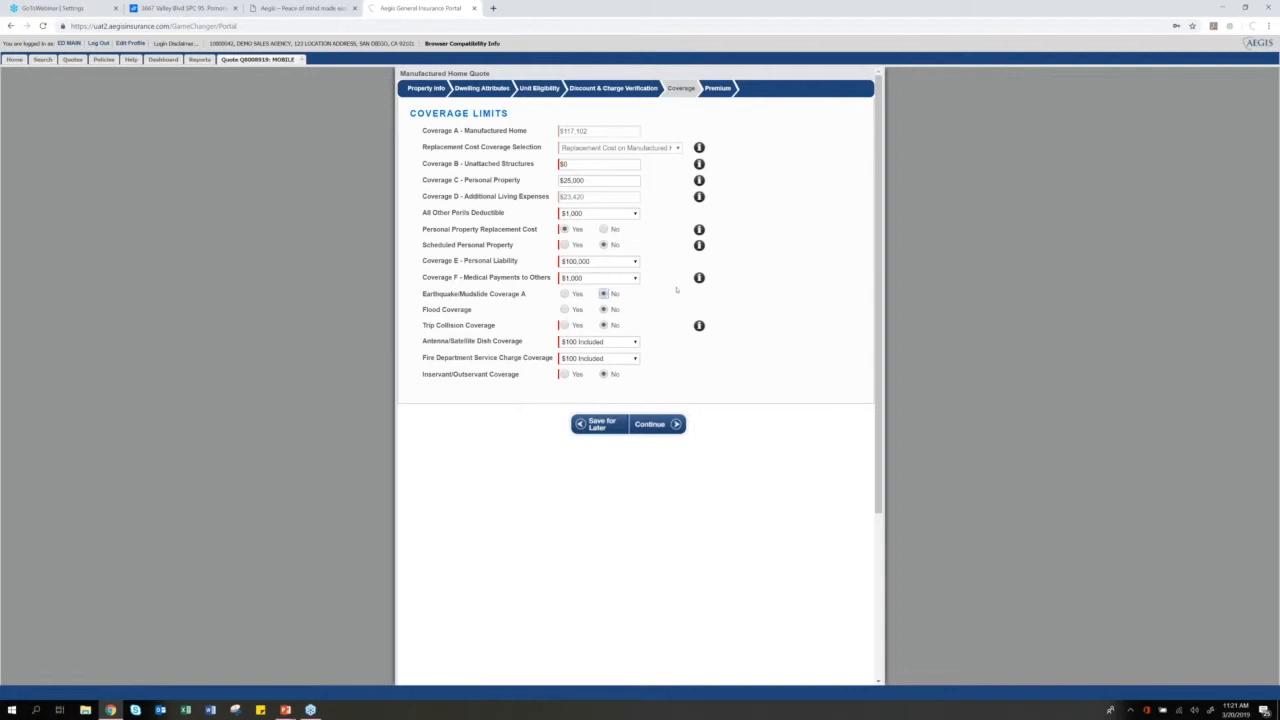
pyautogui.moveTo(679, 314)
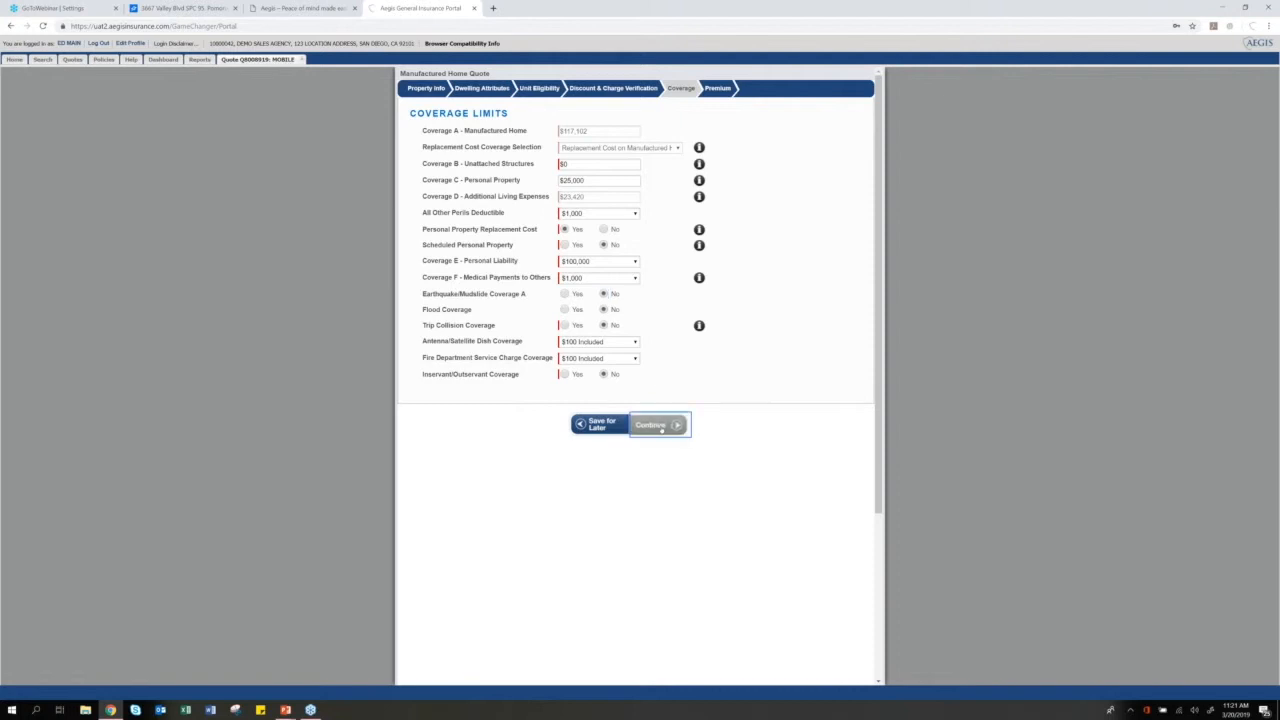
# Requote at $427.00 without flood or earthquake and open Pay Plan Options on the 1-Pay plan.
pyautogui.click(650, 424)
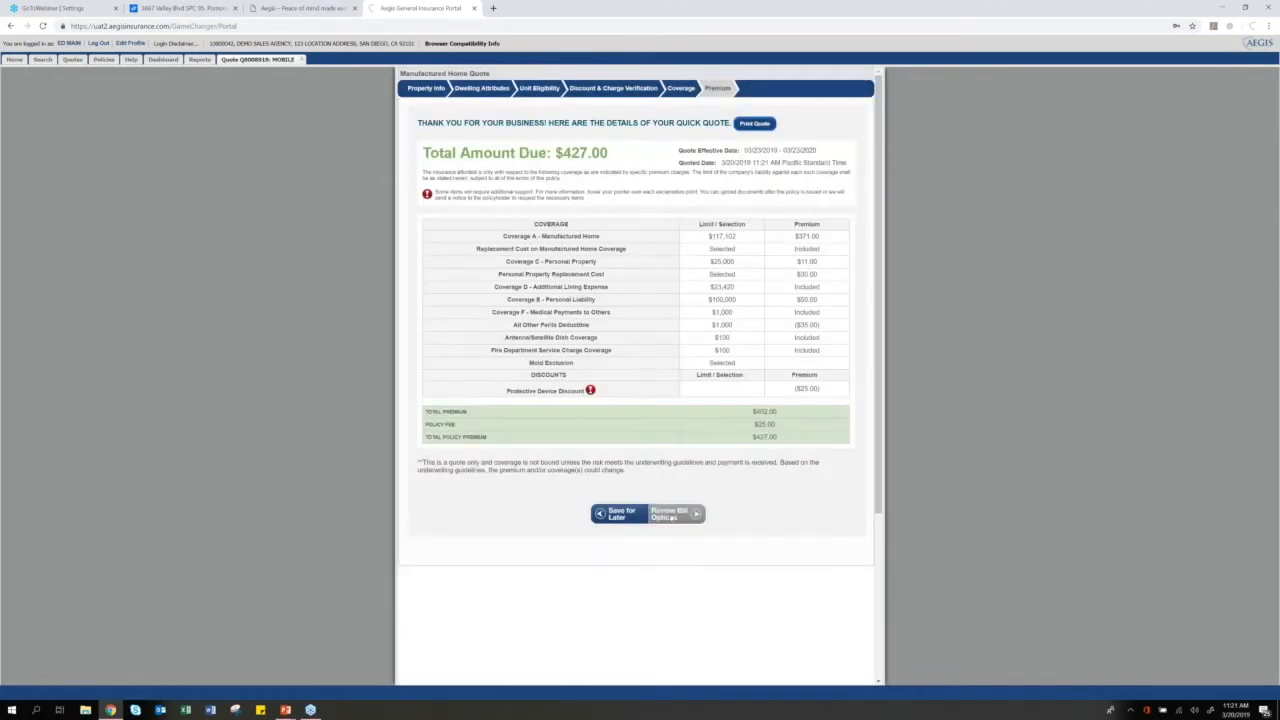
pyautogui.click(669, 513)
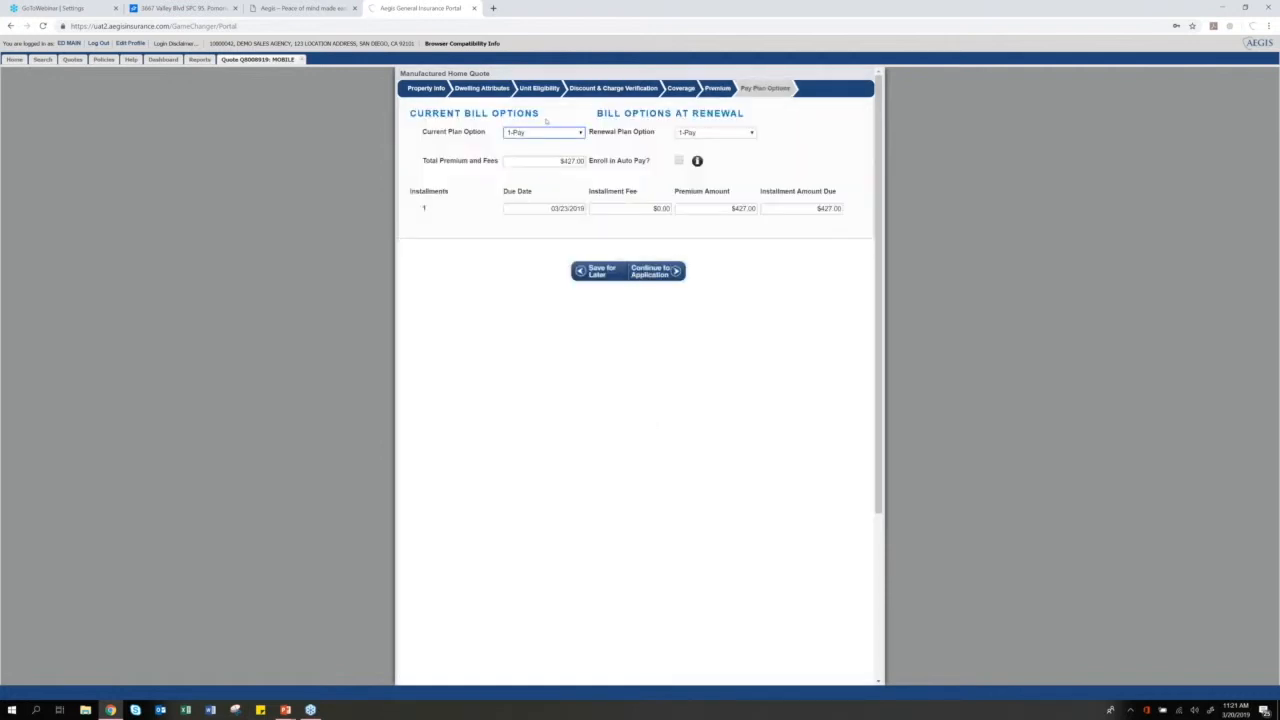
pyautogui.click(542, 132)
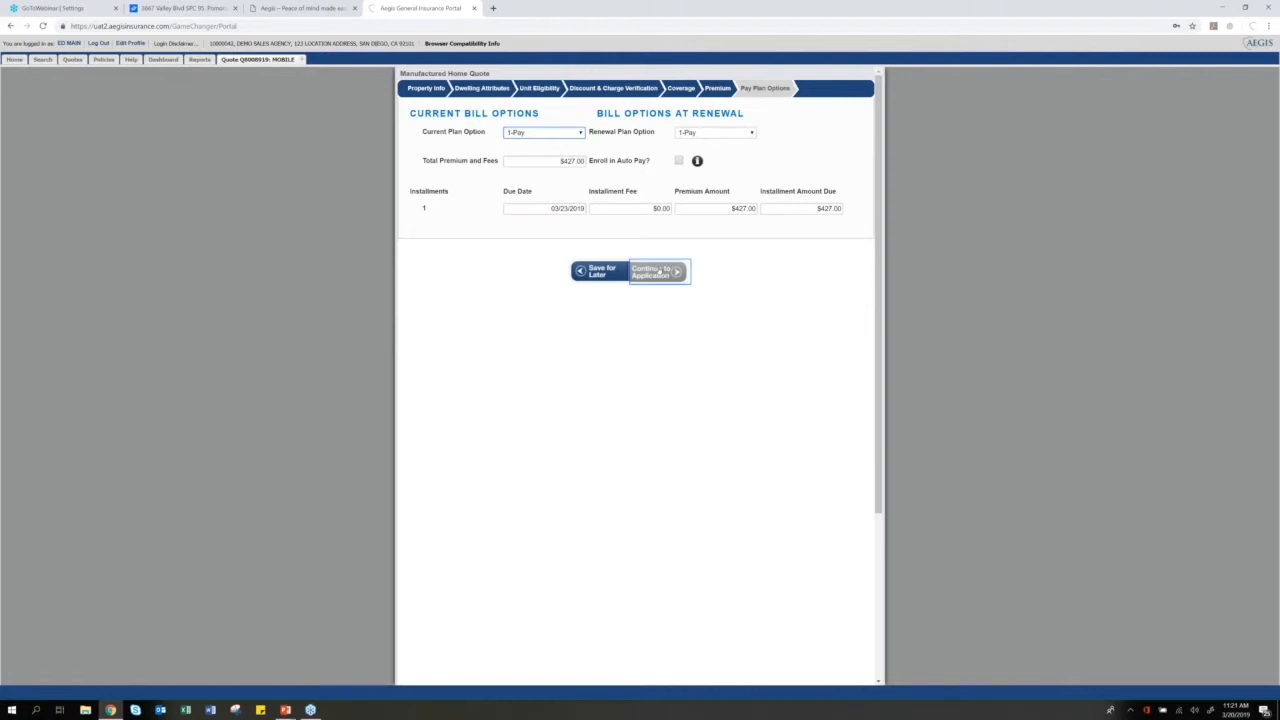
# Begin the application, add the insured's cell phone number, and mark the mailing address same as property.
pyautogui.click(656, 271)
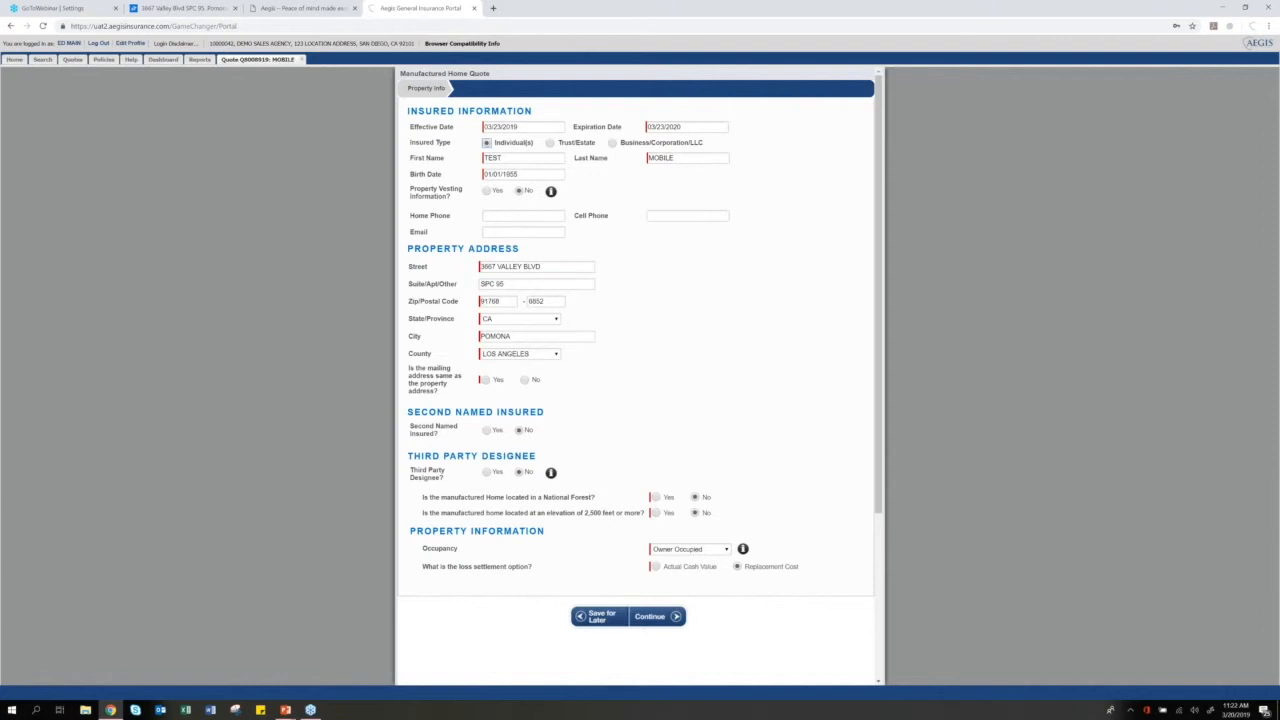
pyautogui.moveTo(679, 224)
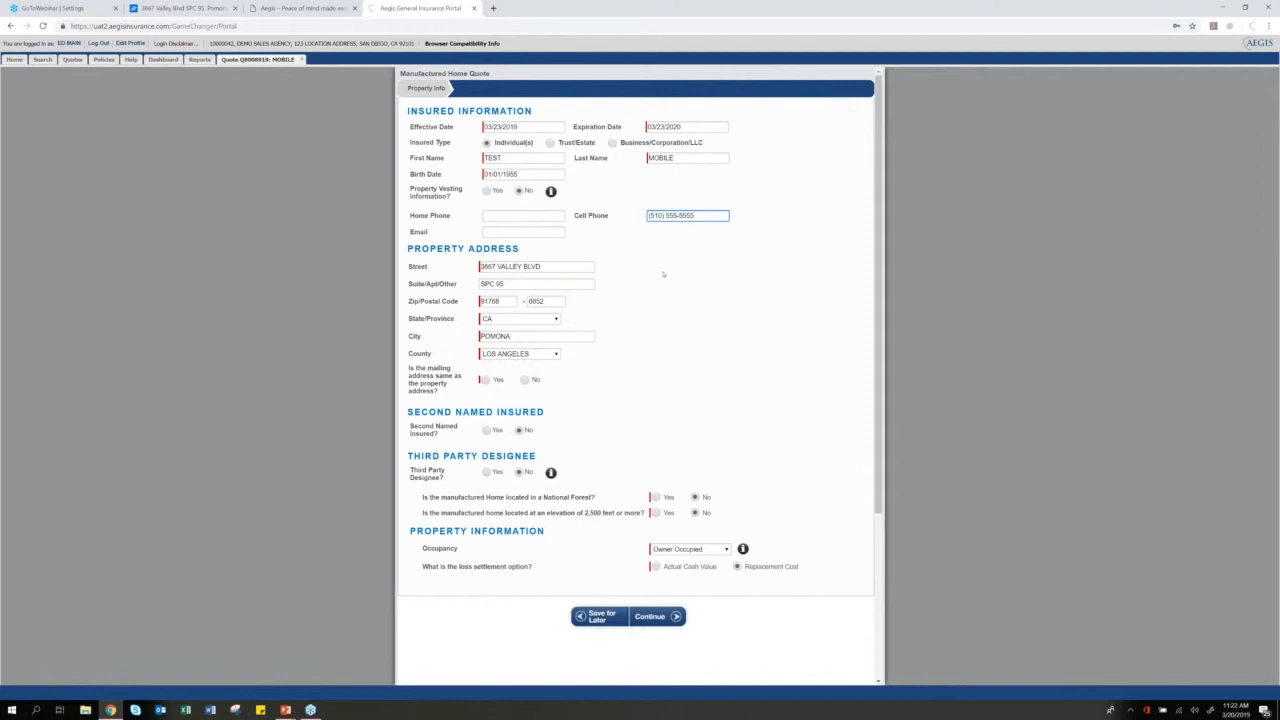
pyautogui.click(687, 215)
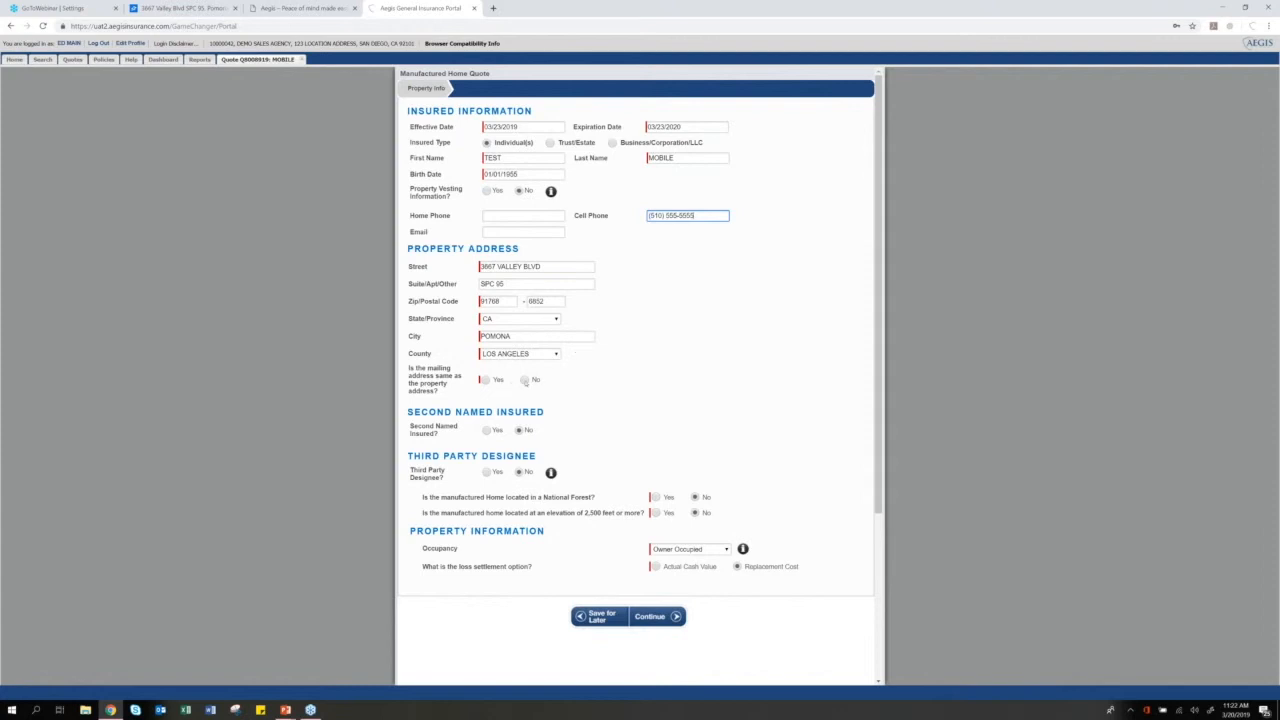
pyautogui.click(486, 379)
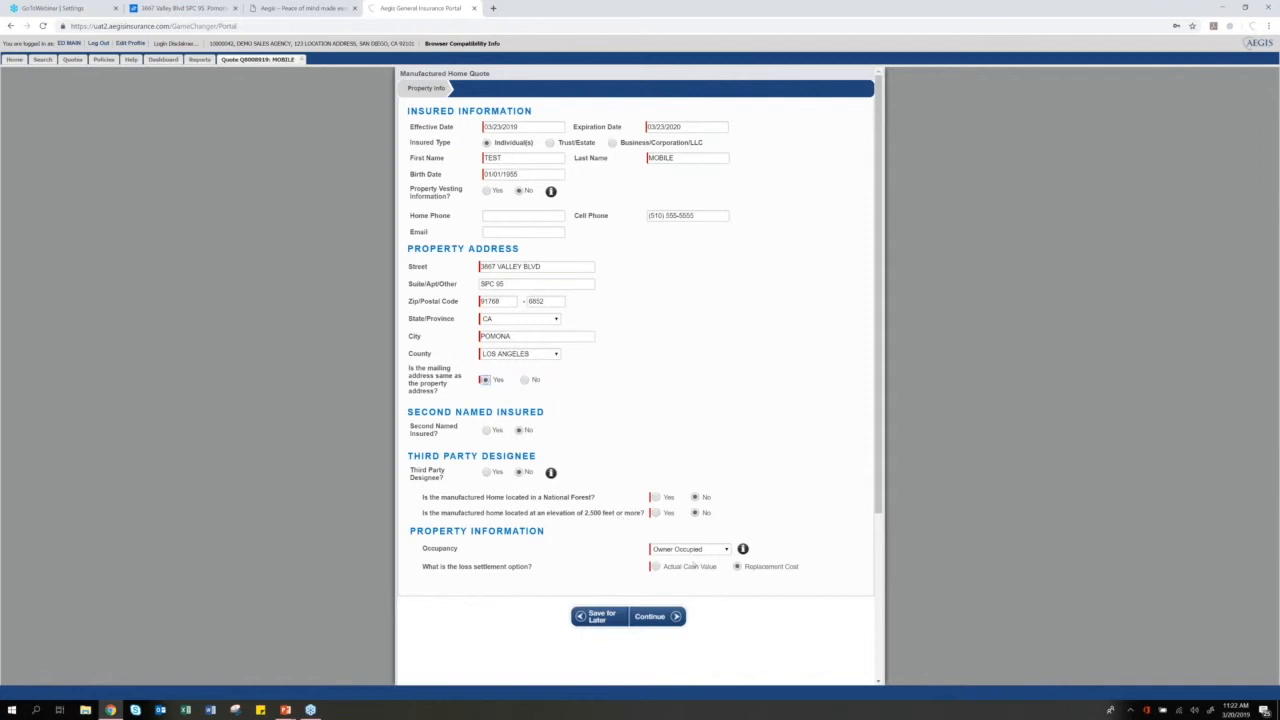
pyautogui.click(651, 616)
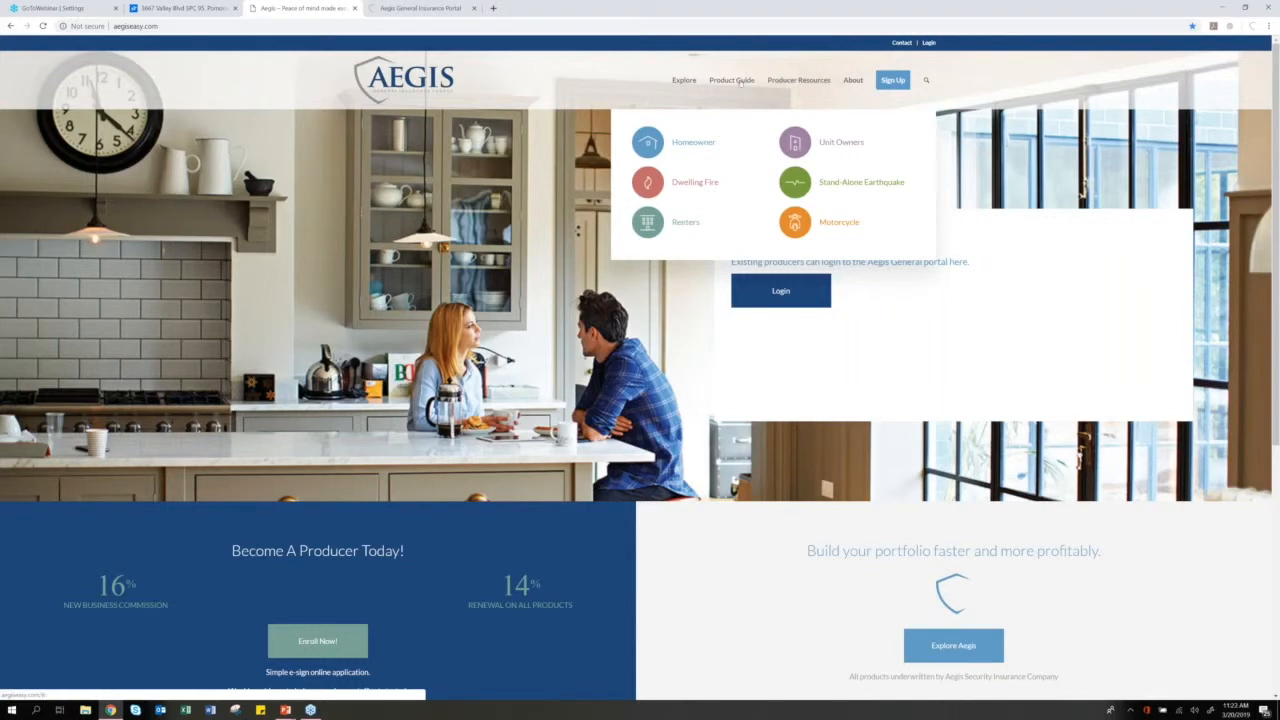
pyautogui.click(420, 8)
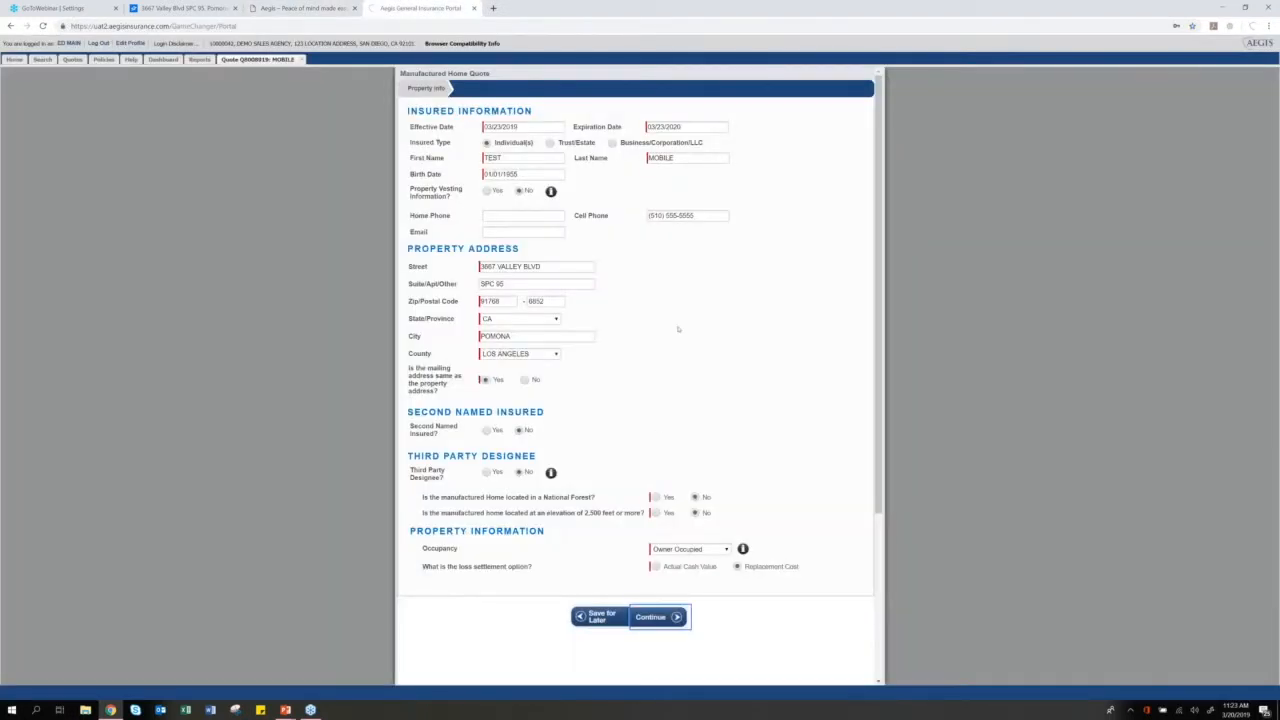
# Continue past insured info, property details, unattached structures, discounts and coverage limits to Loss History.
pyautogui.click(651, 616)
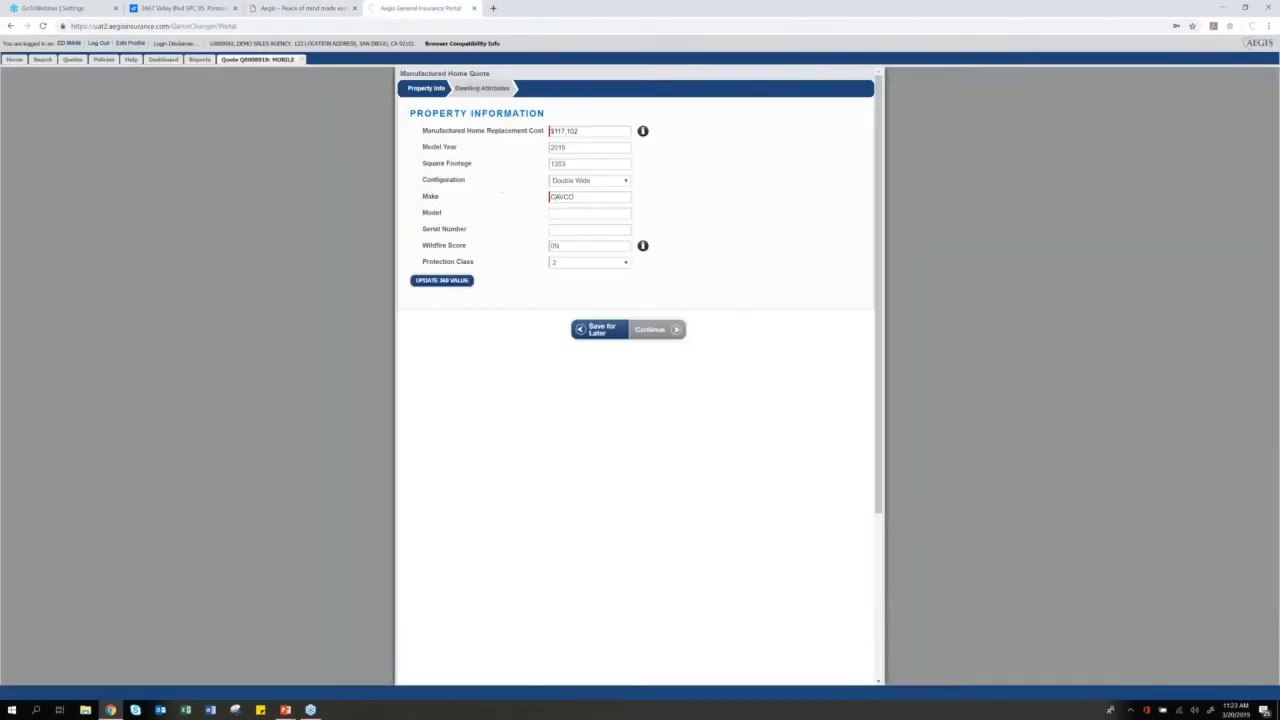
pyautogui.click(650, 329)
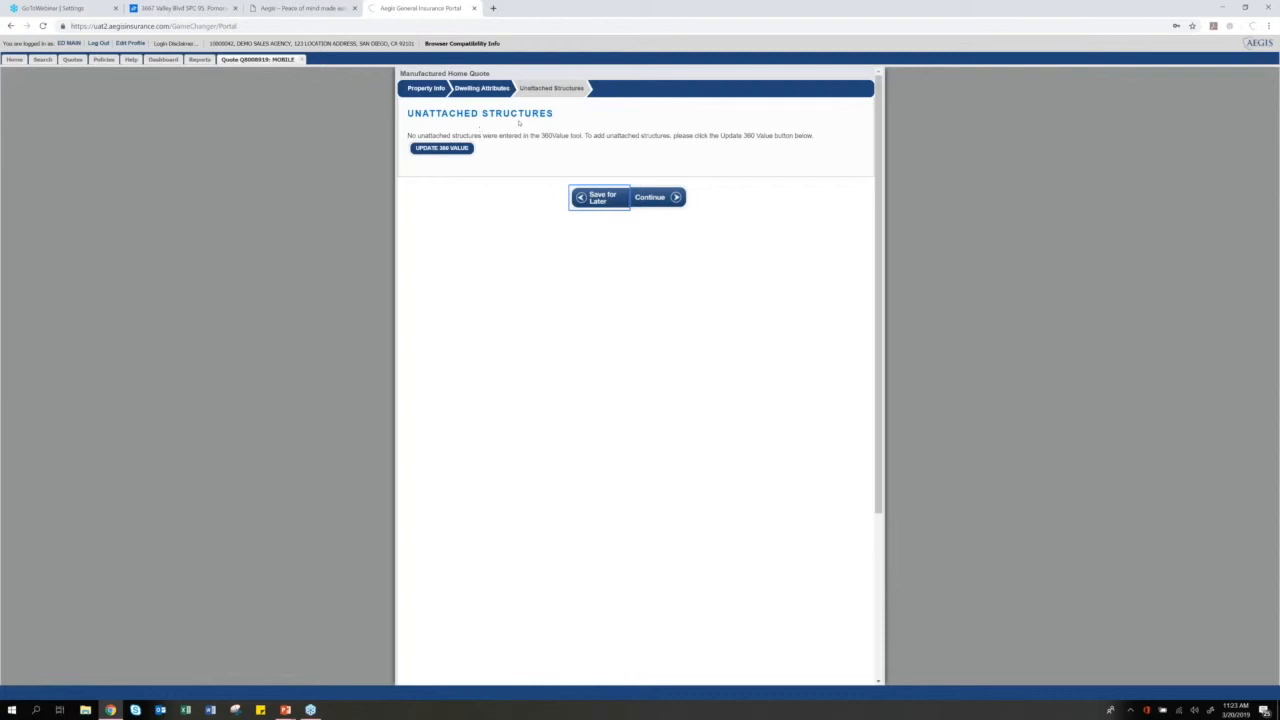
pyautogui.moveTo(530, 120)
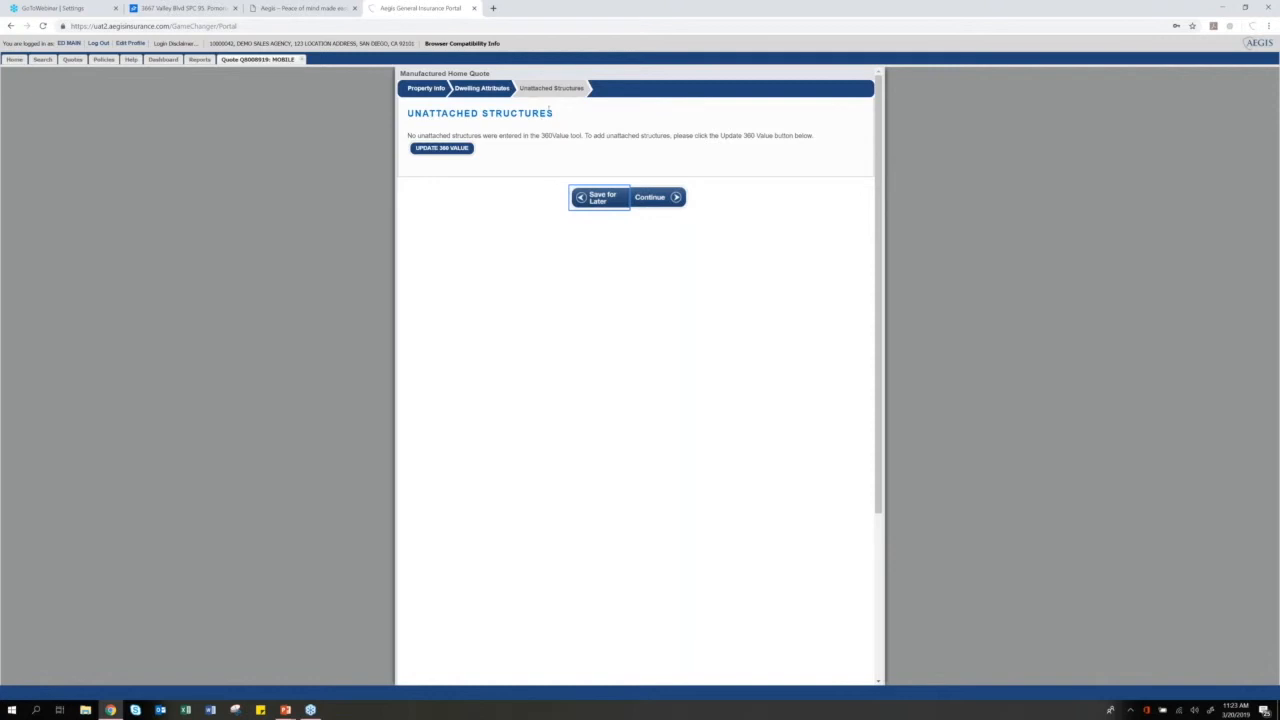
pyautogui.moveTo(546, 125)
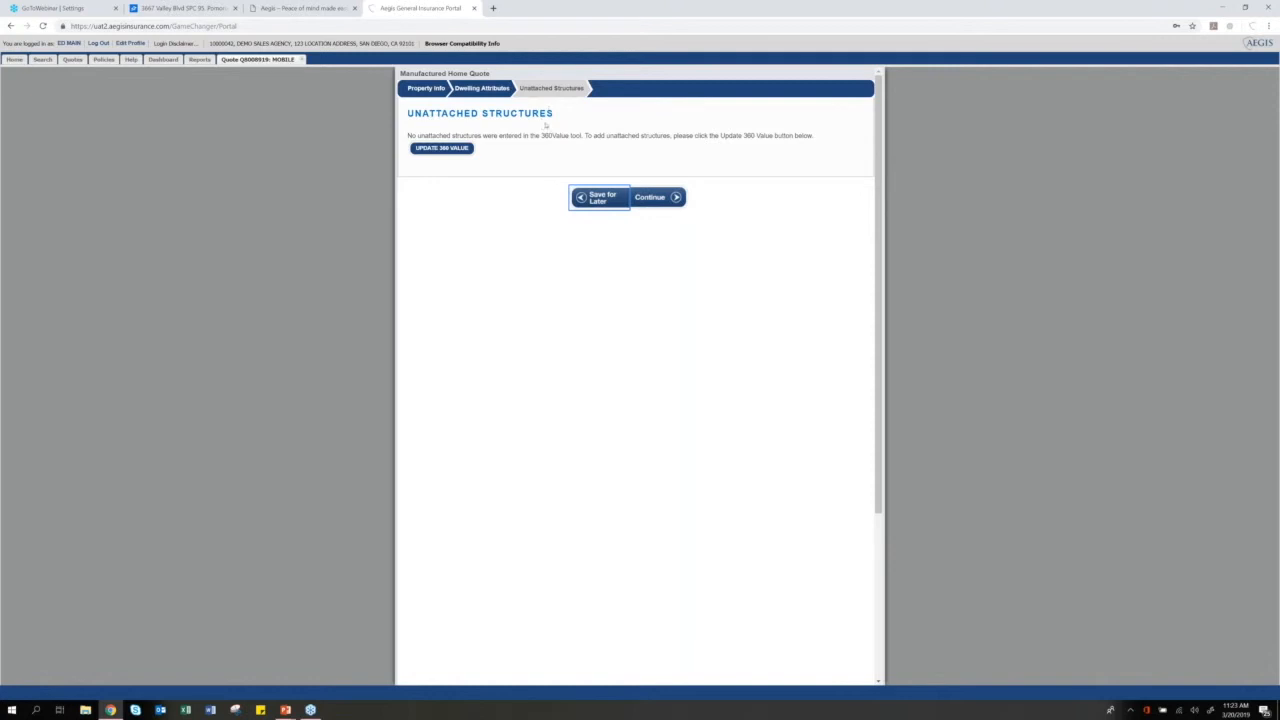
pyautogui.click(651, 196)
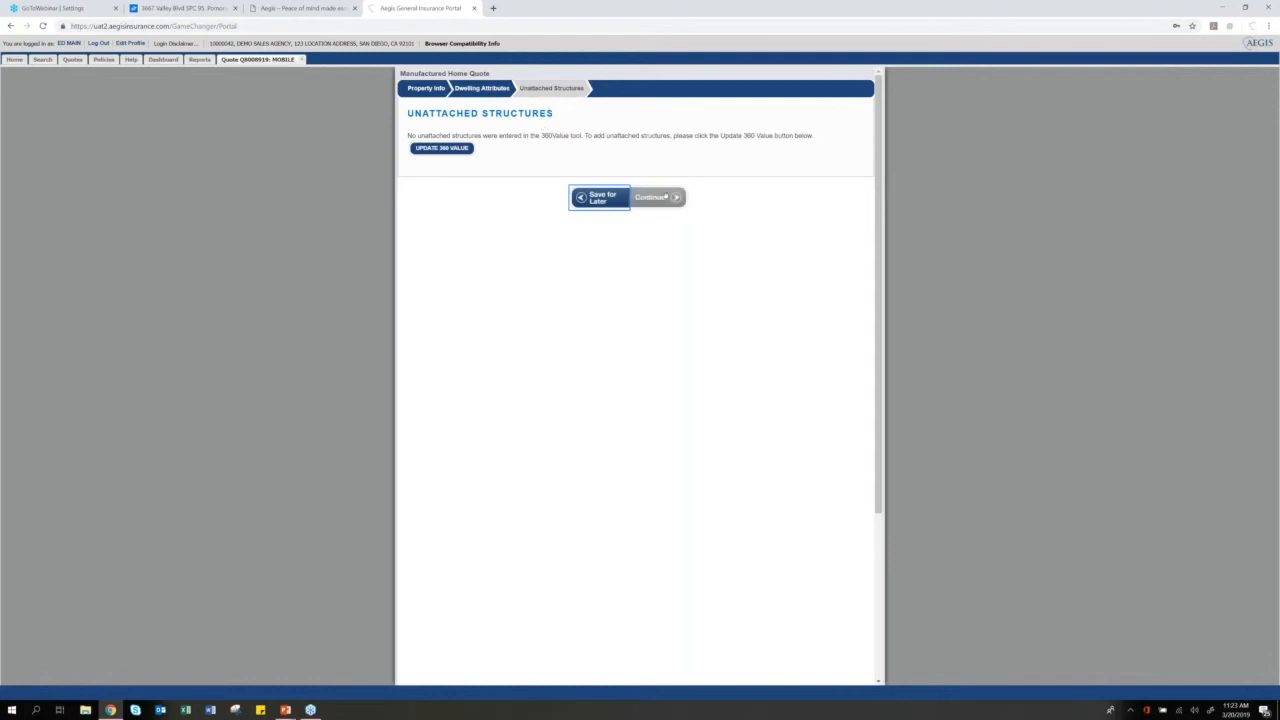
pyautogui.click(652, 197)
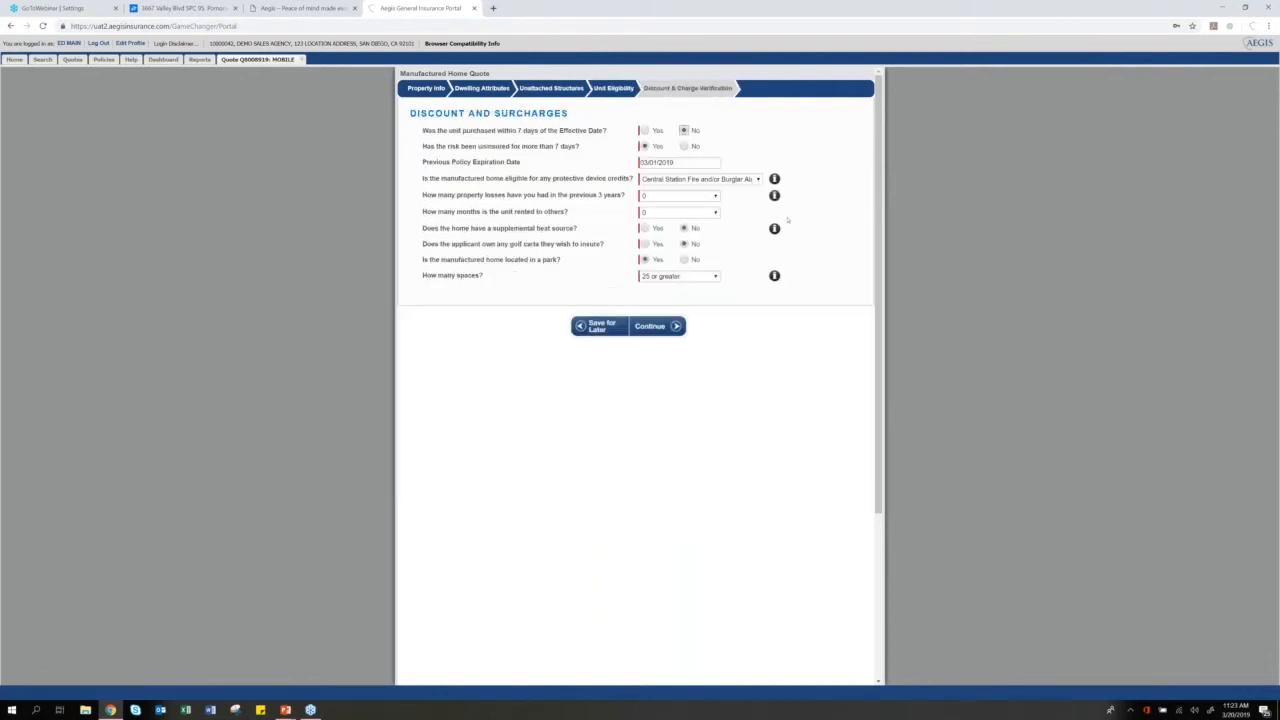
pyautogui.click(650, 326)
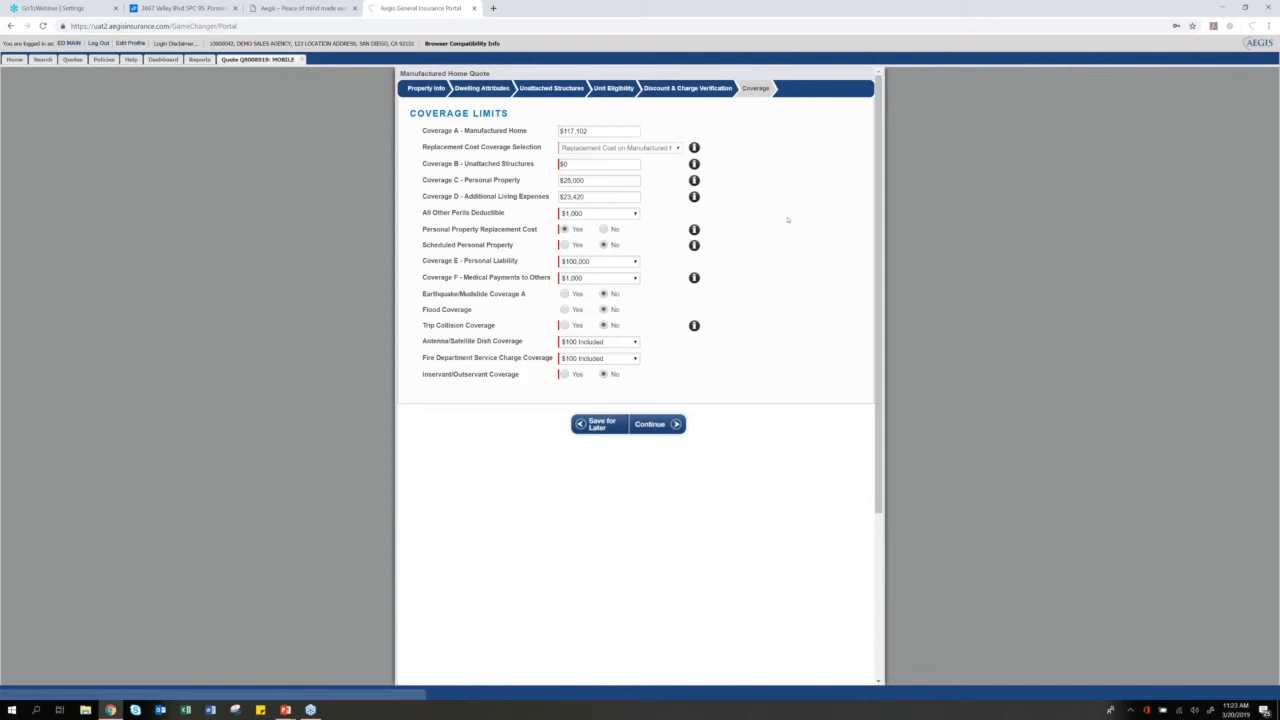
pyautogui.click(650, 423)
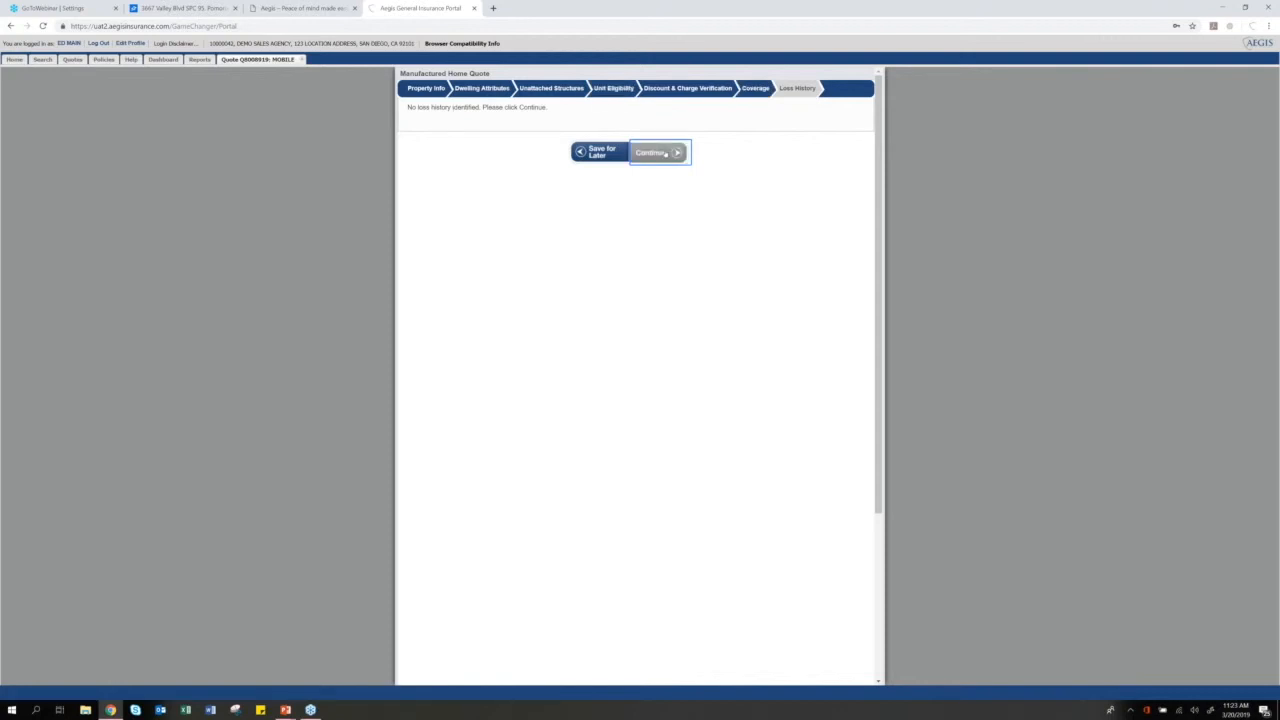
# Continue past Loss History to Interested Parties without adding a lienholder or additional insured.
pyautogui.click(655, 152)
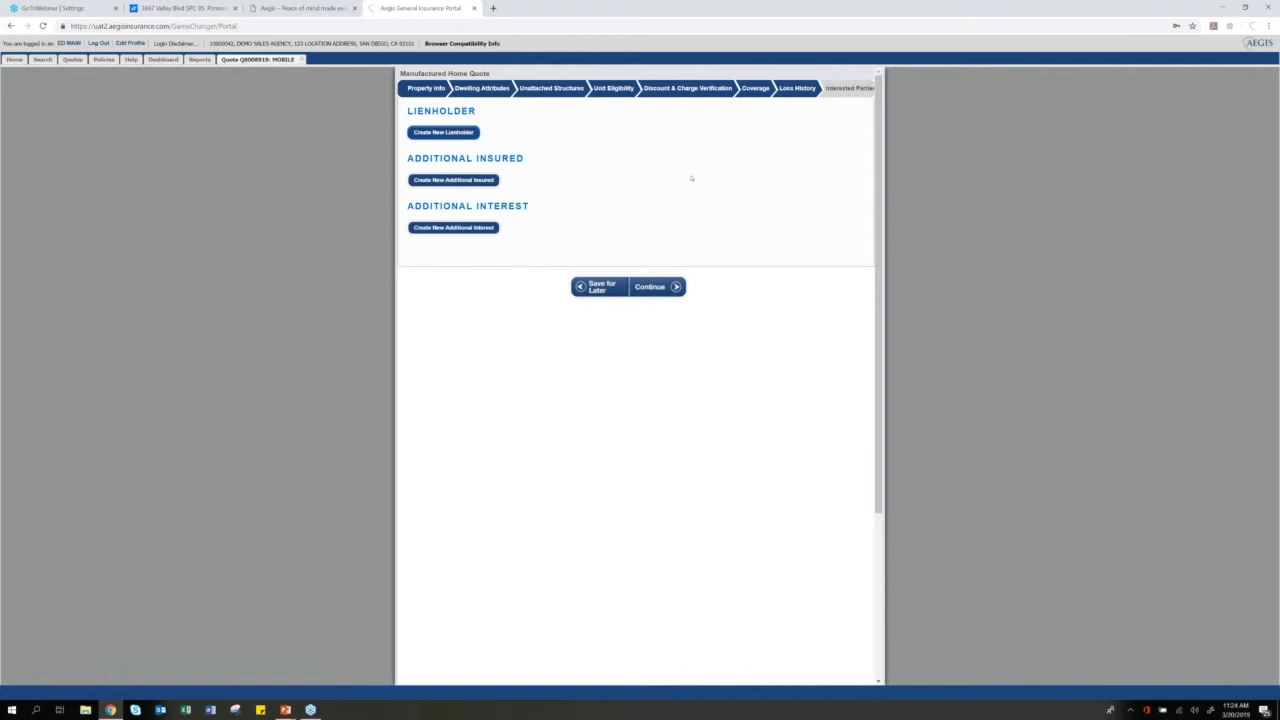
pyautogui.moveTo(718, 178)
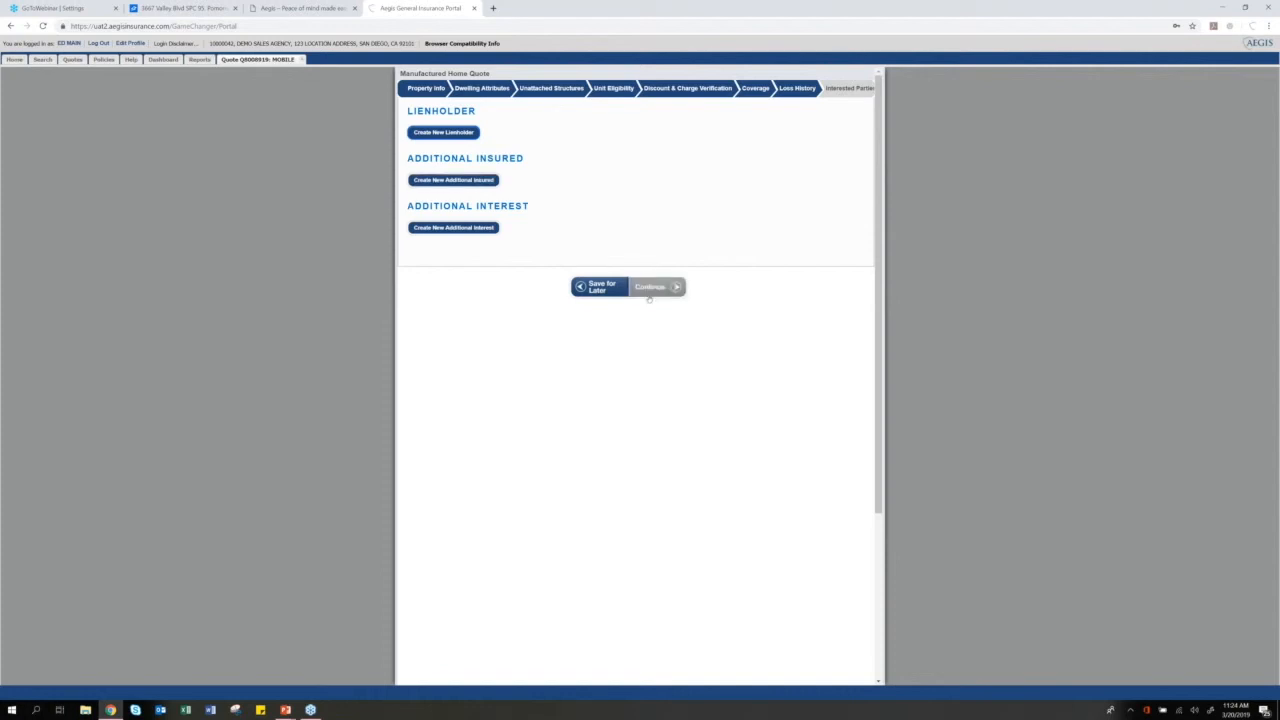
# Skip Interested Parties to show the $412.00 quick quote with No Lienholder Credit.
pyautogui.click(650, 287)
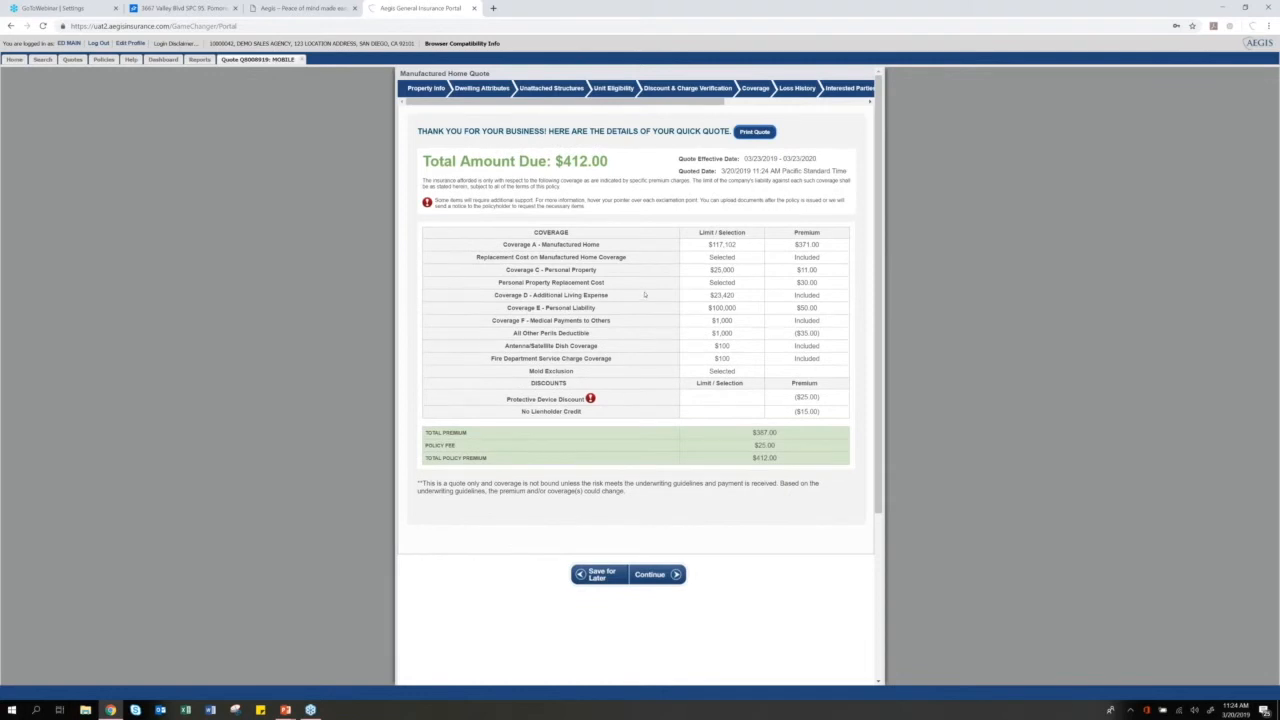
pyautogui.moveTo(640, 291)
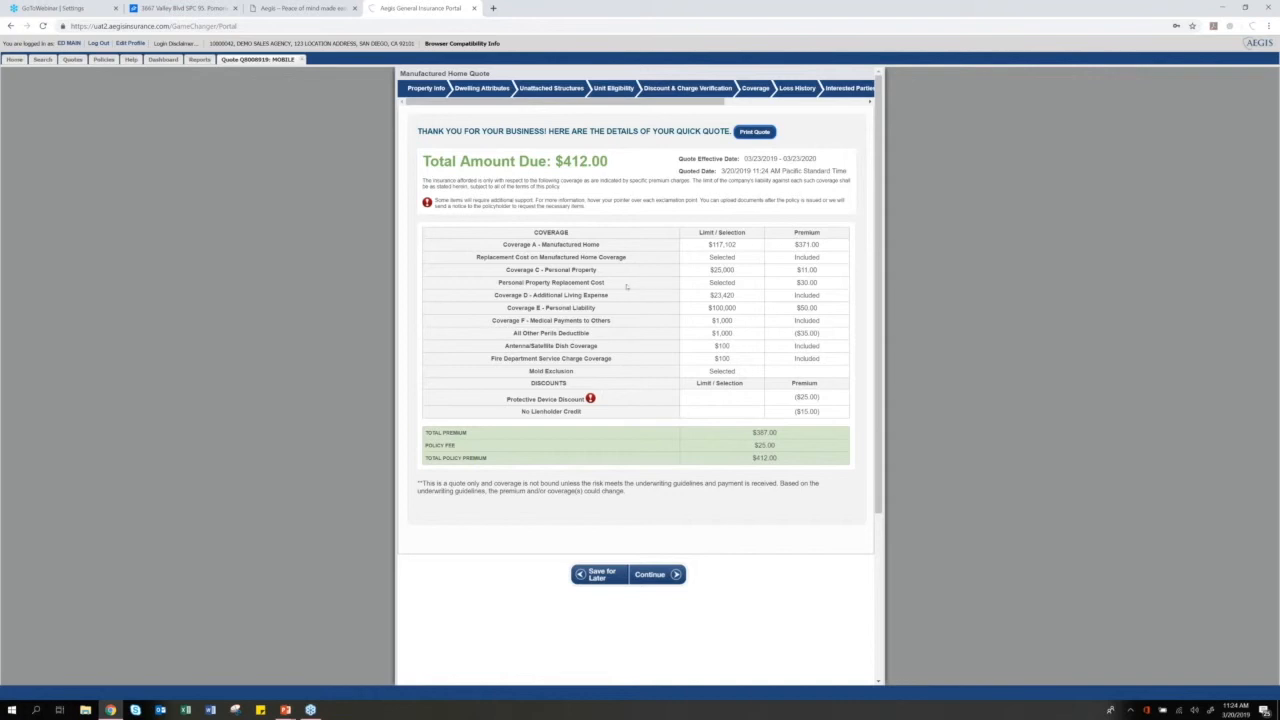
pyautogui.moveTo(688, 261)
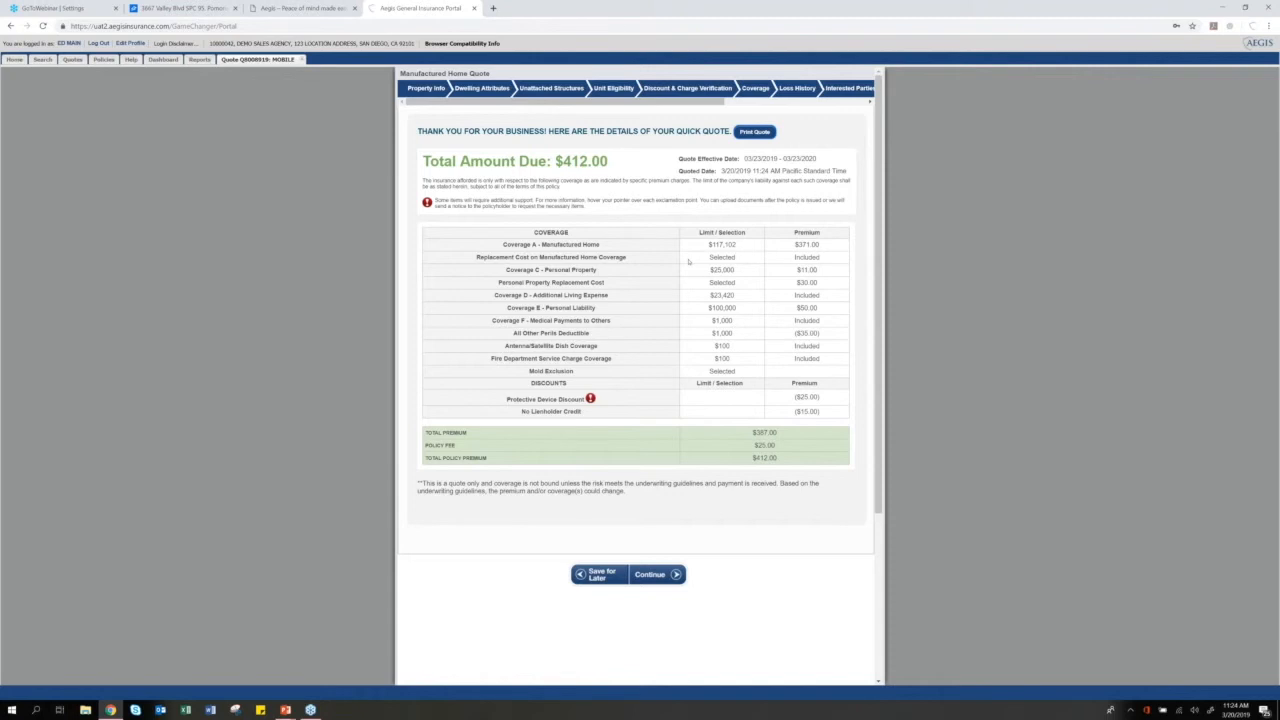
pyautogui.moveTo(659, 180)
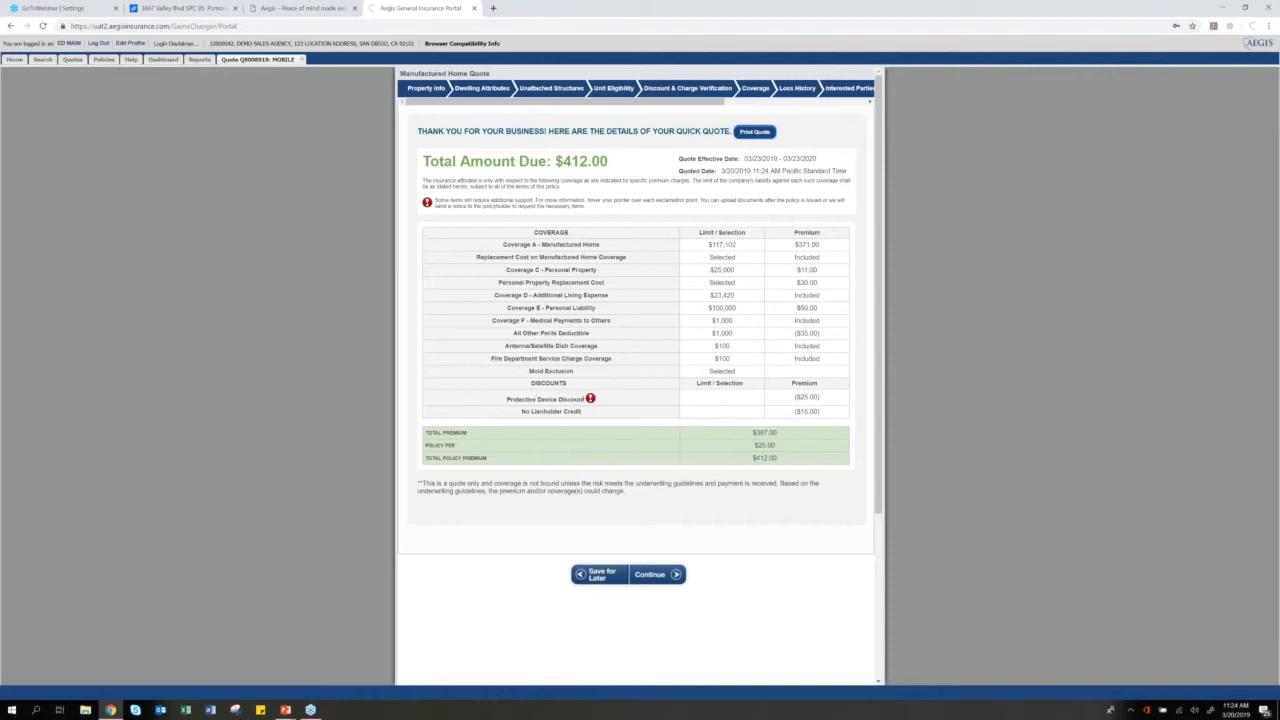
pyautogui.moveTo(591, 399)
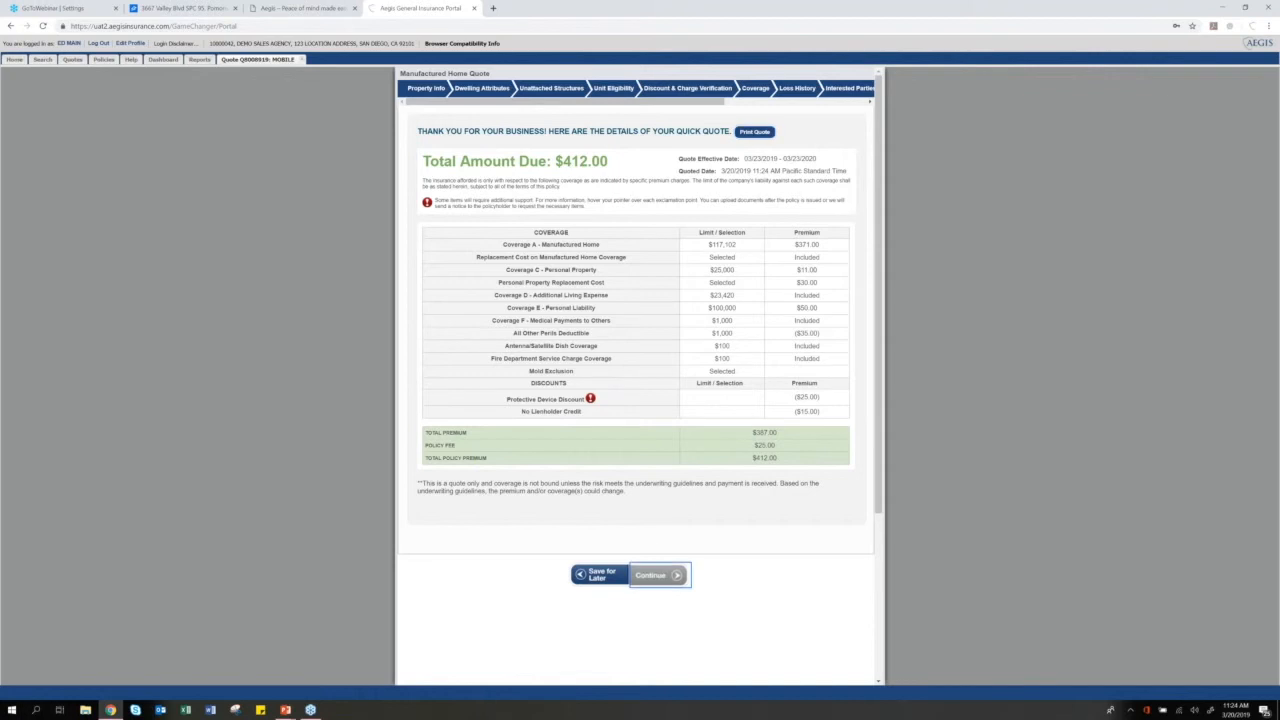
# Preview the 11-Pay installment plan, then keep 1-Pay at $412.00 and proceed.
pyautogui.click(650, 574)
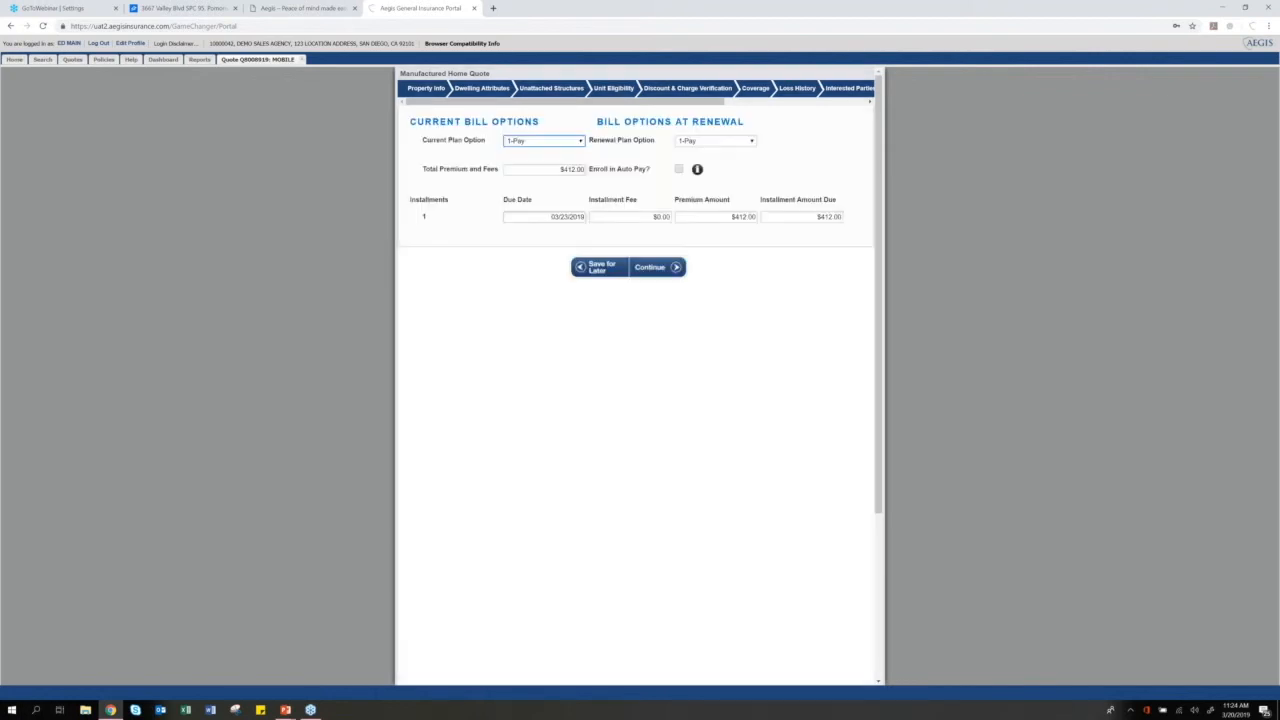
pyautogui.click(543, 140)
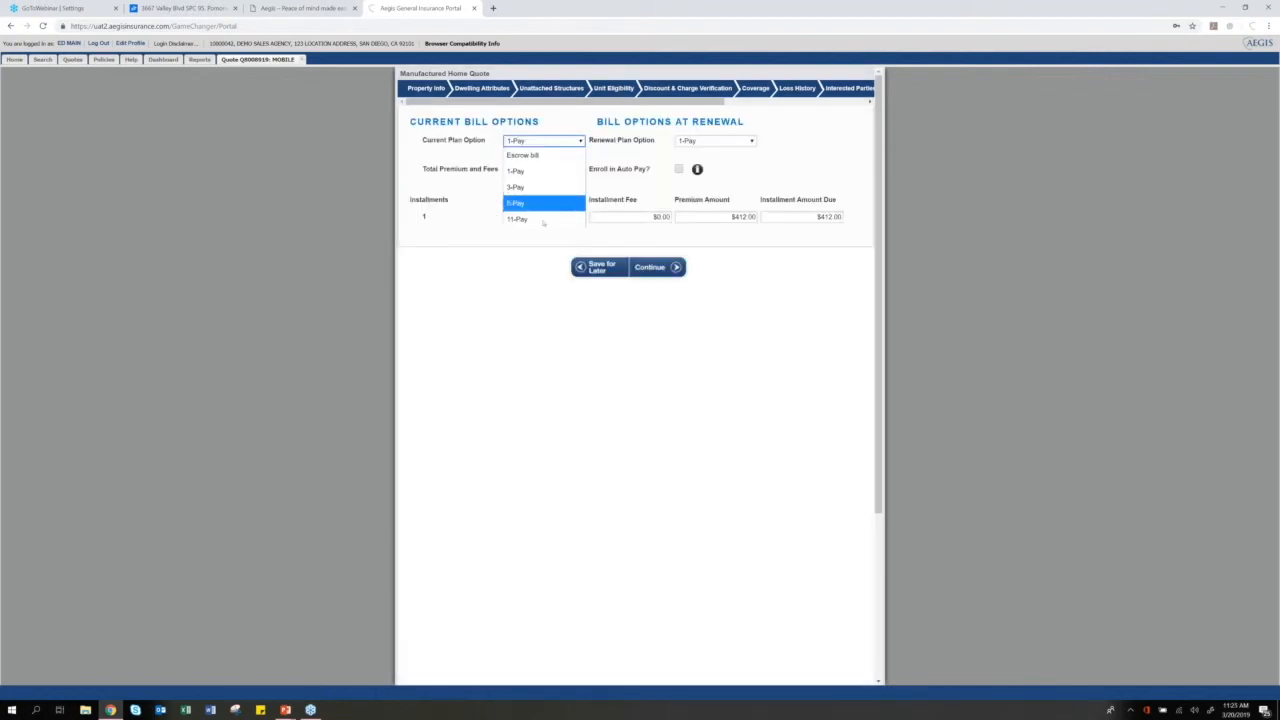
pyautogui.click(517, 218)
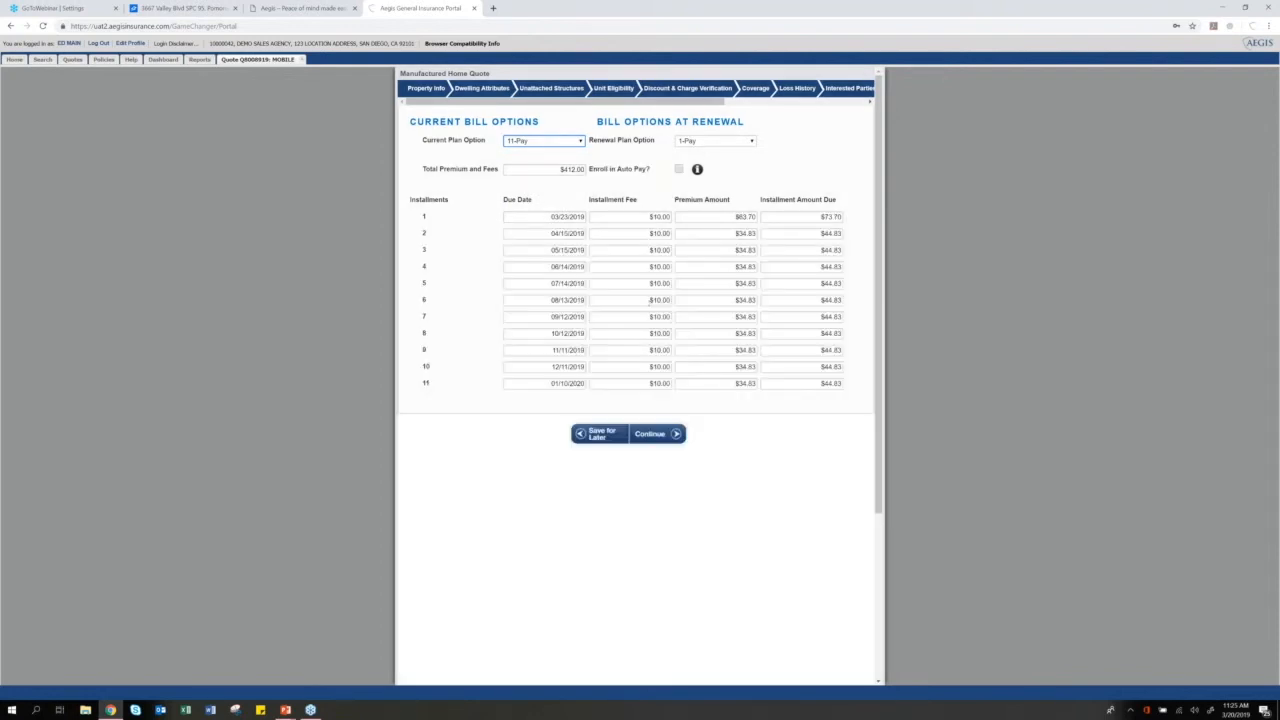
pyautogui.click(543, 140)
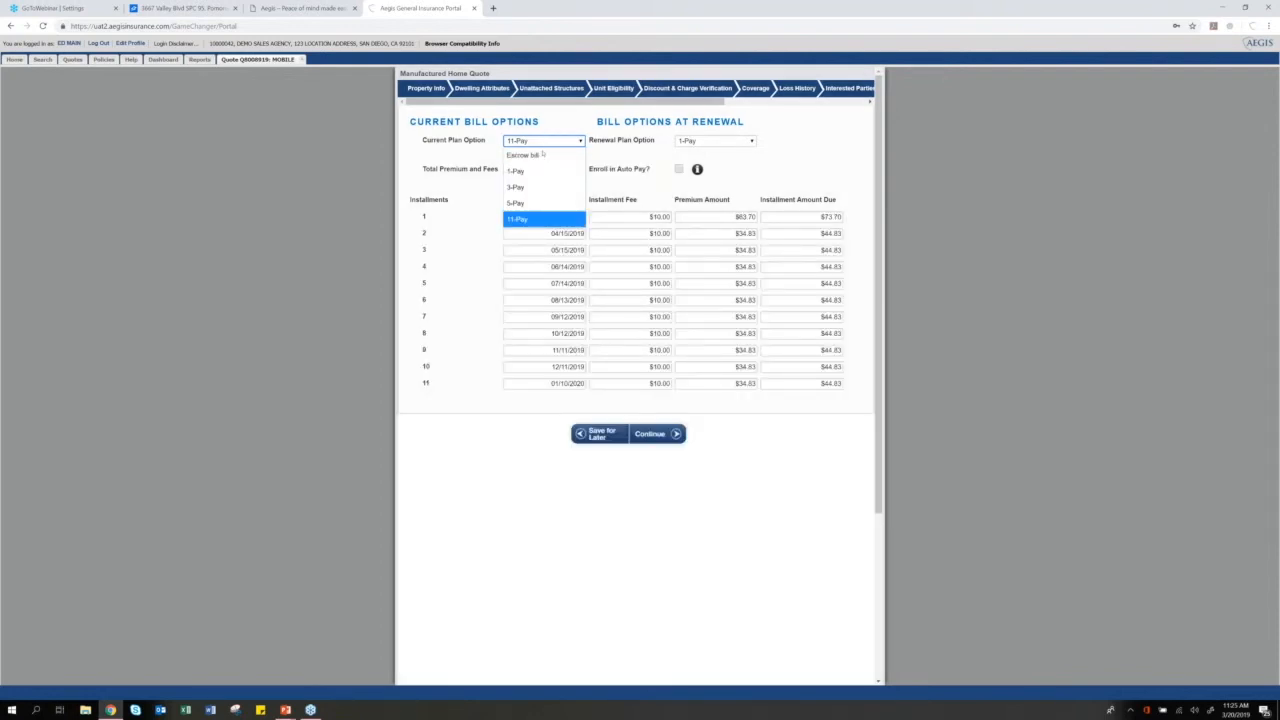
pyautogui.click(515, 171)
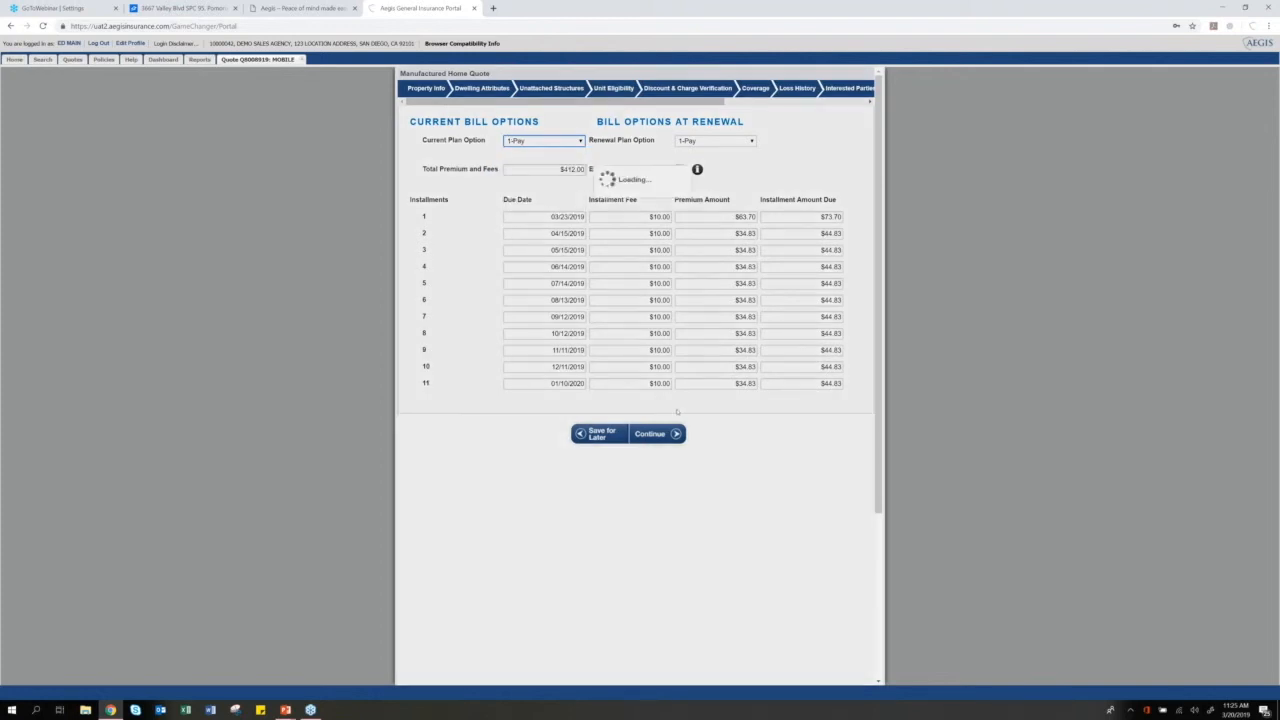
pyautogui.click(543, 140)
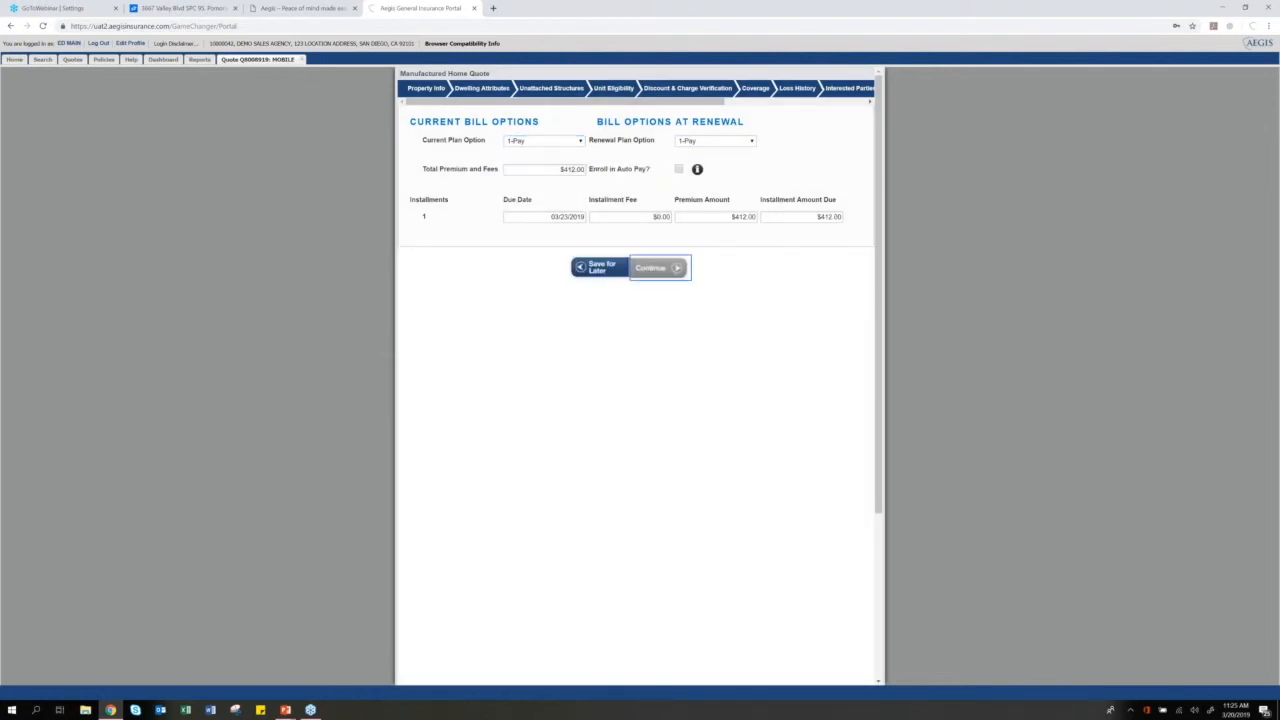
# Reach the $412.00 payment step and choose Credit or Debit Card payment.
pyautogui.click(651, 267)
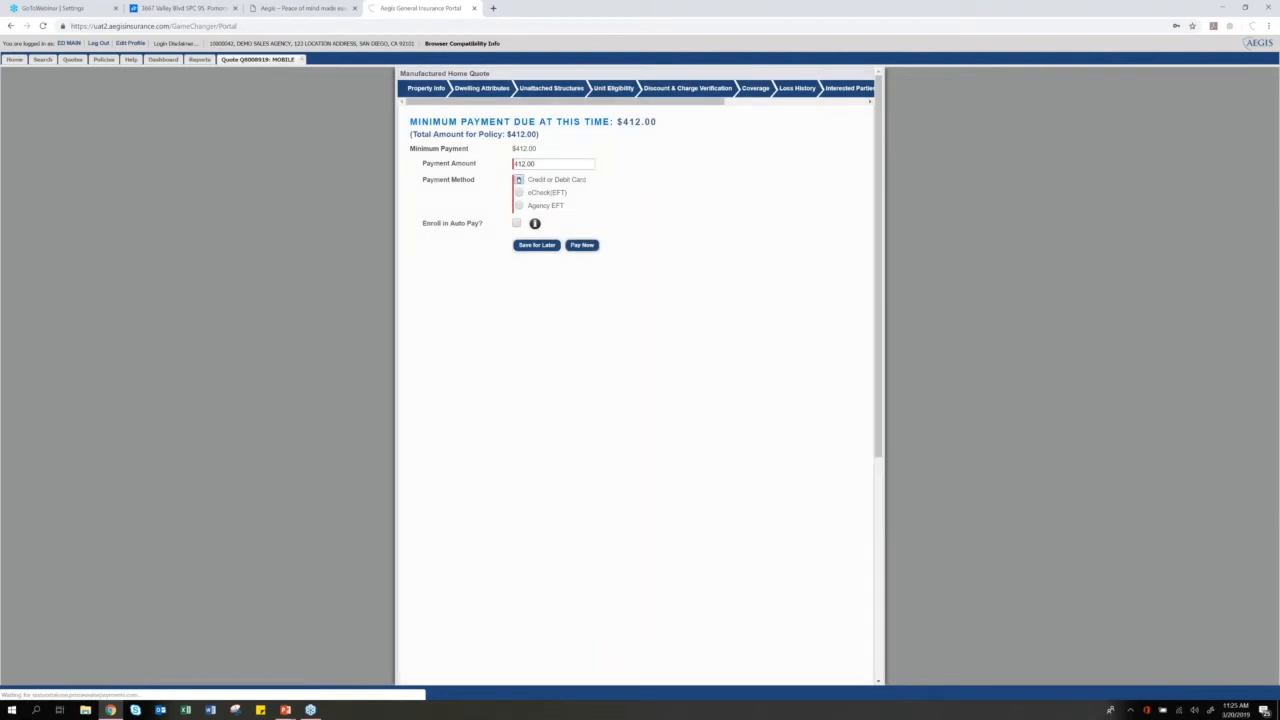
pyautogui.click(518, 179)
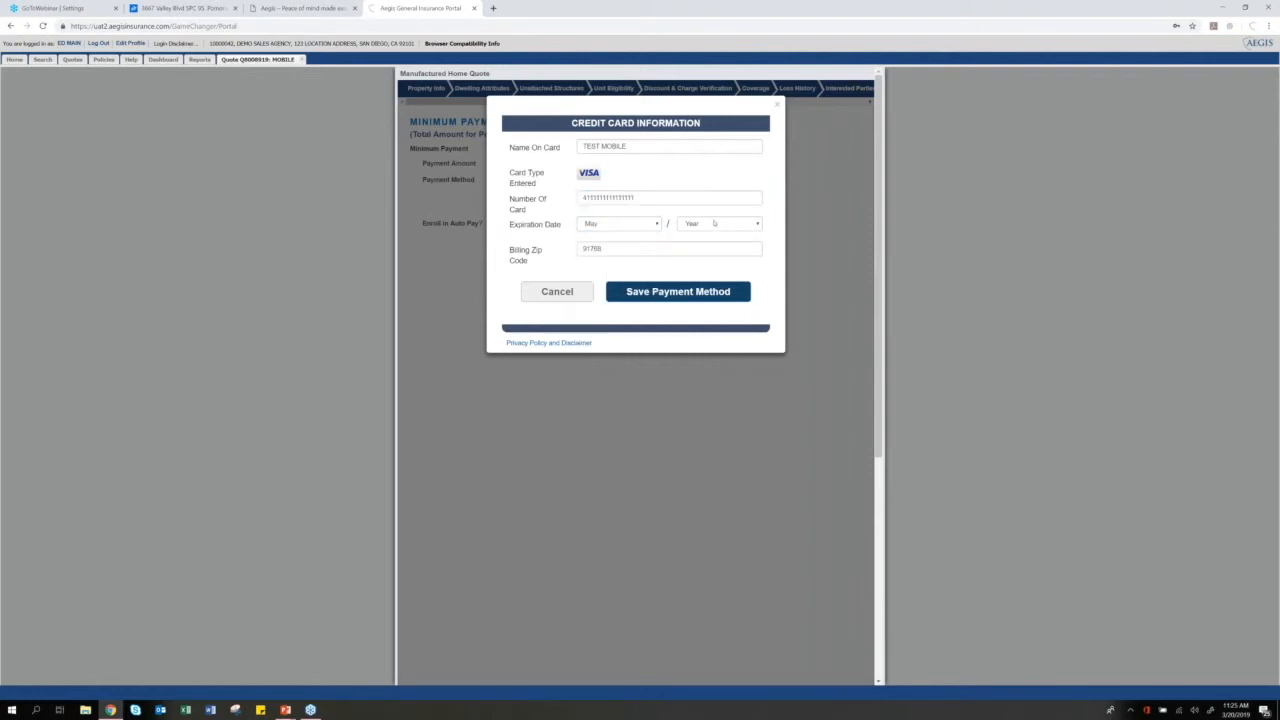
# Set the card expiration year to 2020 and save the Visa ending 1111.
pyautogui.click(717, 223)
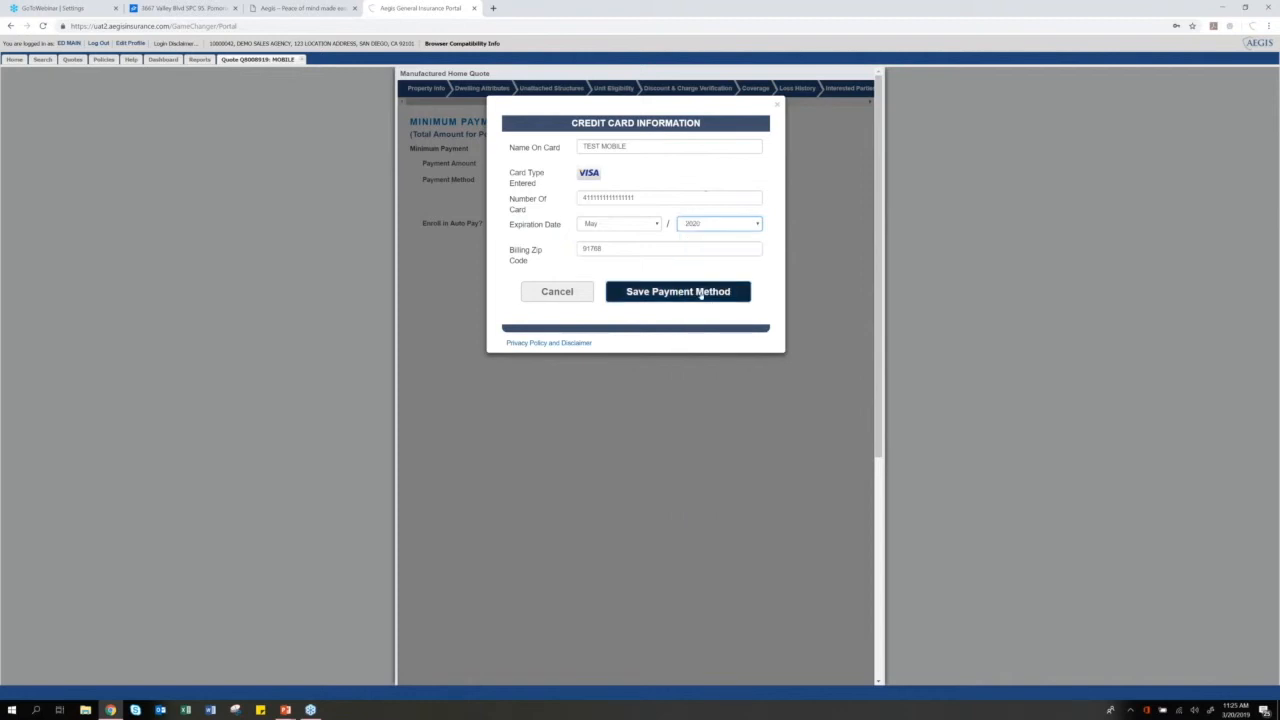
pyautogui.click(678, 291)
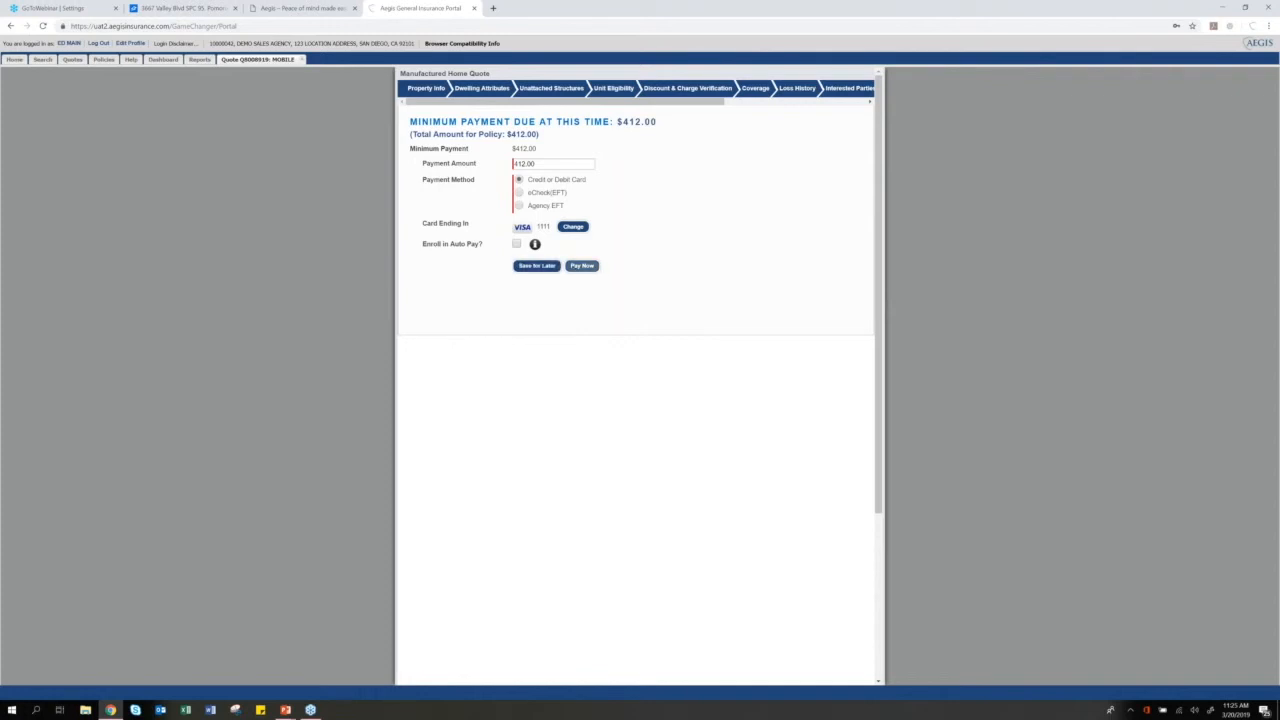
# Pay $412.00 now, acknowledge Payment complete, and reach the policy thank-you page.
pyautogui.click(581, 265)
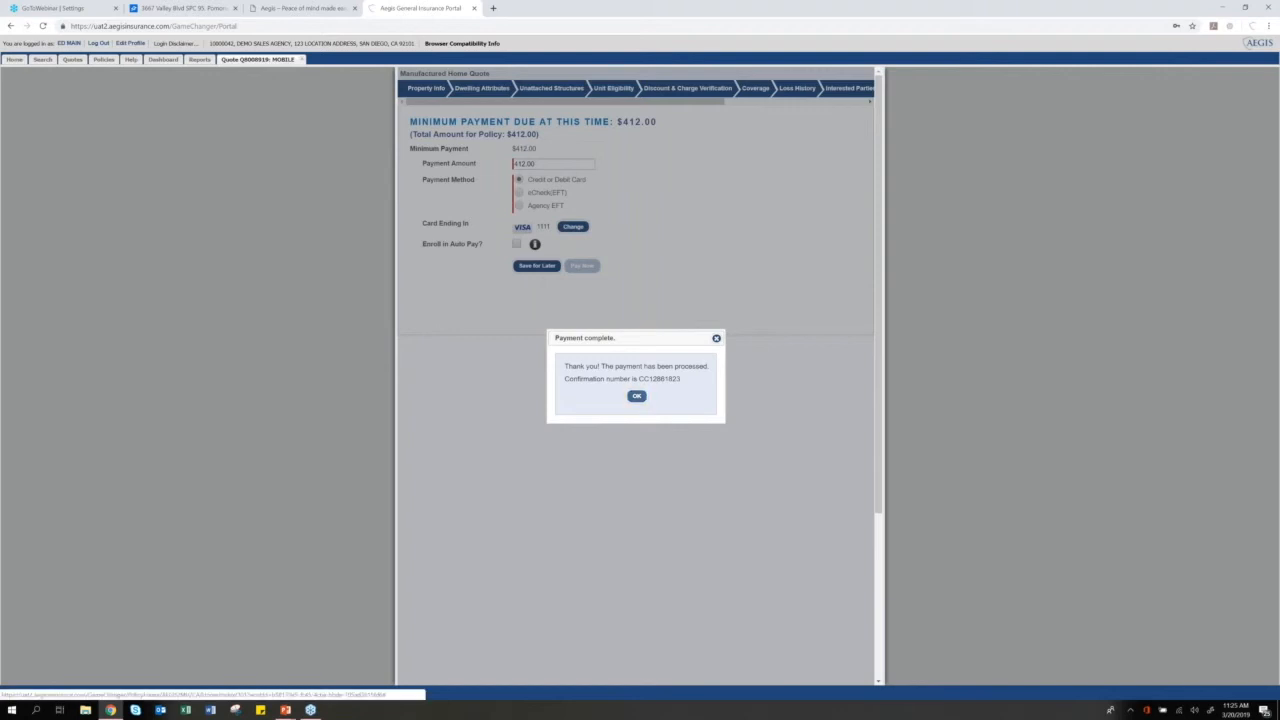
pyautogui.click(636, 395)
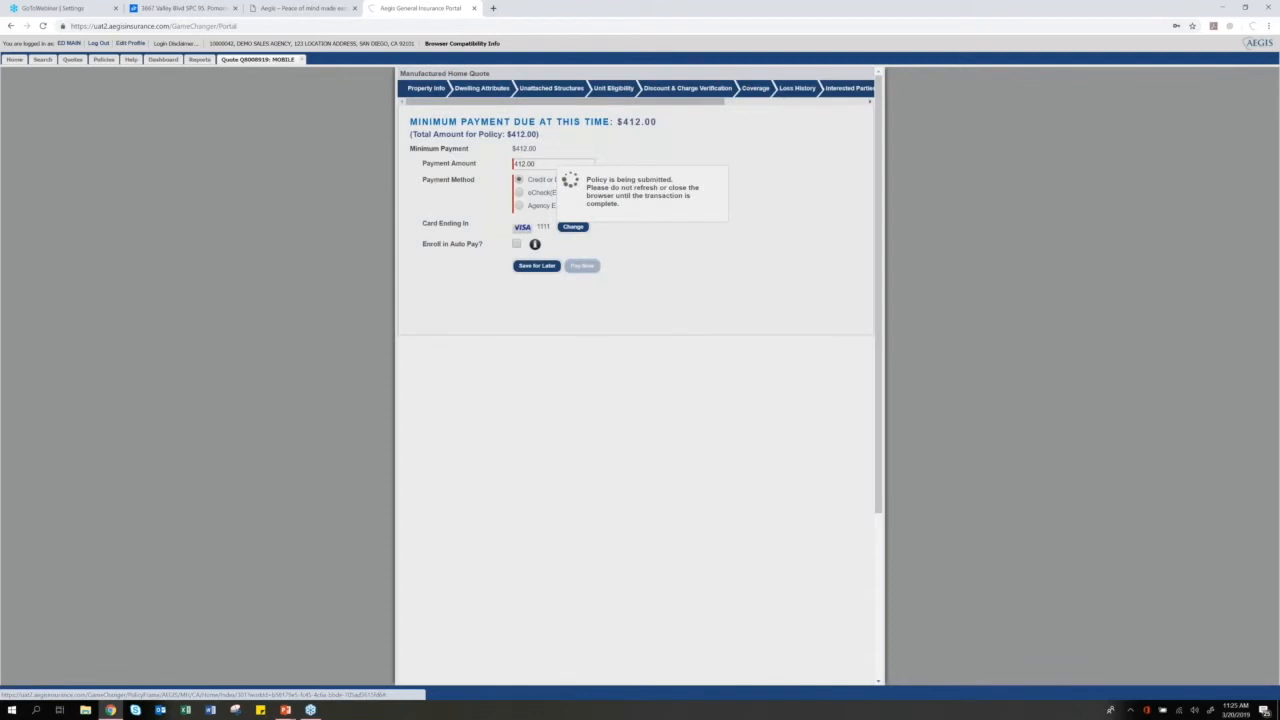
pyautogui.moveTo(646, 319)
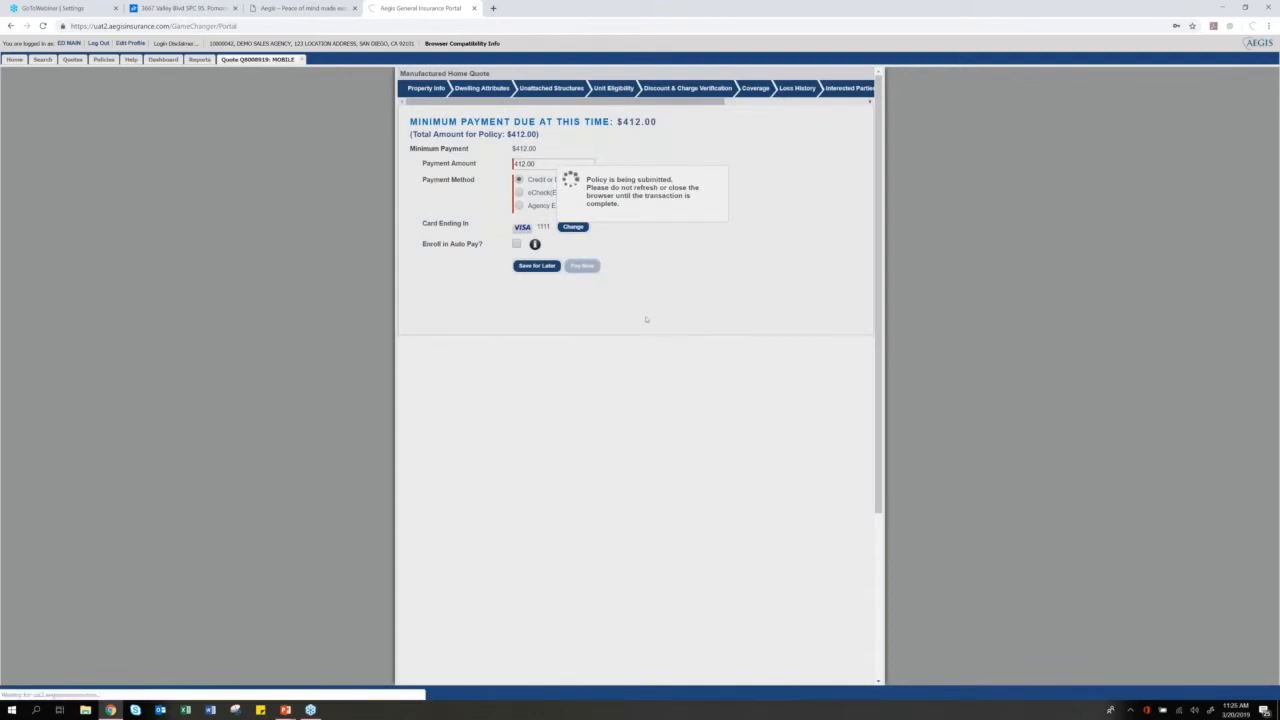
pyautogui.click(582, 265)
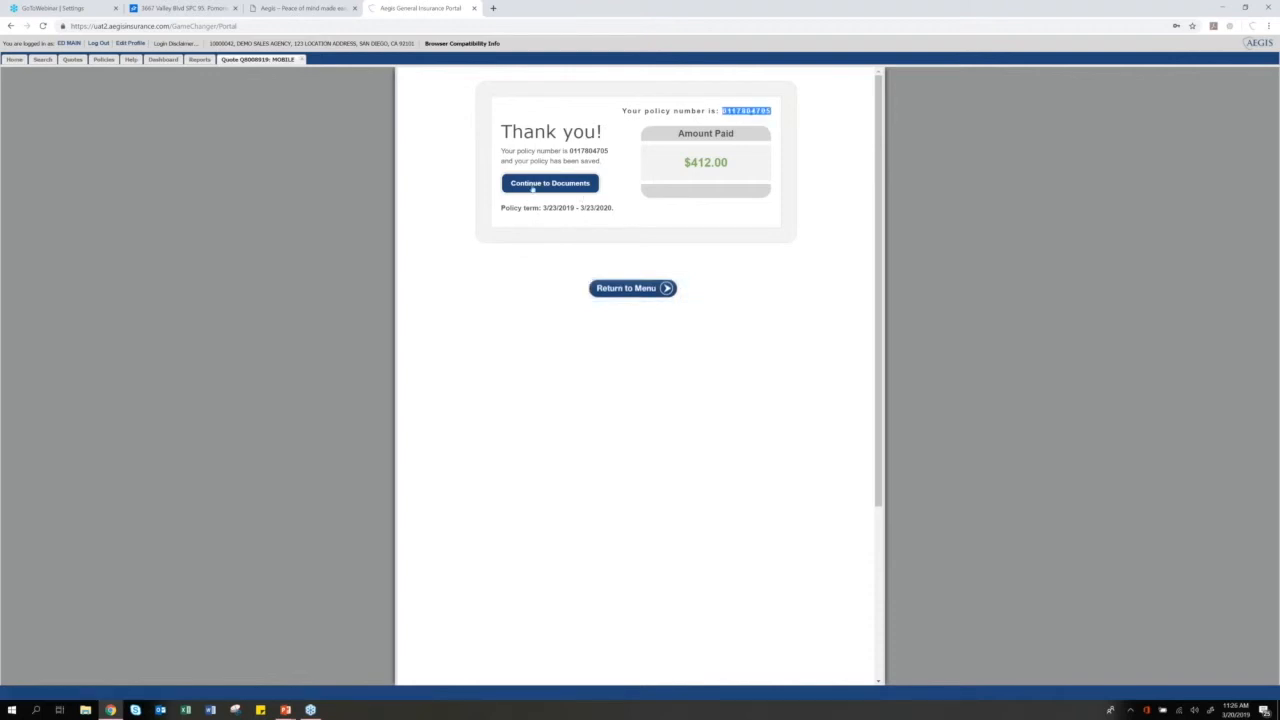
# Show the Documents tab listing the application, declarations, evidence of insurance and receipt.
pyautogui.click(550, 183)
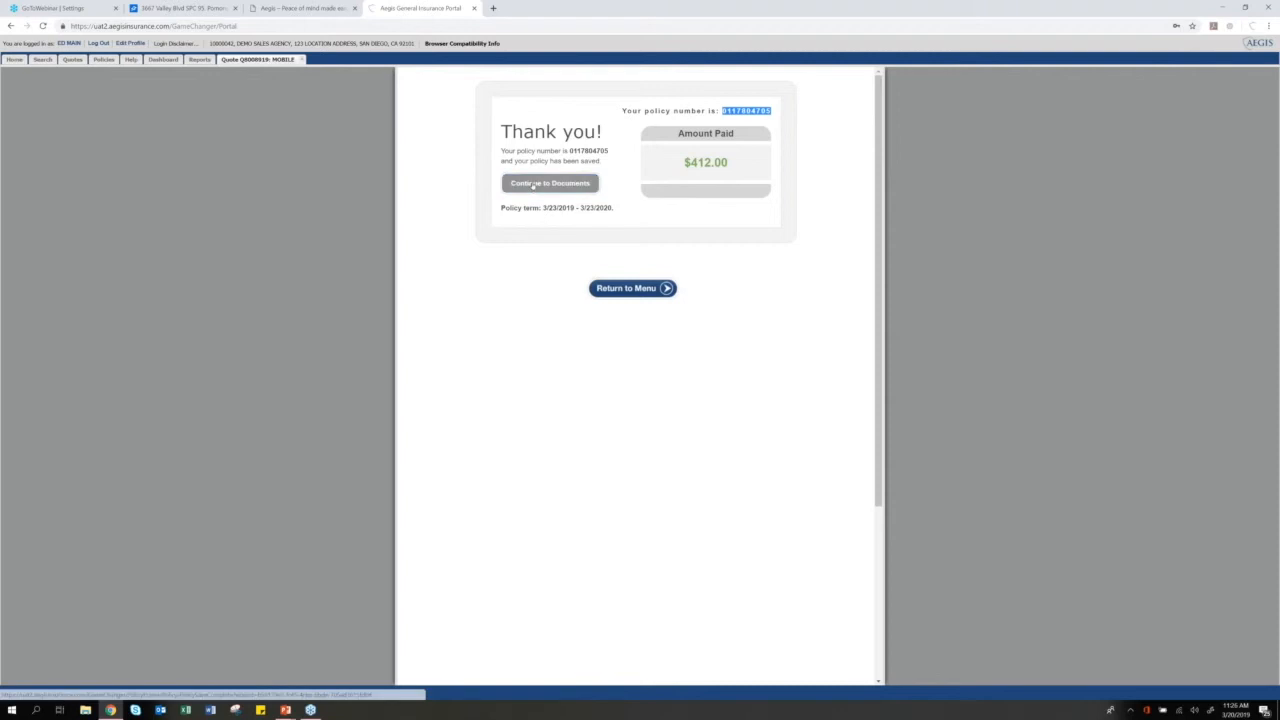
pyautogui.click(549, 183)
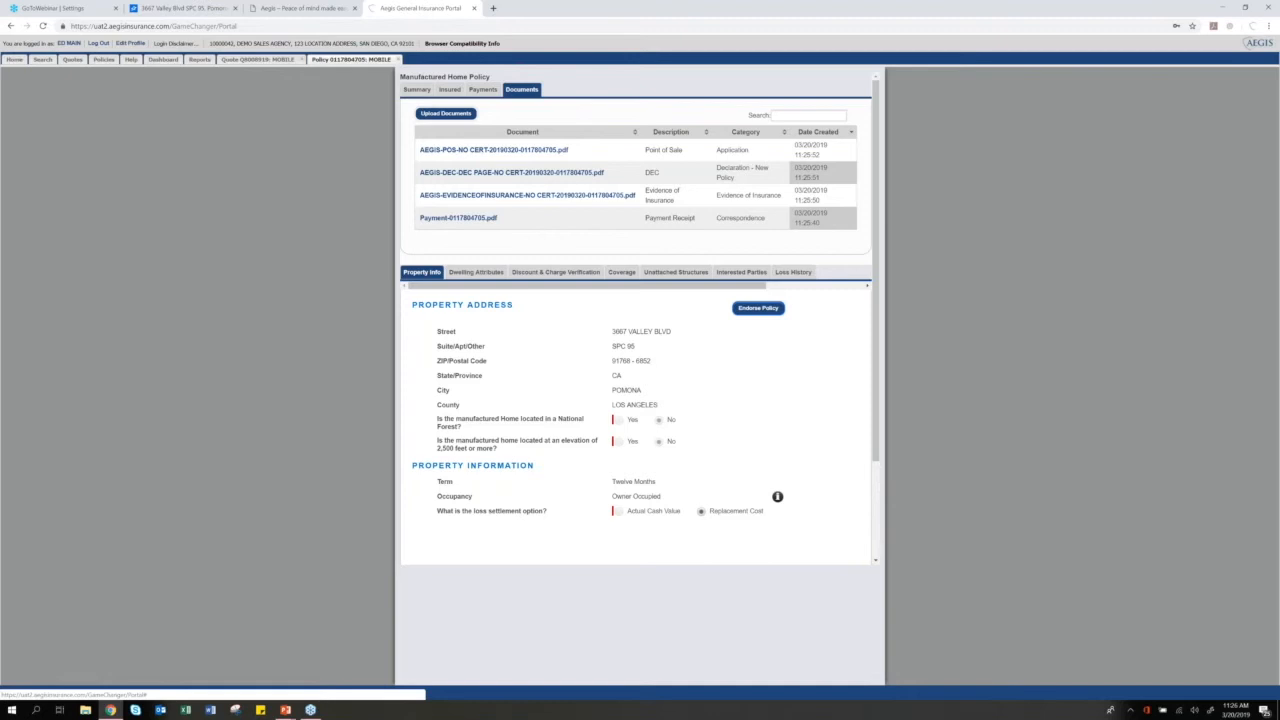
# Open and cancel Upload Documents, then open the AEGIS-DEC-DEC PAGE PDF.
pyautogui.click(510, 172)
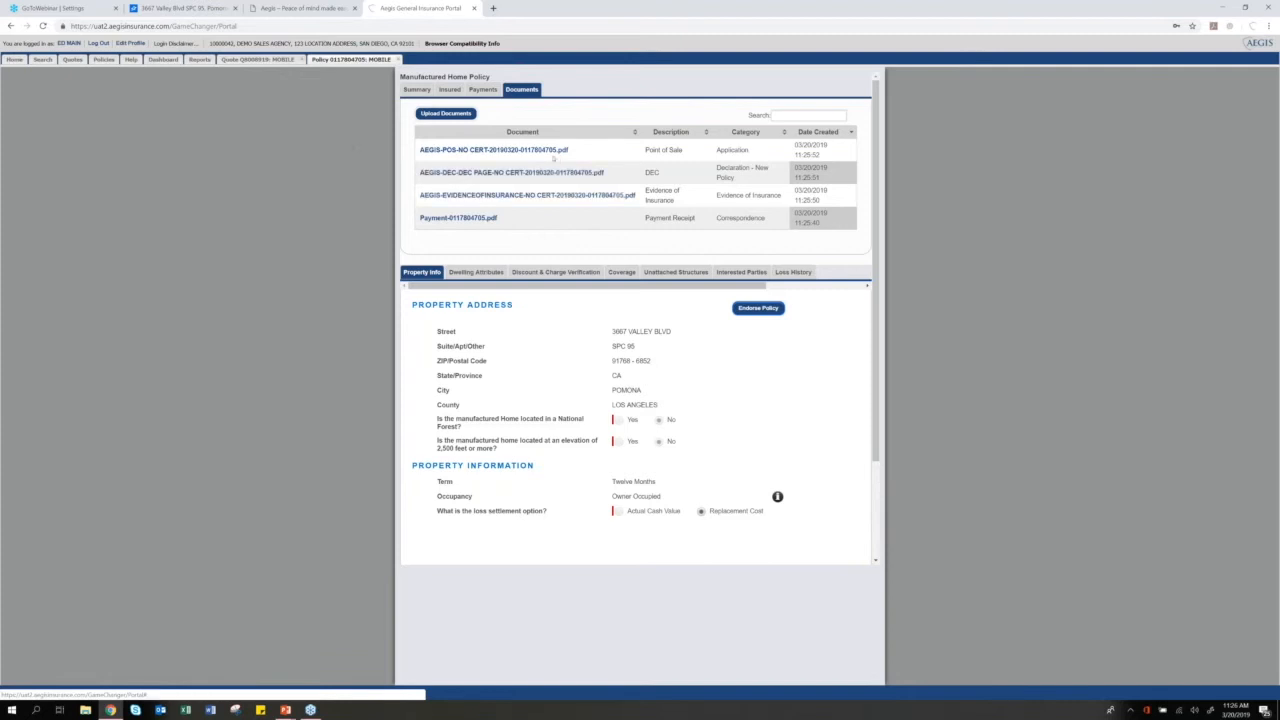
pyautogui.click(526, 195)
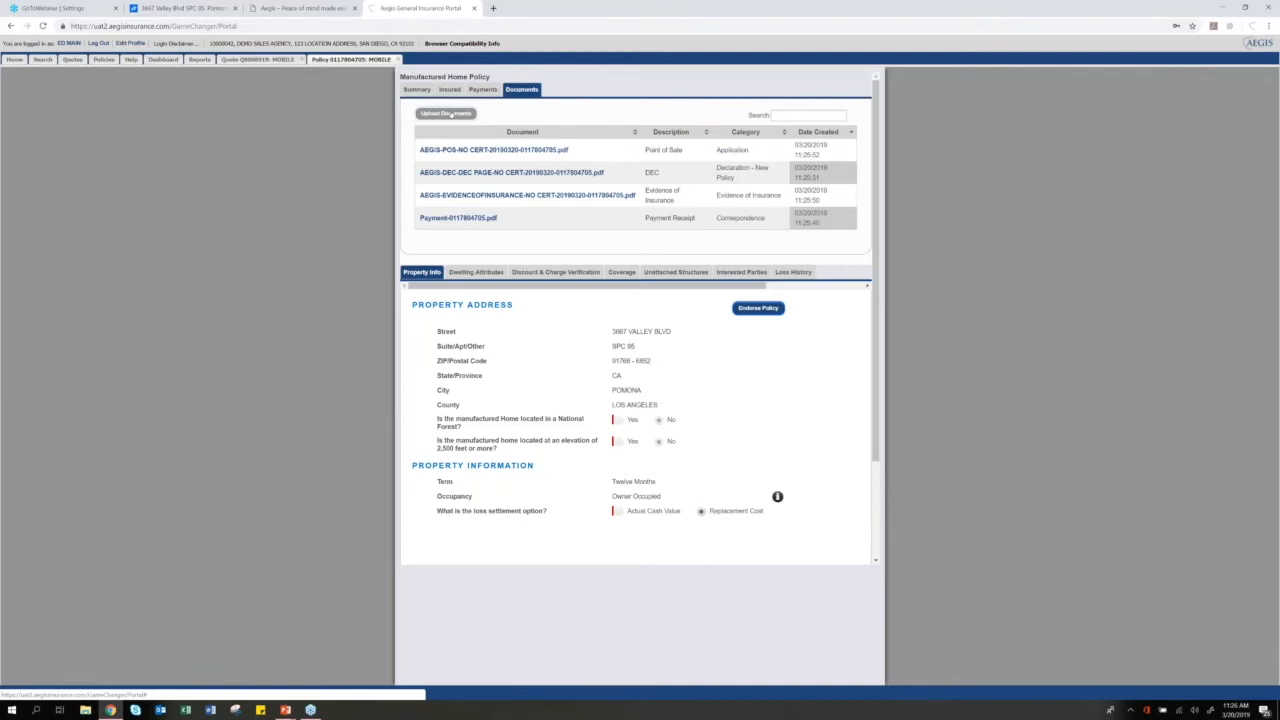
pyautogui.click(446, 113)
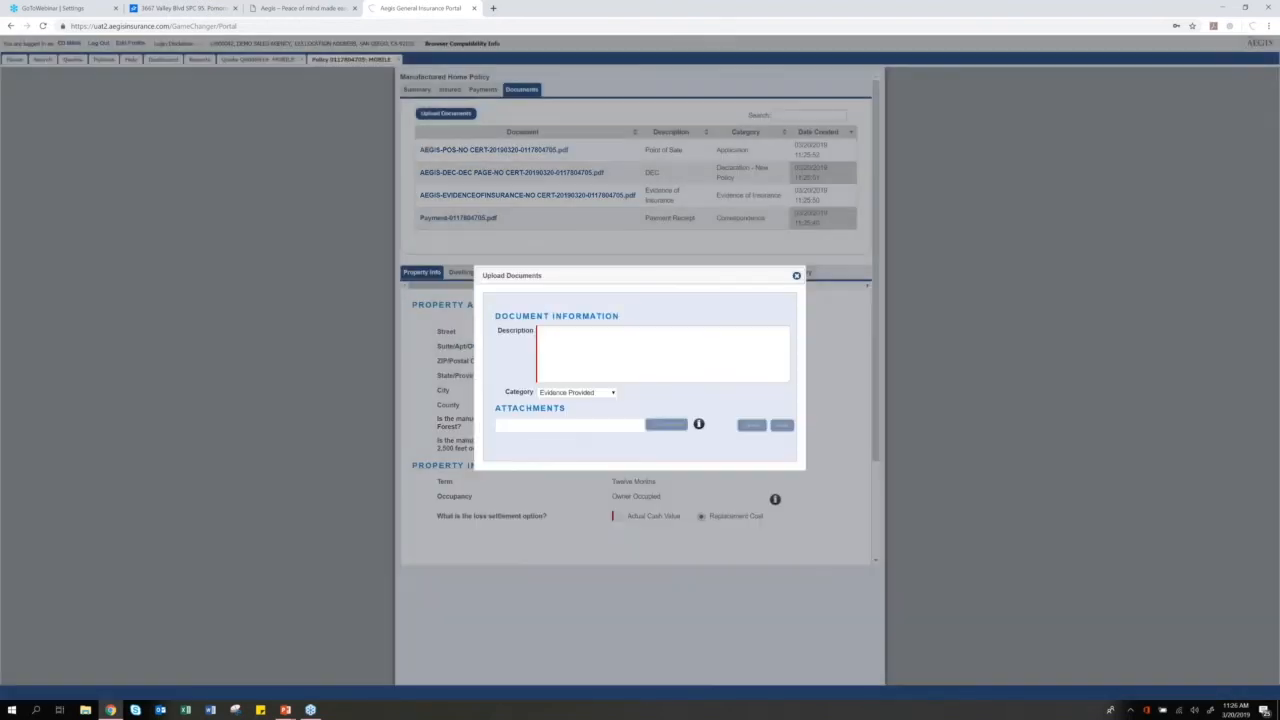
pyautogui.click(660, 353)
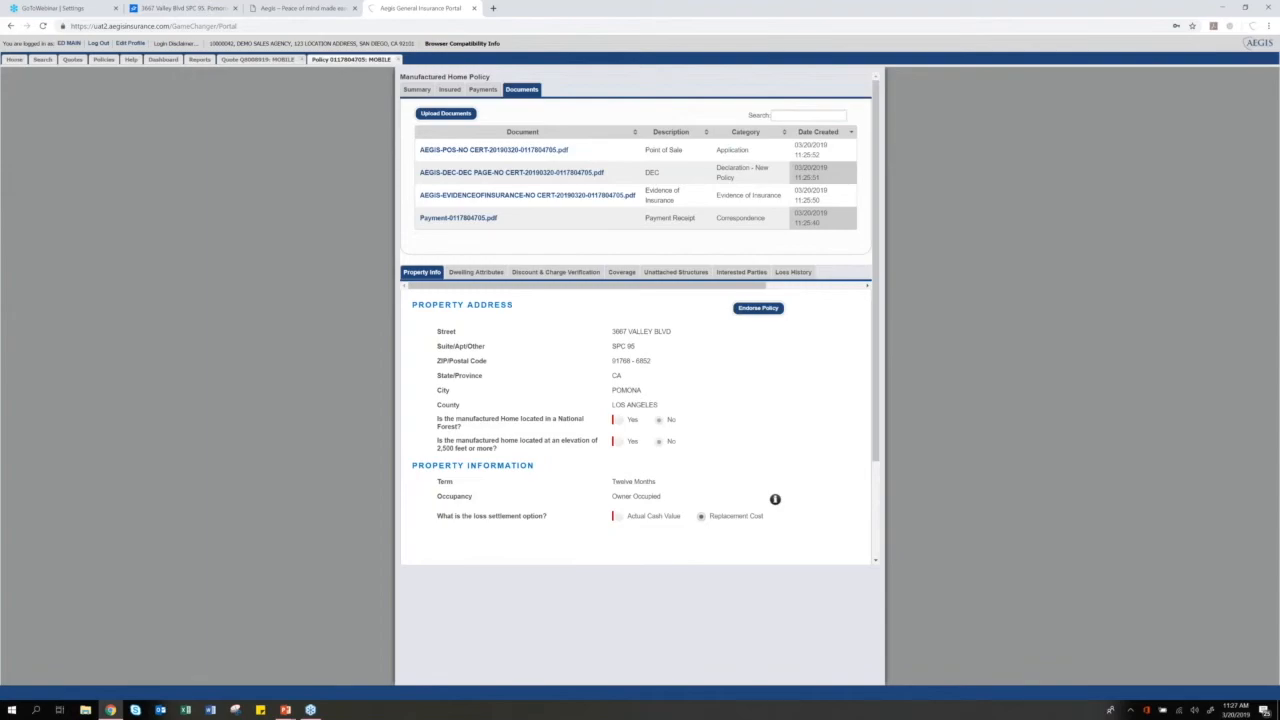
pyautogui.click(510, 172)
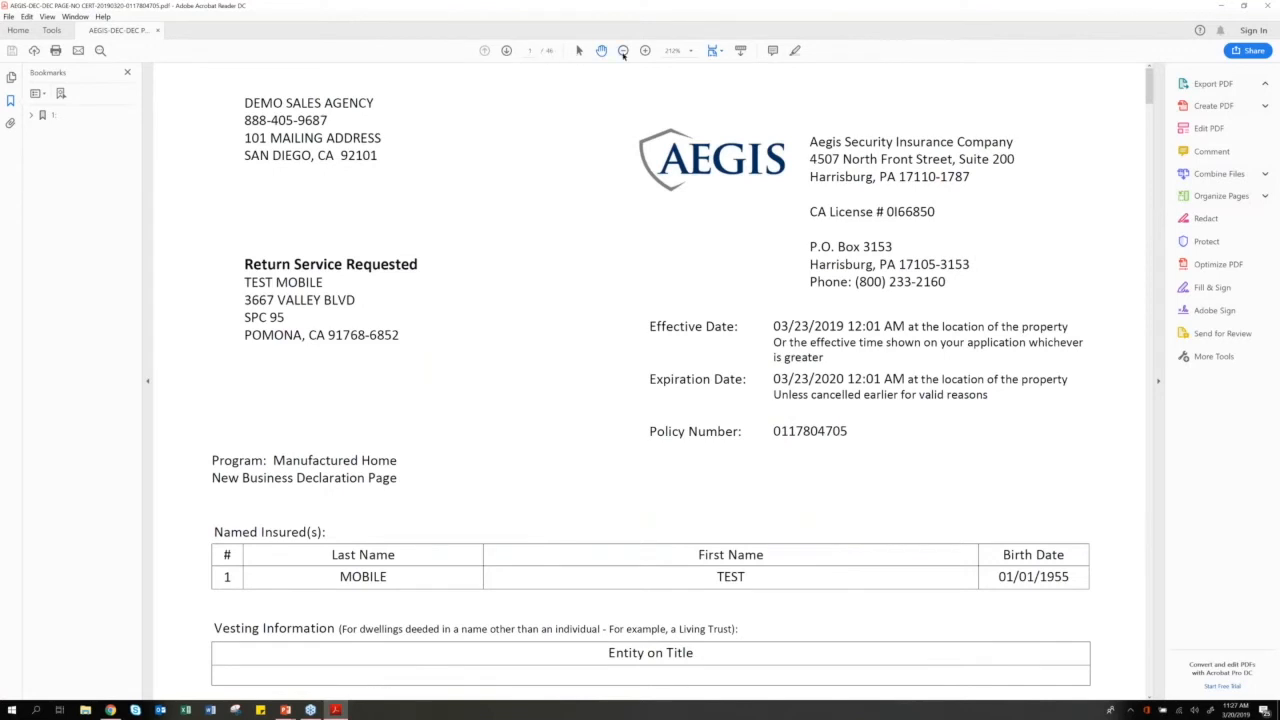
# Zoom the declarations PDF out to 100% and scroll to page 2's coverages.
pyautogui.click(645, 51)
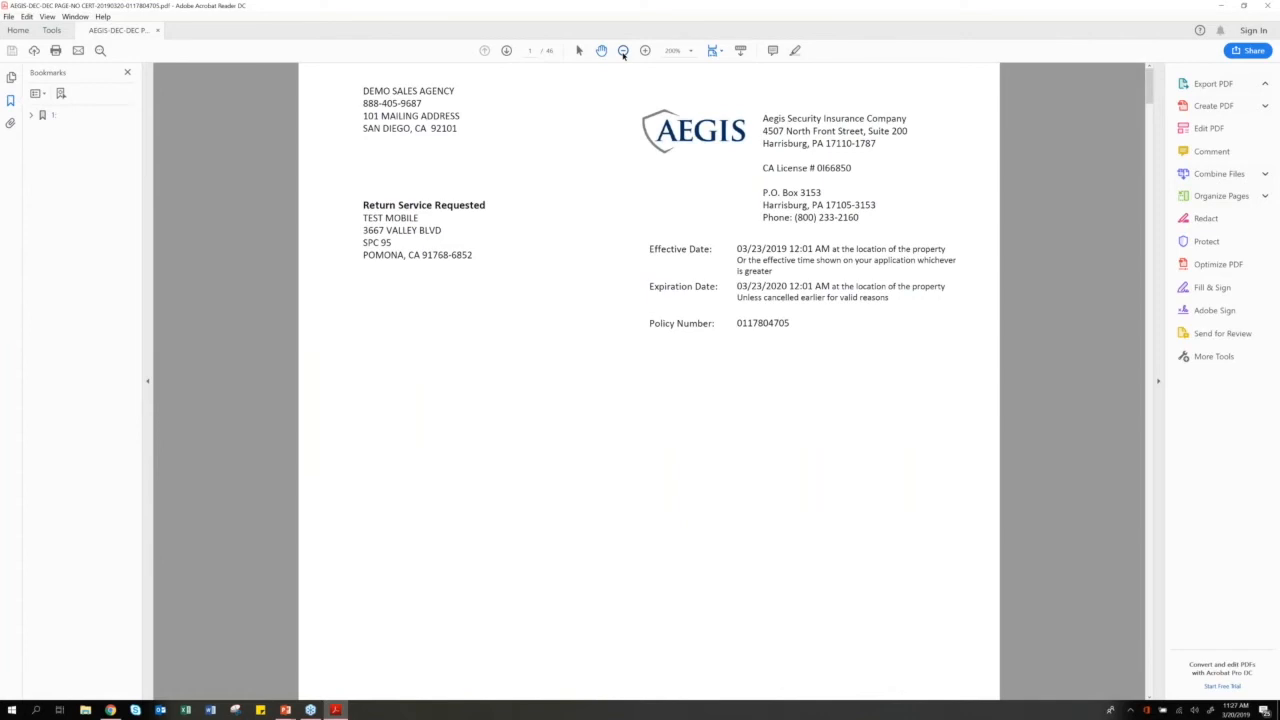
pyautogui.click(623, 51)
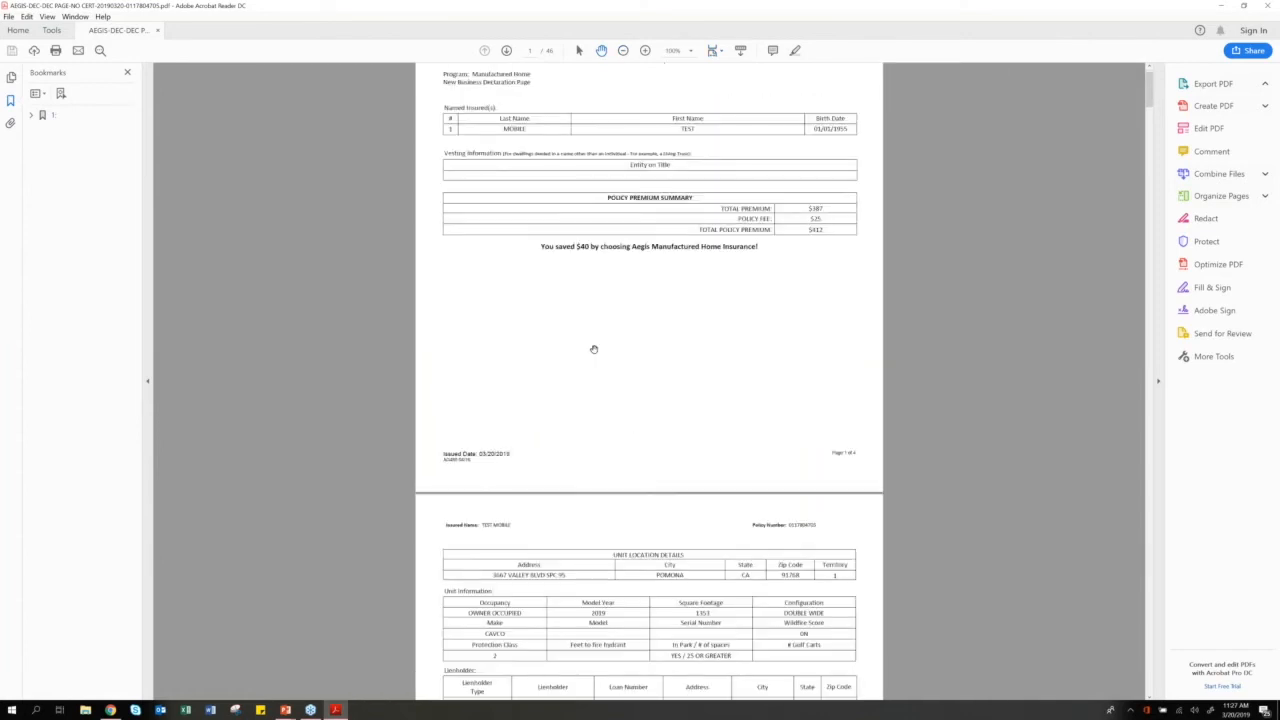
pyautogui.scroll(-3)
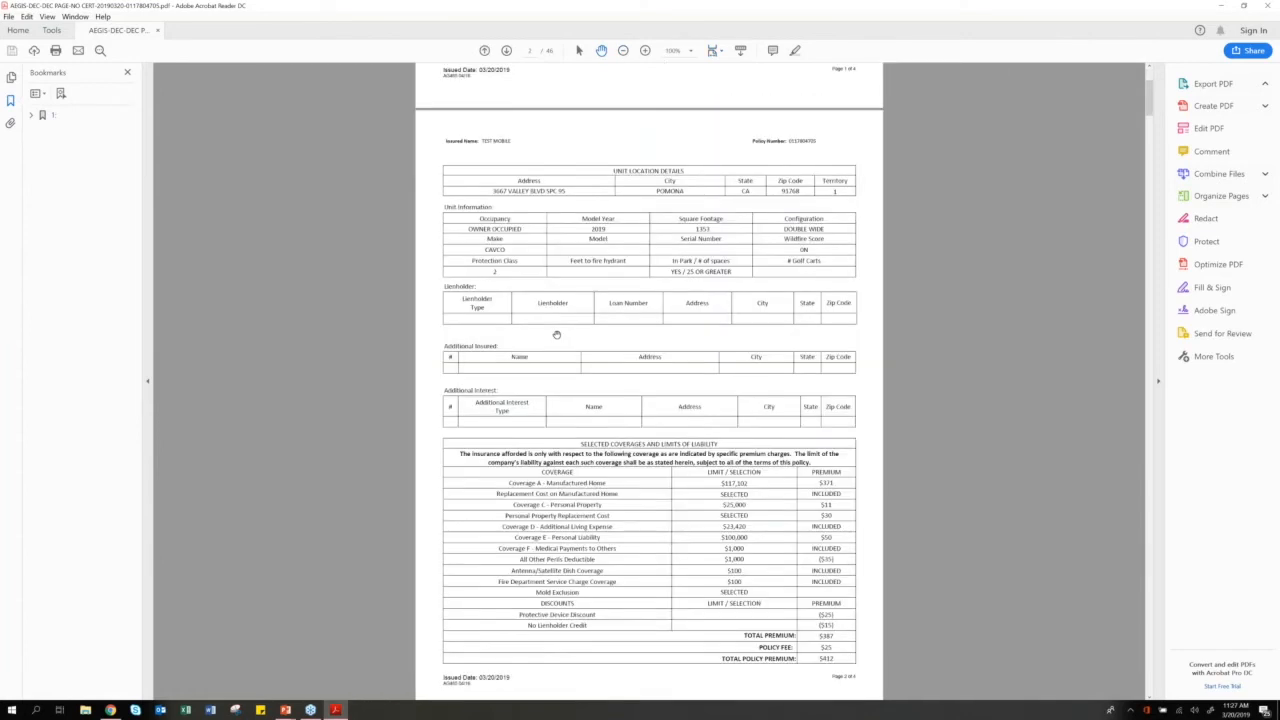
pyautogui.scroll(-3)
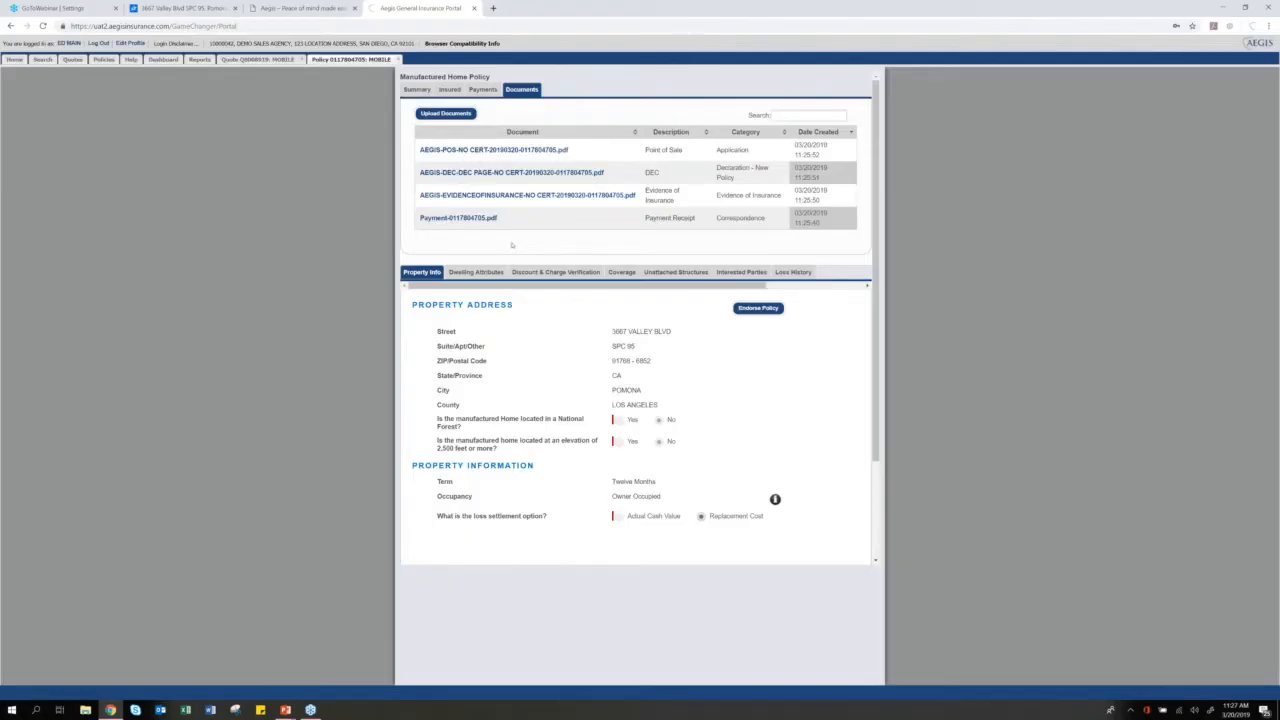
pyautogui.moveTo(545, 183)
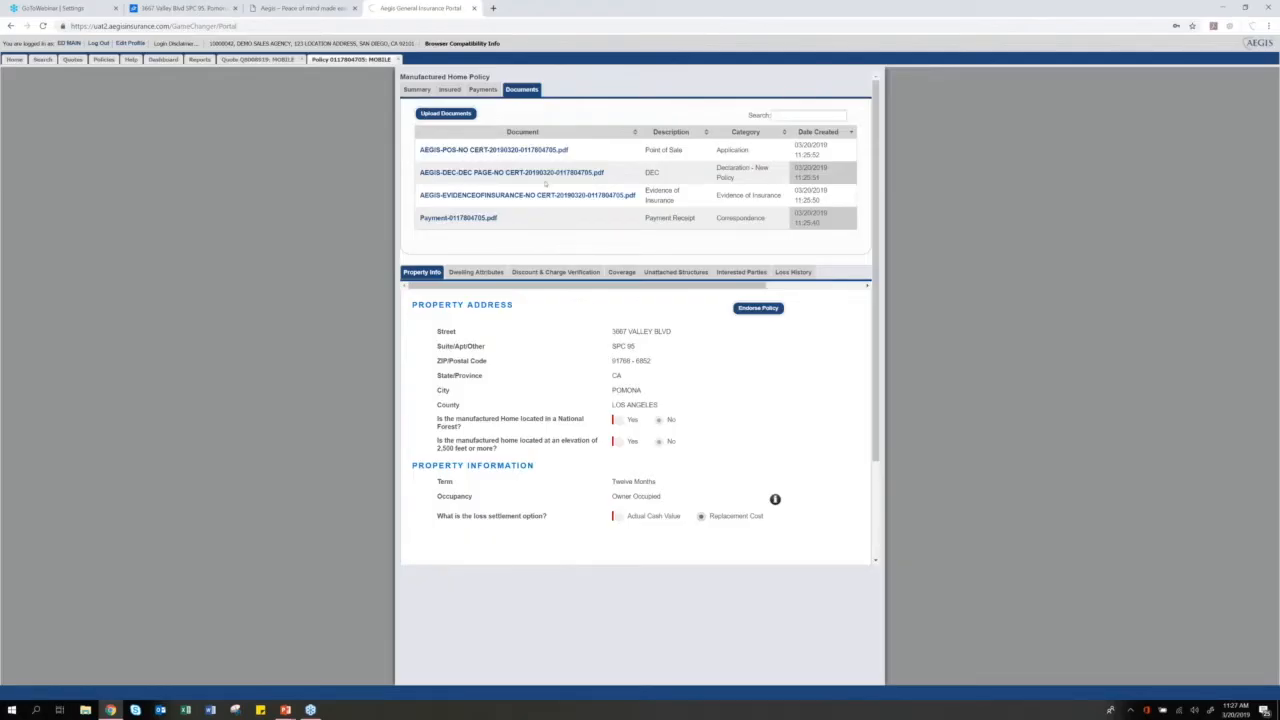
# Open the AEGIS-POS-NO CERT point-of-sale application PDF for TEST MOBILE.
pyautogui.click(492, 150)
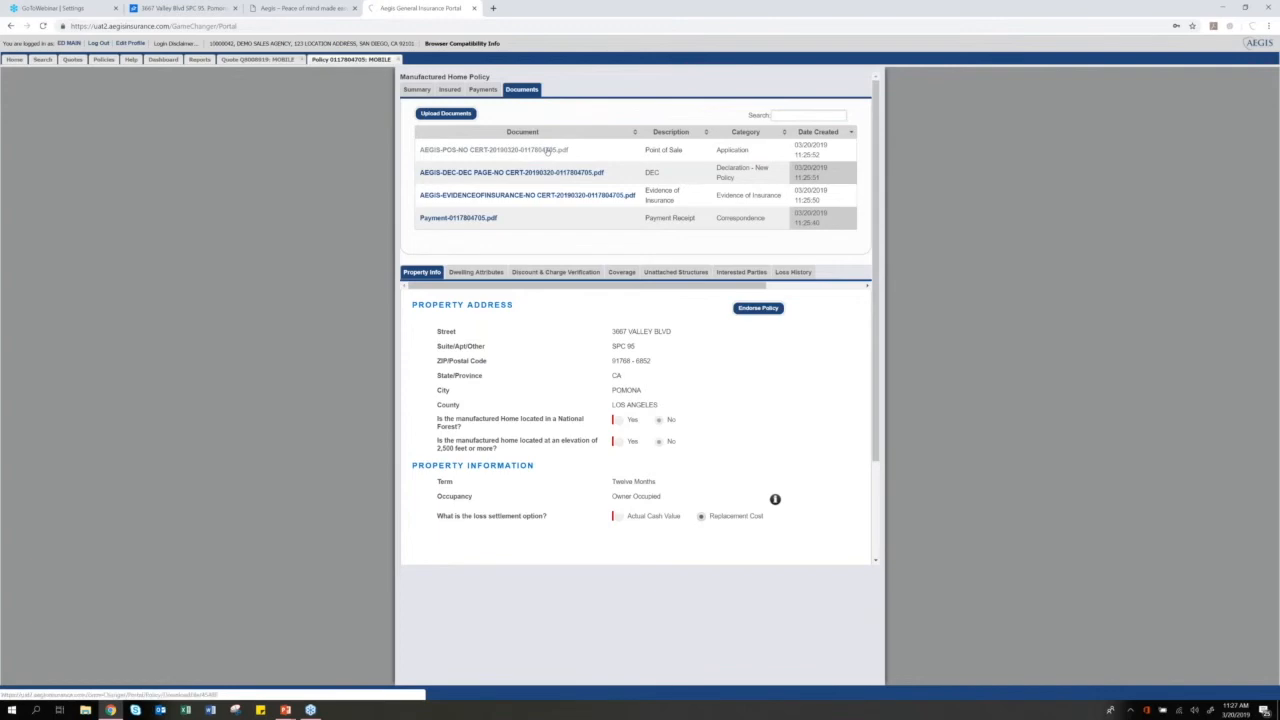
pyautogui.click(493, 150)
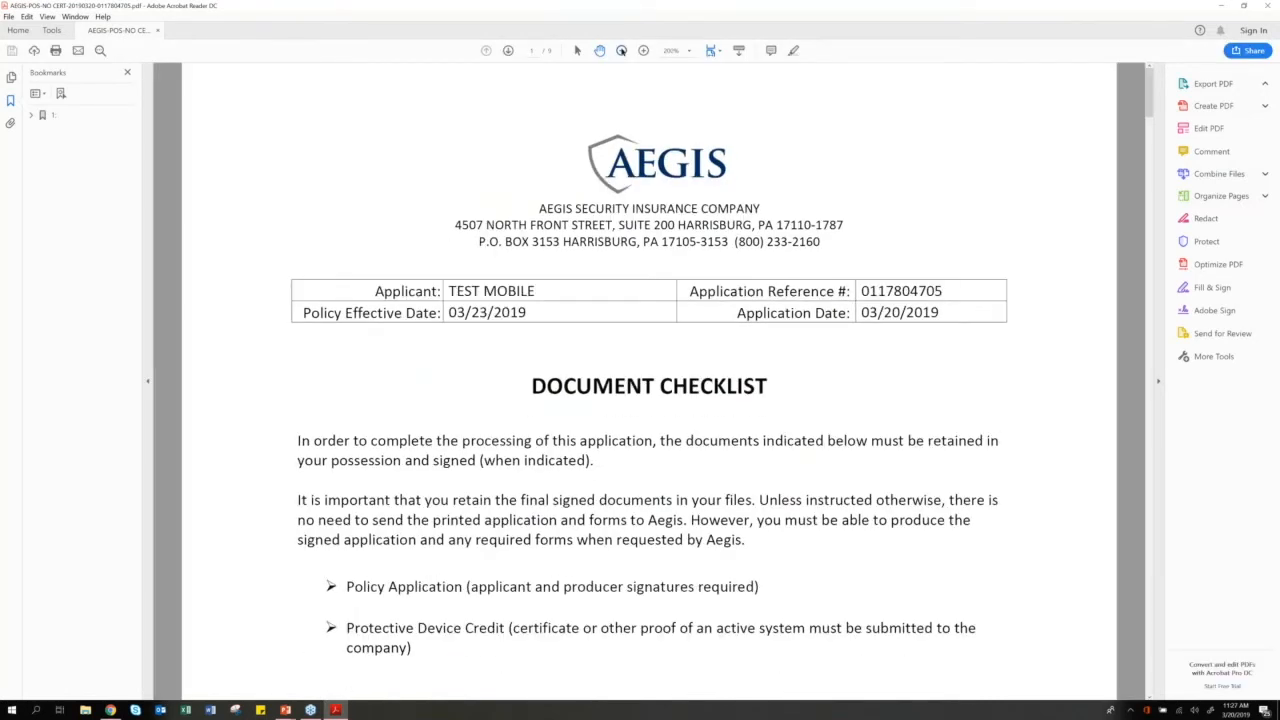
# Leave the Document Checklist PDF for the aegiseasy.com browser tab.
pyautogui.click(621, 51)
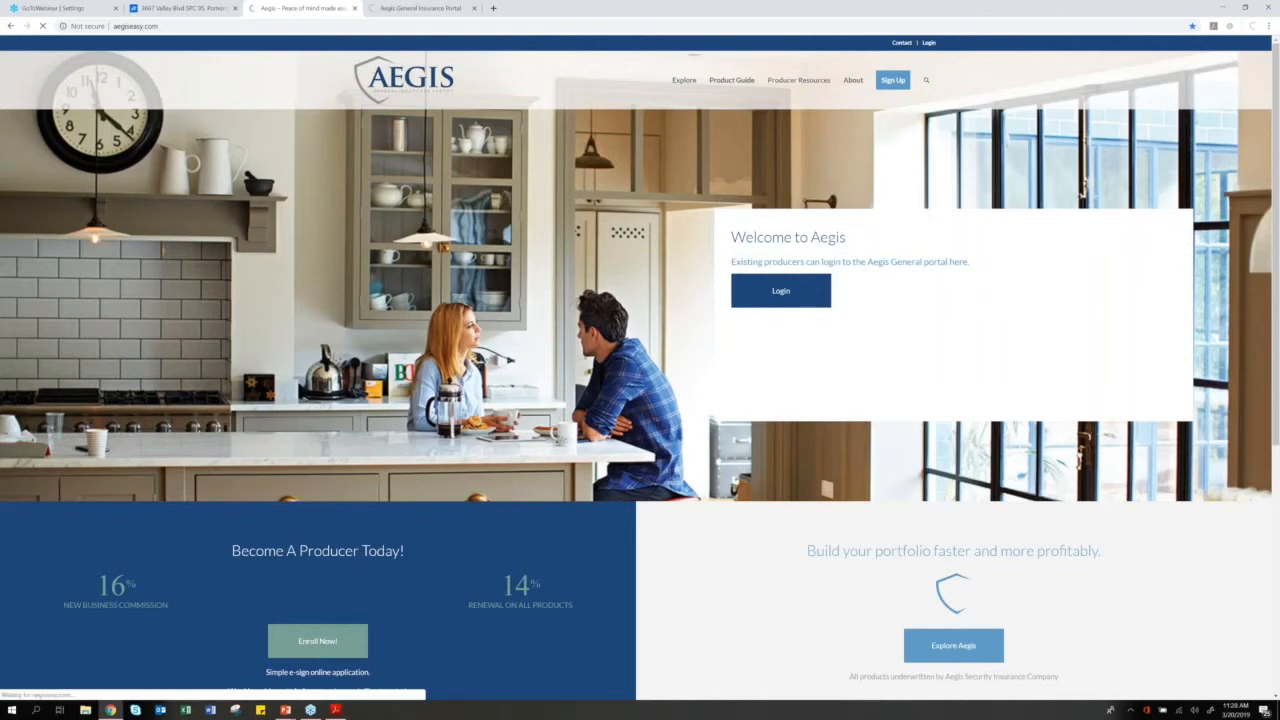
# Browse Producer Resources: Downloads, Noteworthy, Webinar Series and Video Resources.
pyautogui.click(798, 80)
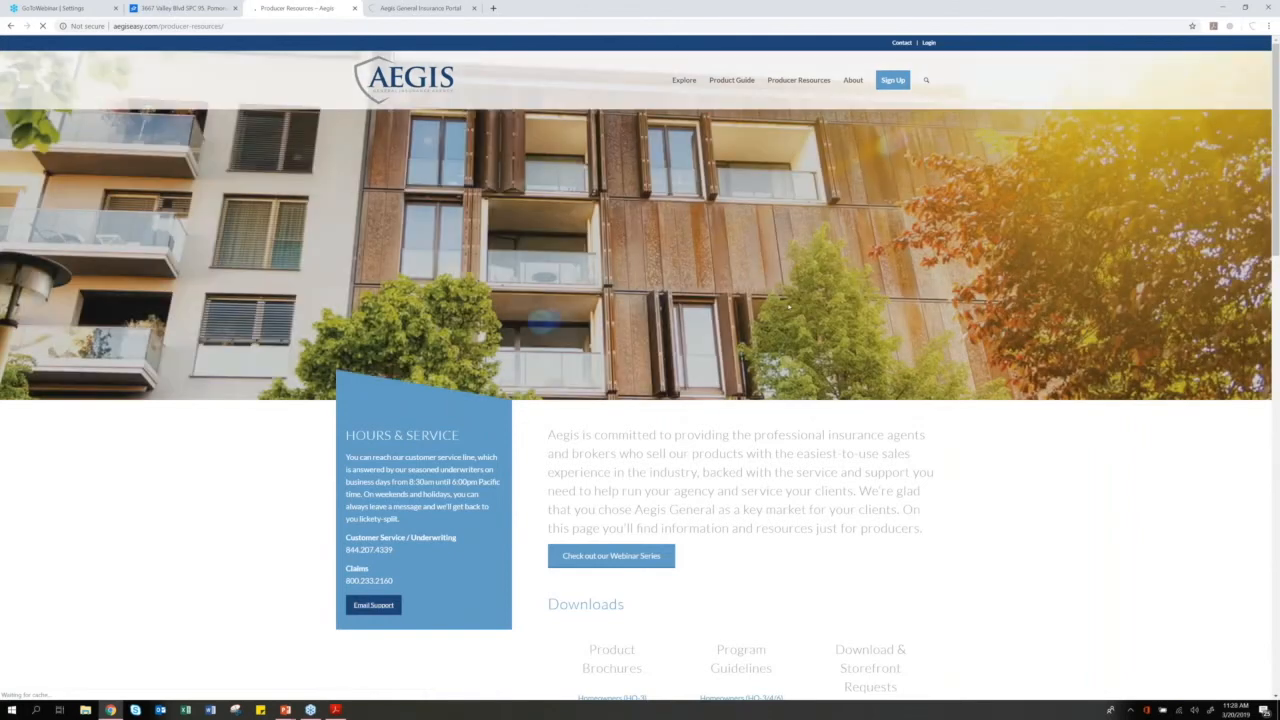
pyautogui.scroll(-3)
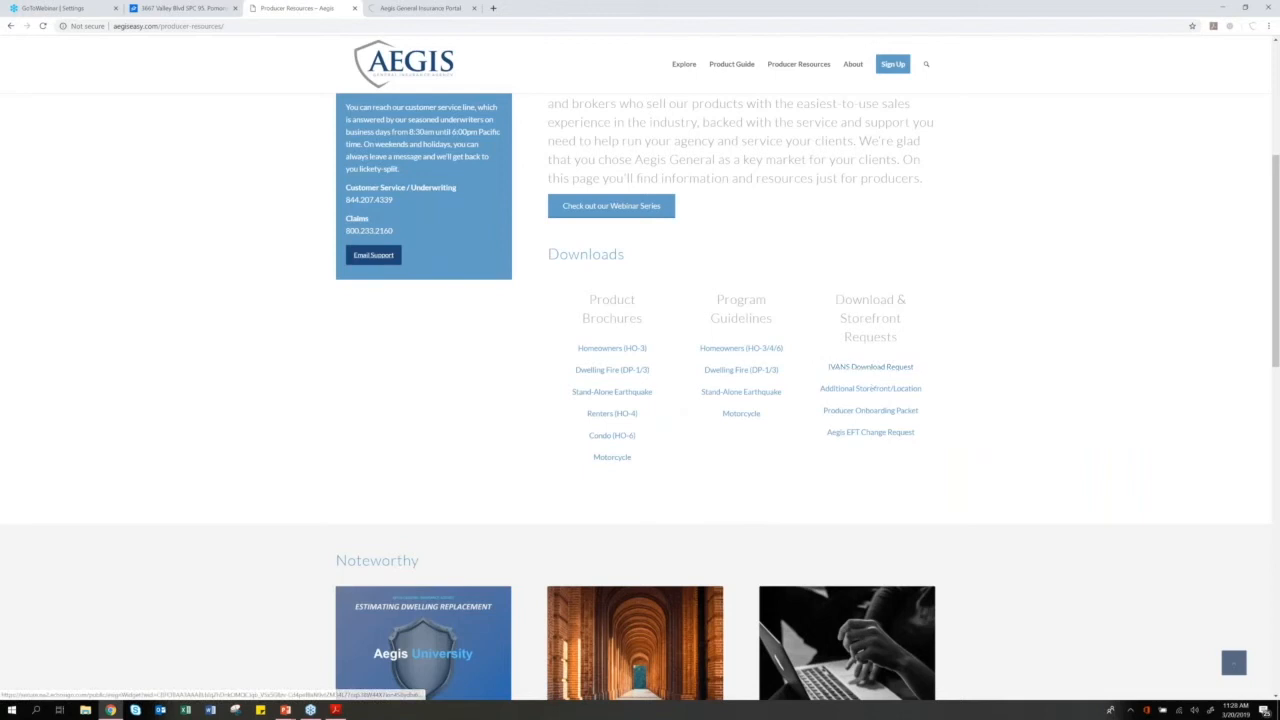
pyautogui.moveTo(870, 410)
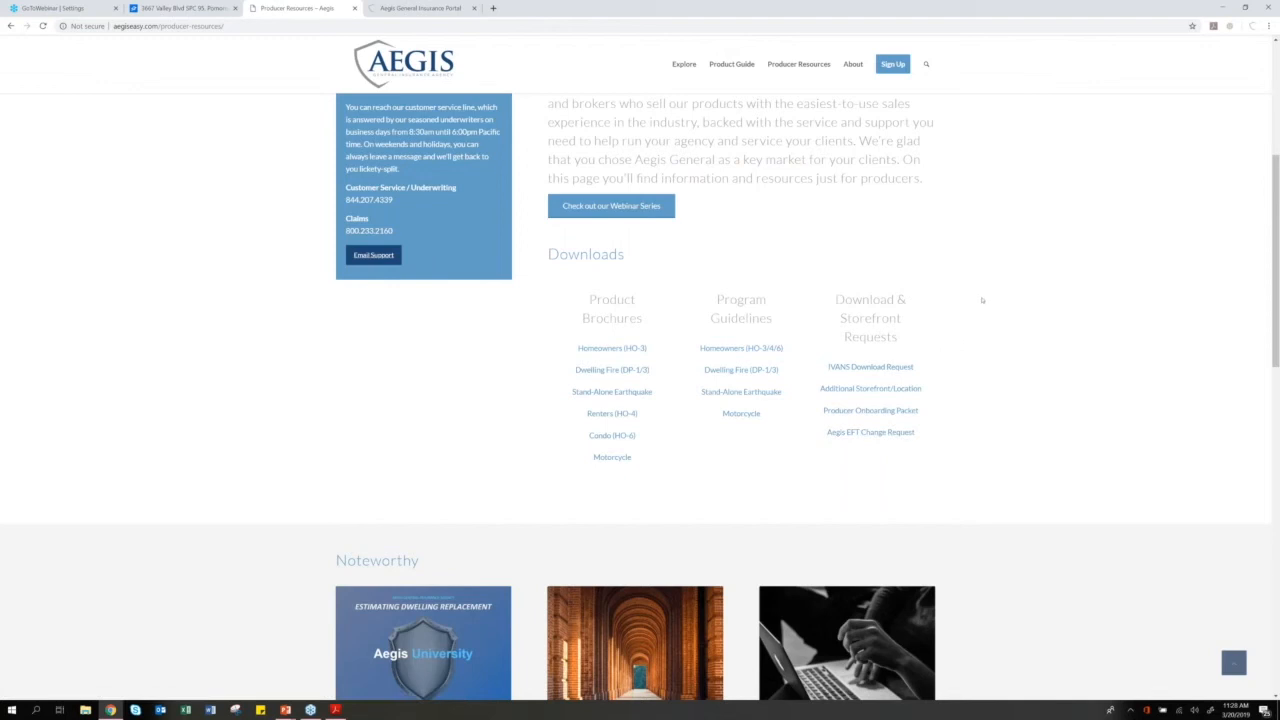
pyautogui.moveTo(981, 306)
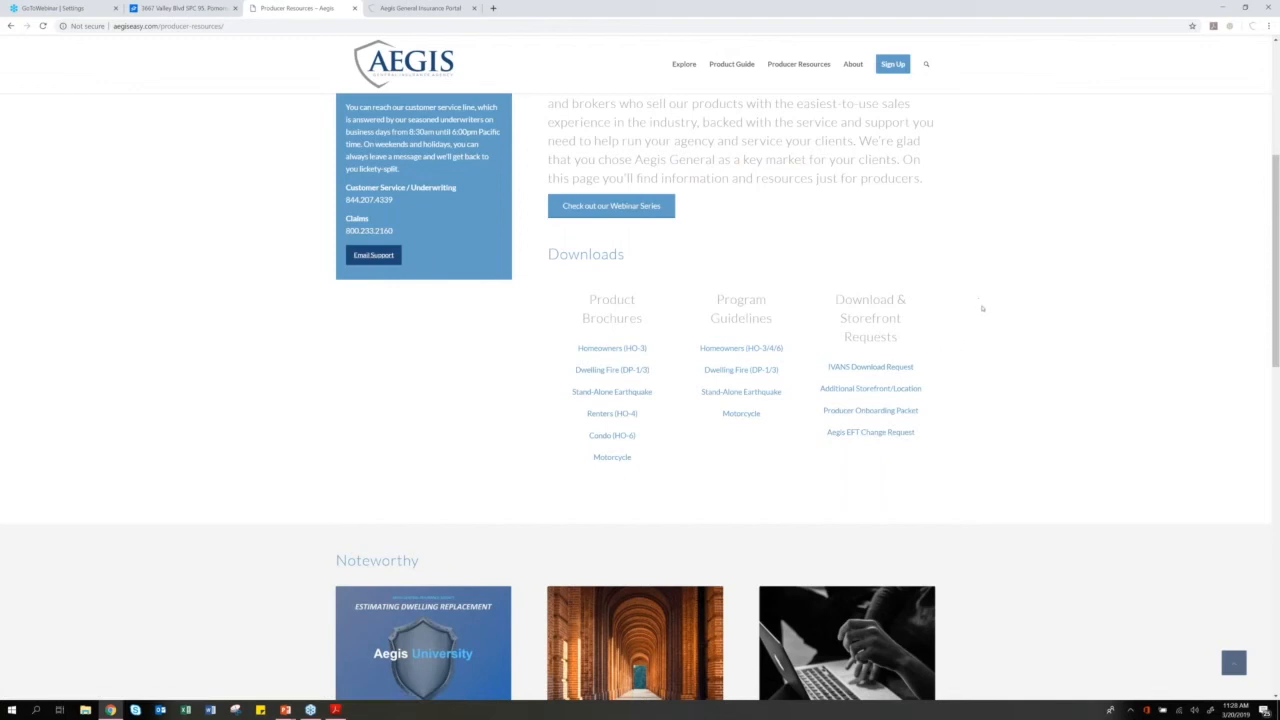
pyautogui.scroll(-3)
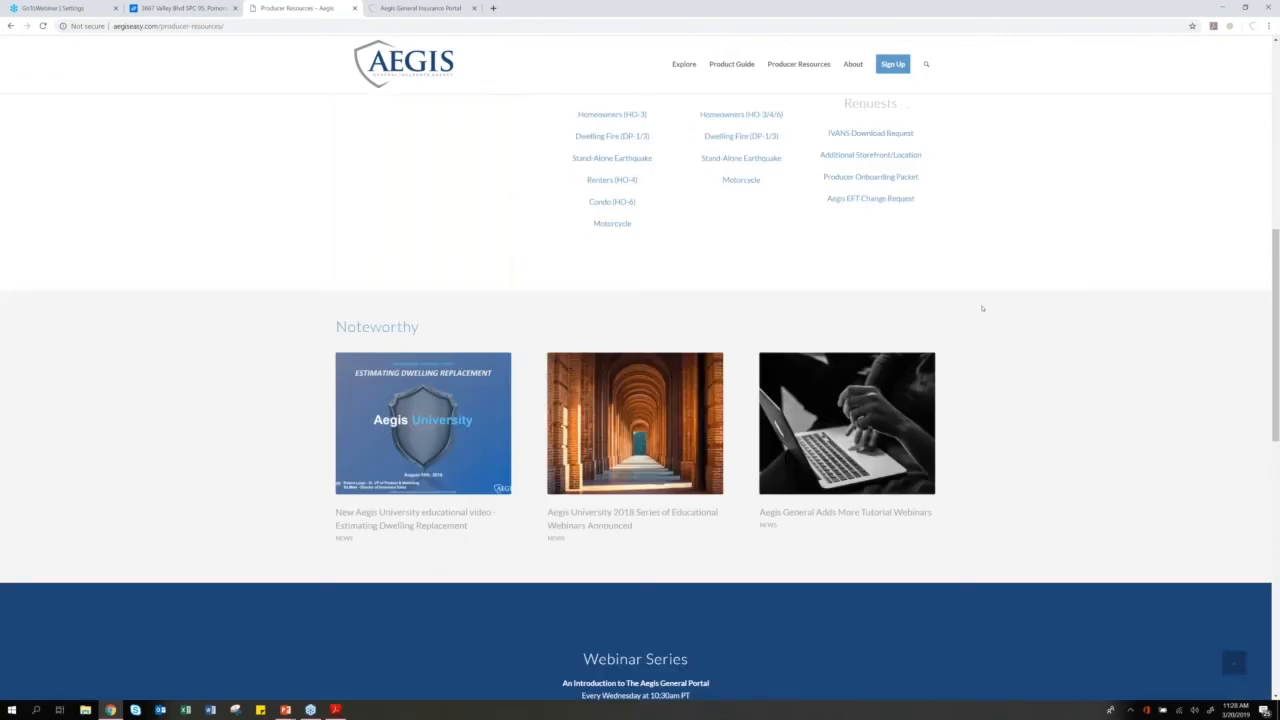
pyautogui.scroll(-3)
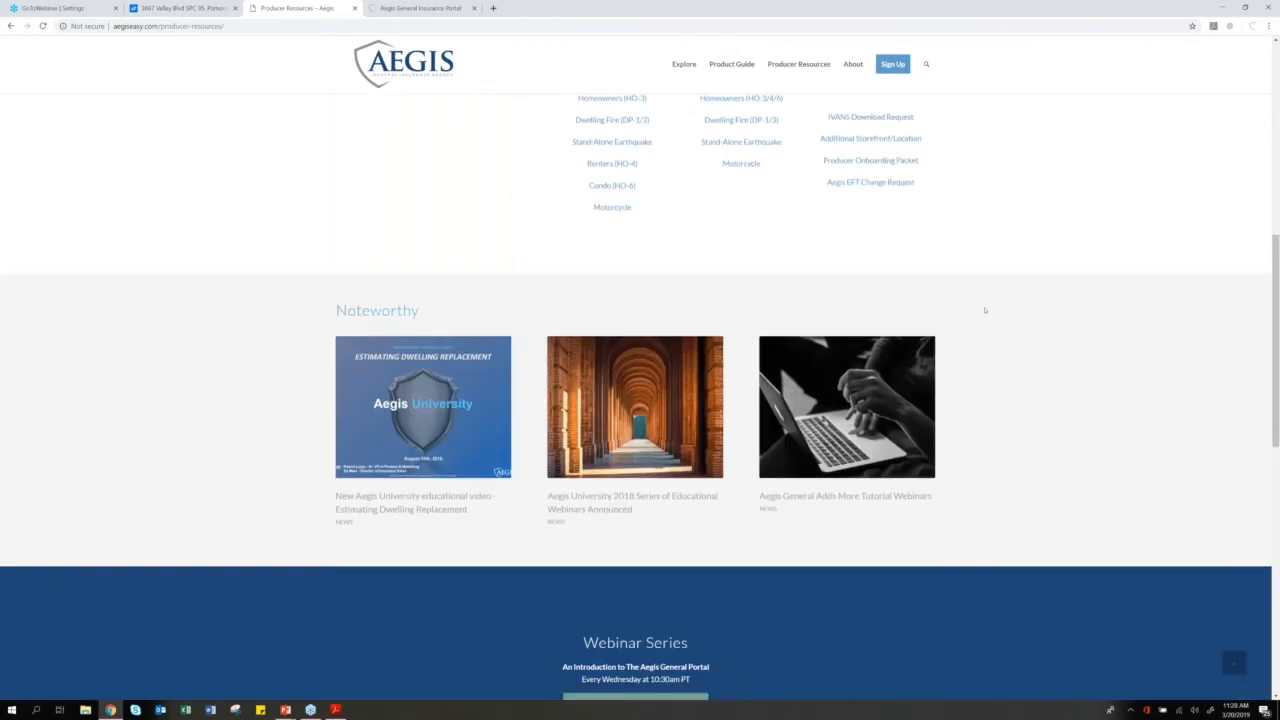
pyautogui.scroll(-3)
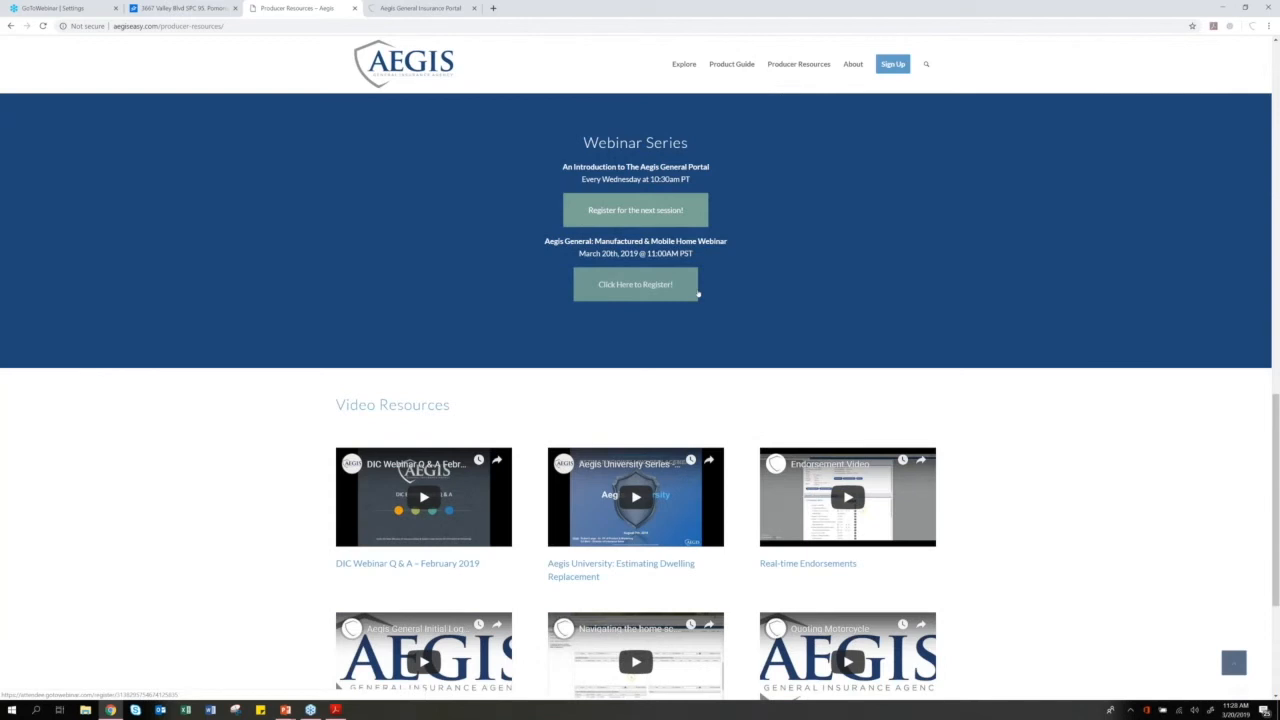
pyautogui.scroll(-3)
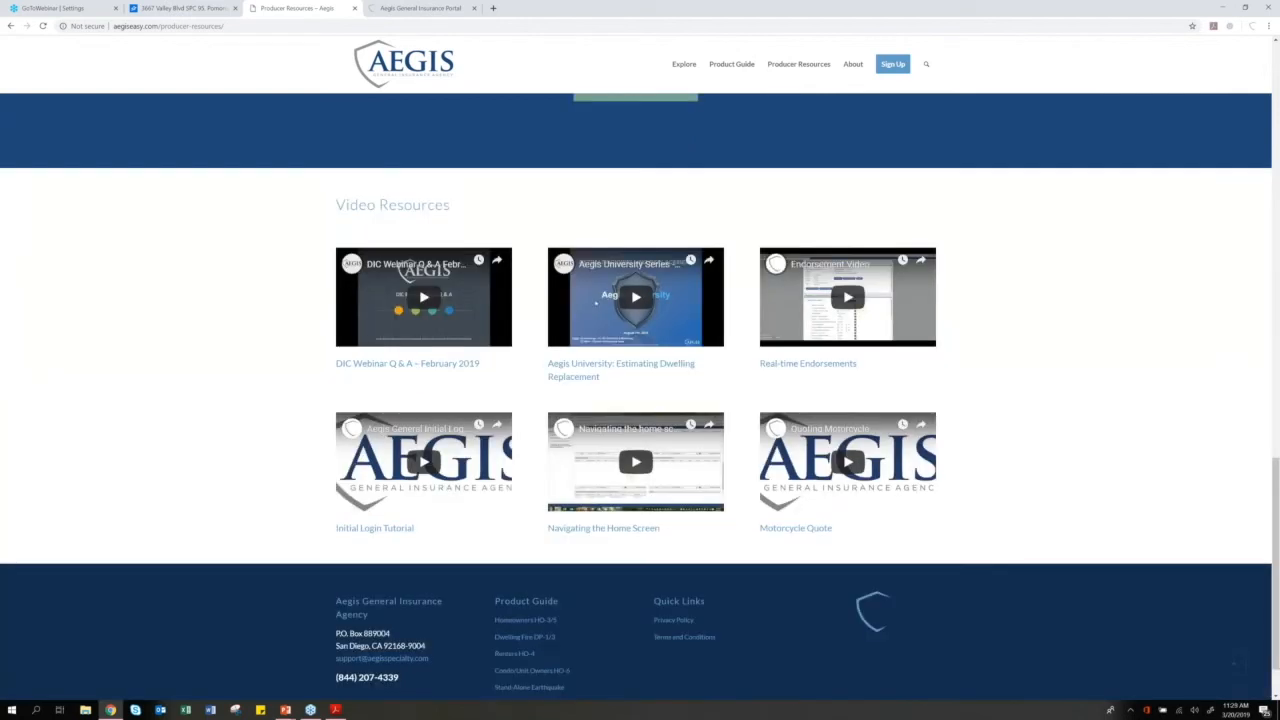
pyautogui.scroll(-3)
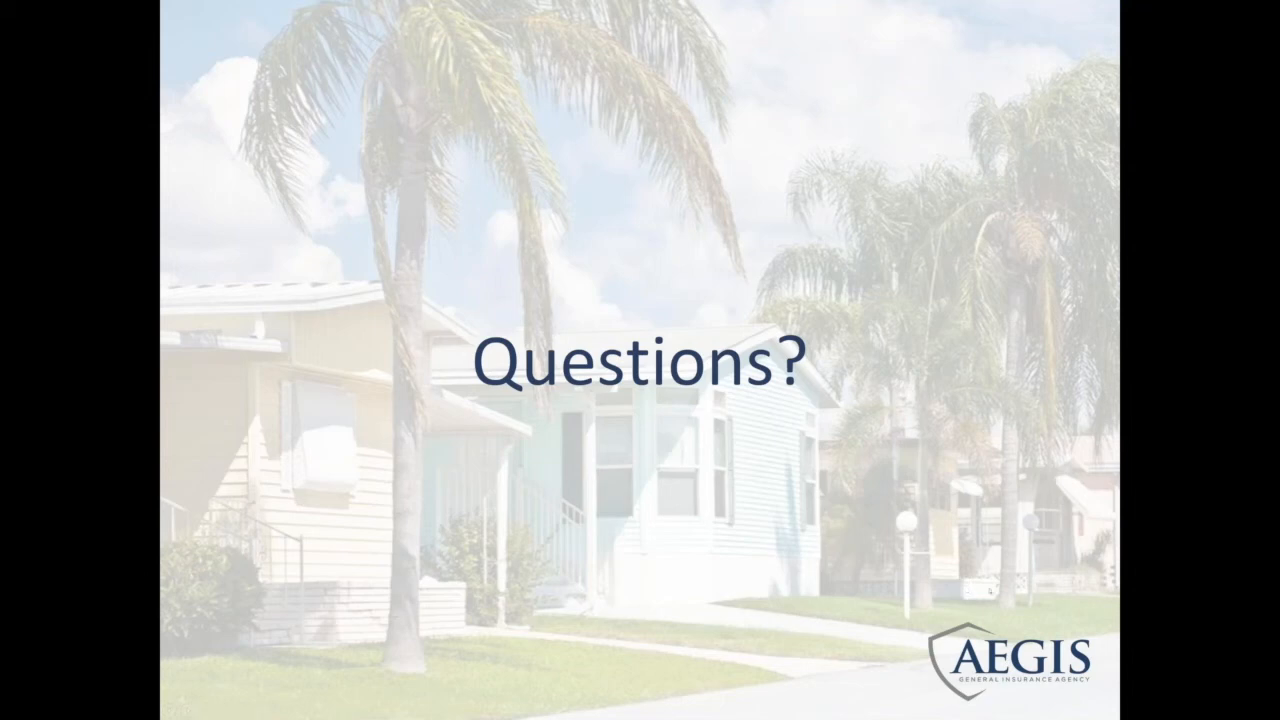
pyautogui.moveTo(1120, 598)
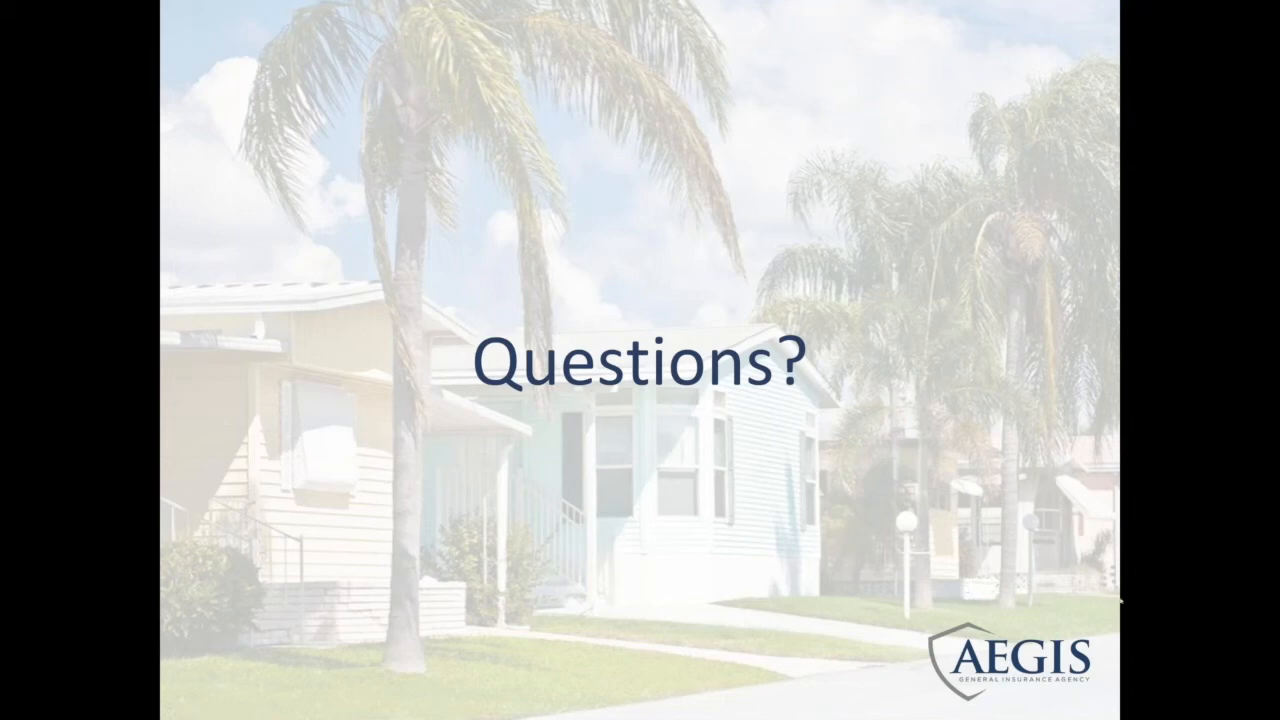
pyautogui.moveTo(1237, 612)
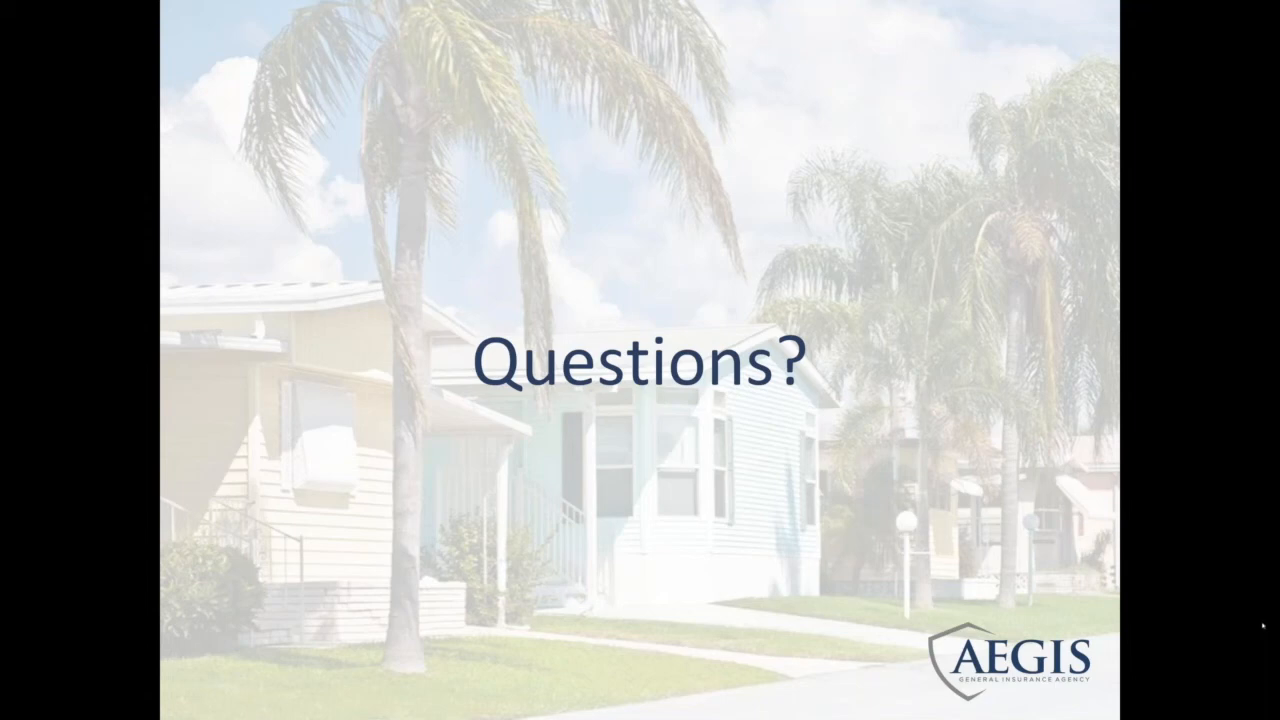
pyautogui.moveTo(1268, 670)
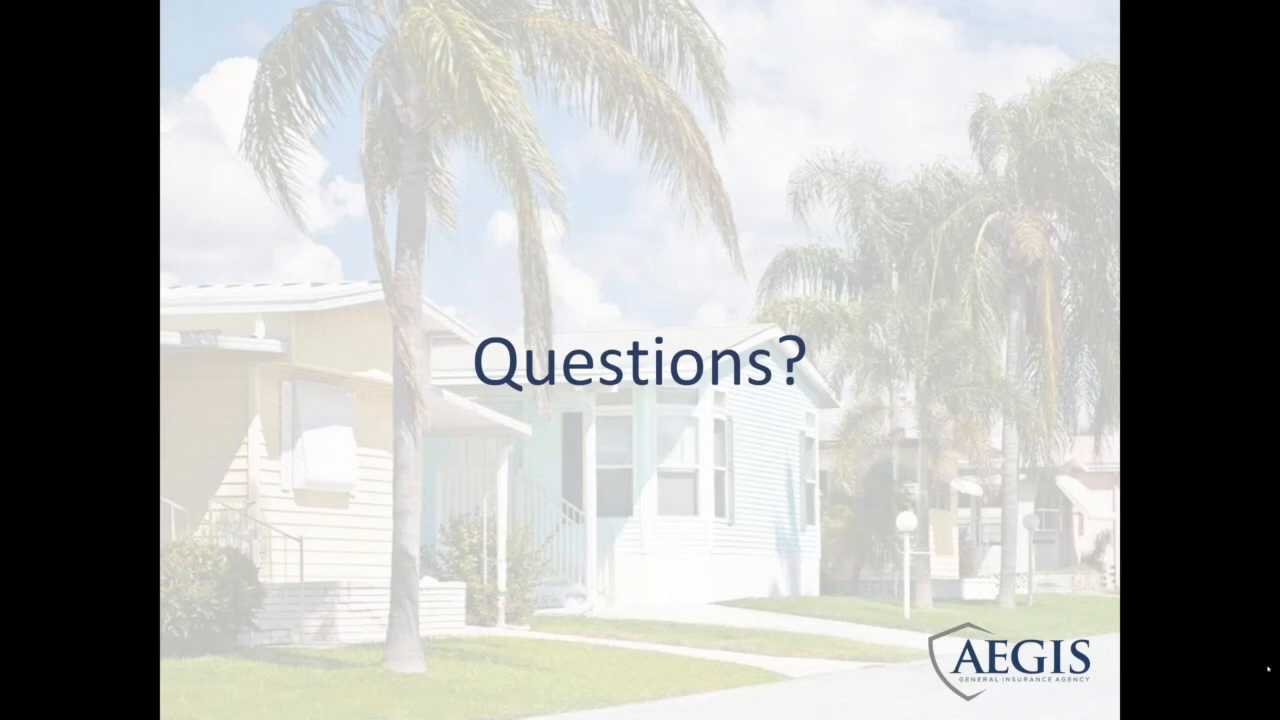